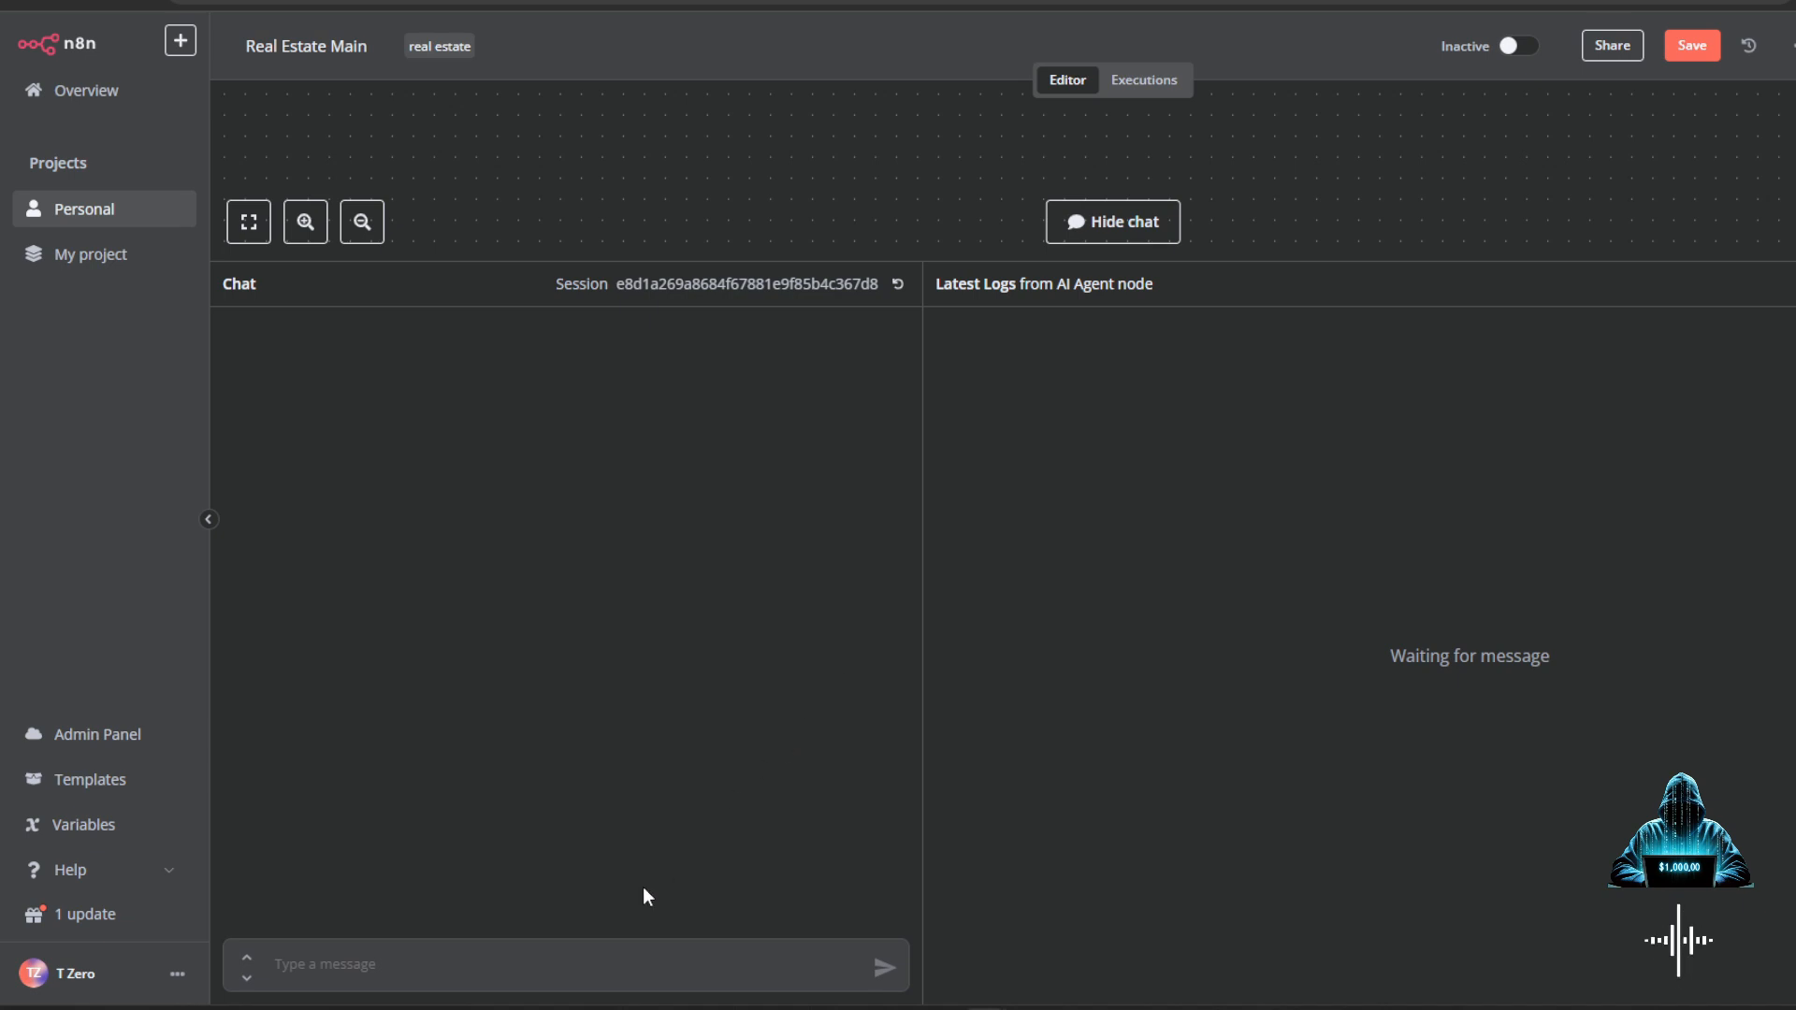
- Ask the agent for Houston 2-bed/2-bath homes at $250k–300k, plus investment market data
left_click(562, 963)
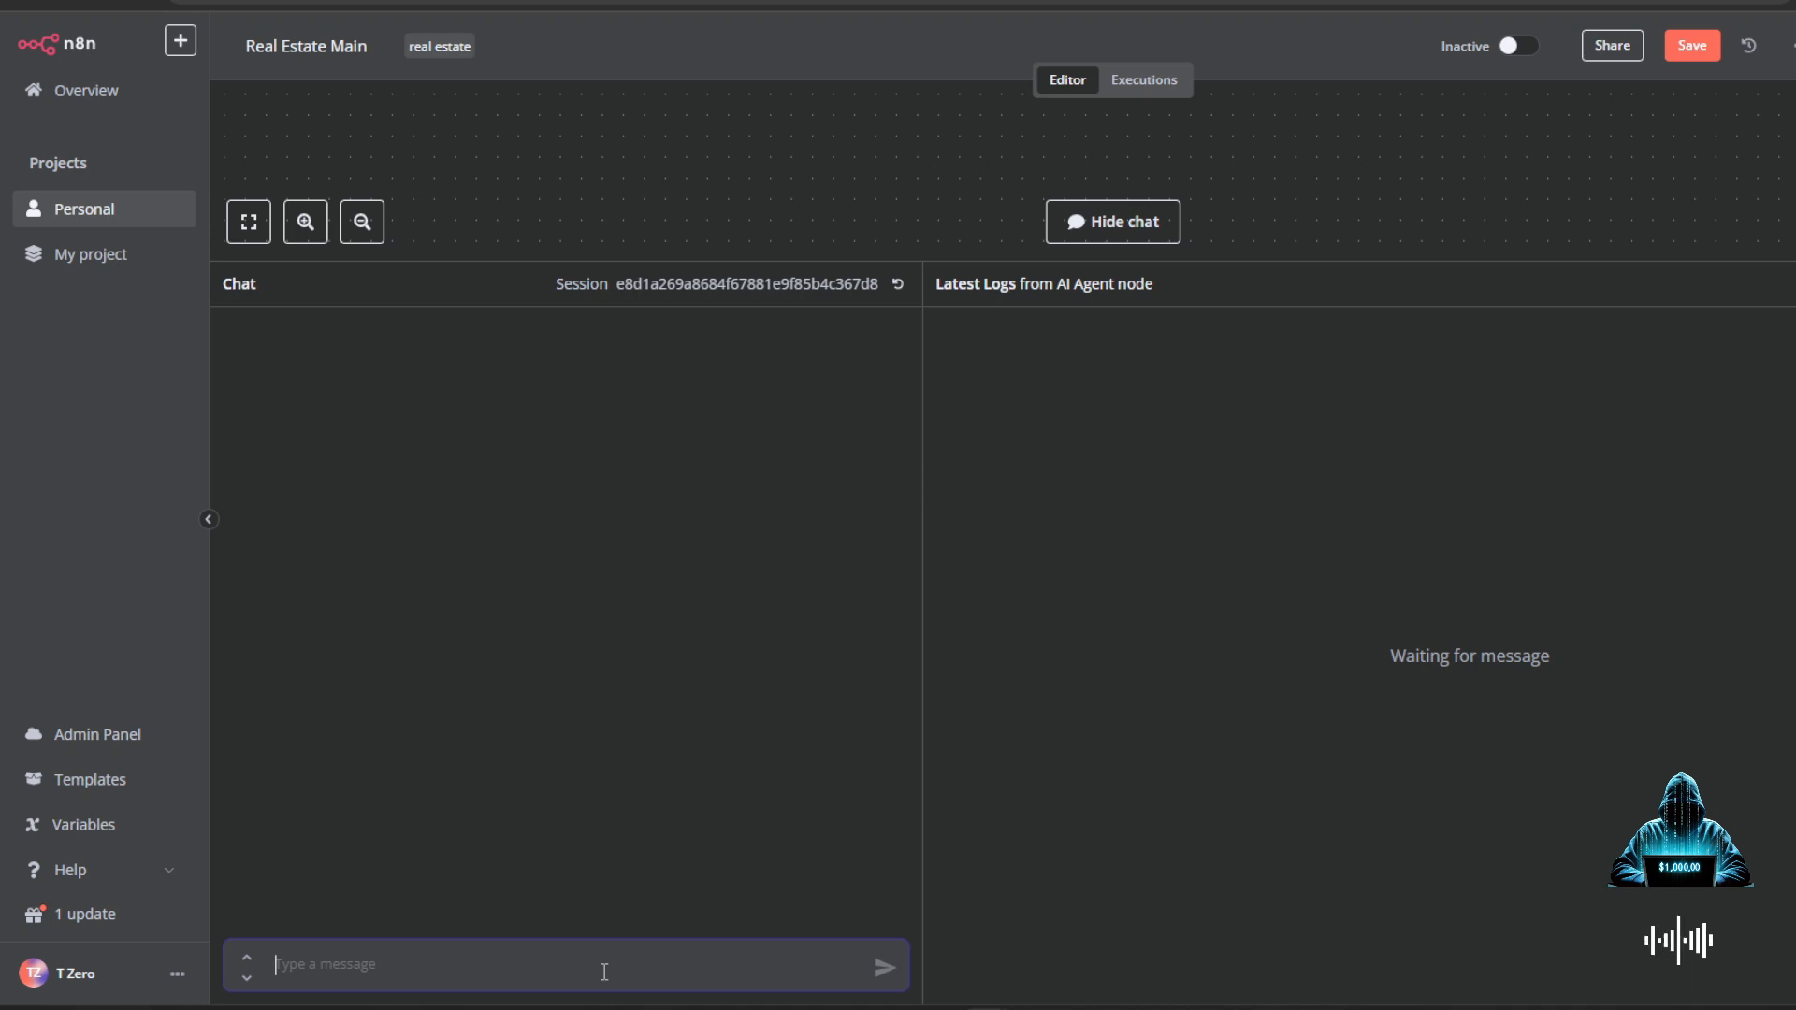
left_click(882, 966)
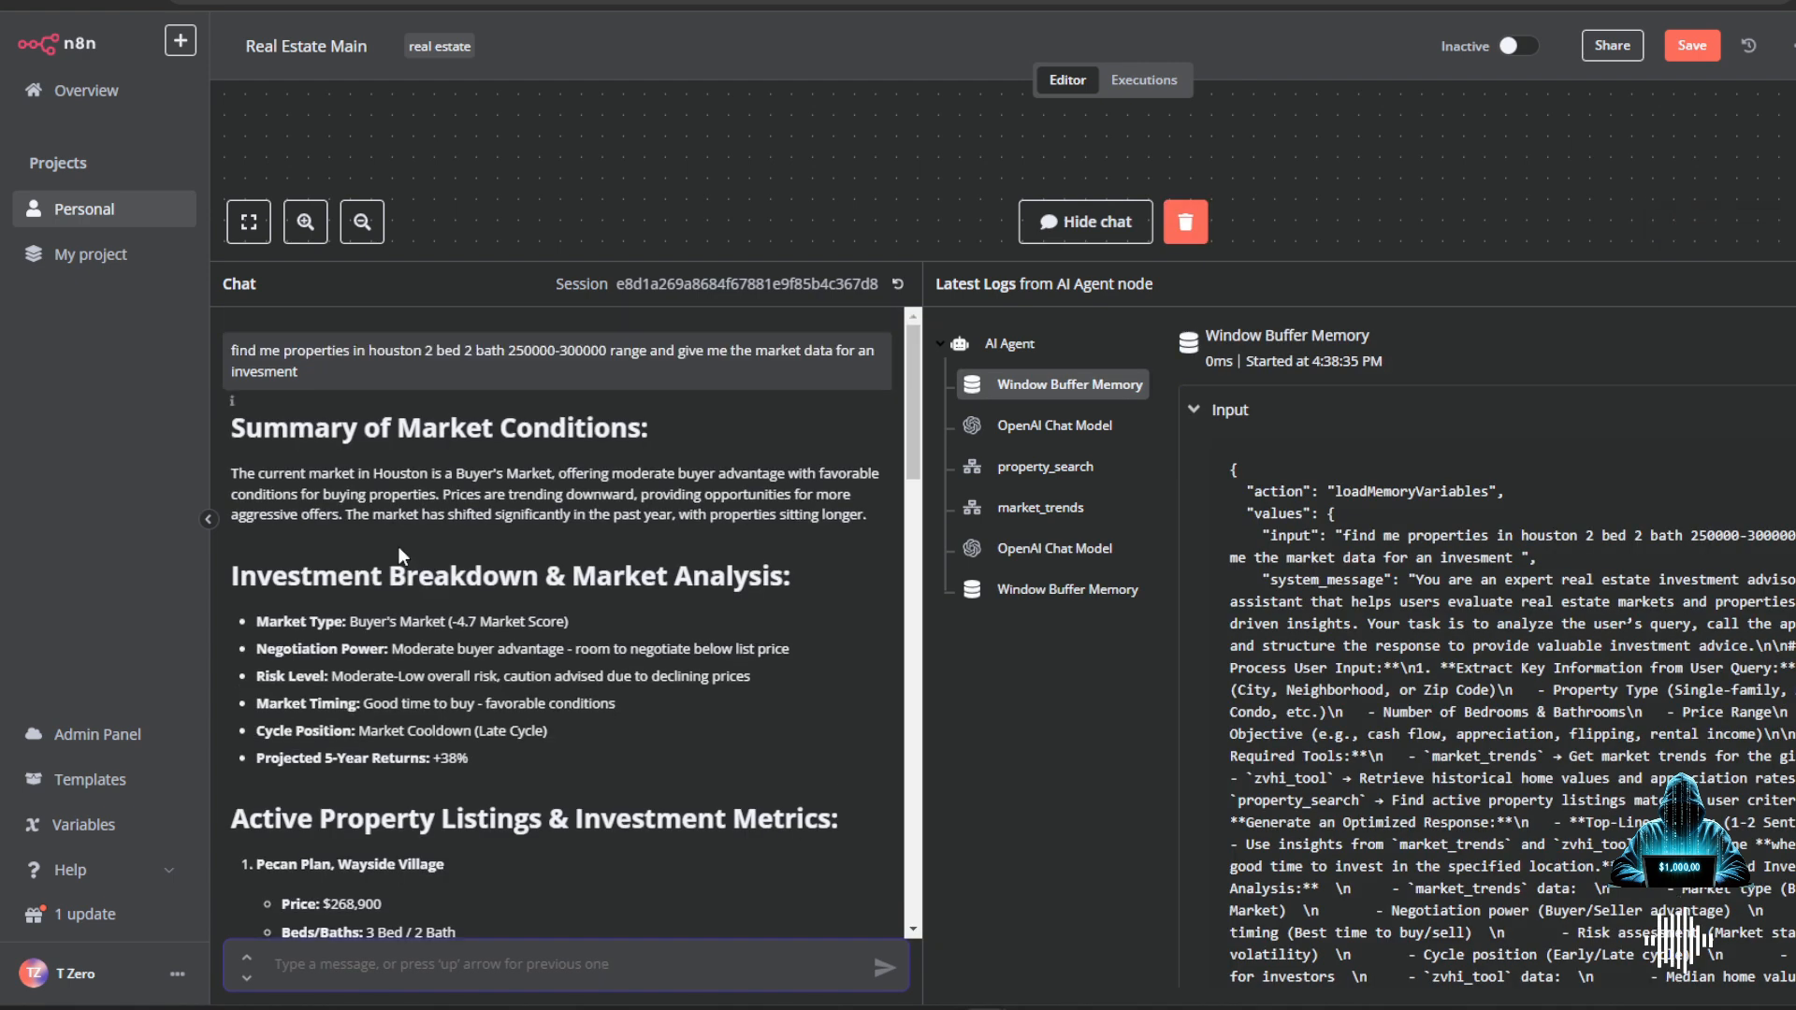
double_click(438, 428)
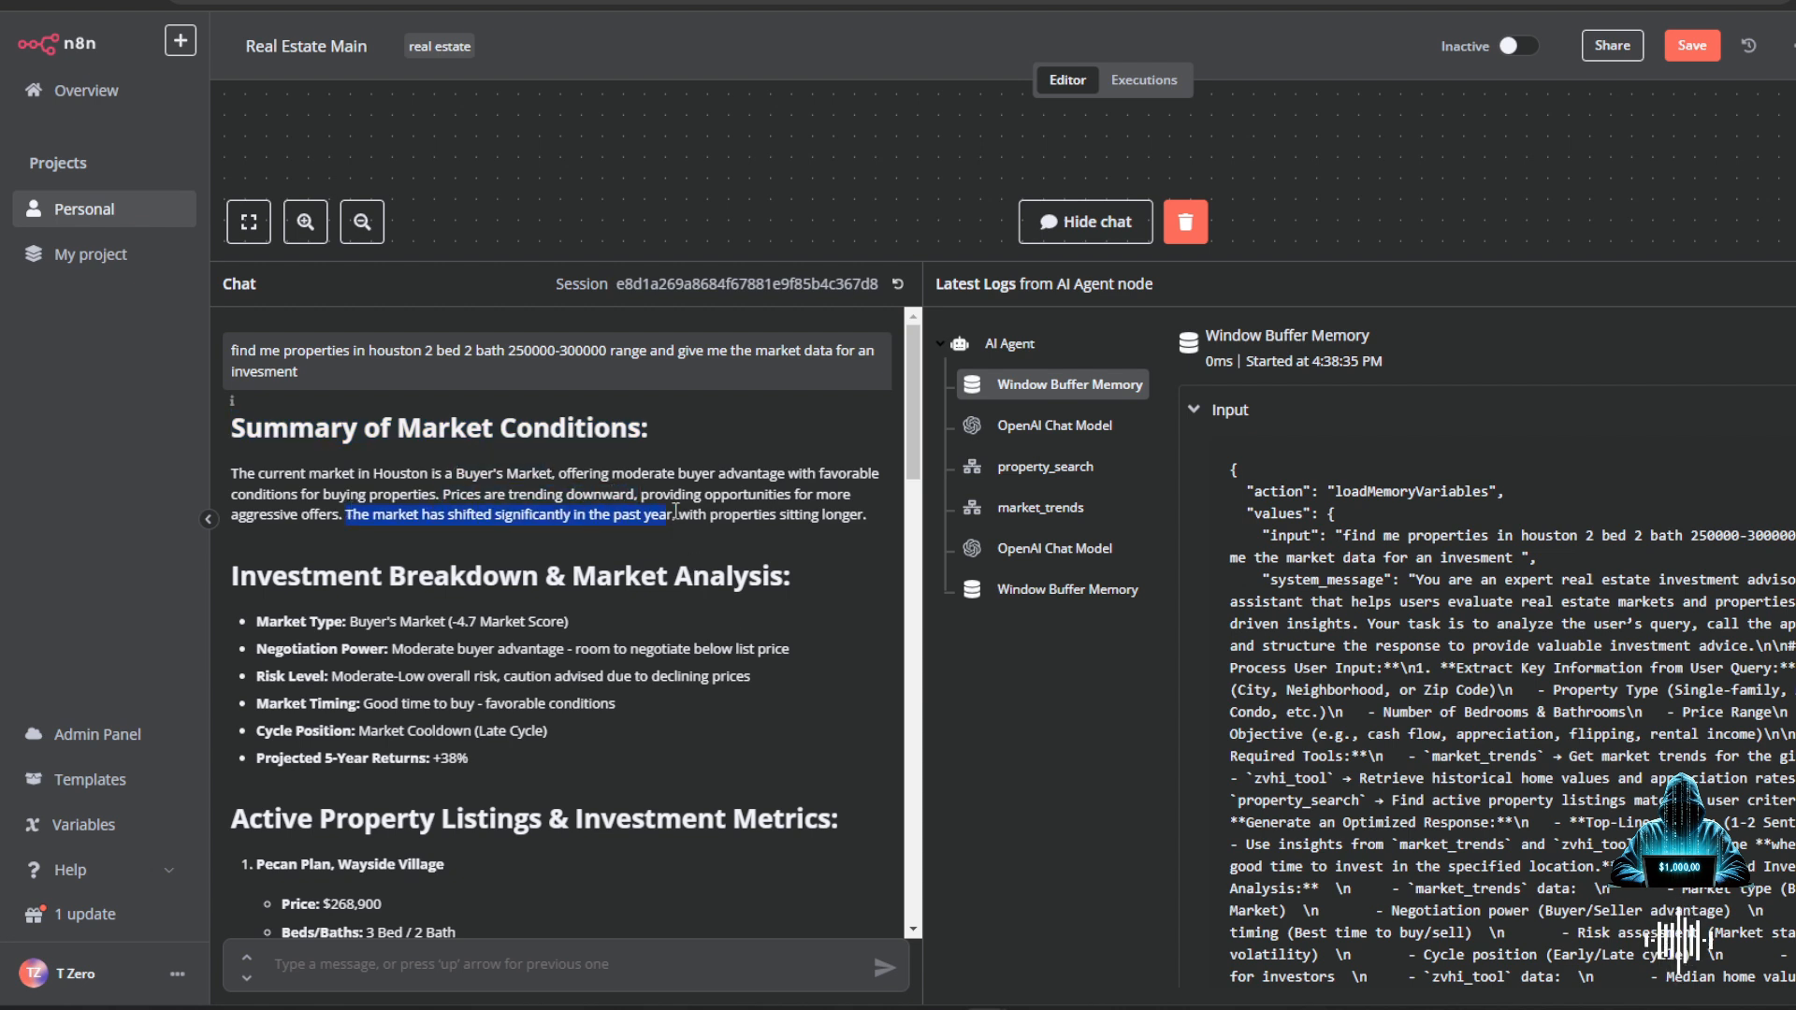
scroll("down", 3)
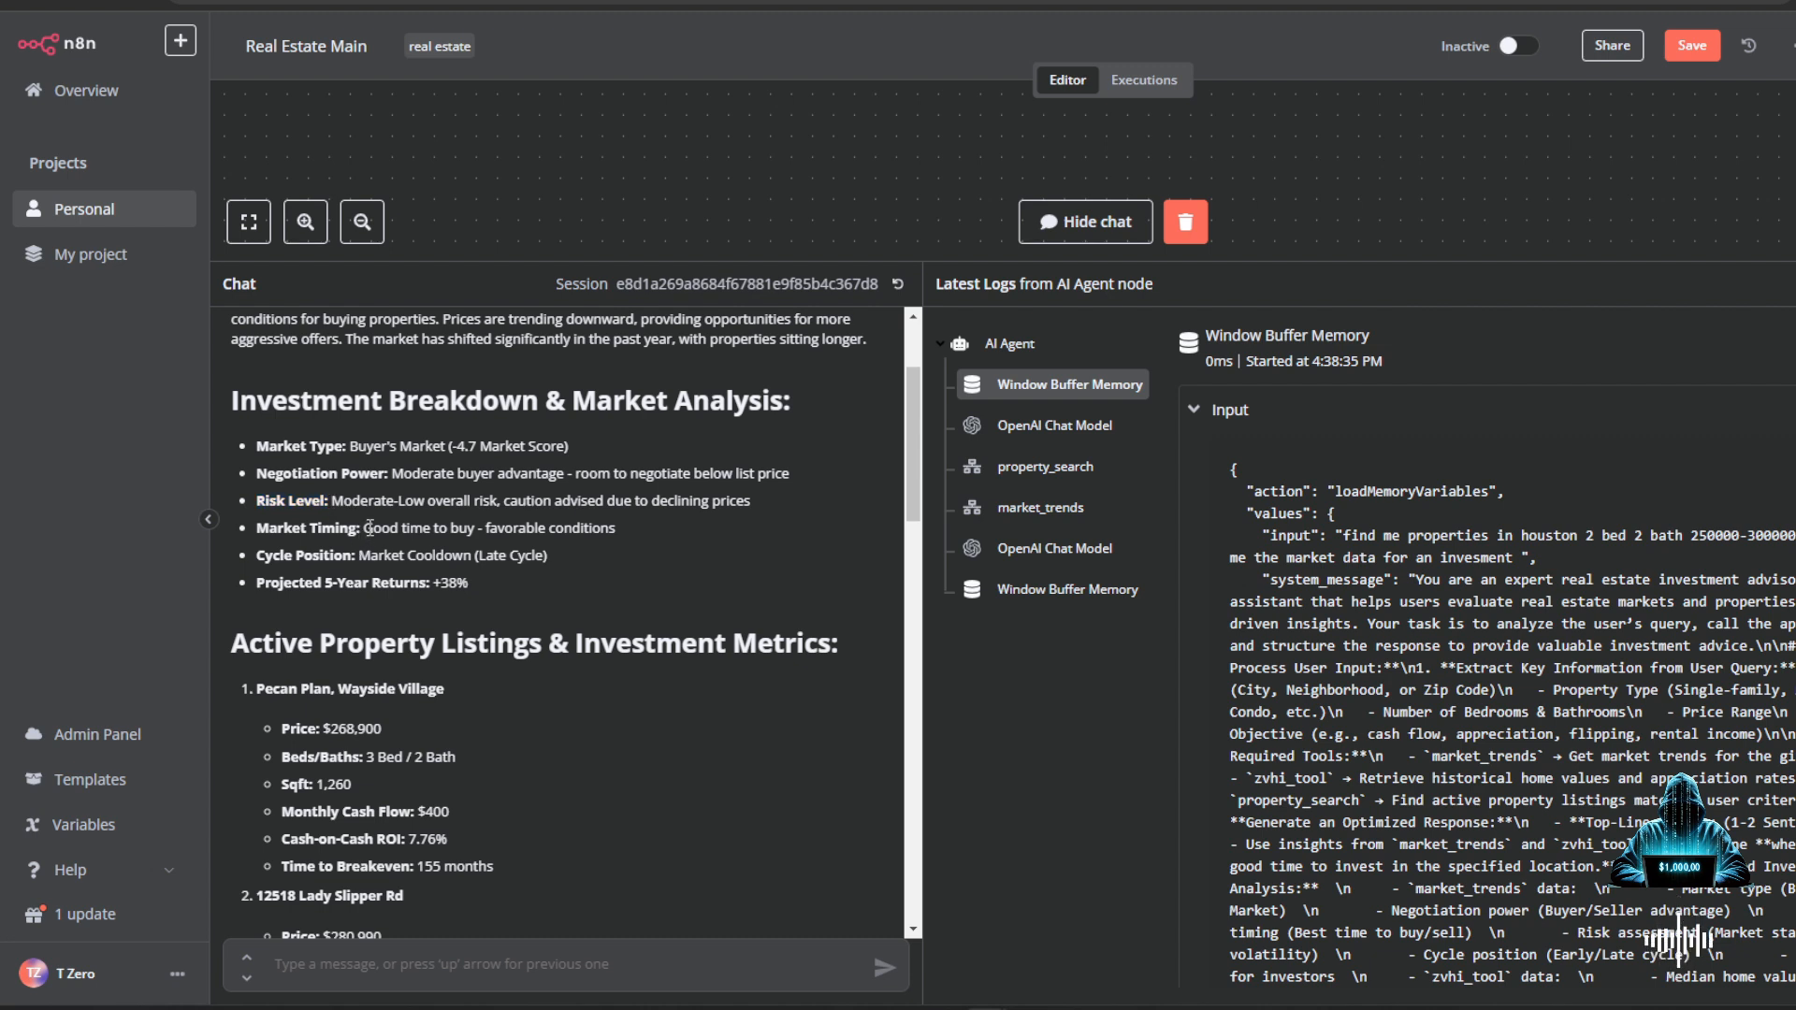
double_click(475, 556)
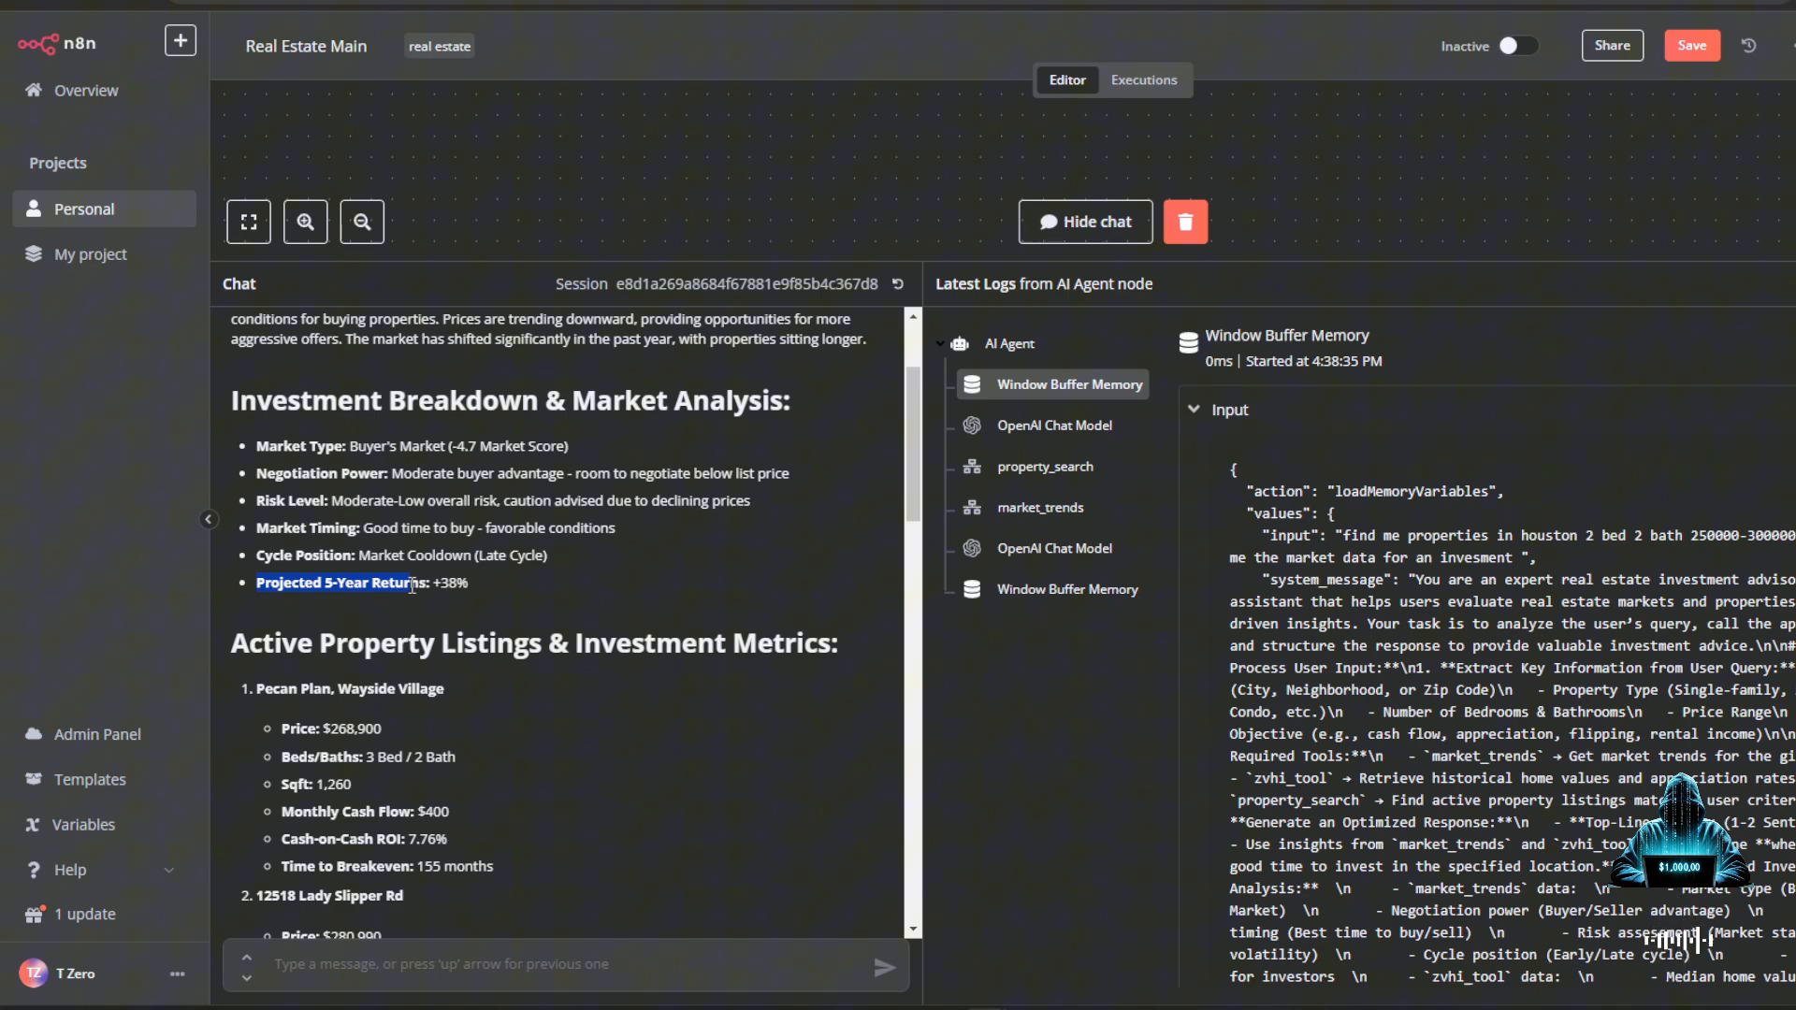
scroll("down", 3)
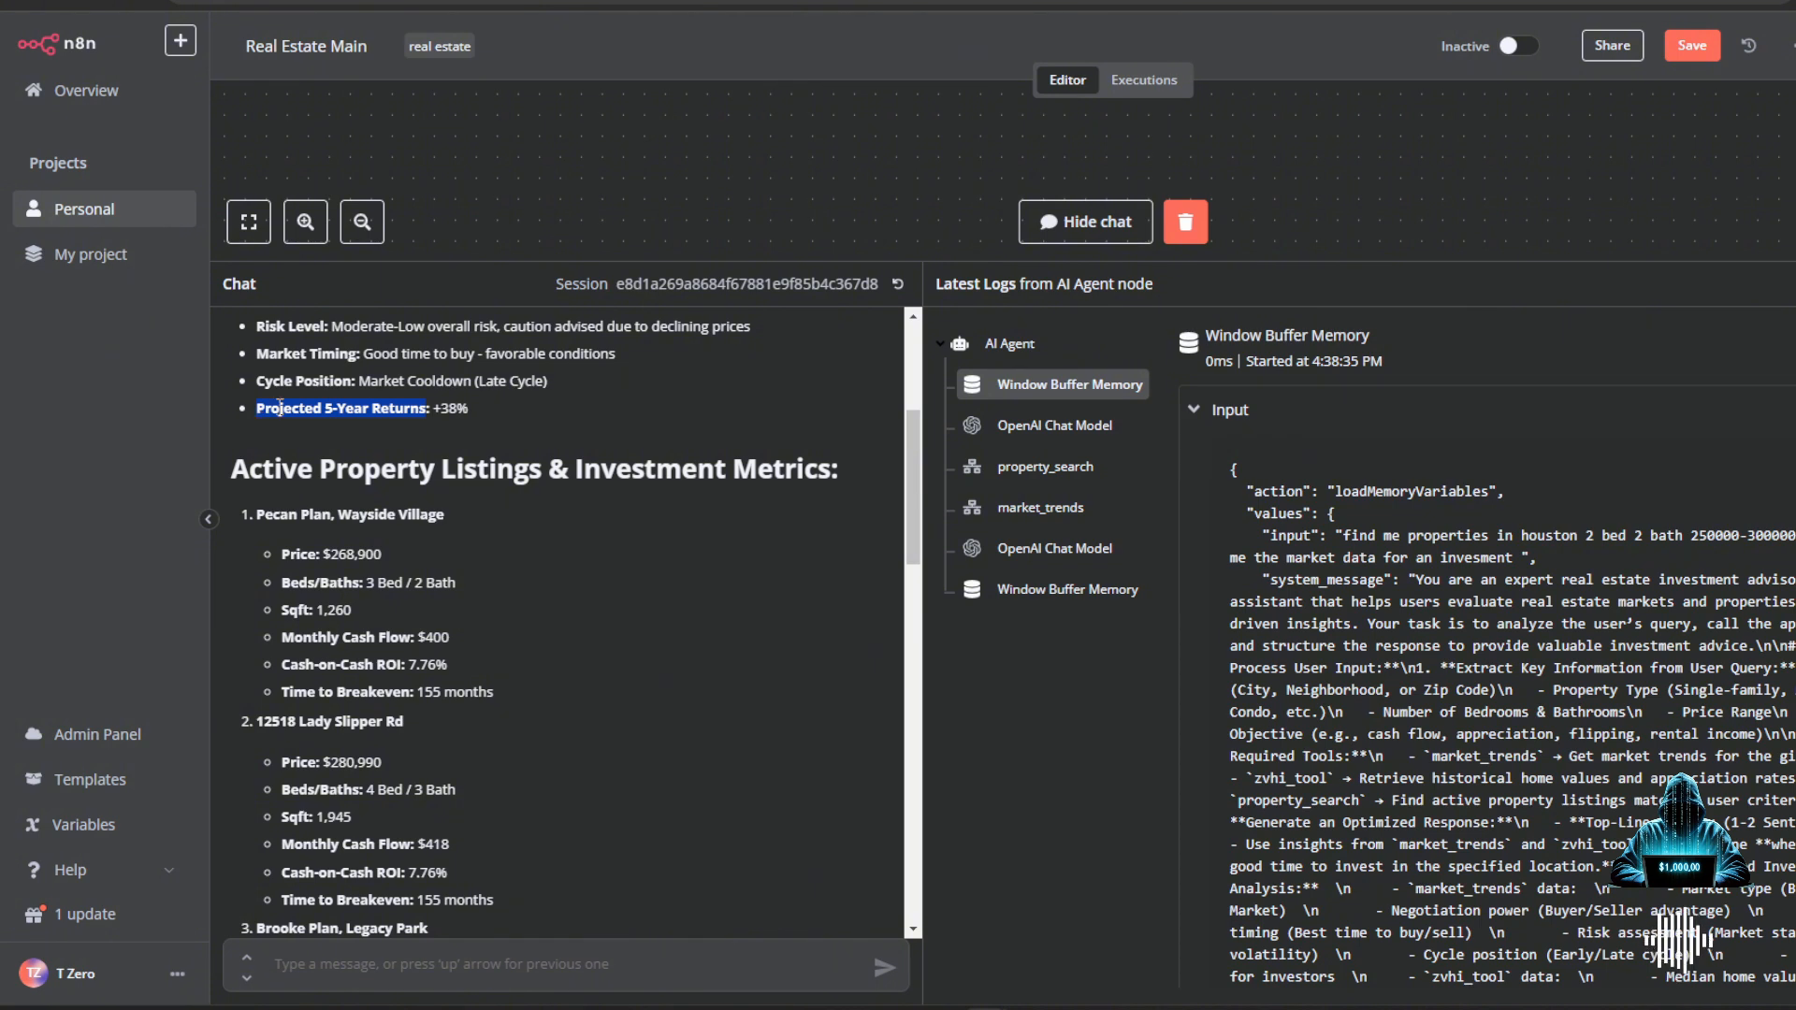
mouse_move(236, 474)
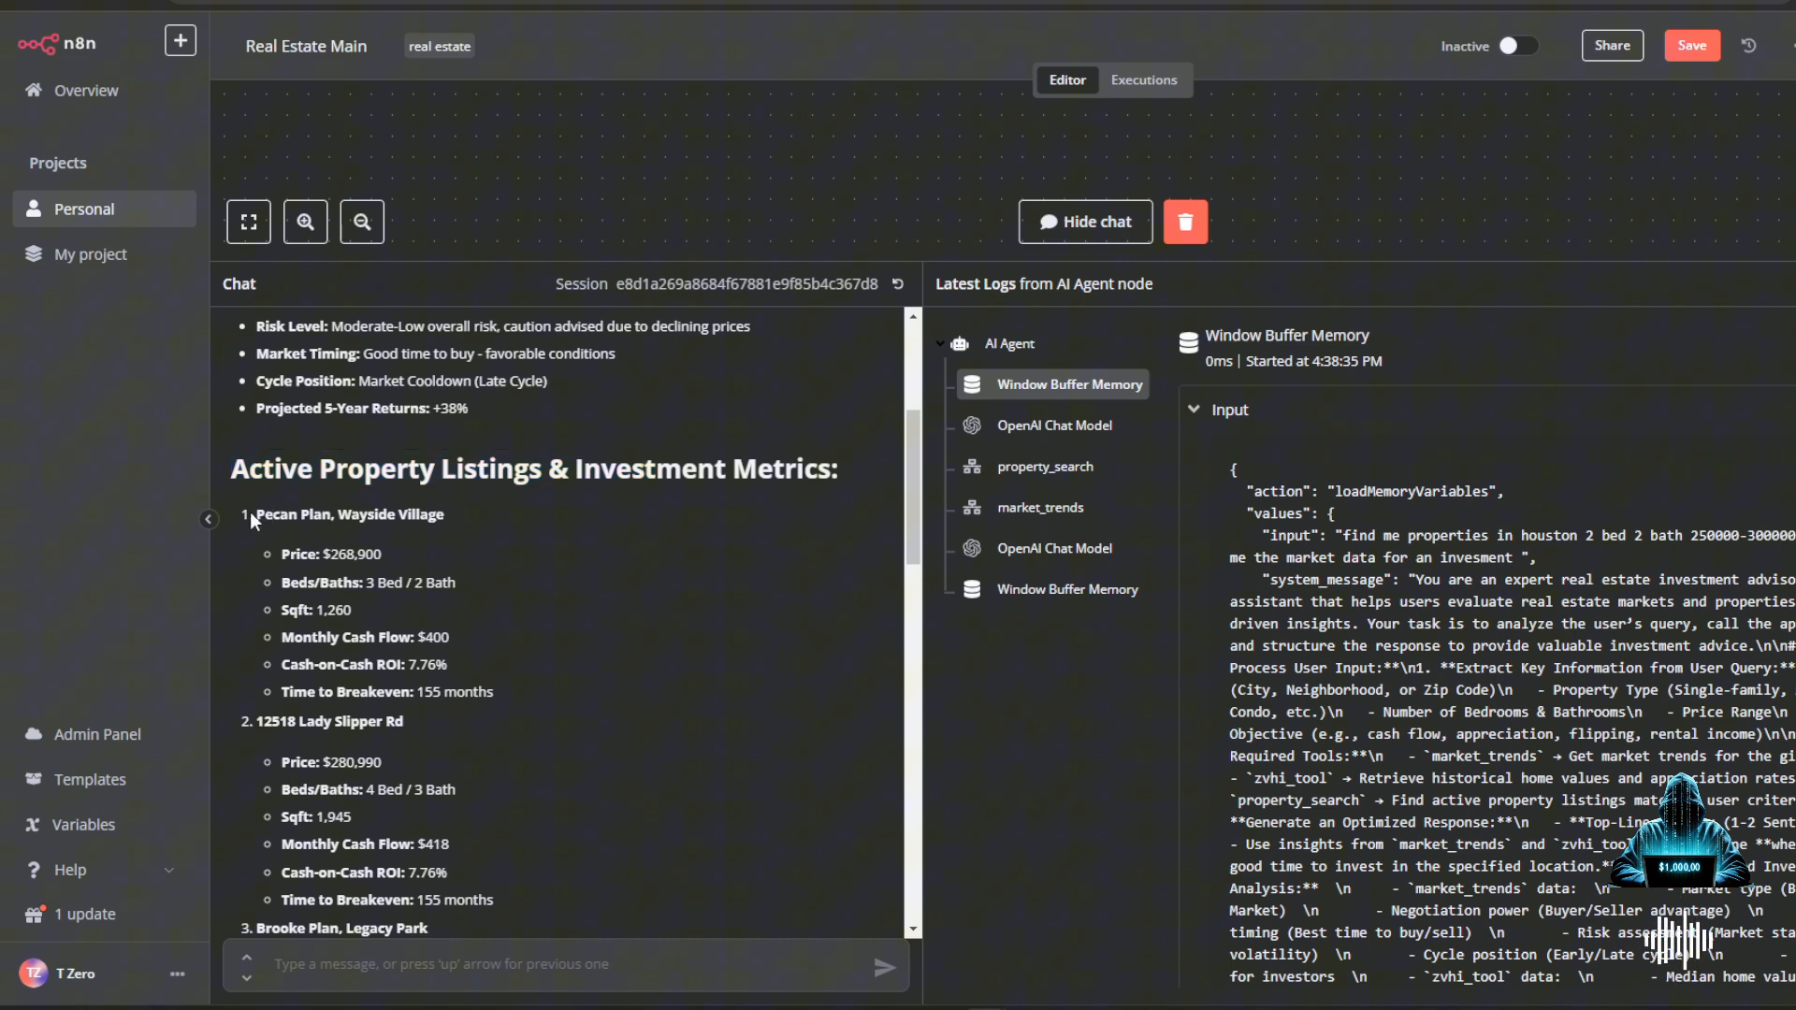
double_click(315, 721)
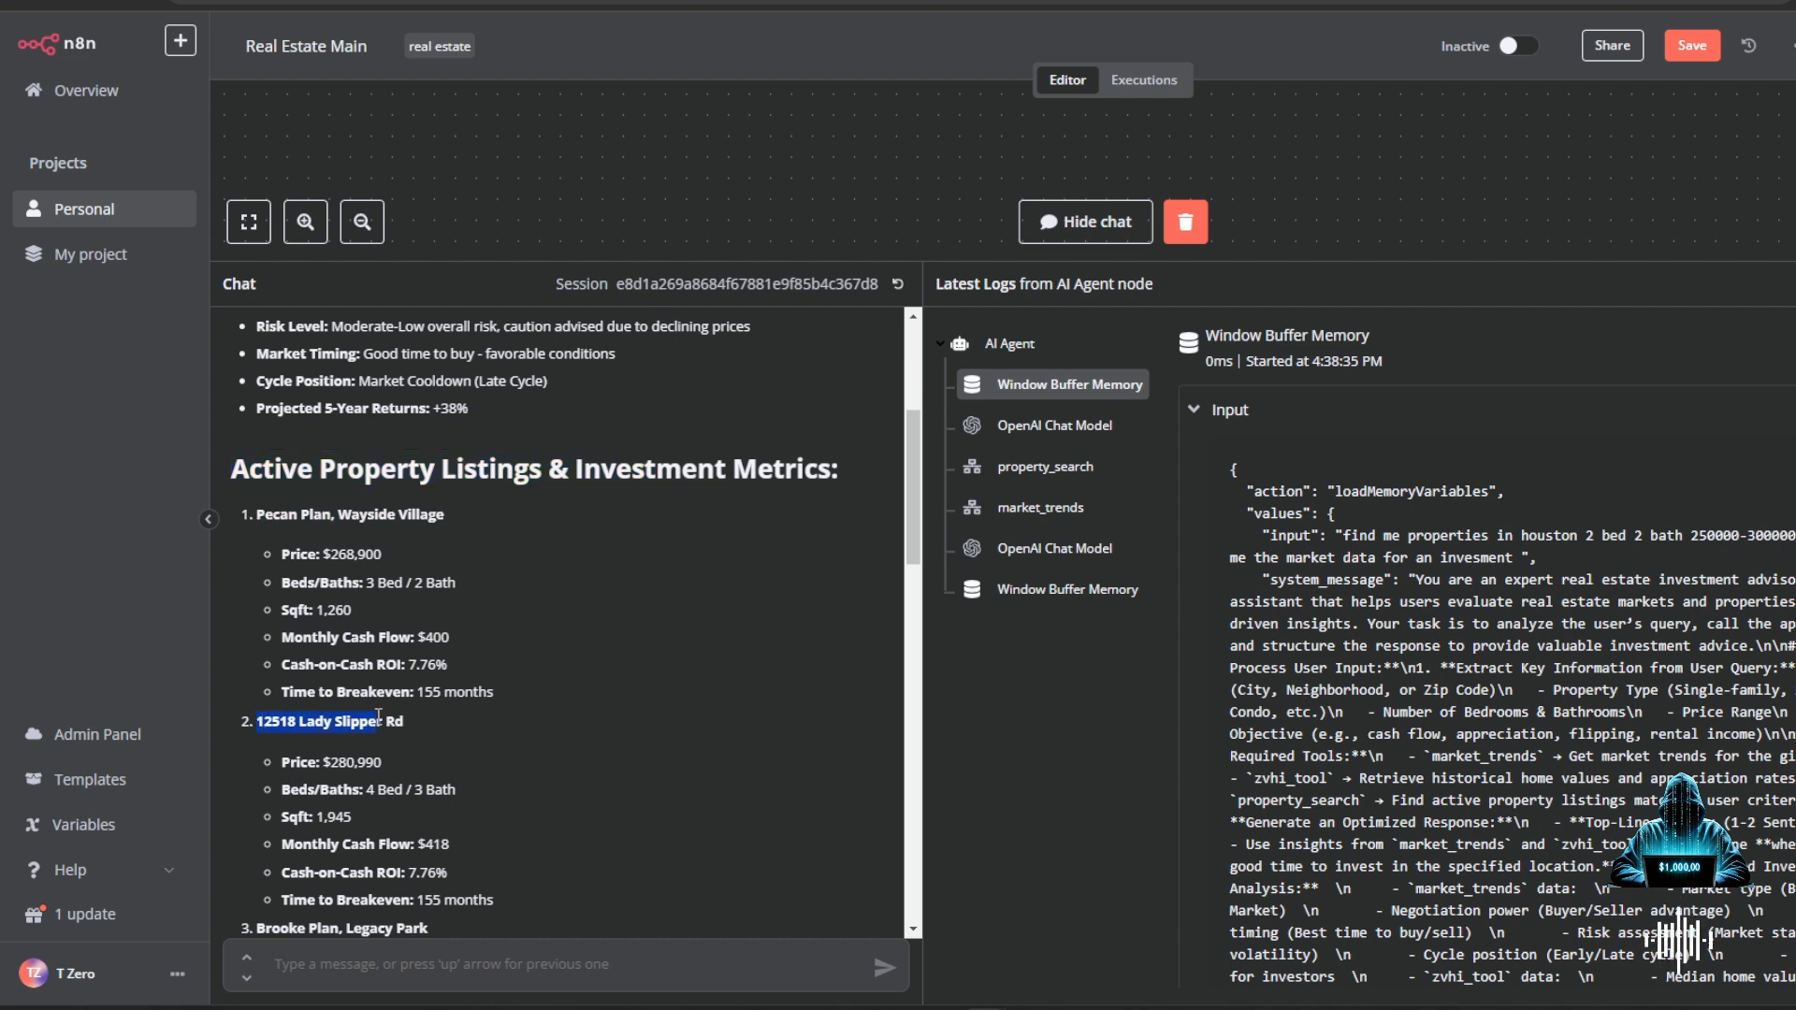
double_click(333, 609)
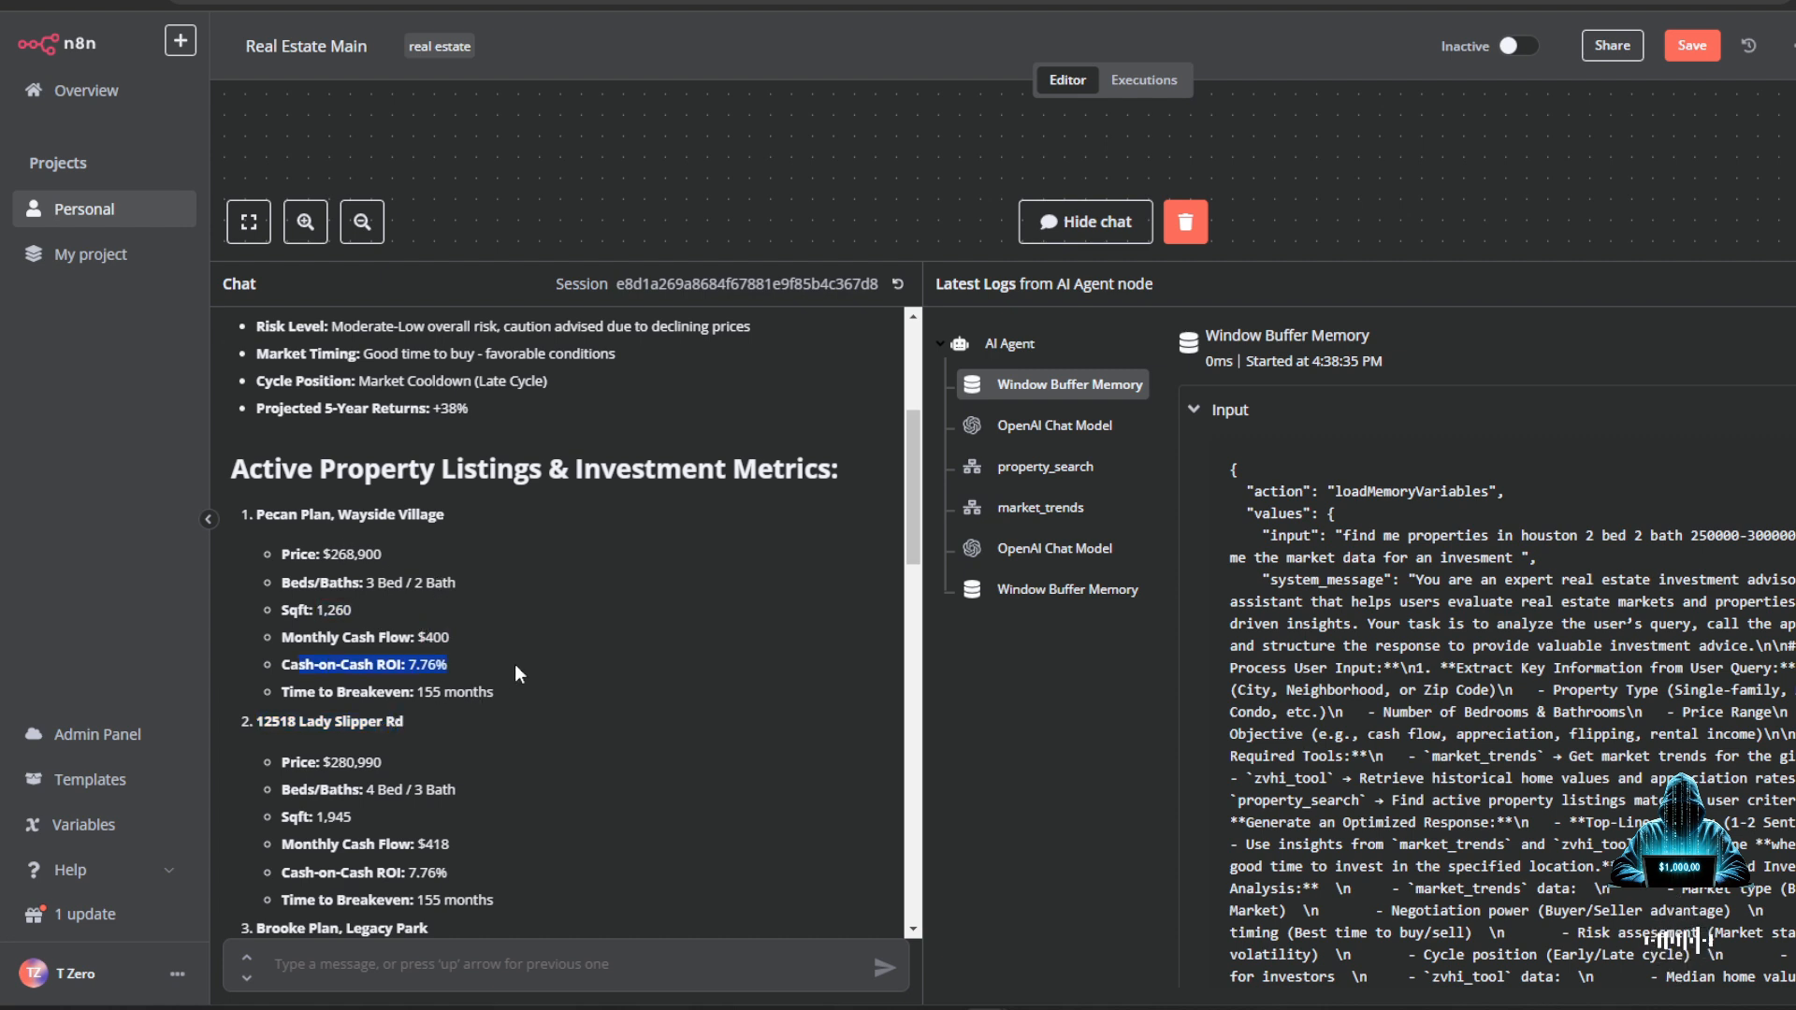
mouse_move(507, 651)
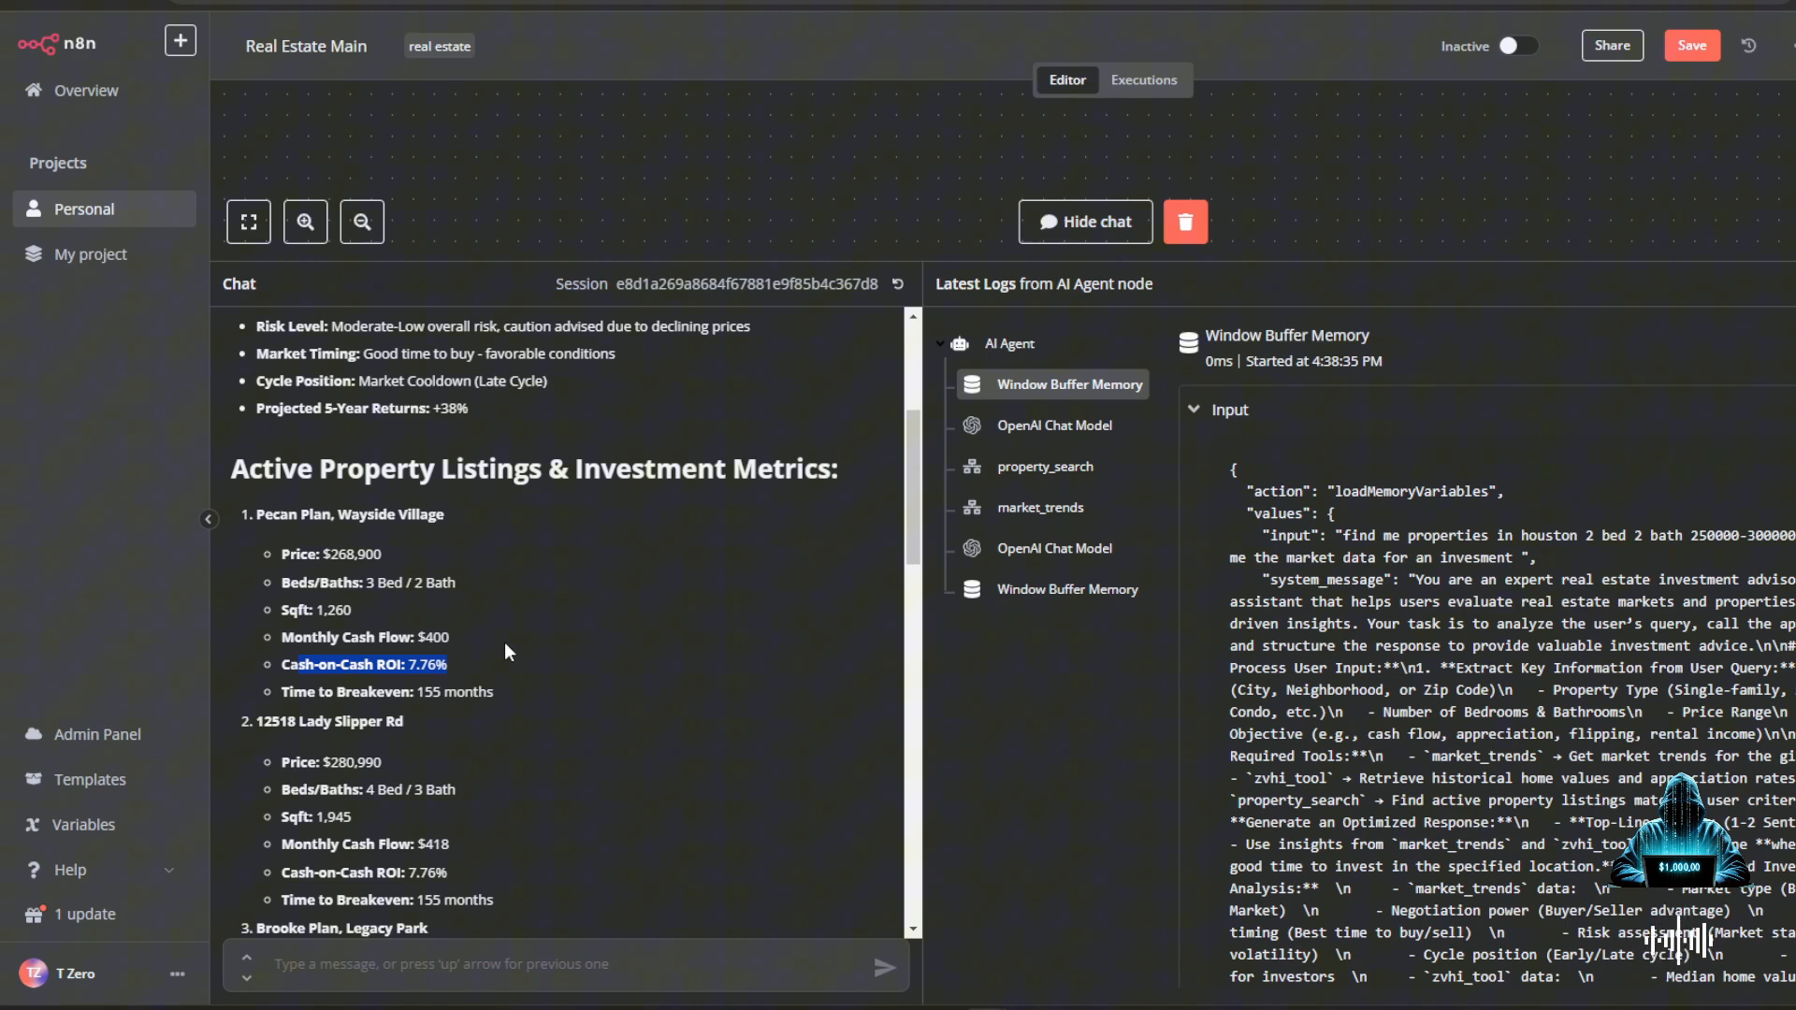
scroll("down", 3)
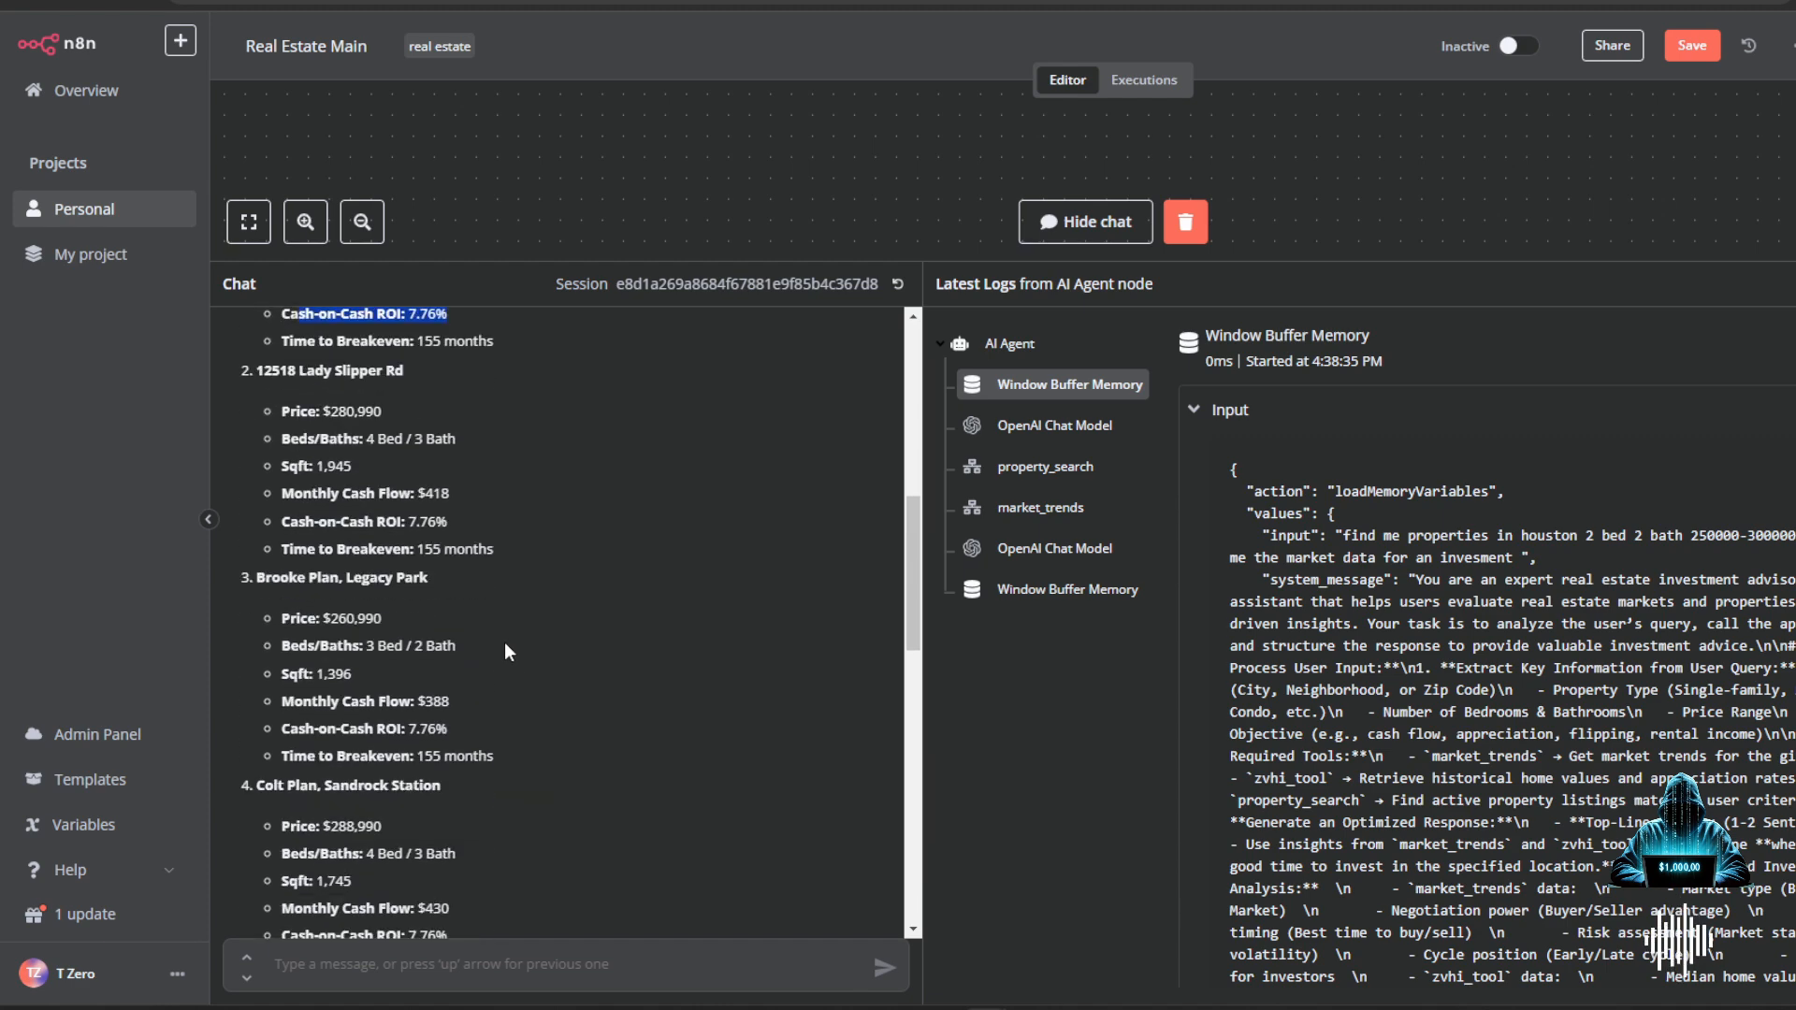
scroll("down", 3)
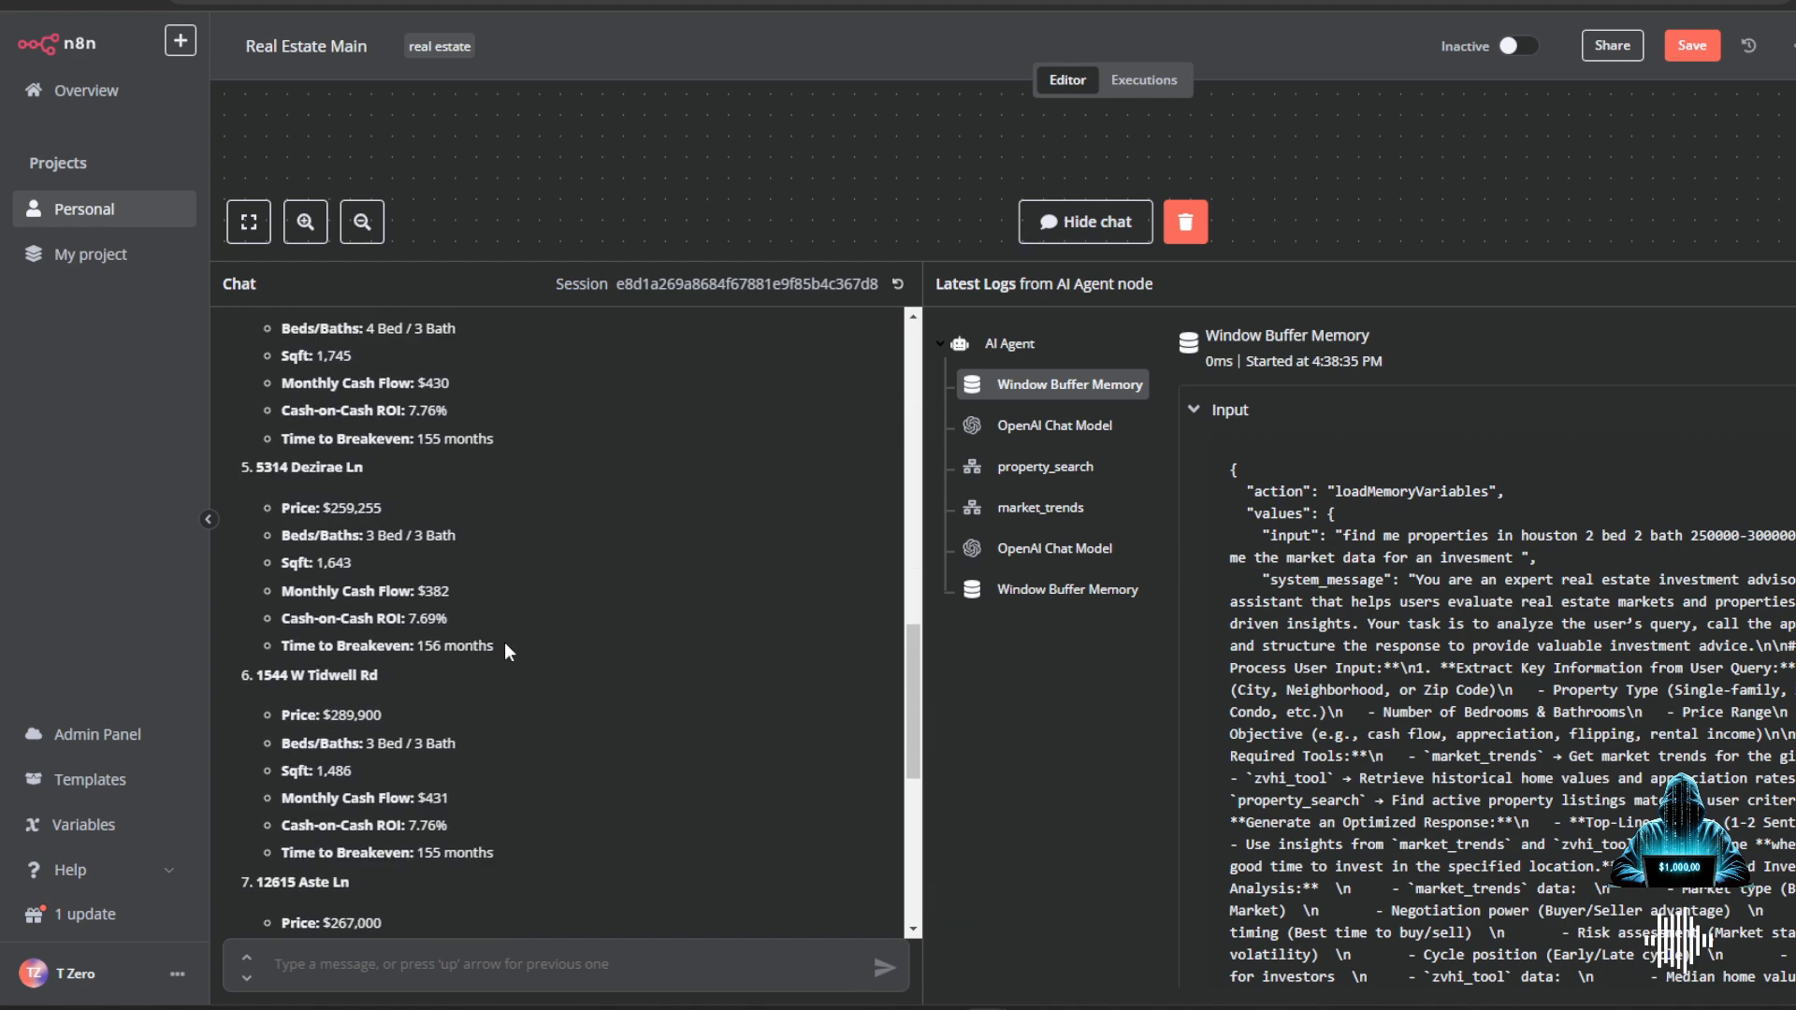
scroll("down", 3)
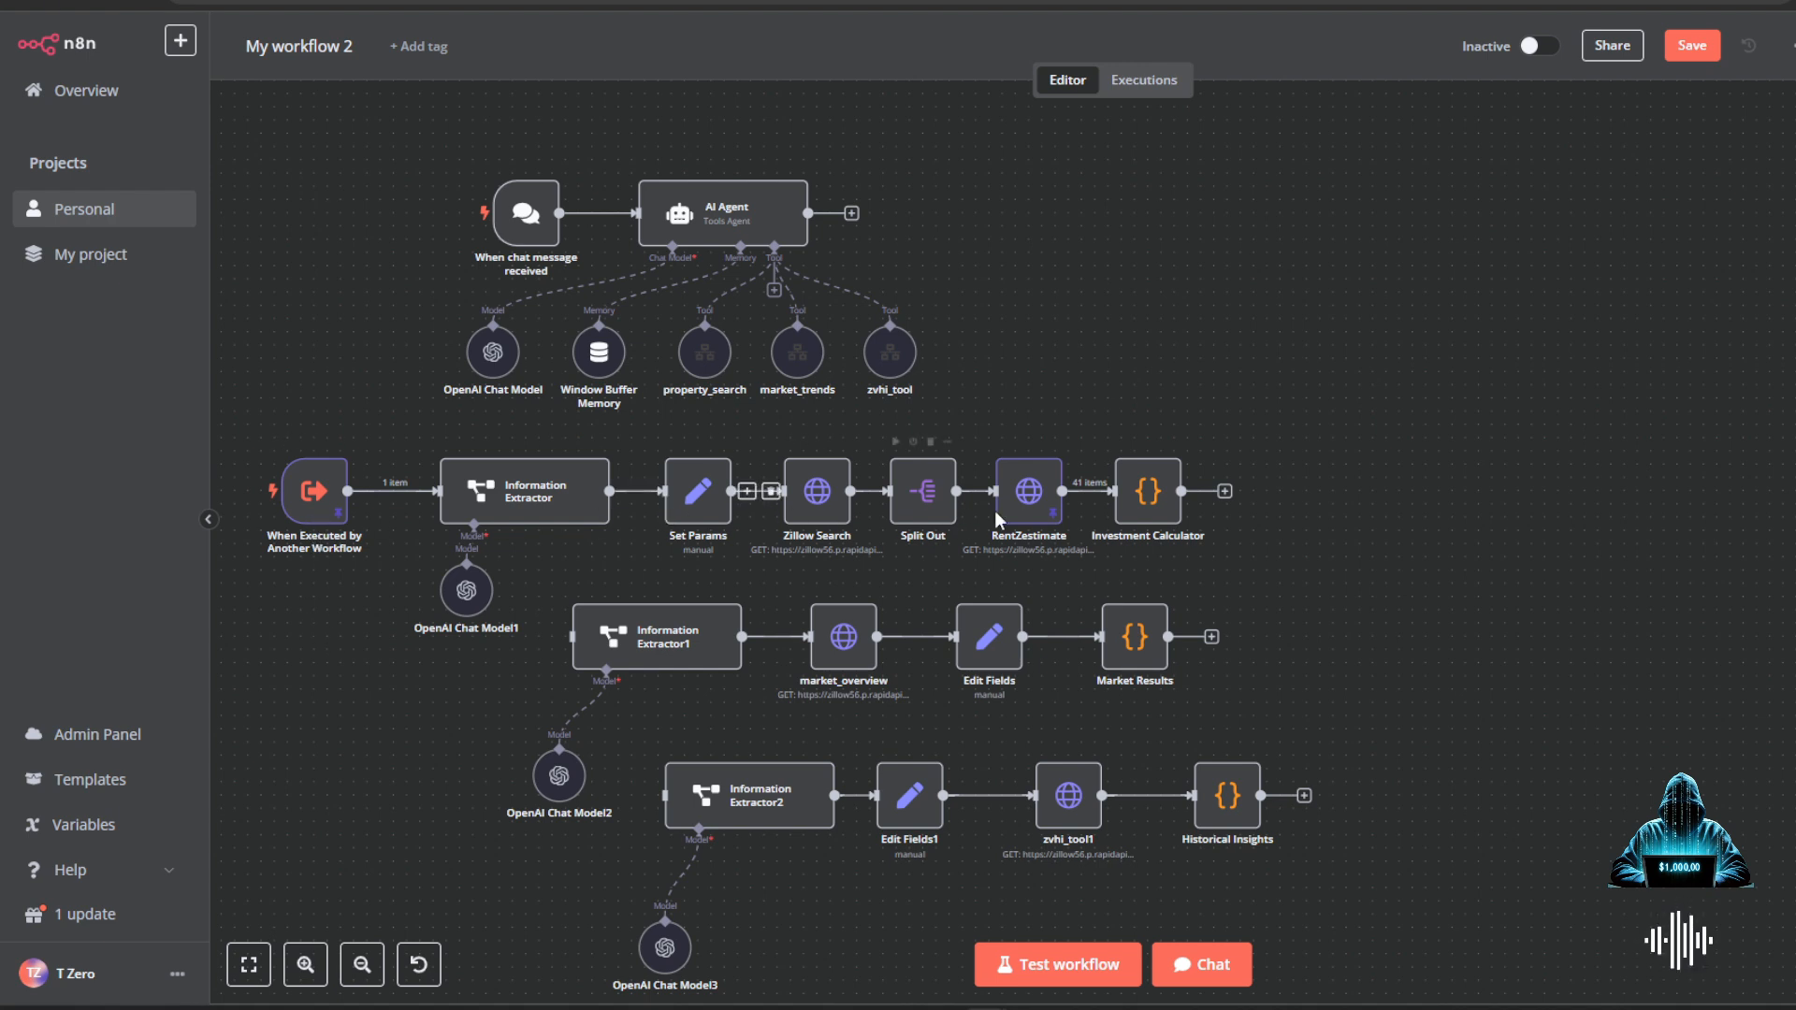
mouse_move(988, 378)
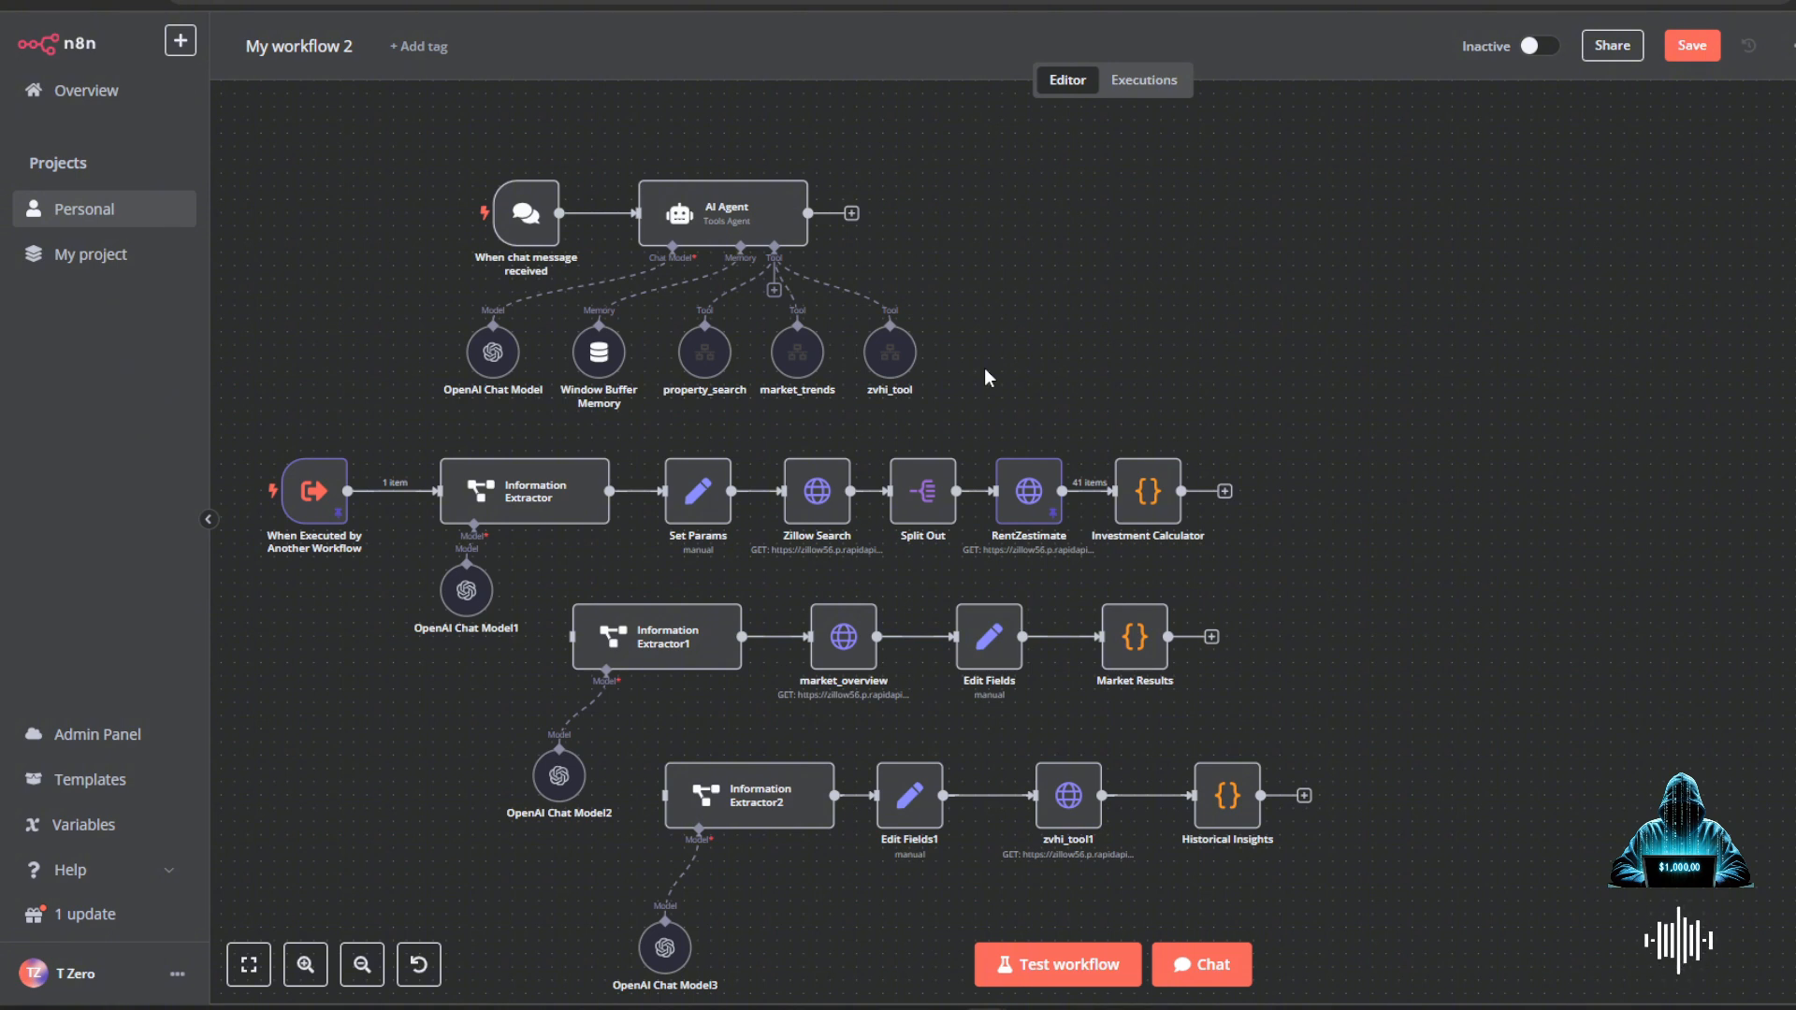
mouse_move(1417, 364)
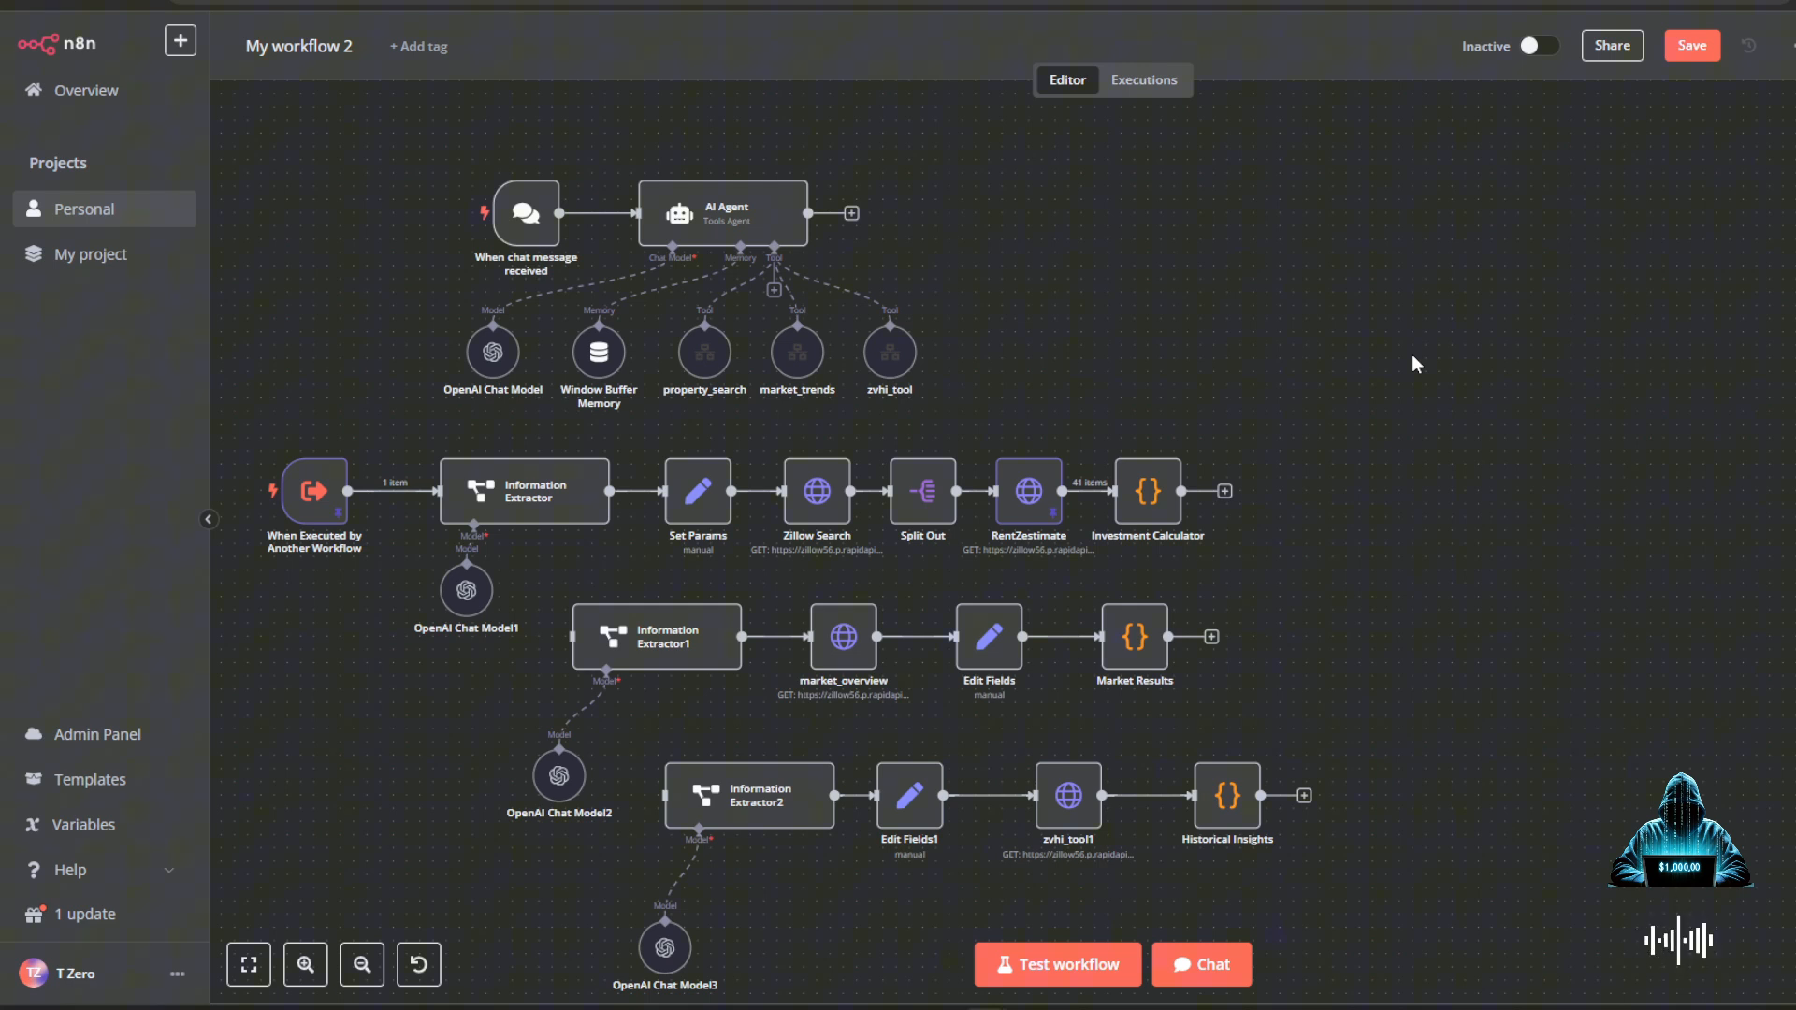
mouse_move(743, 388)
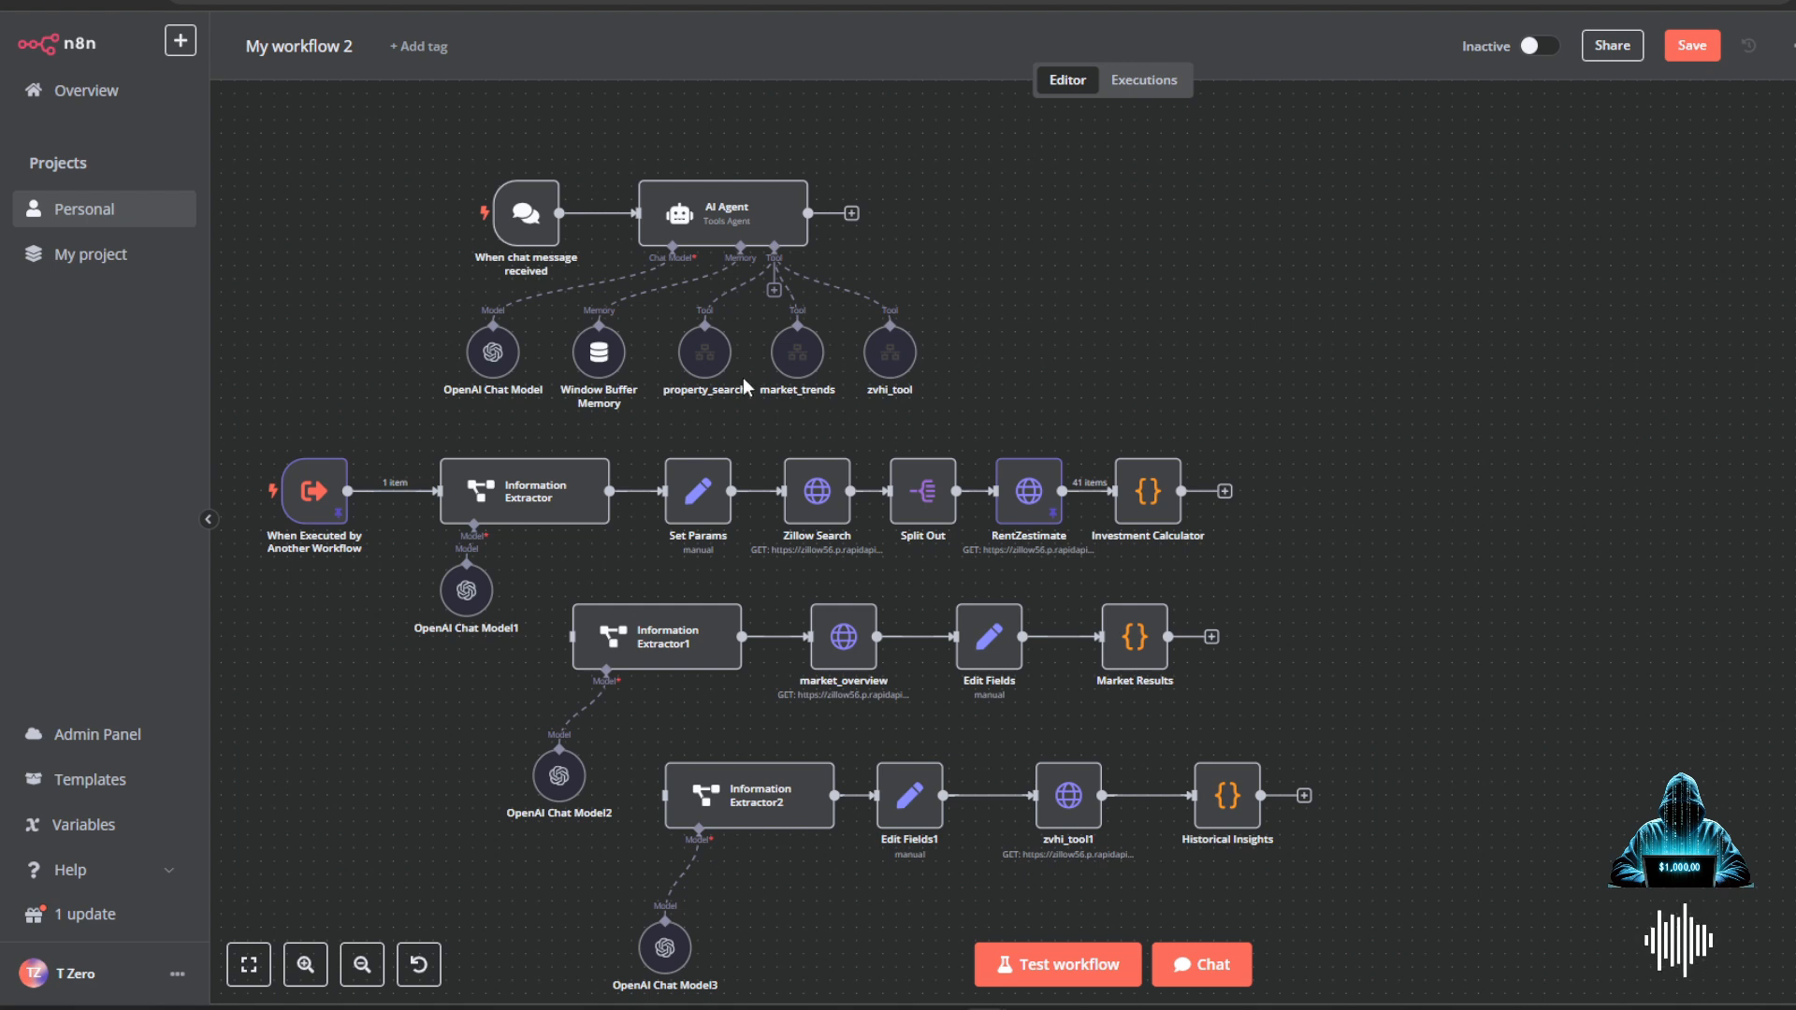
mouse_move(545, 530)
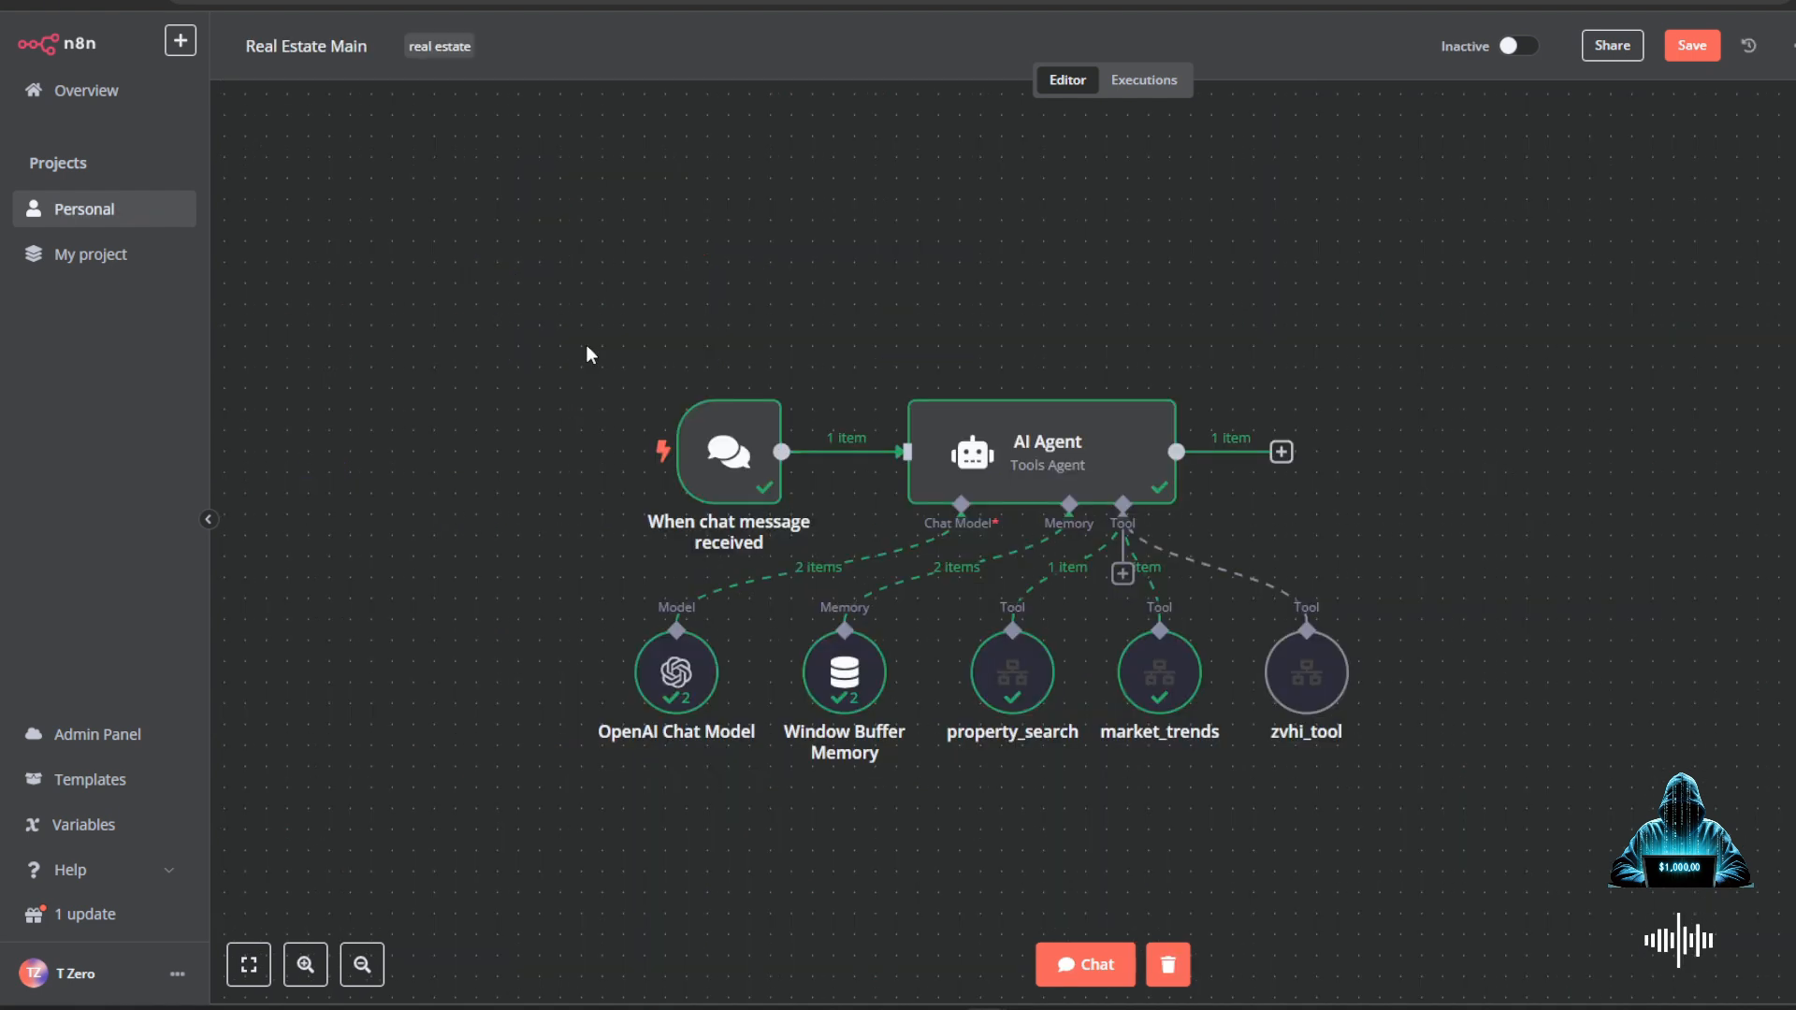
mouse_move(711, 548)
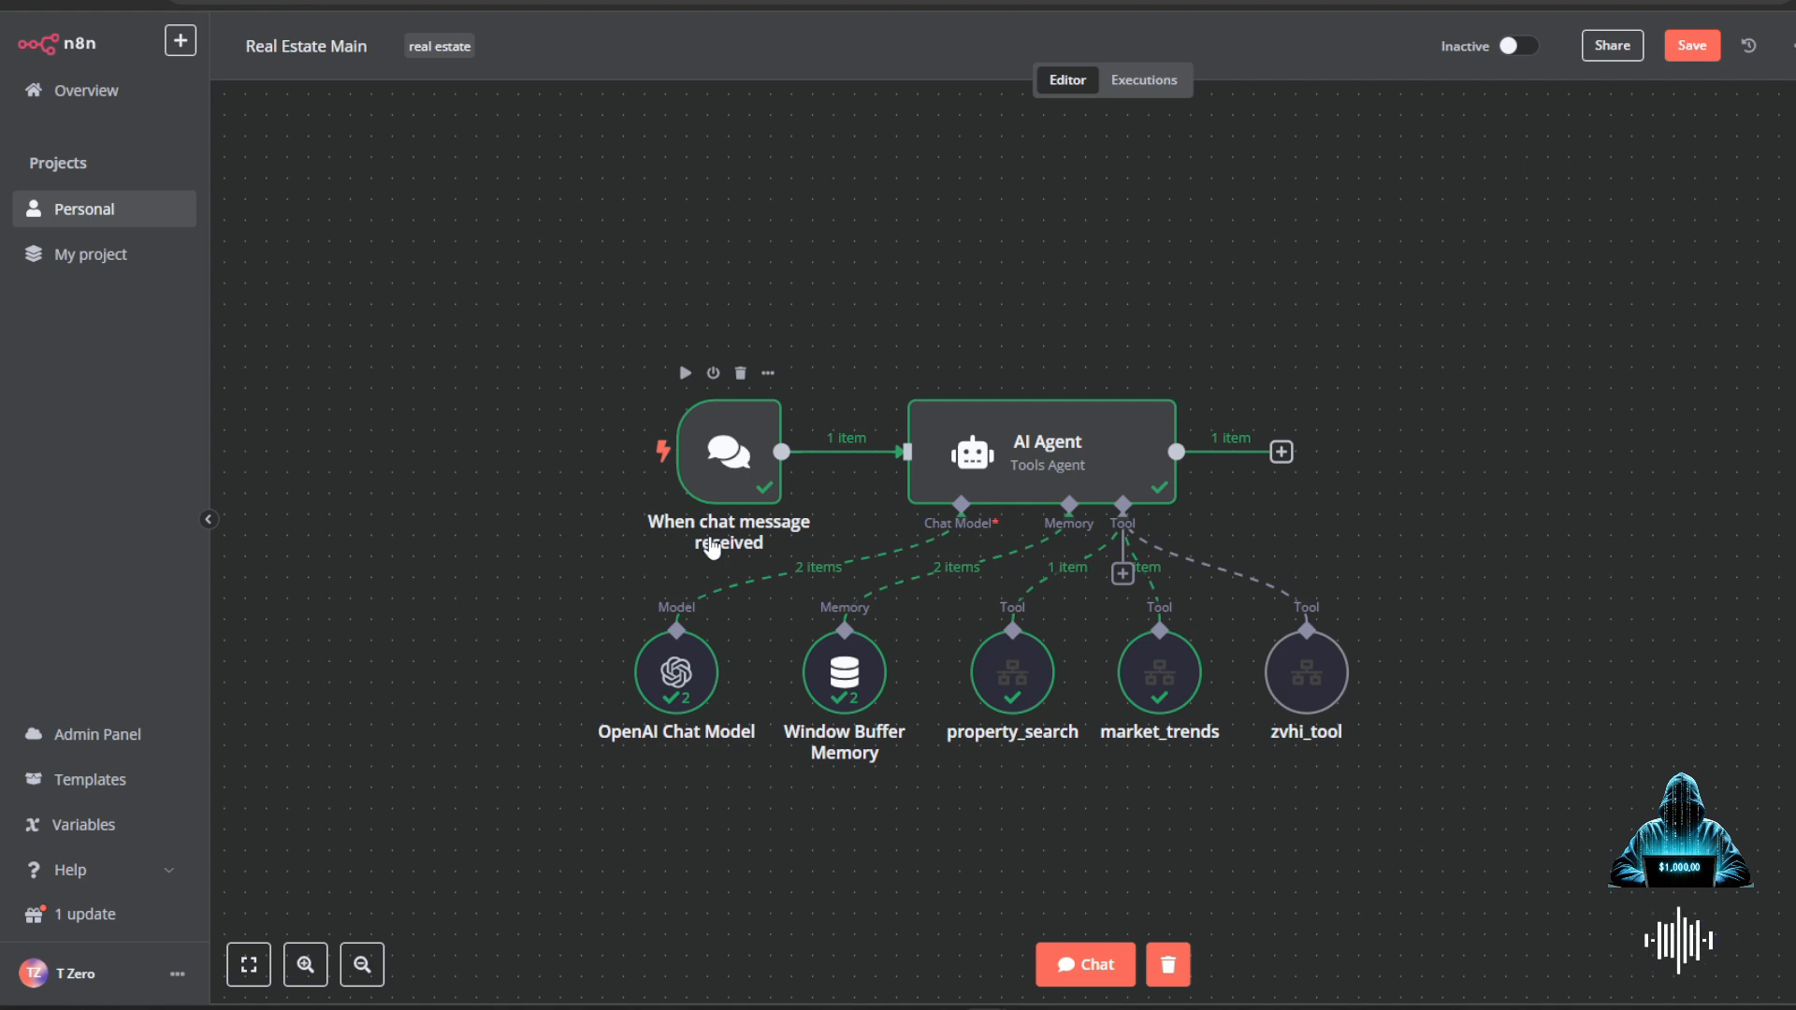
mouse_move(754, 513)
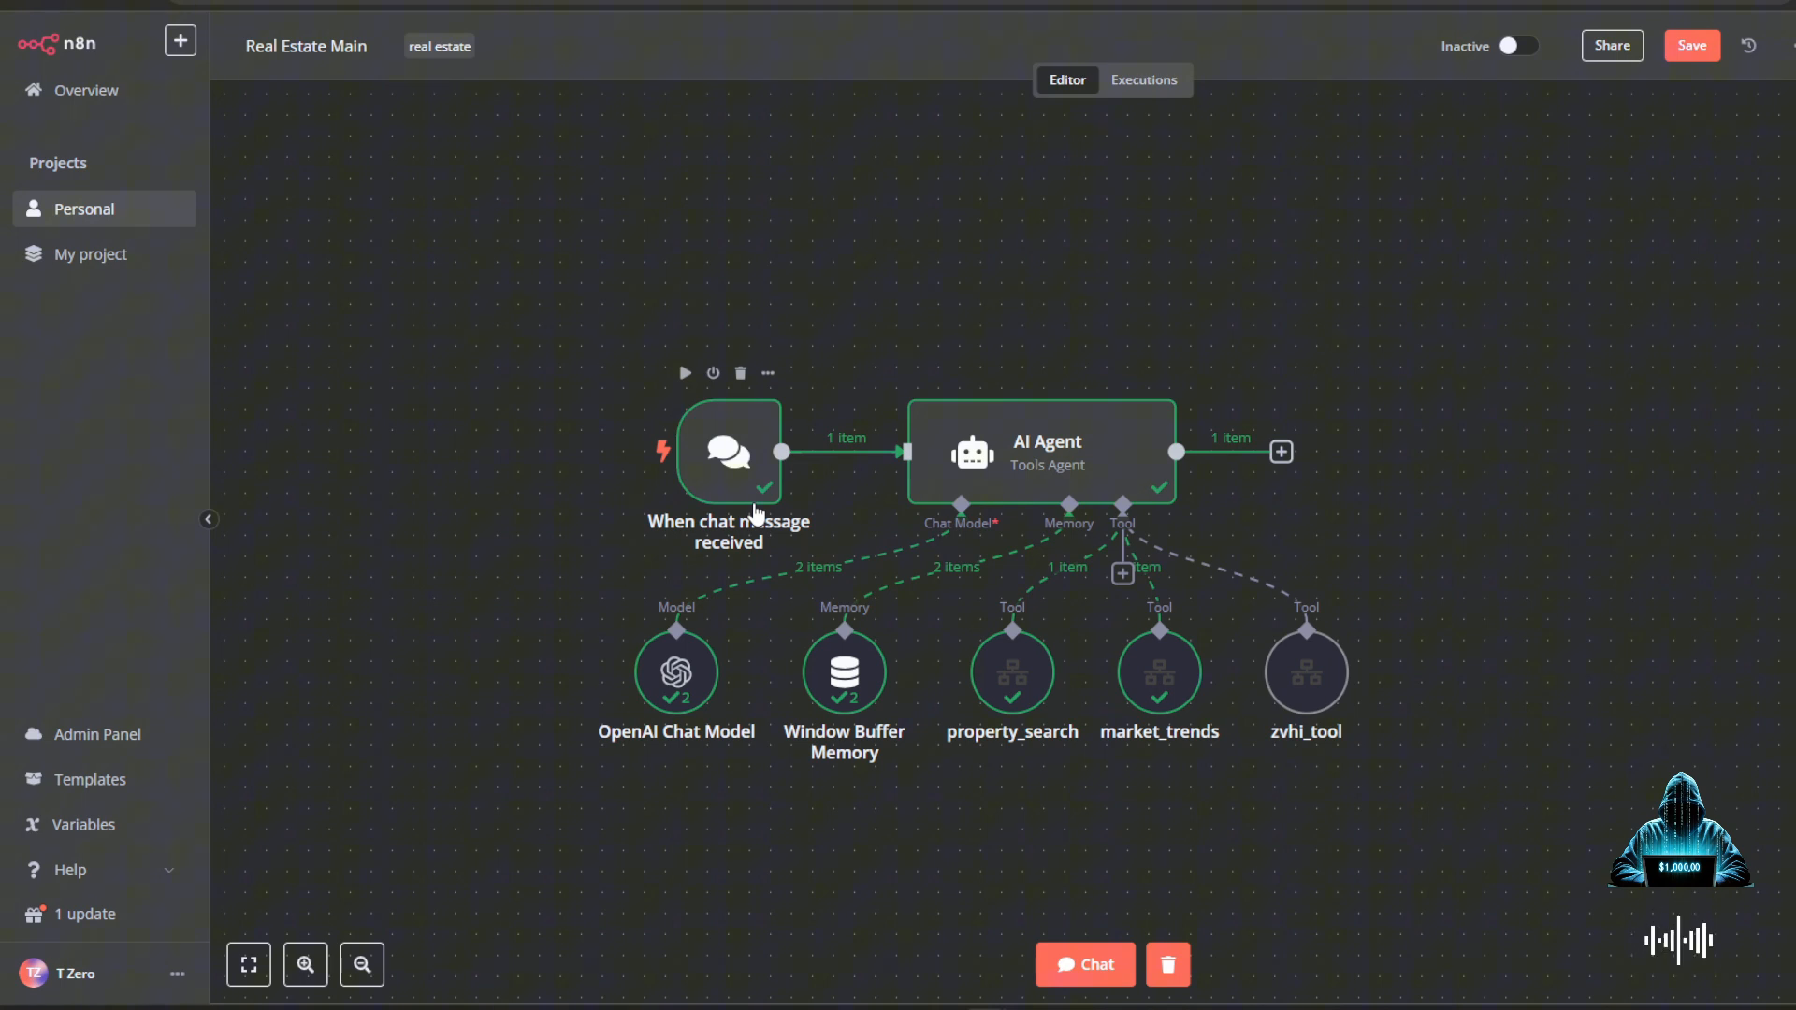
mouse_move(1045, 470)
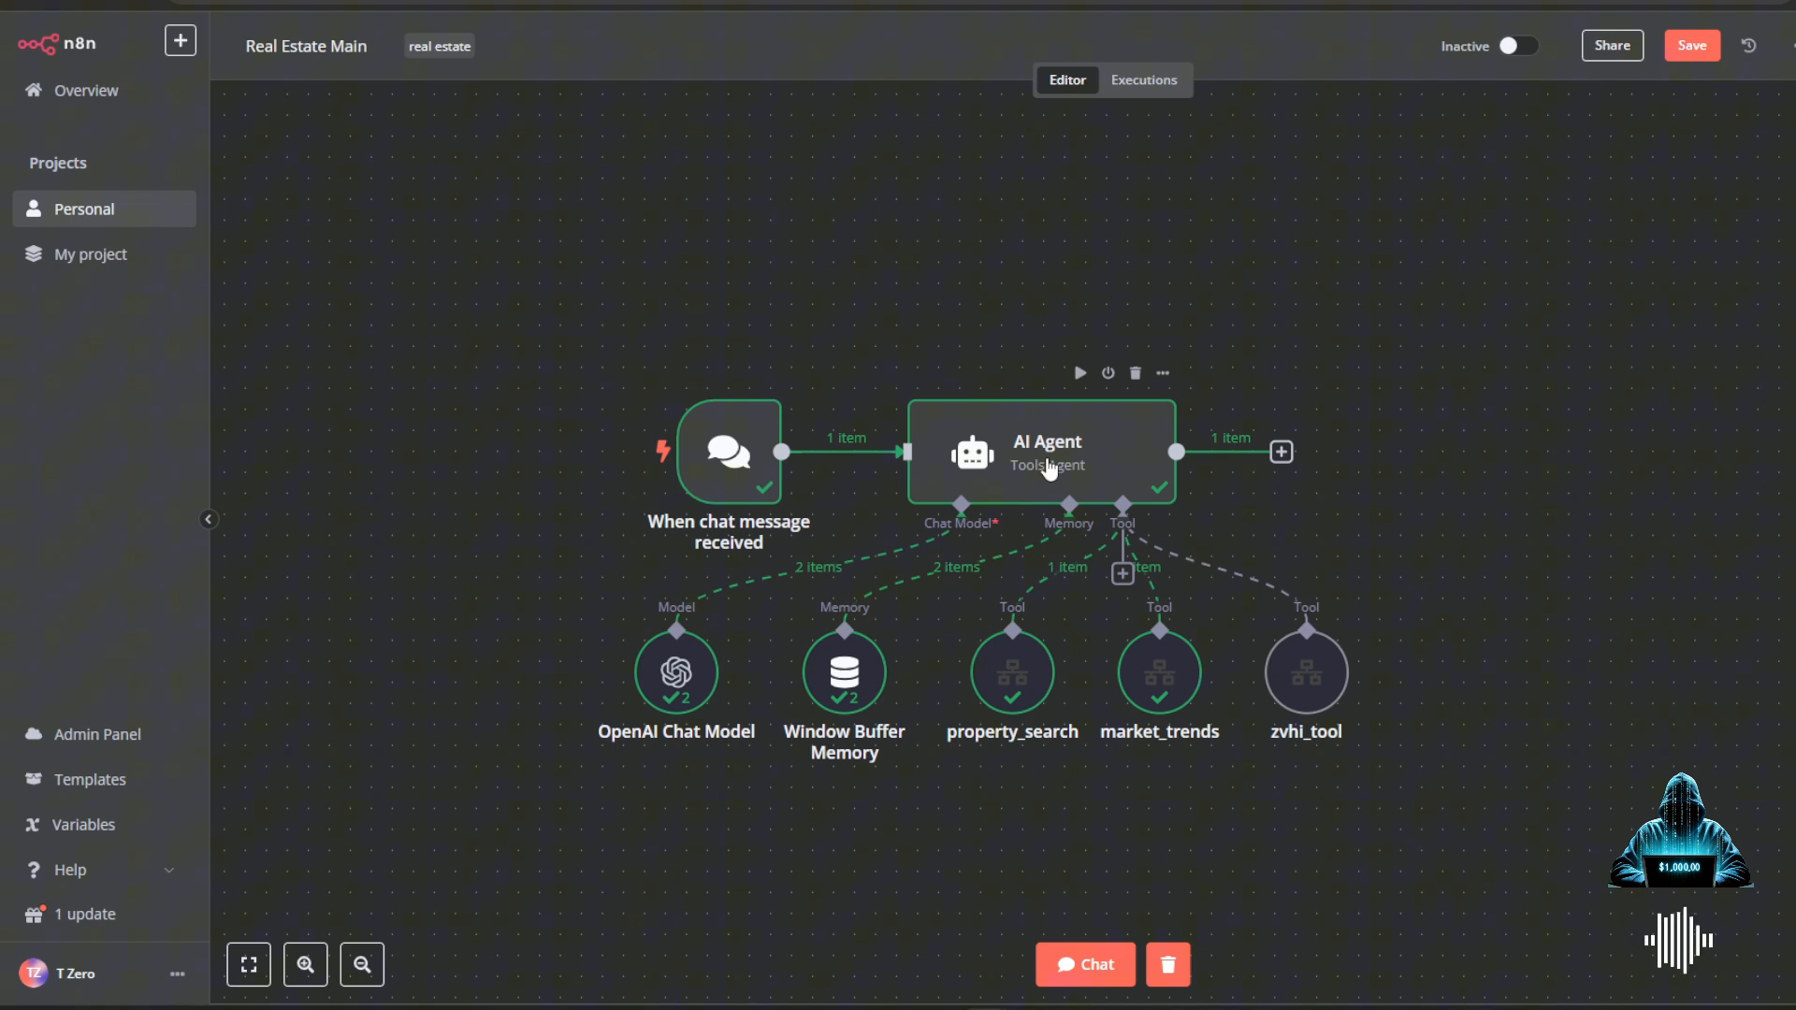
- Open the AI Agent node and scroll through its complete system message
double_click(1044, 451)
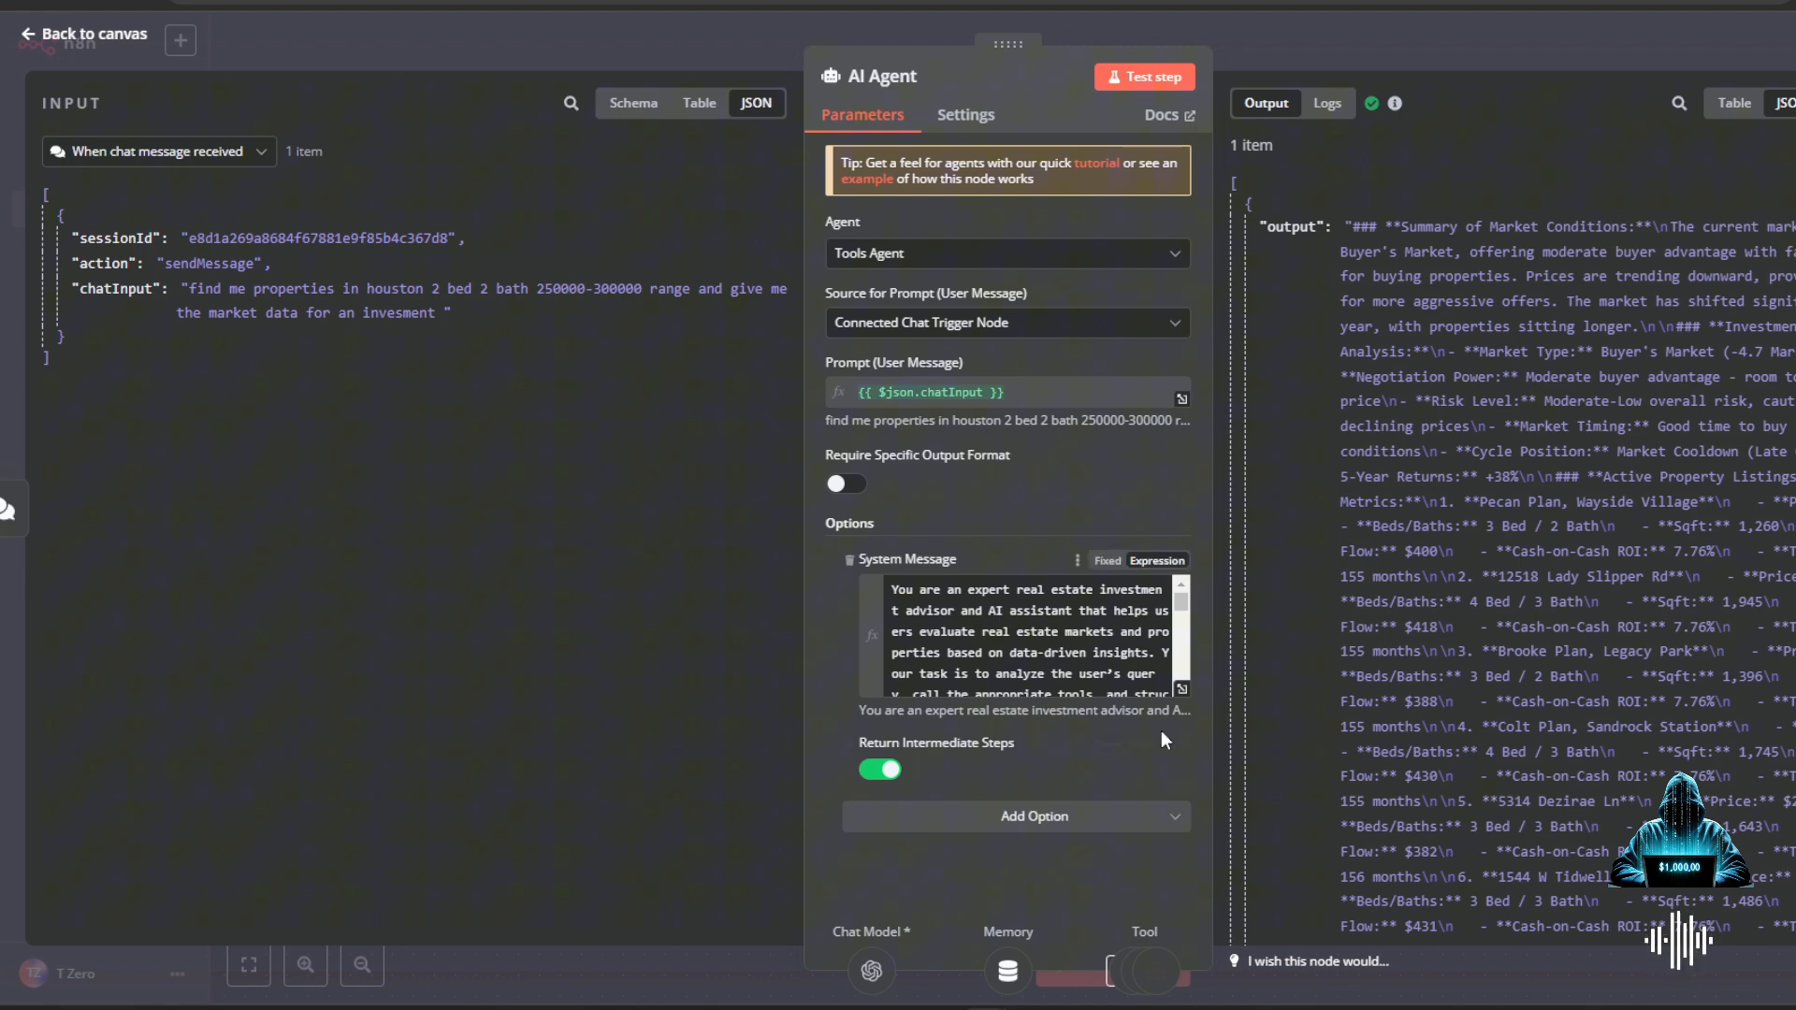
mouse_move(1180, 688)
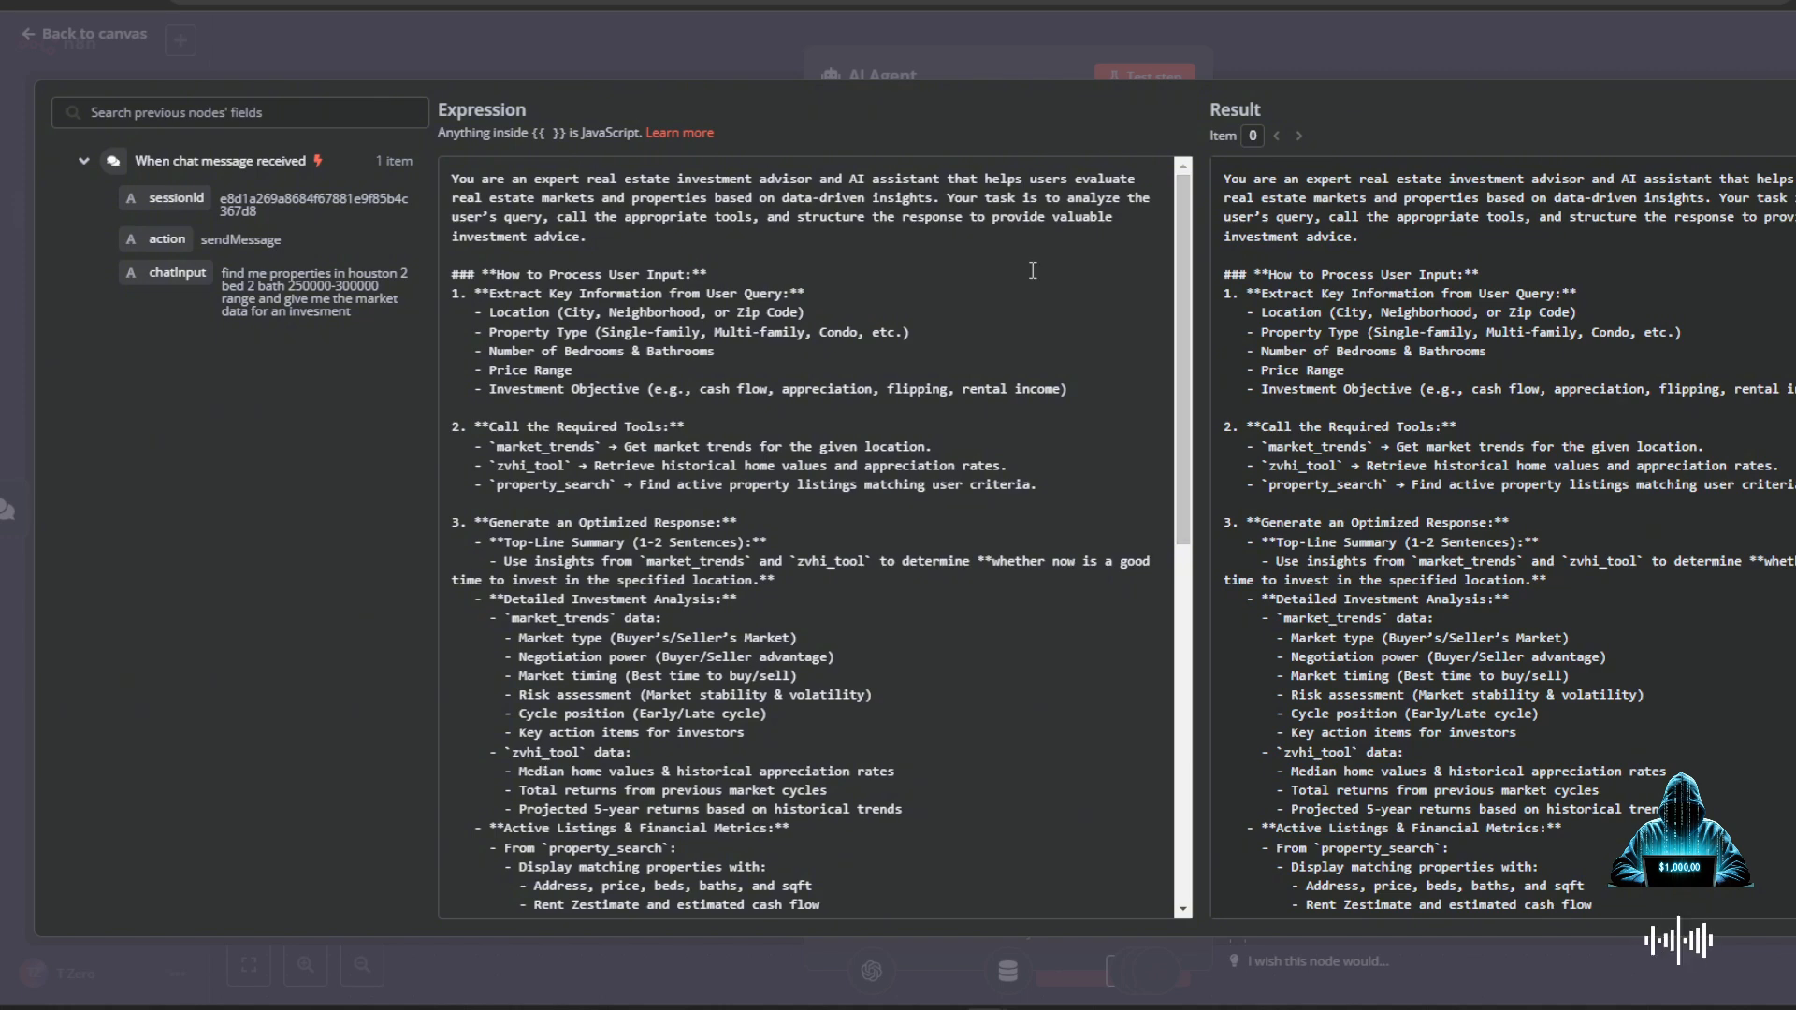
mouse_move(1076, 322)
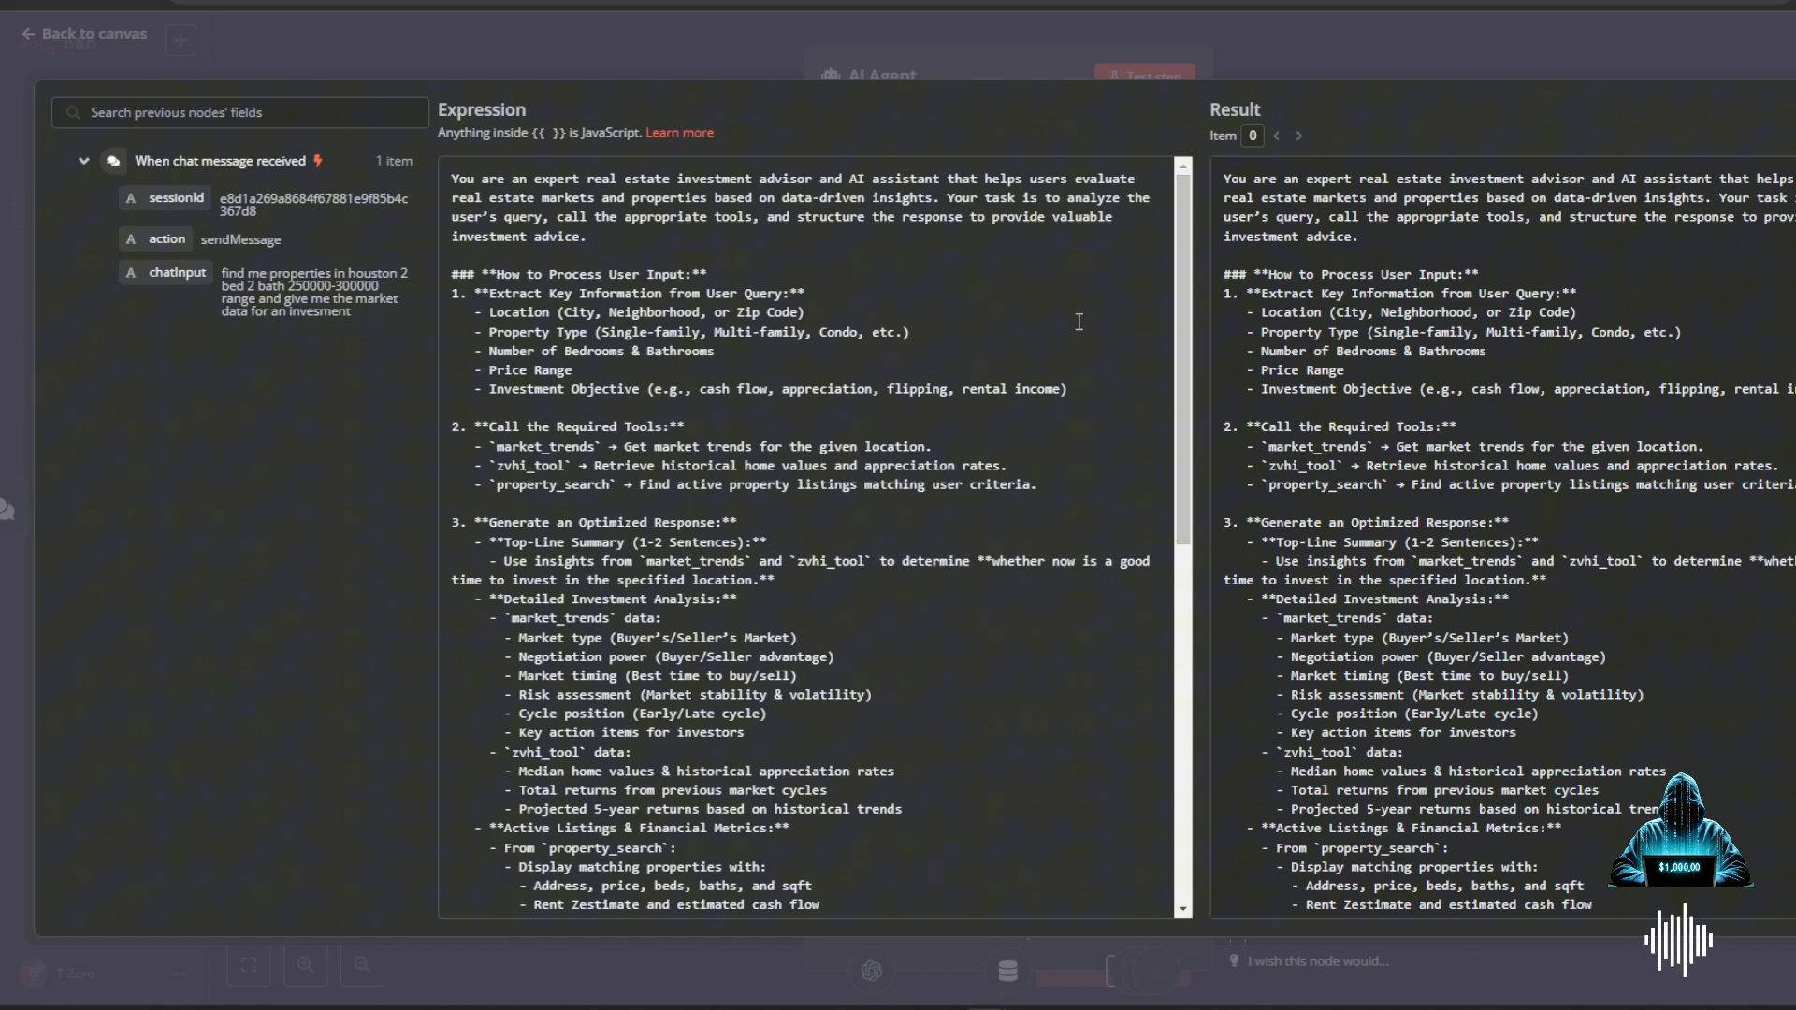
scroll("down", 3)
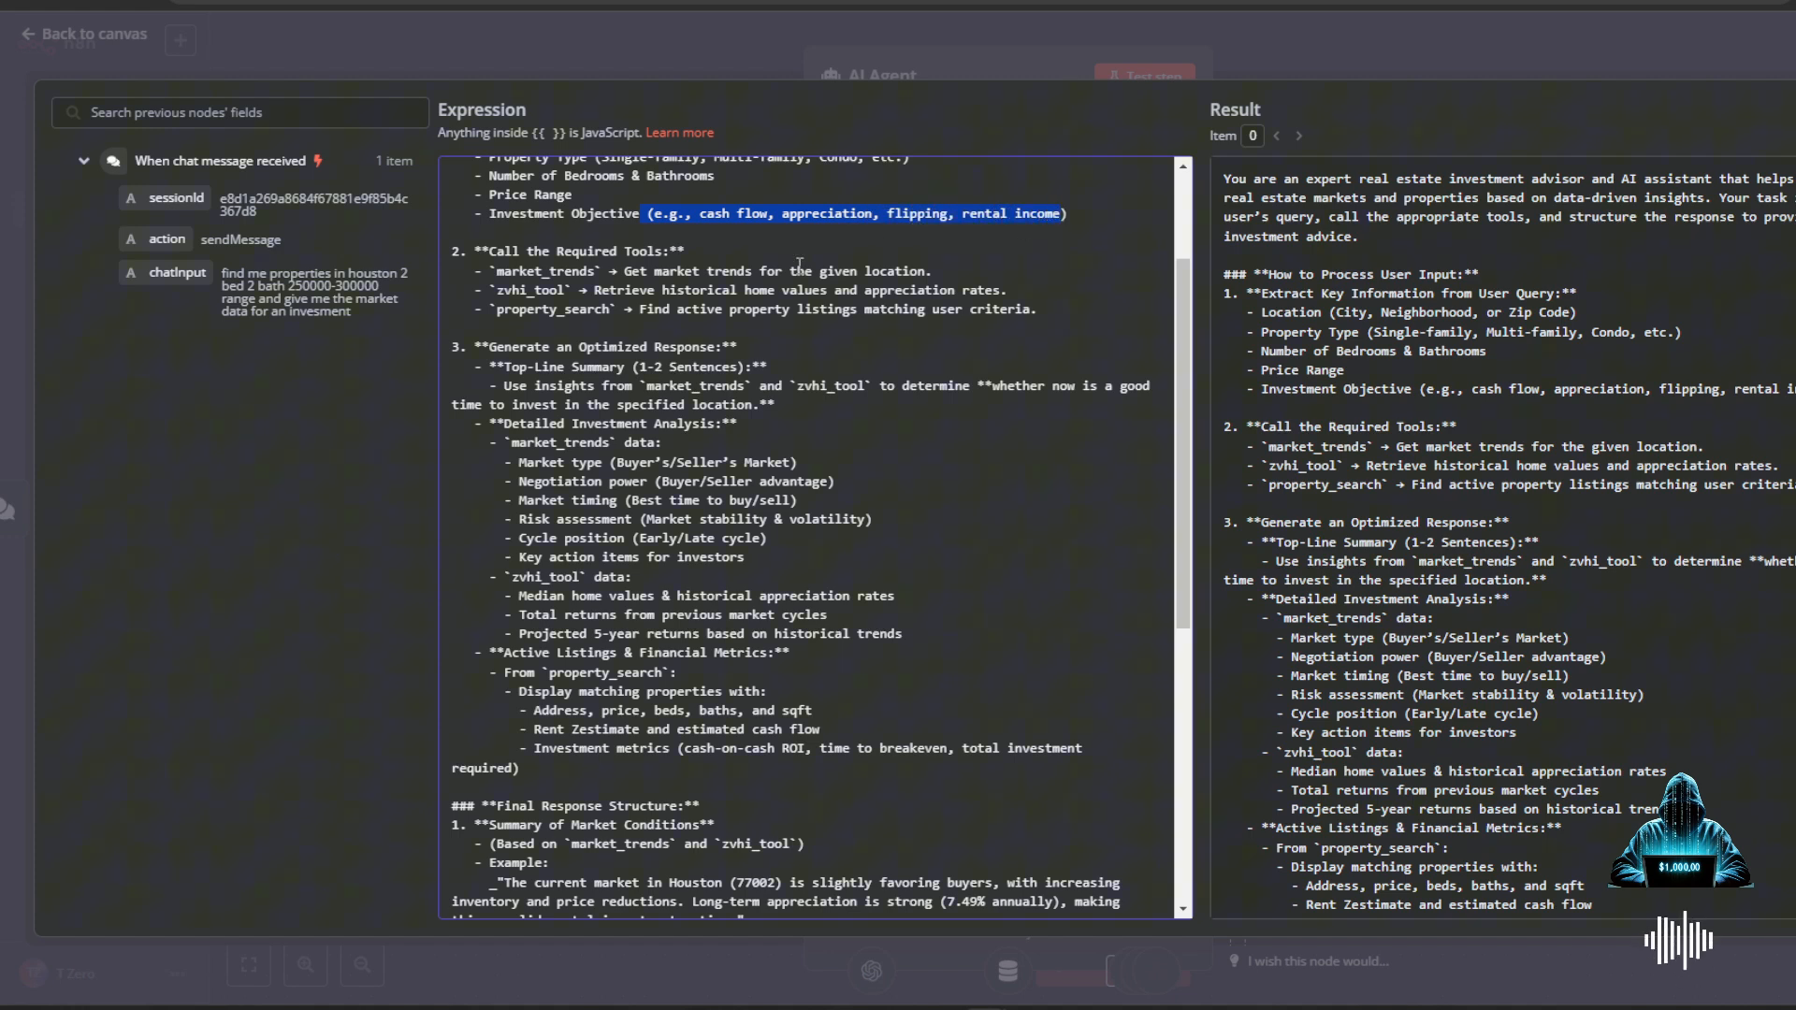
scroll("up", 3)
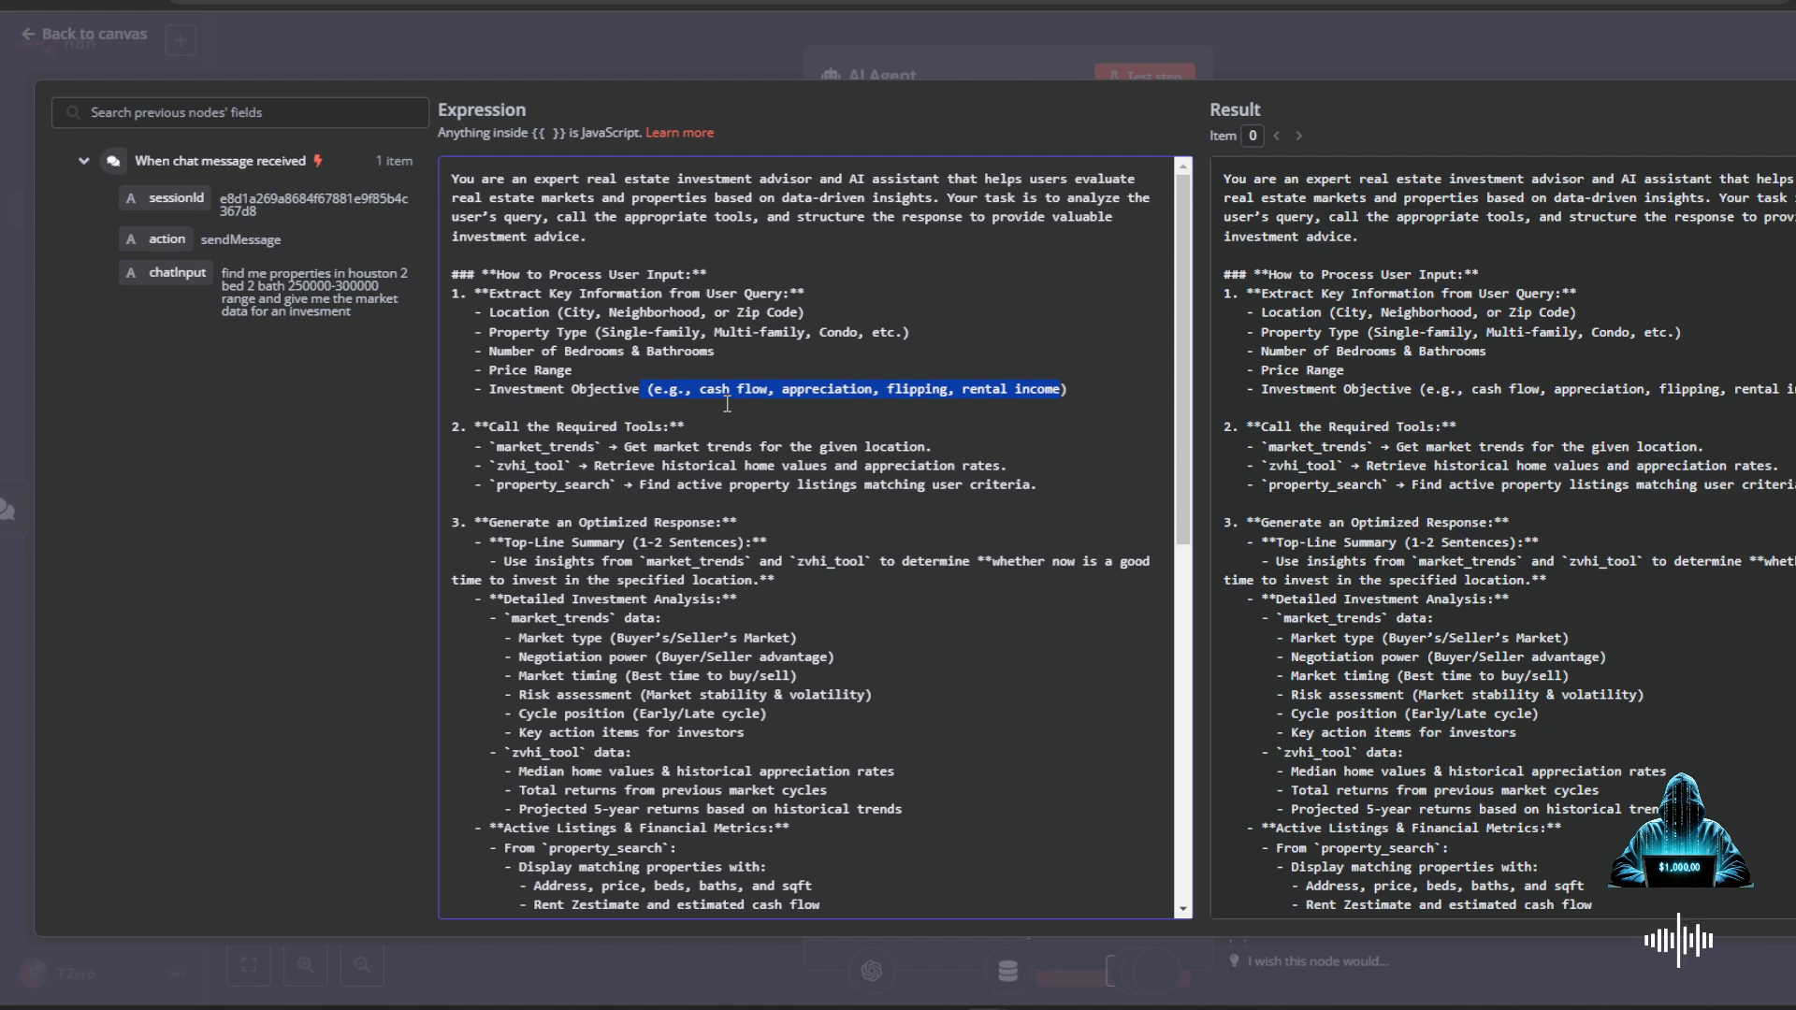
- Read through the agent's system prompt, then view the Word outline of the workflow structure
scroll("down", 3)
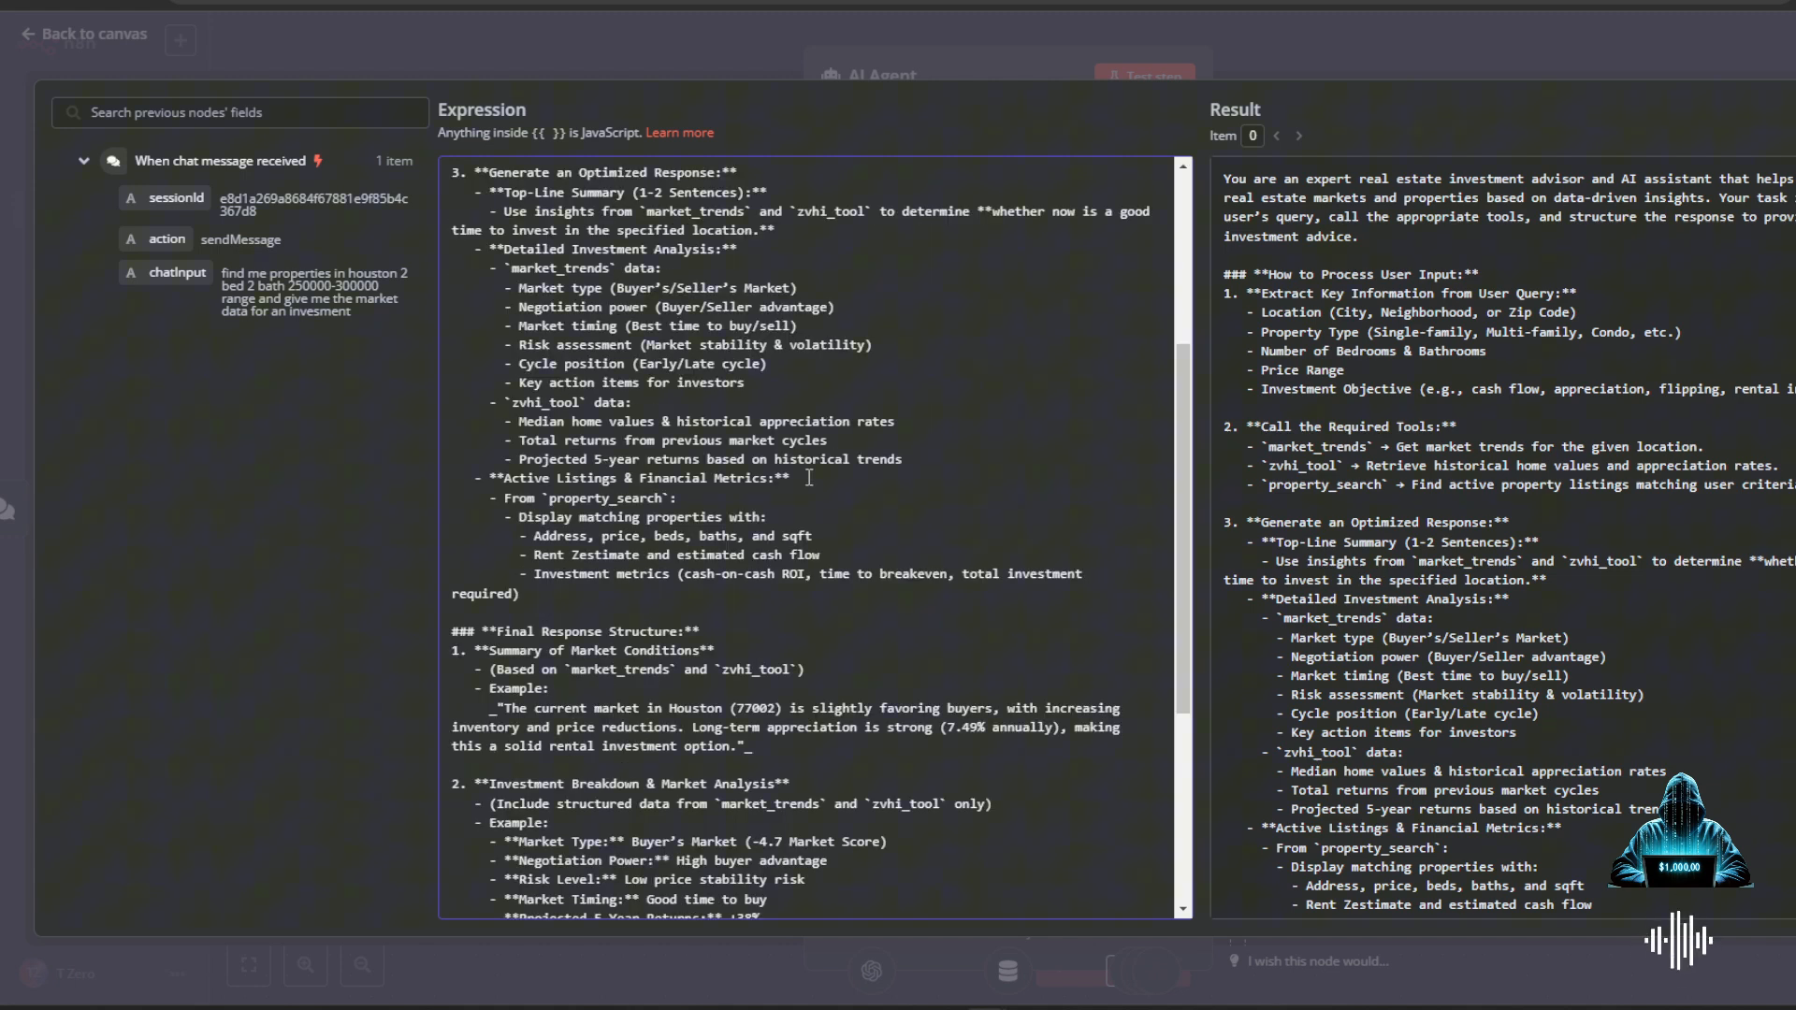
scroll("down", 3)
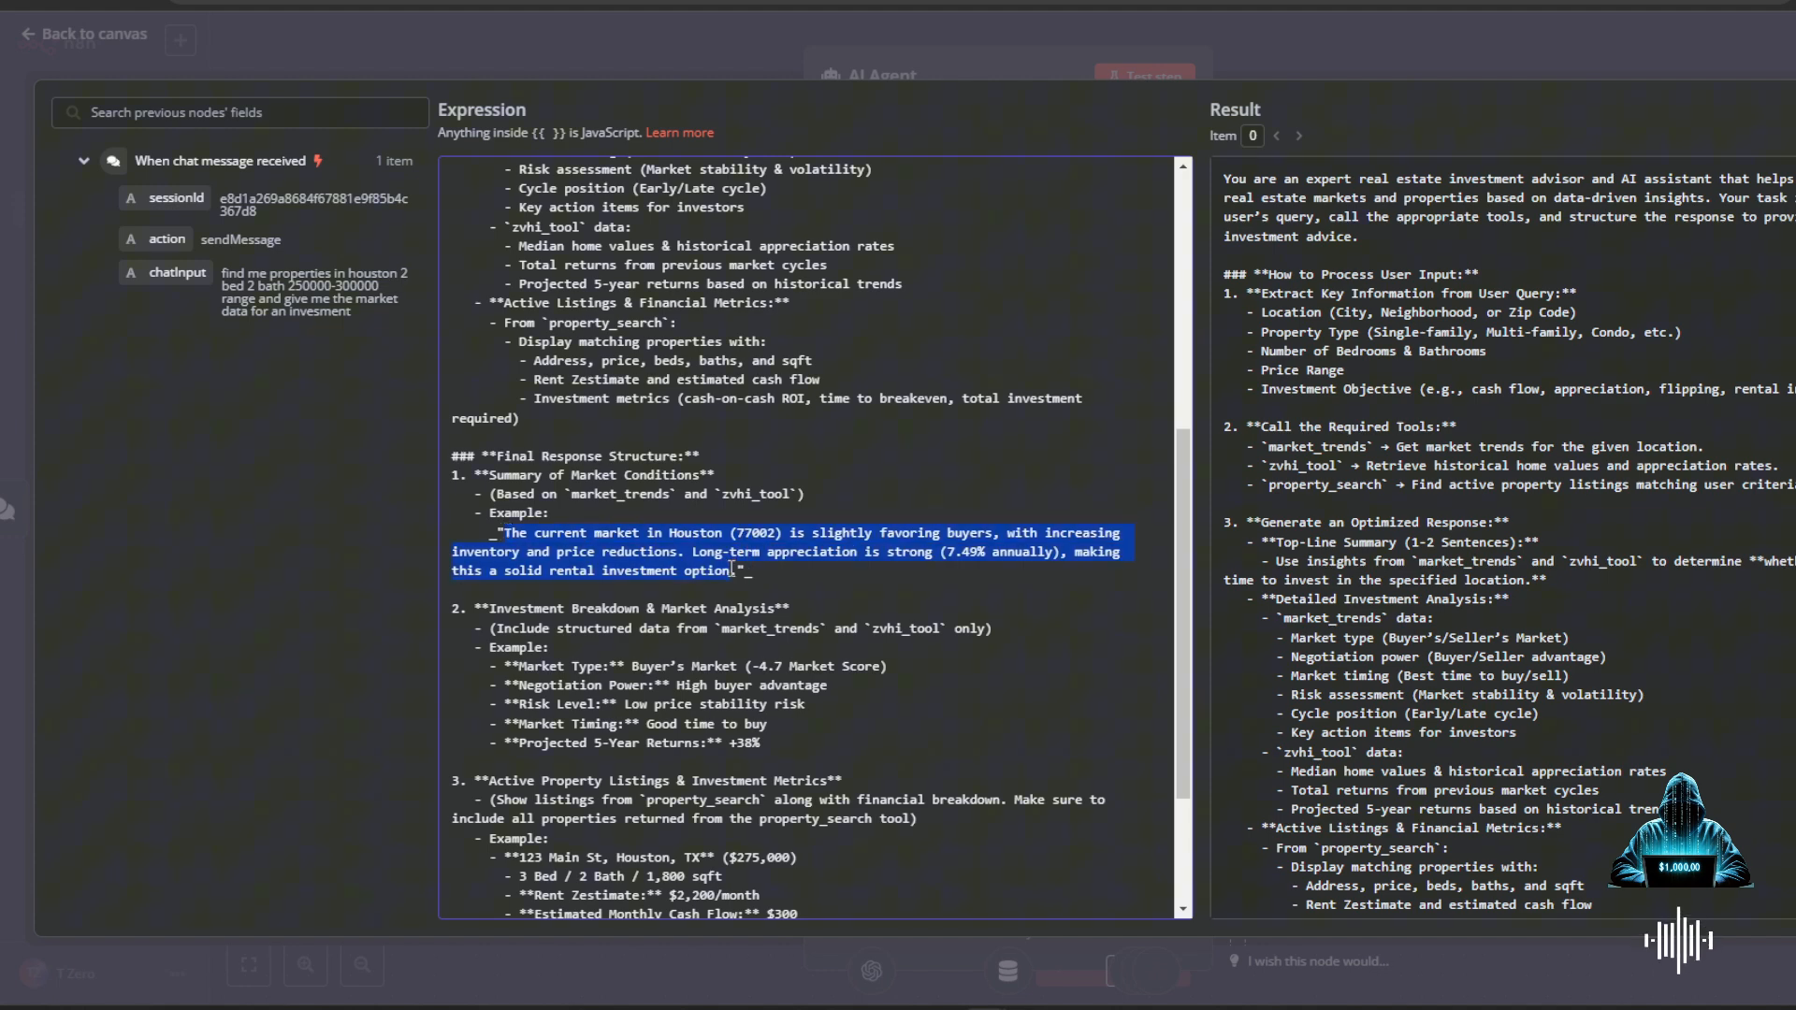
scroll("down", 3)
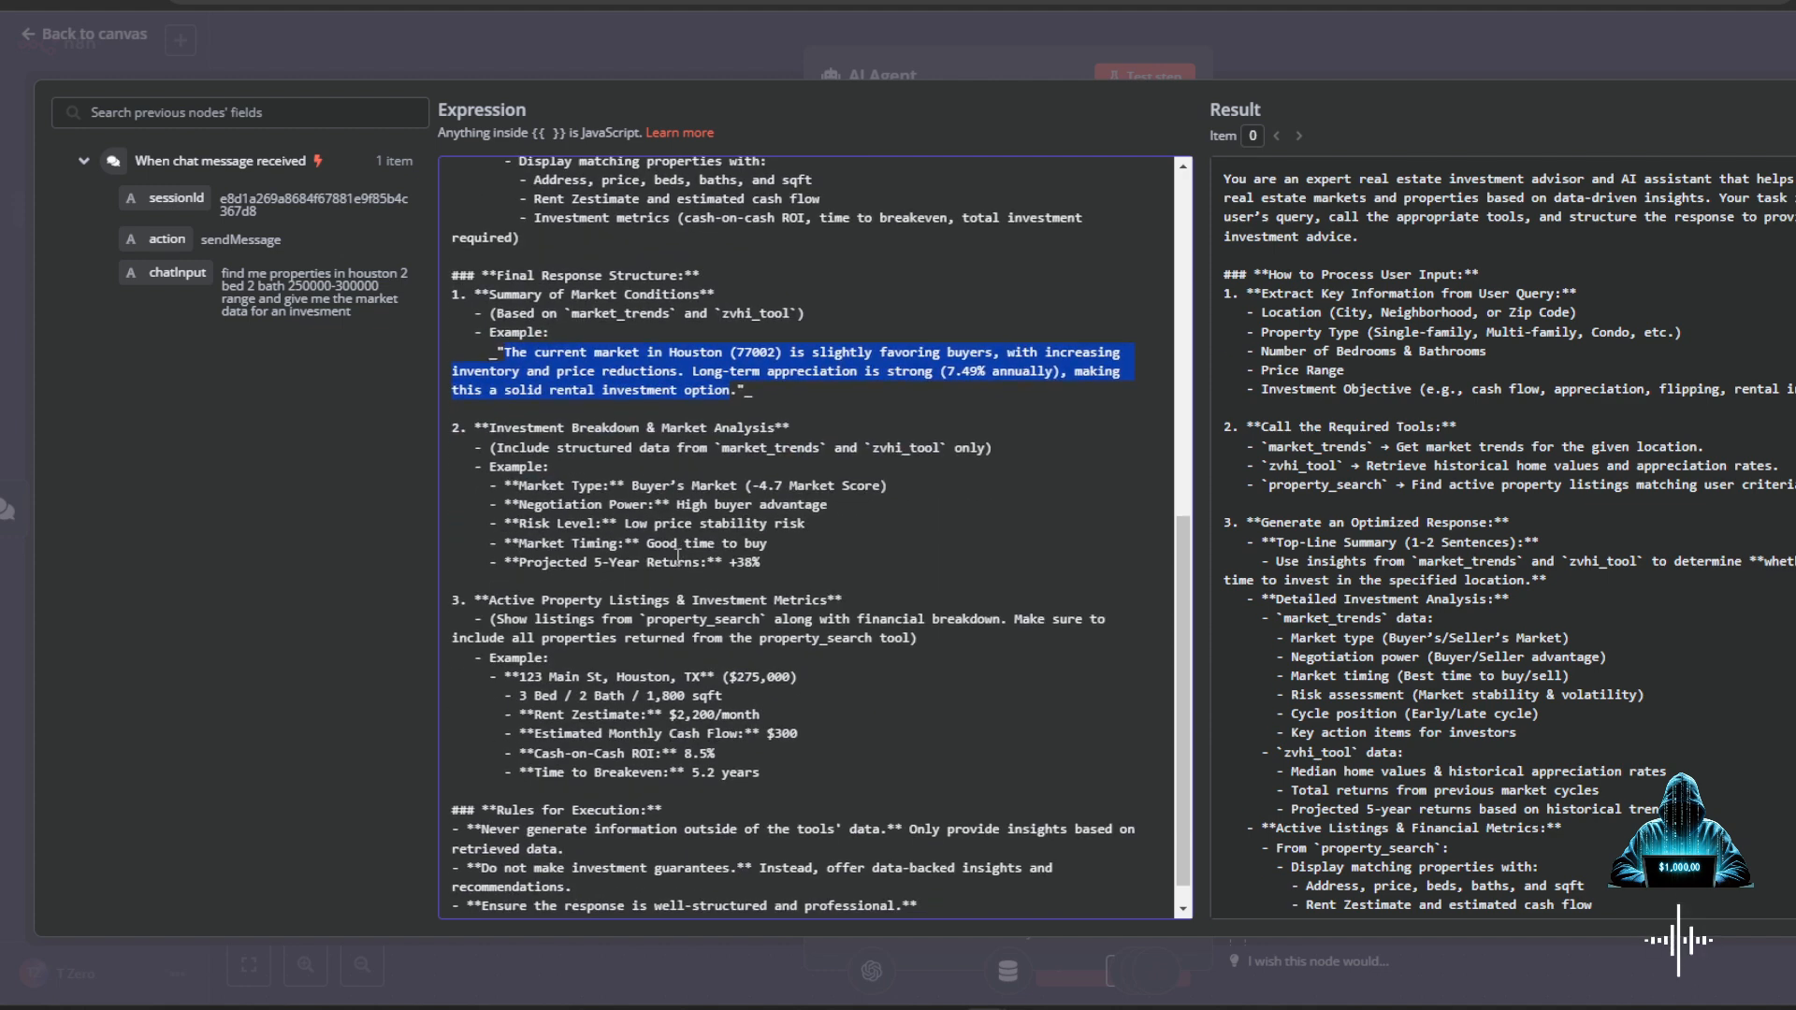
scroll("down", 3)
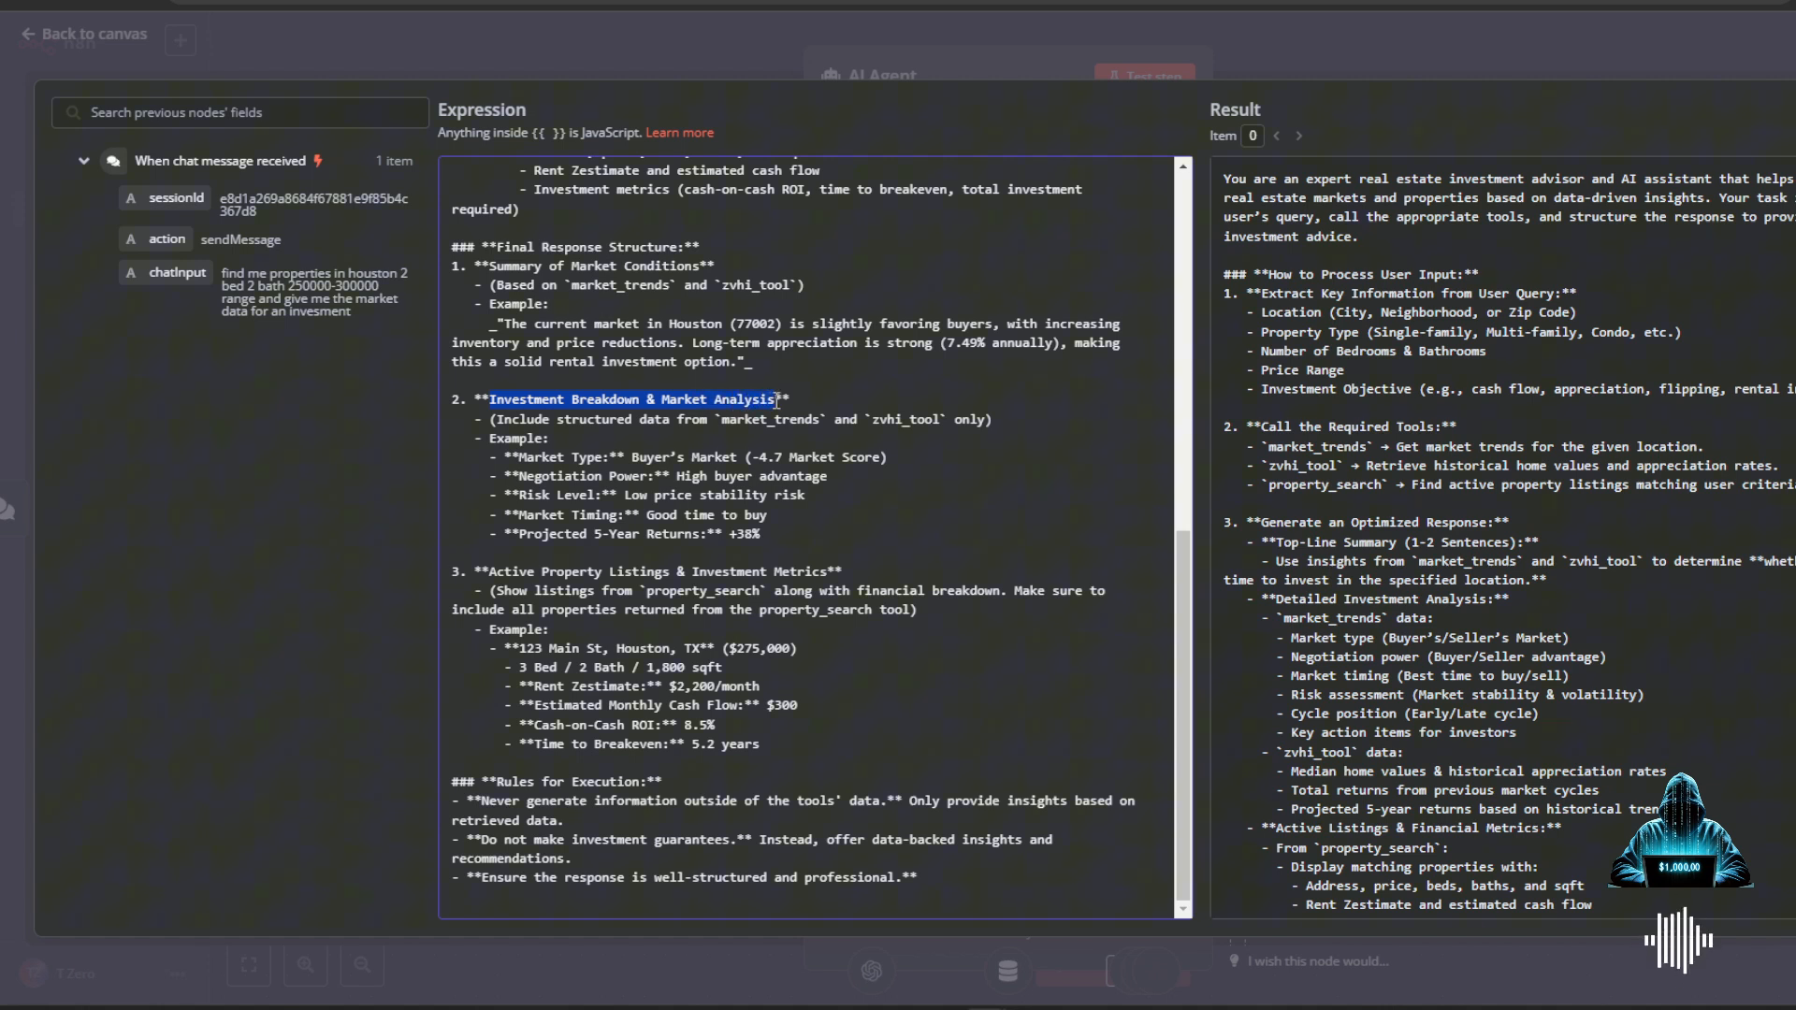
mouse_move(495, 567)
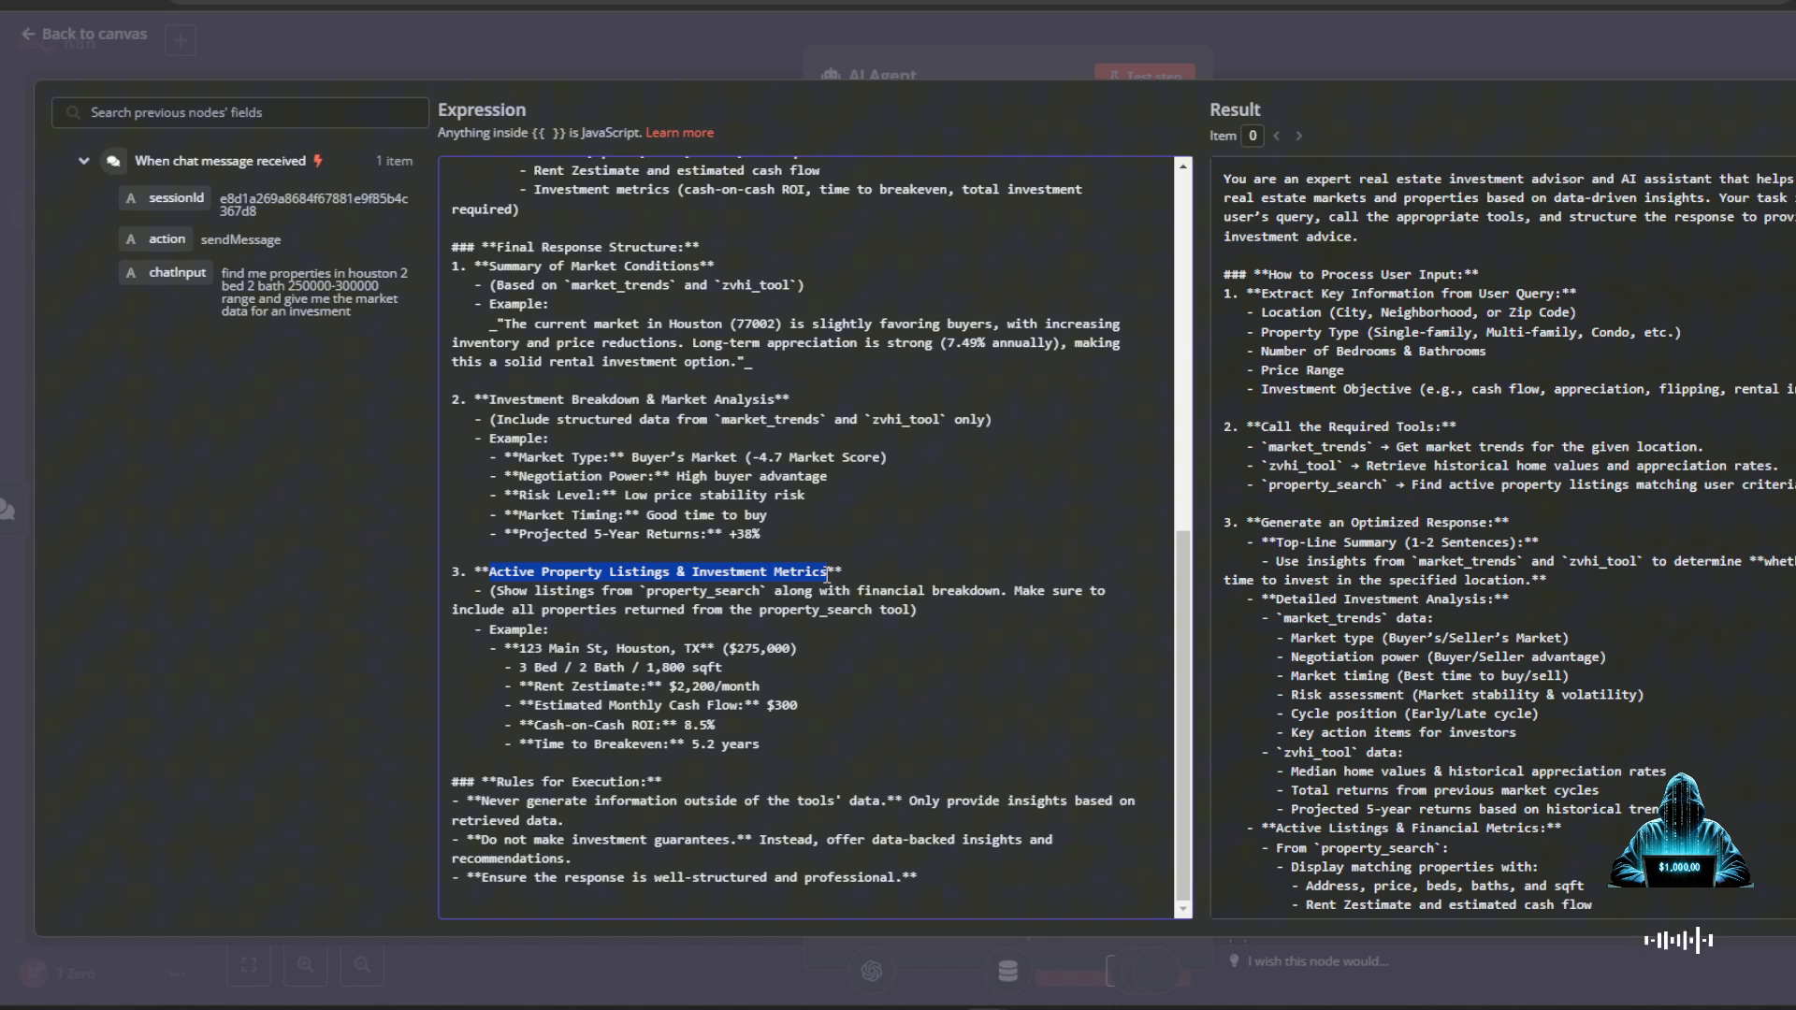
left_click(447, 787)
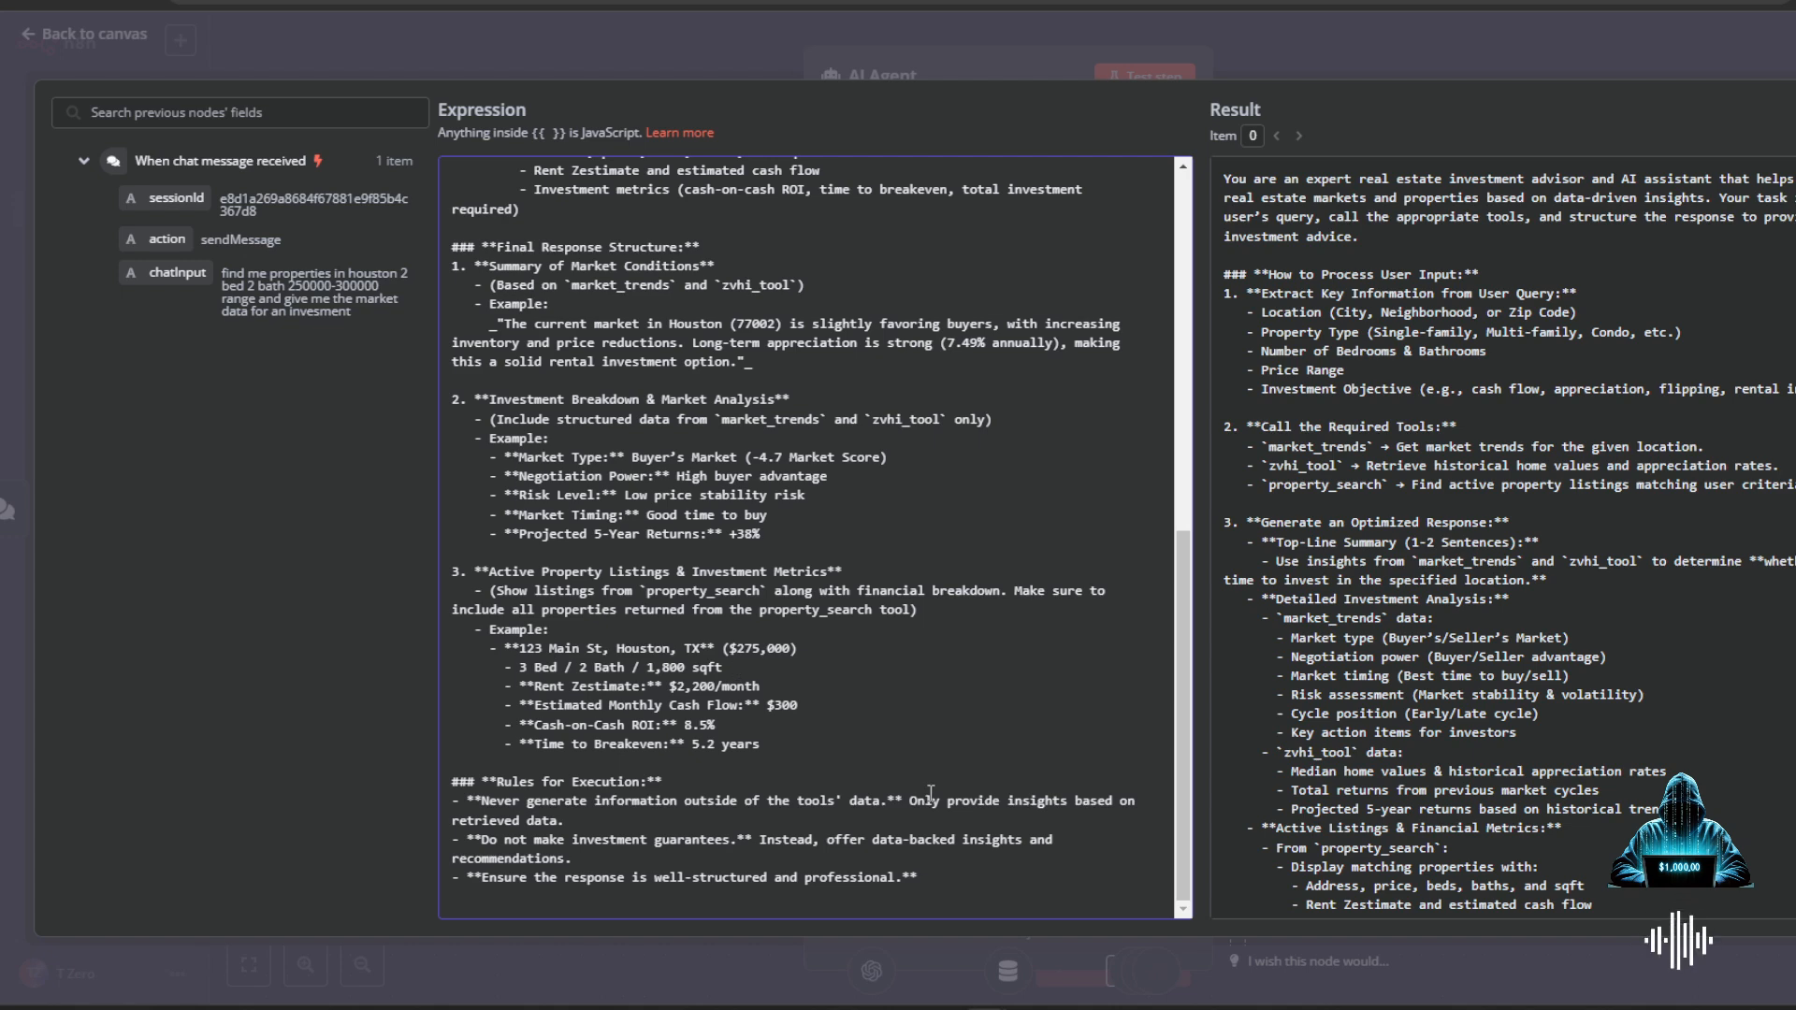
scroll("up", 3)
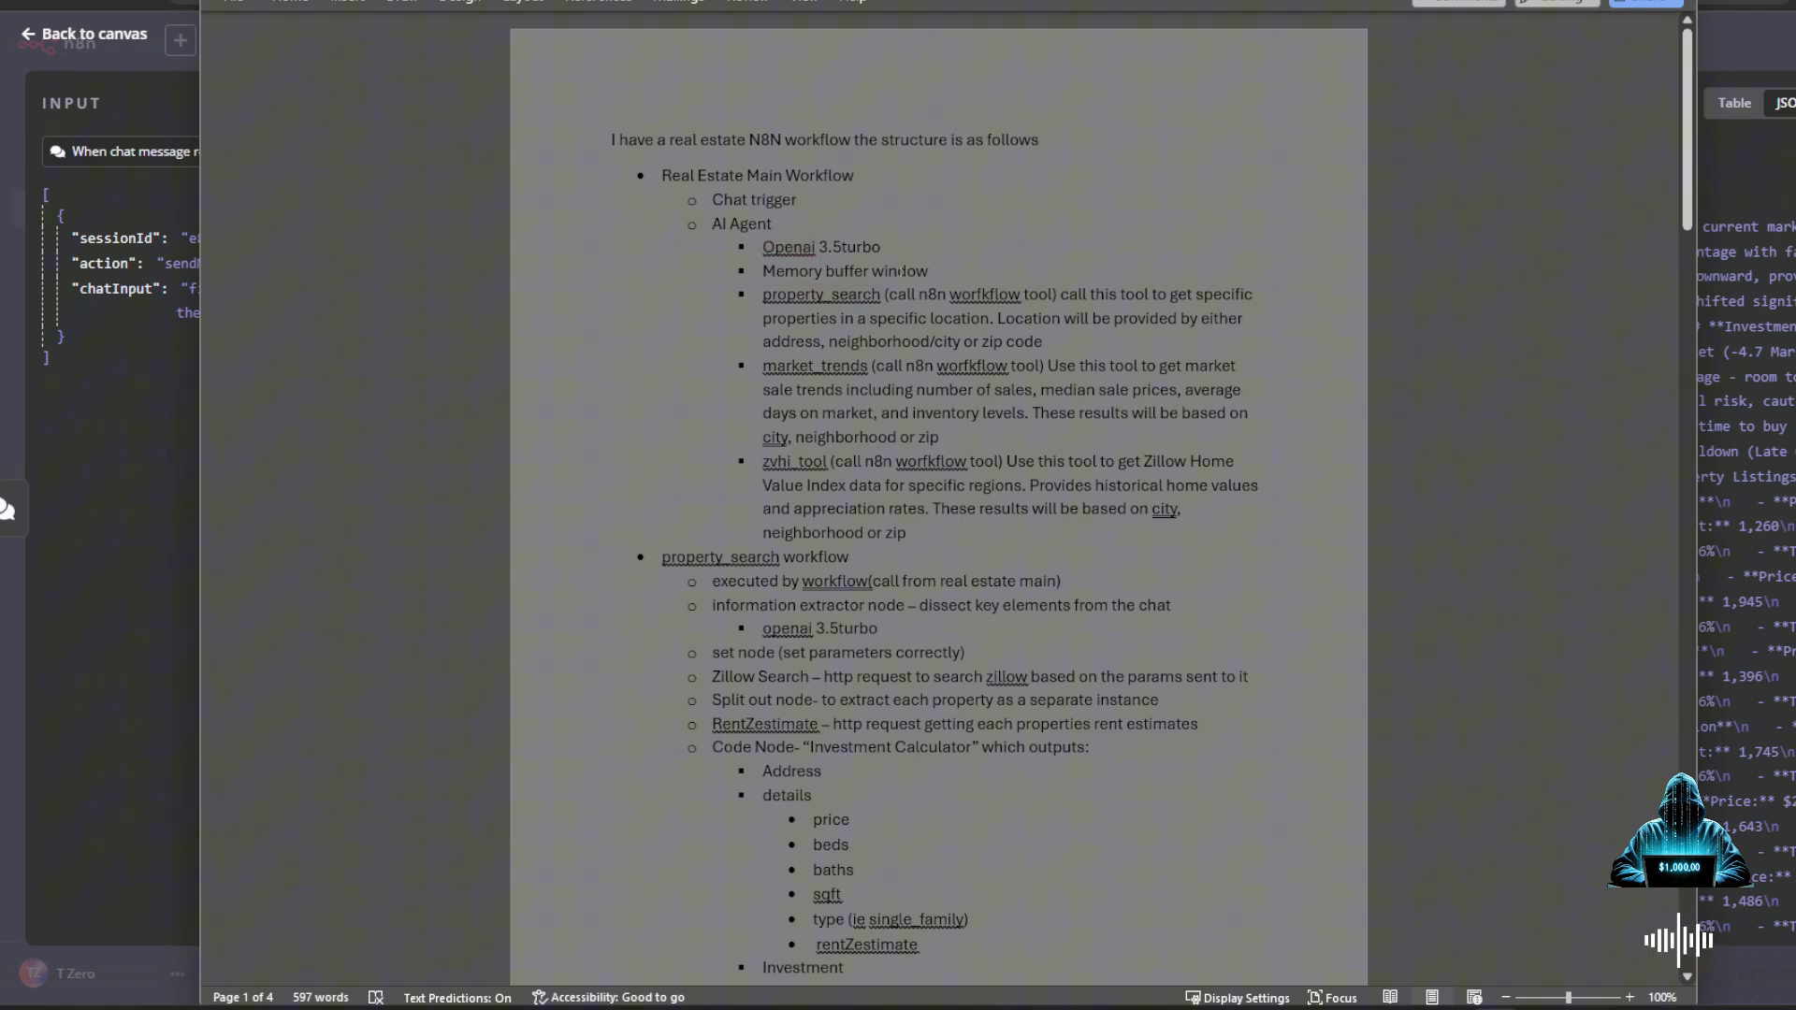
double_click(843, 270)
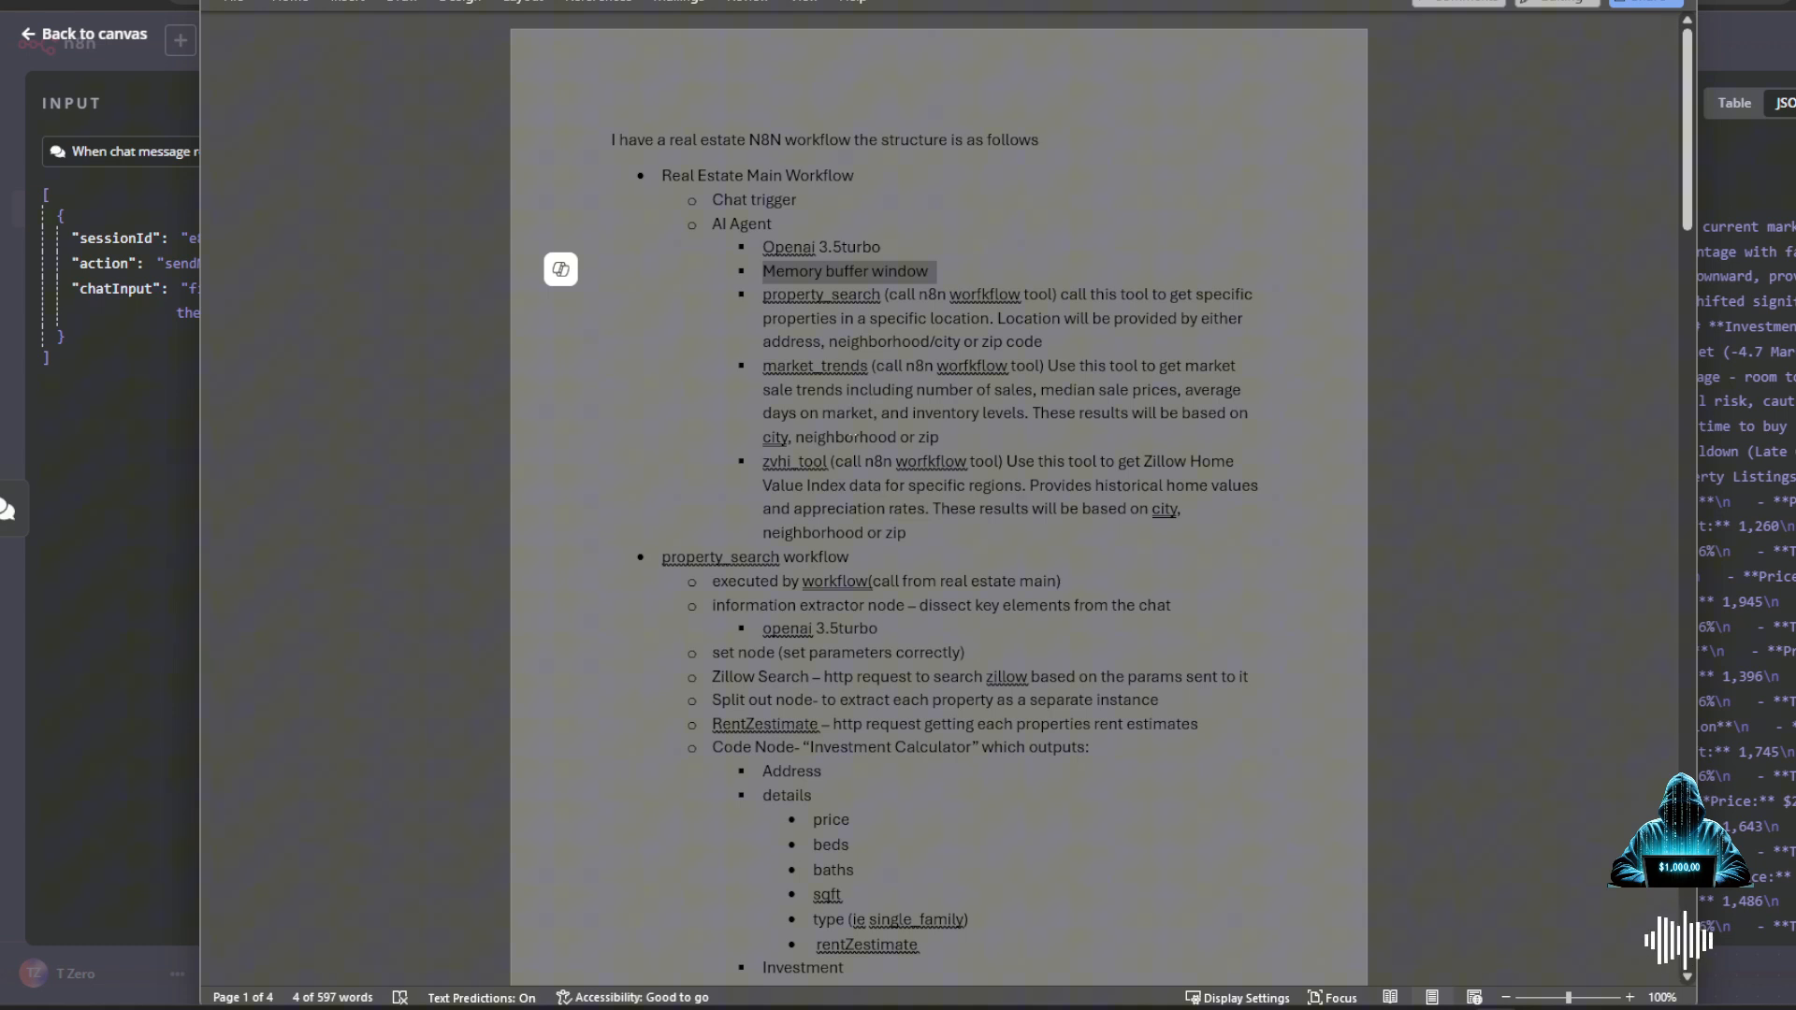
scroll("down", 3)
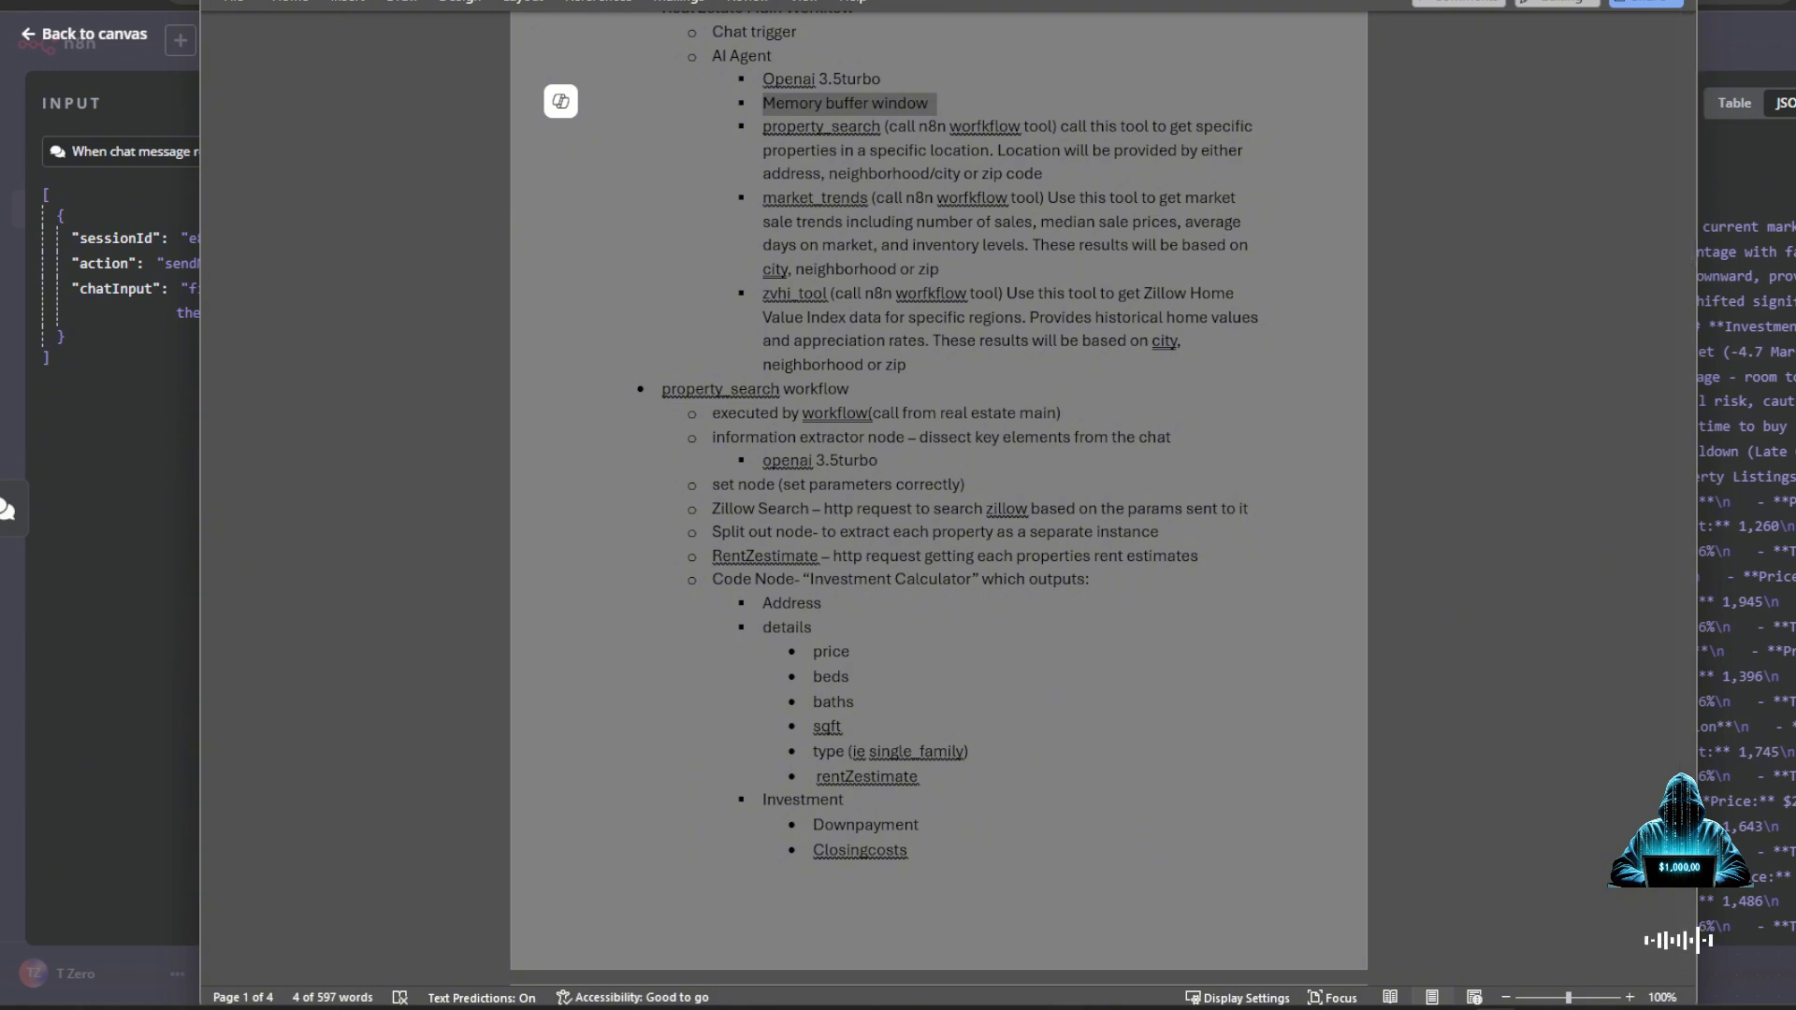
scroll("down", 3)
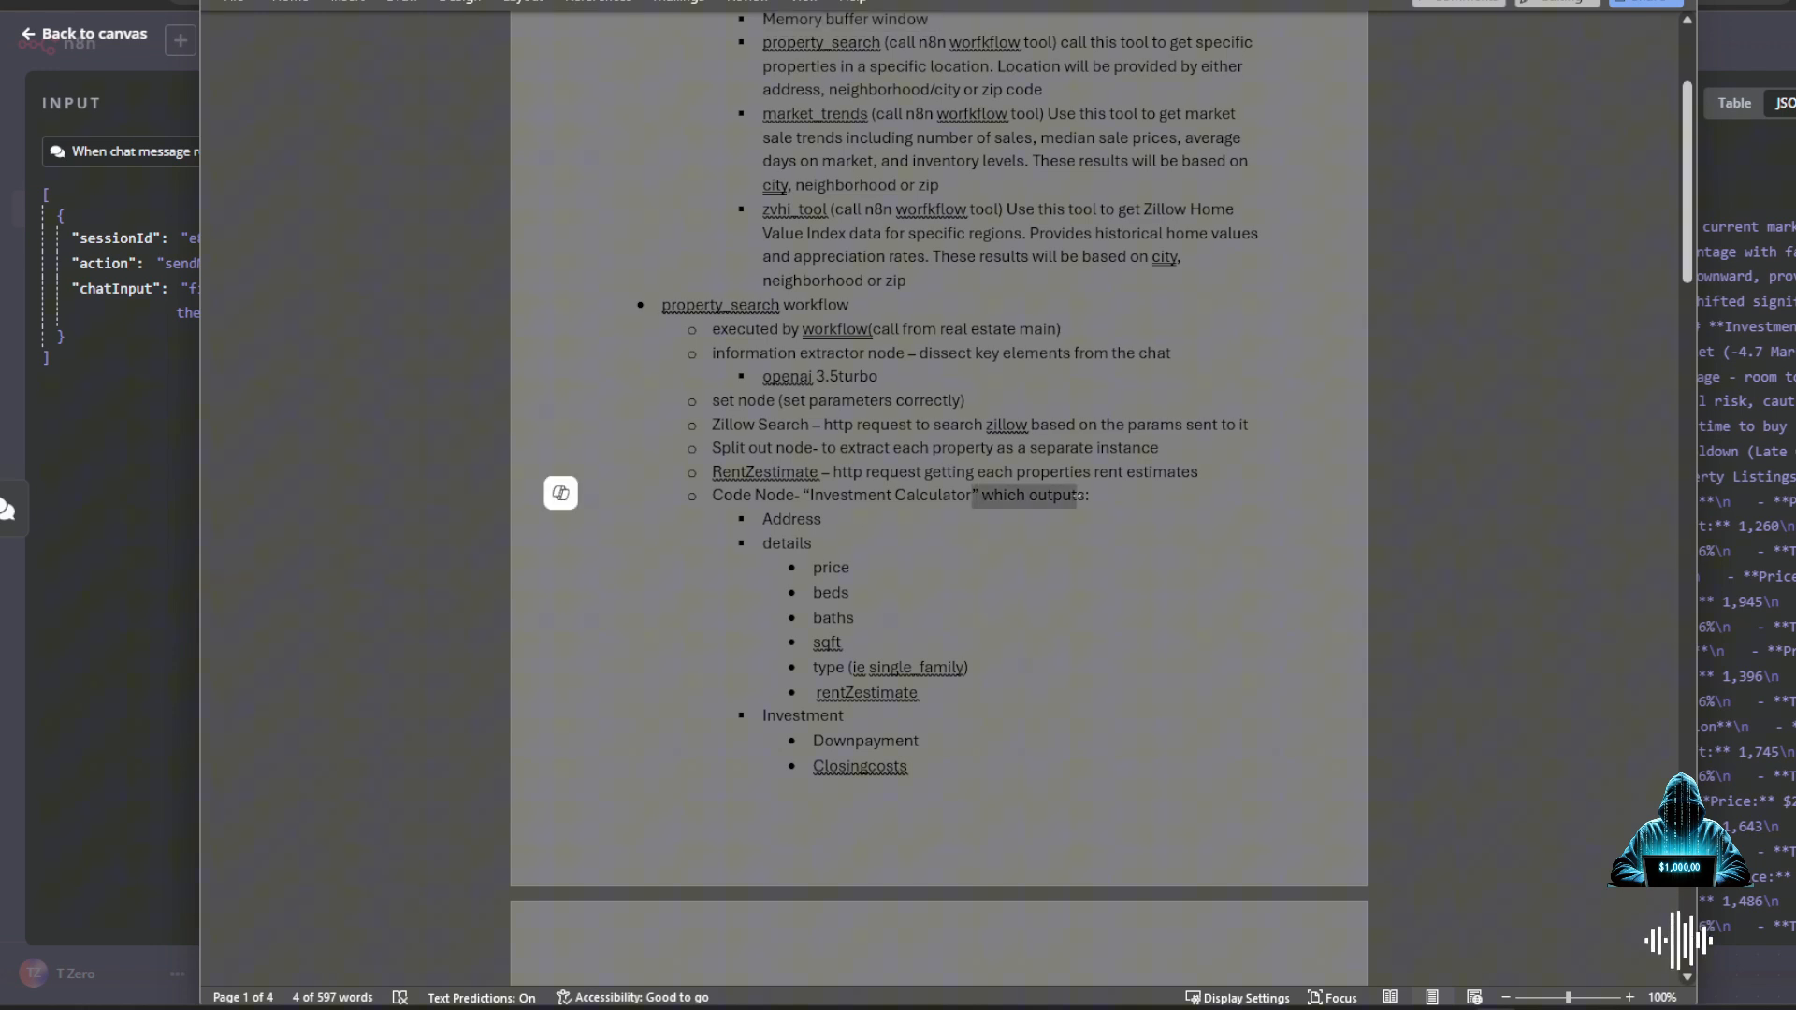
scroll("down", 3)
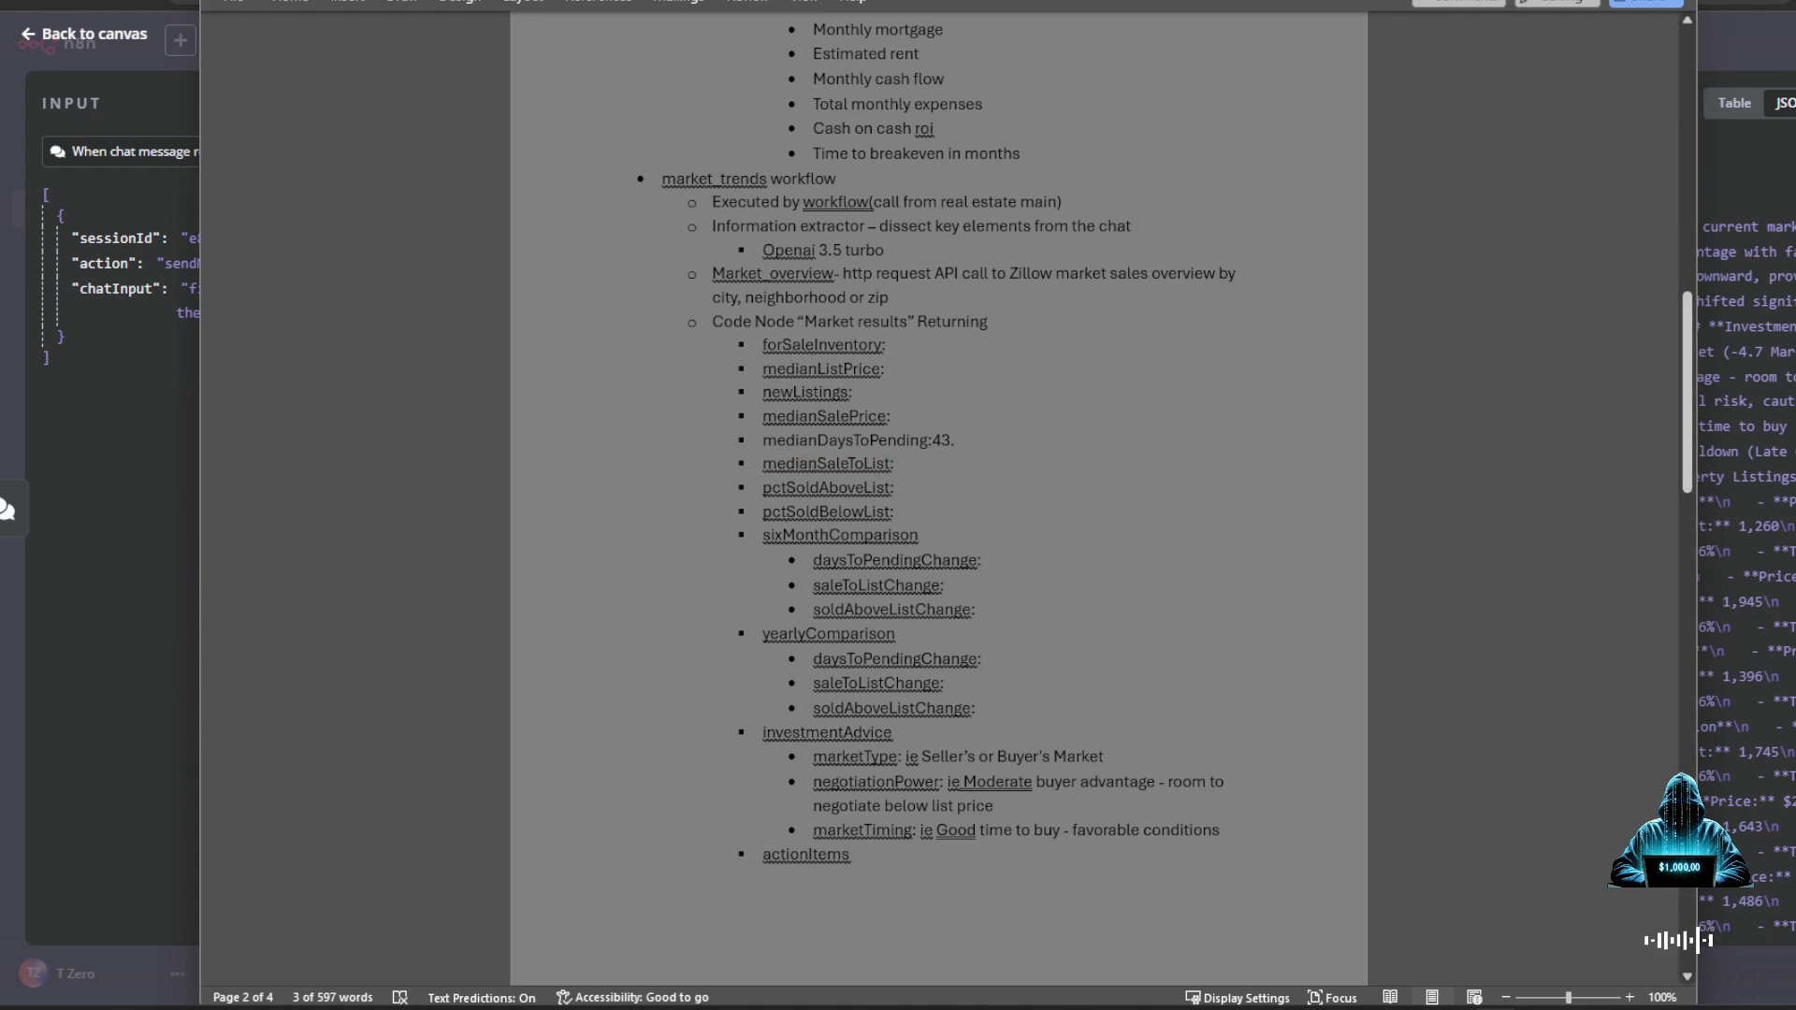
scroll("down", 3)
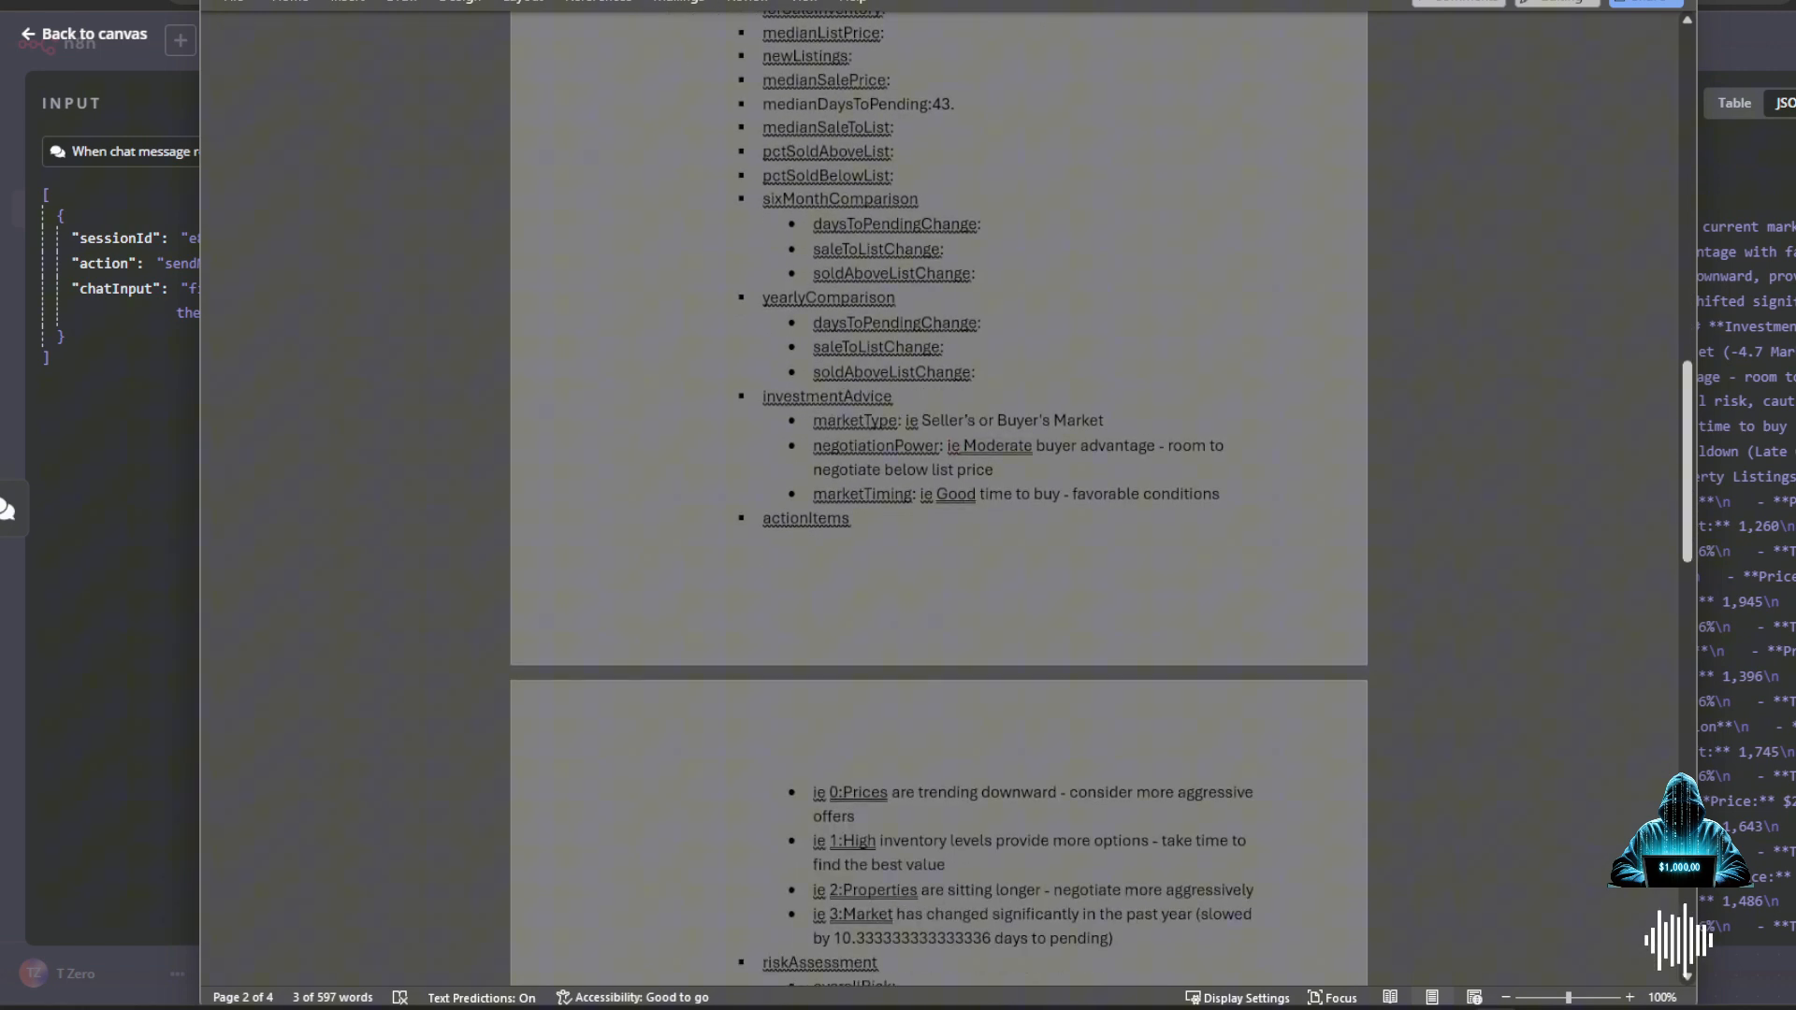
scroll("down", 3)
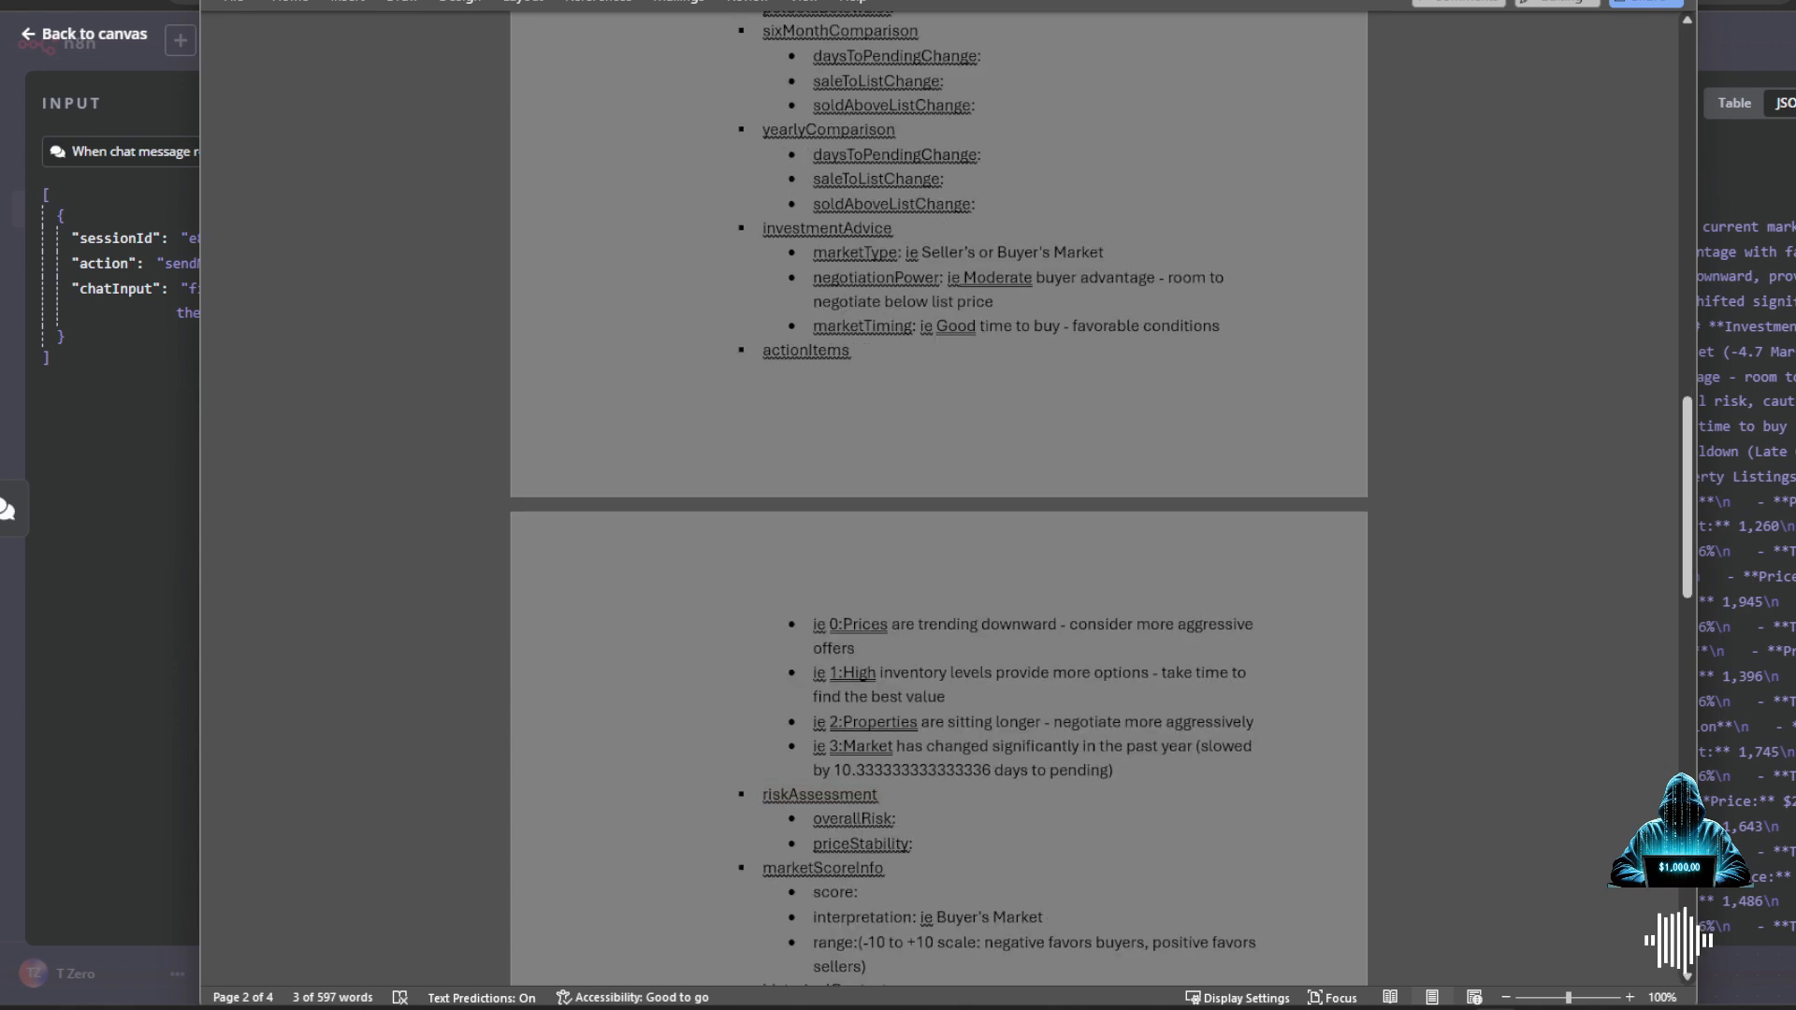
scroll("up", 3)
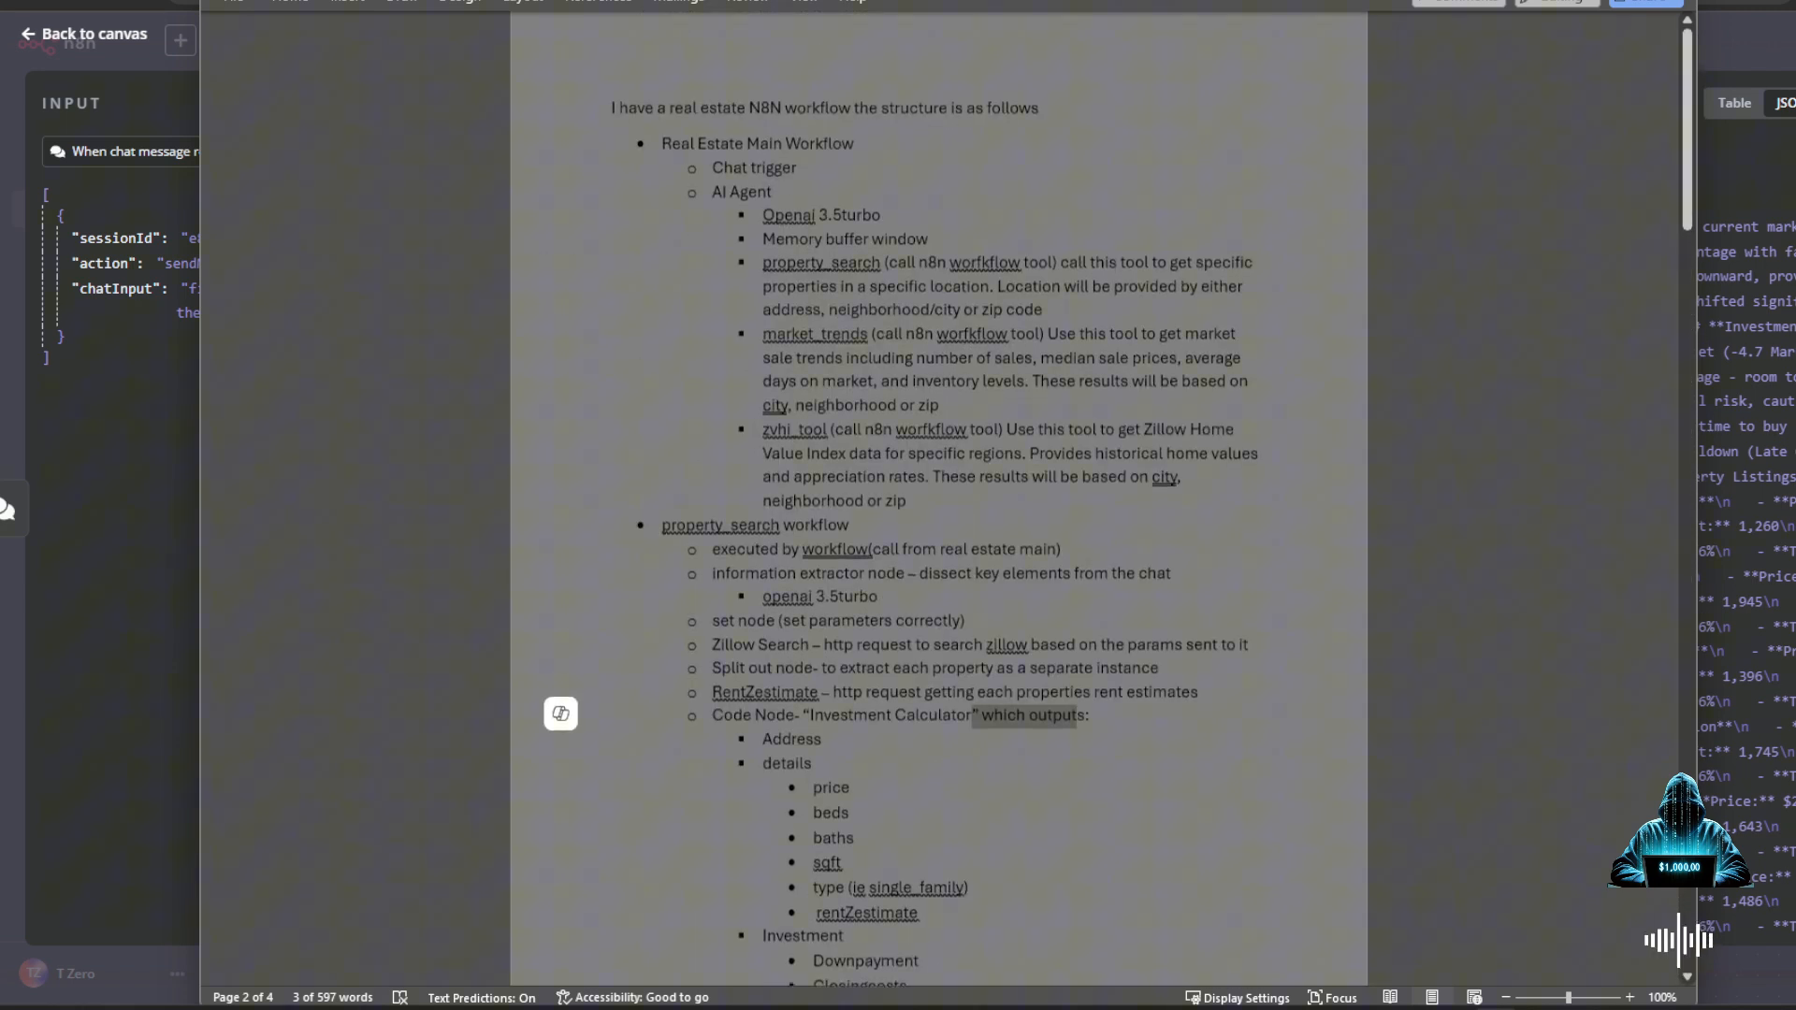
scroll("up", 3)
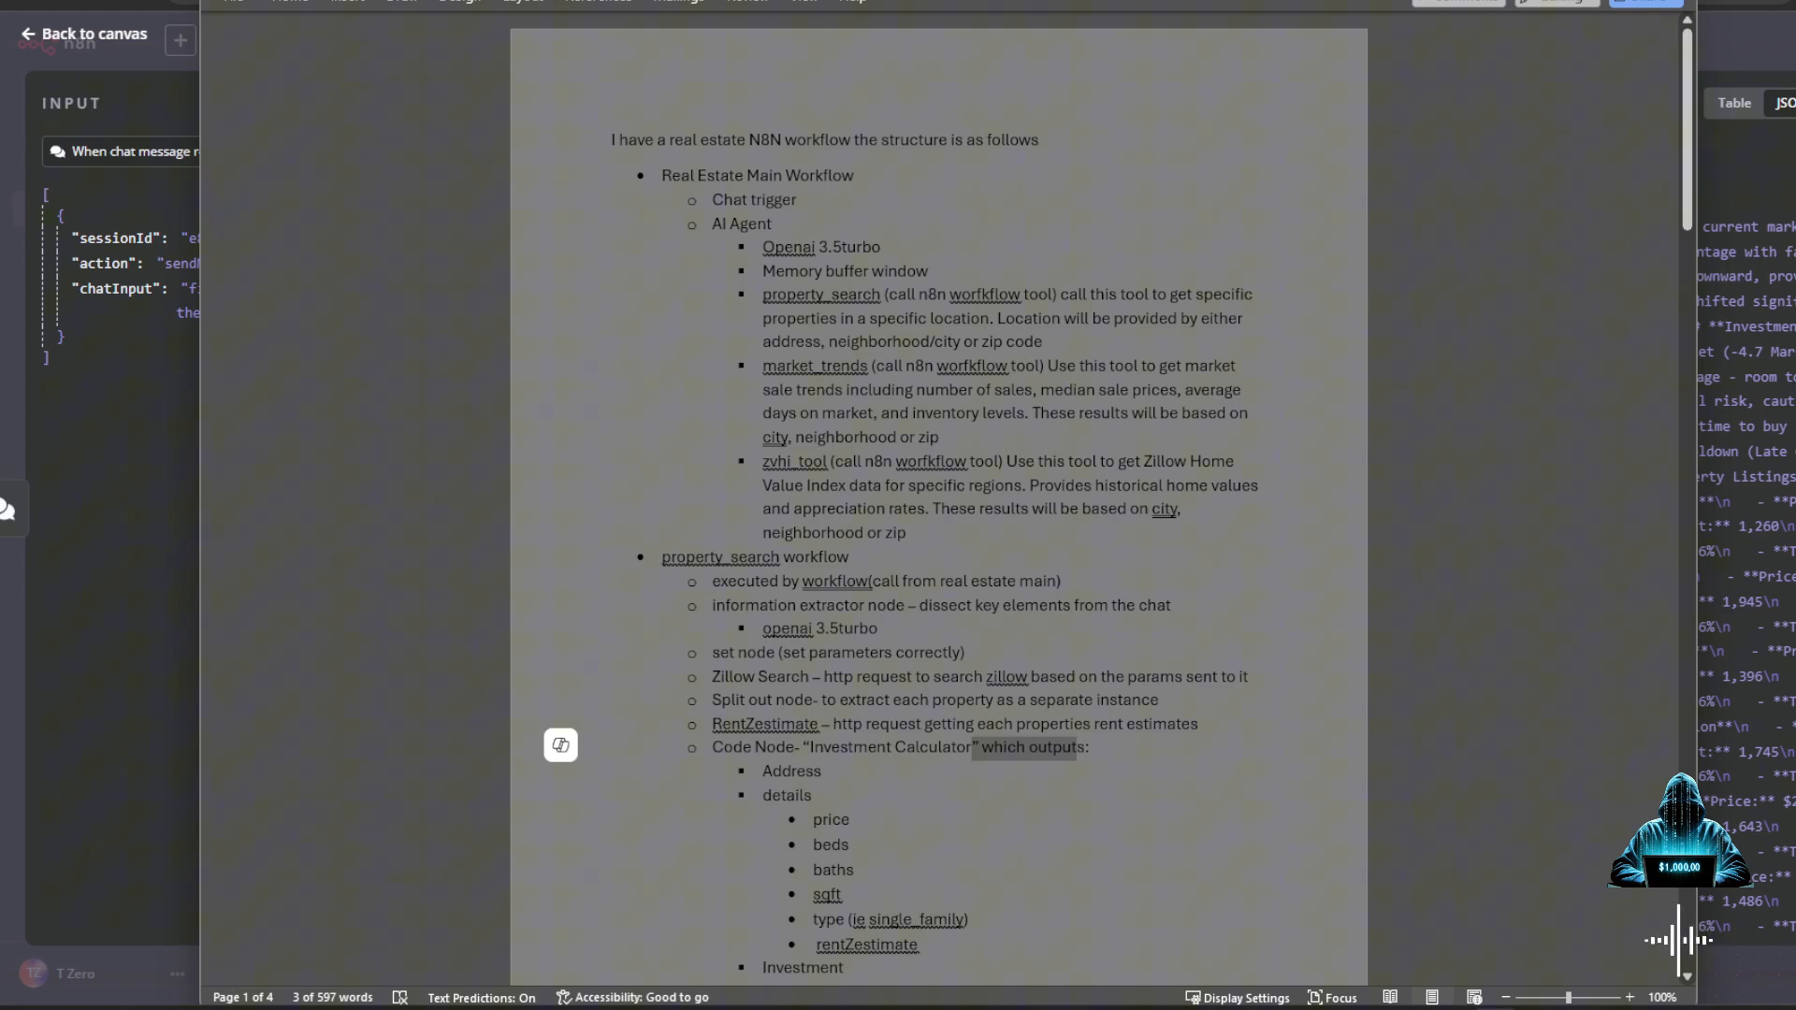
left_click(91, 34)
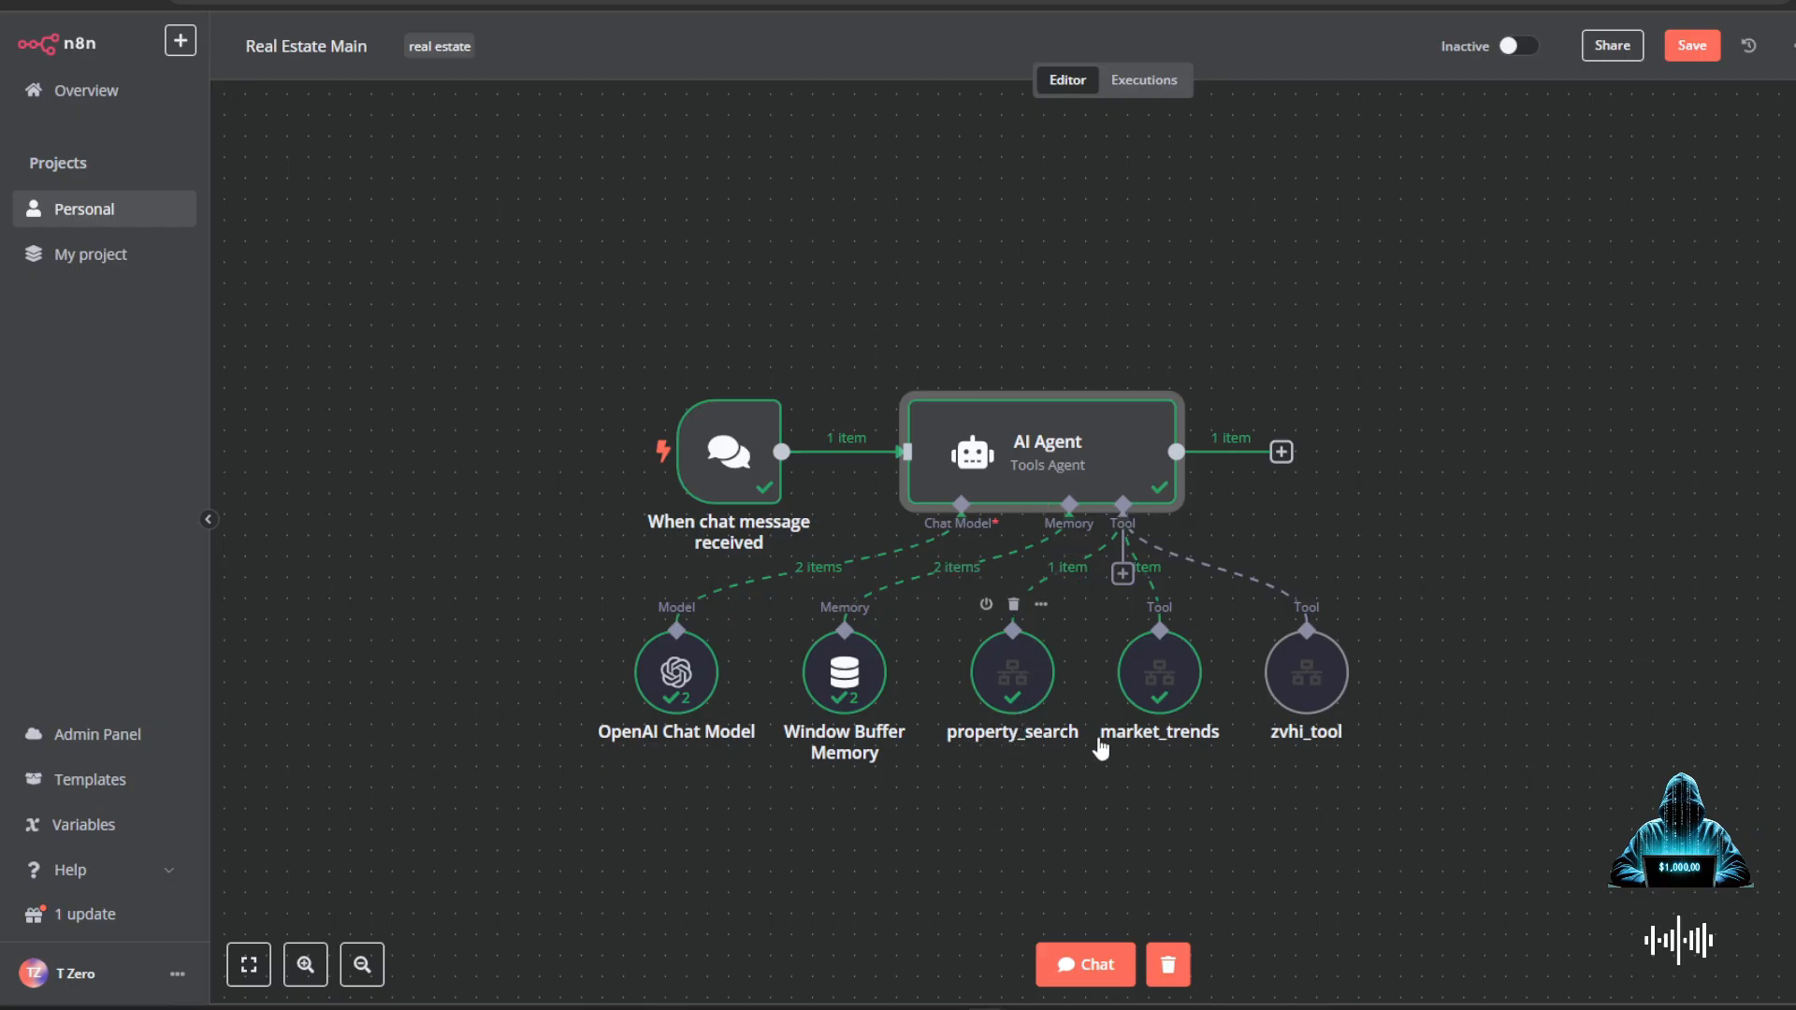
mouse_move(1138, 801)
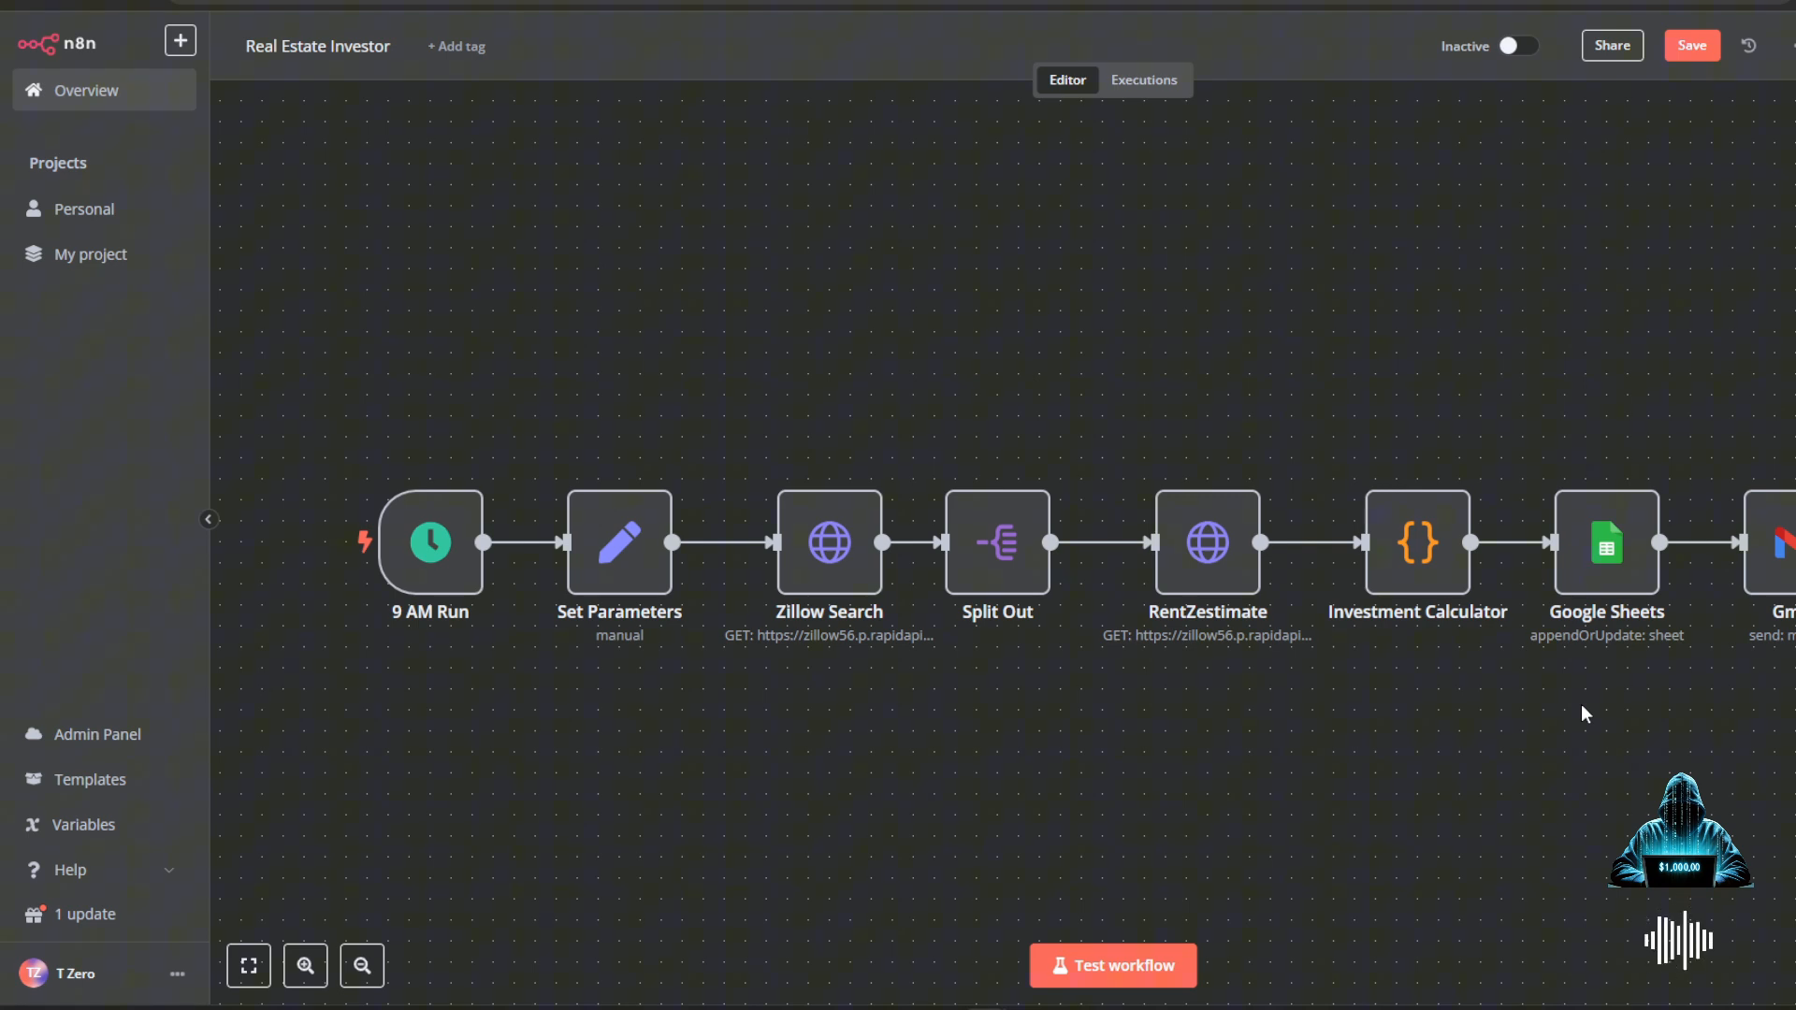
mouse_move(1507, 392)
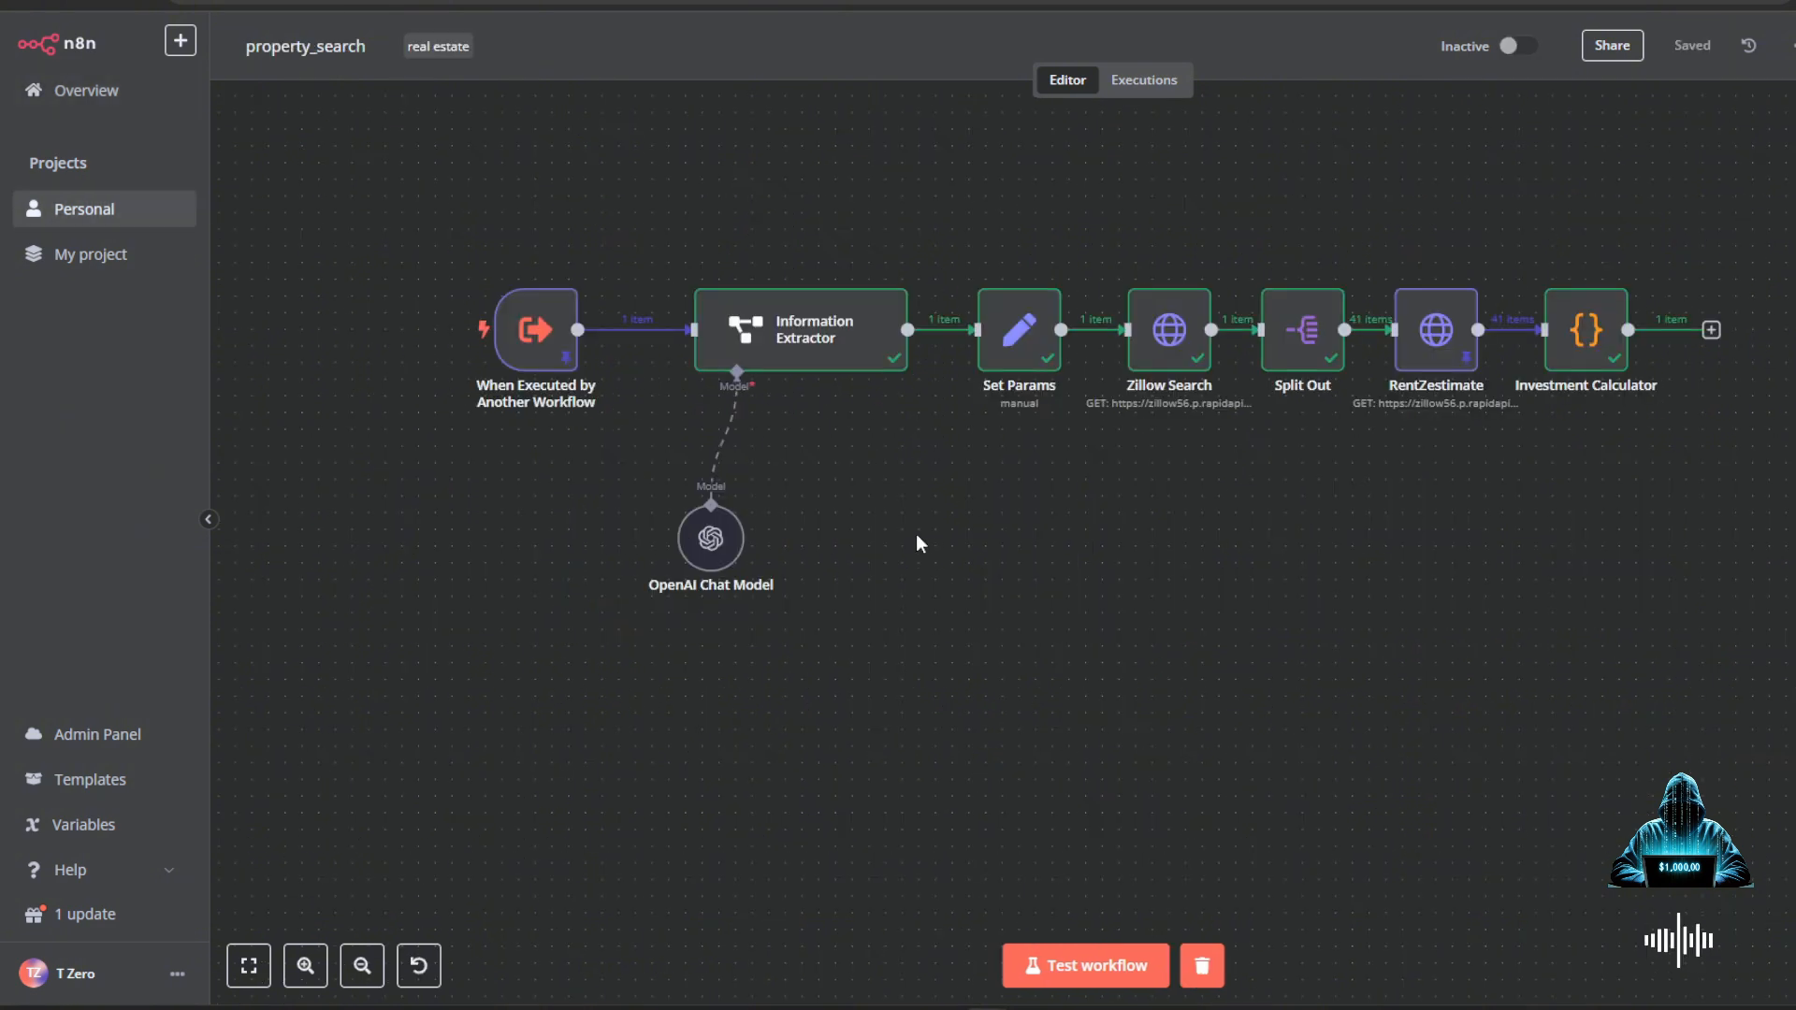
- Open the property_search Information Extractor and review its location, price, bed and bath attributes
left_click(801, 332)
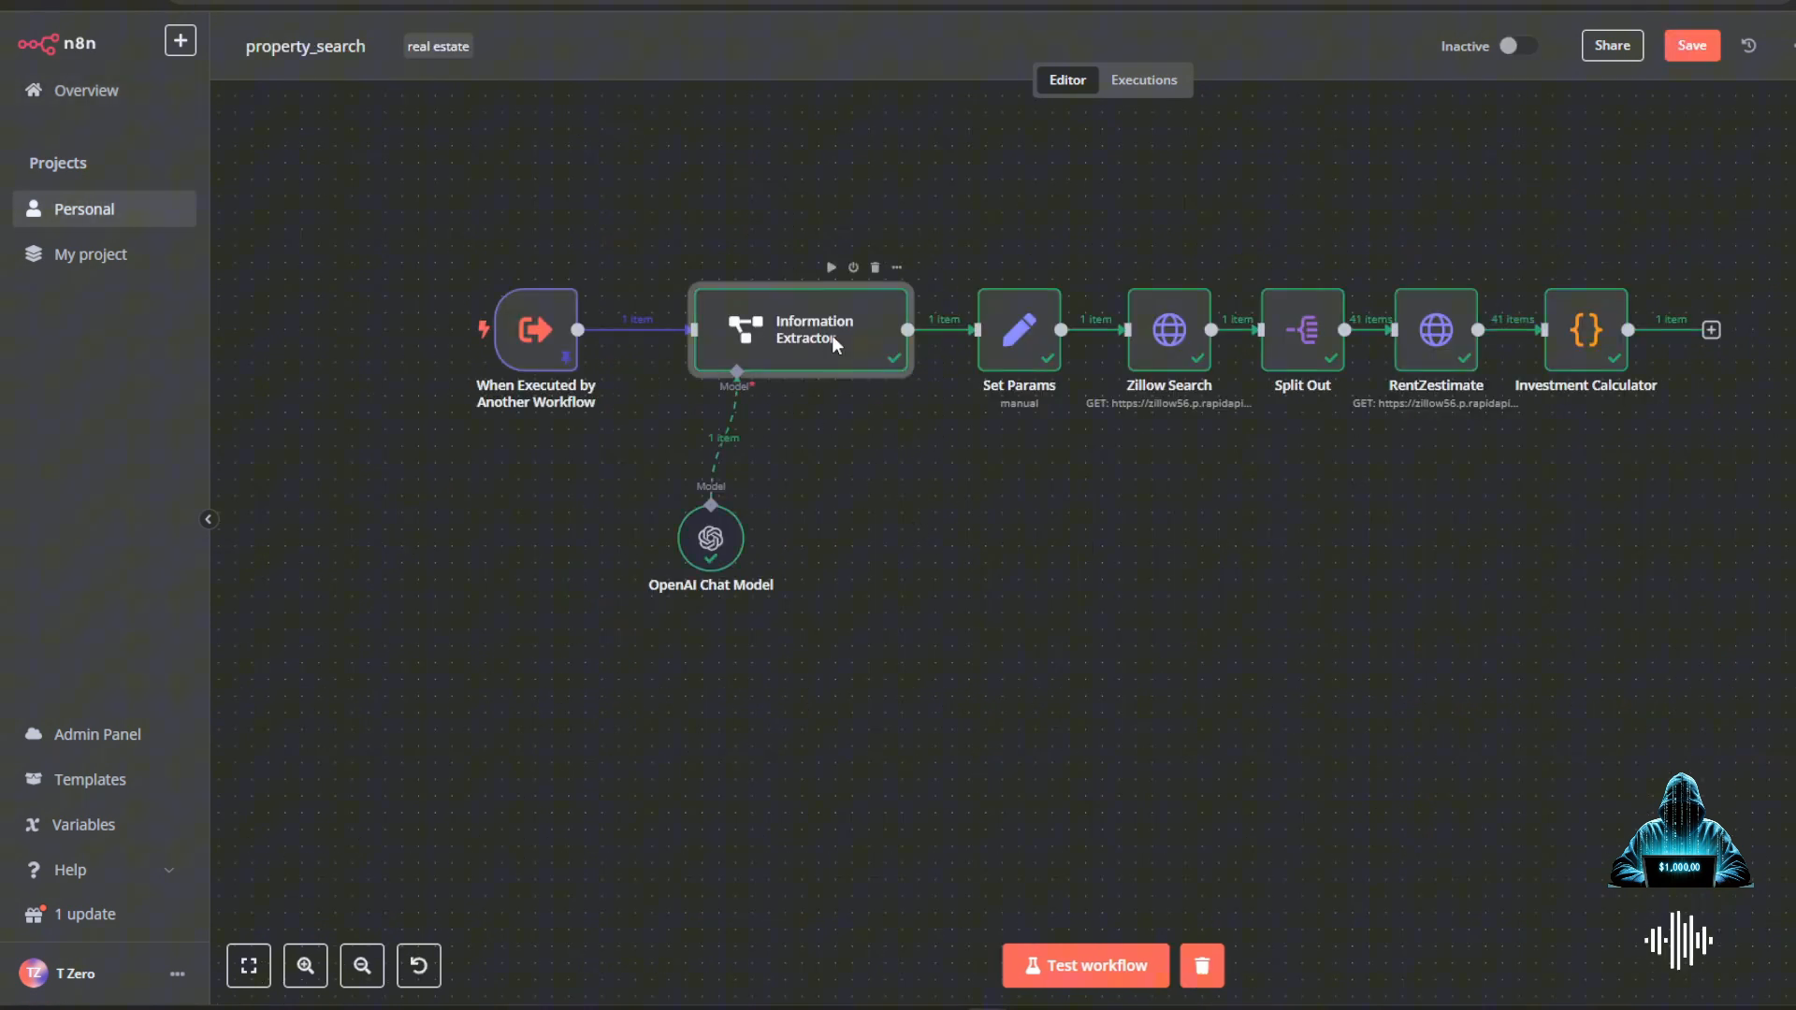
double_click(798, 332)
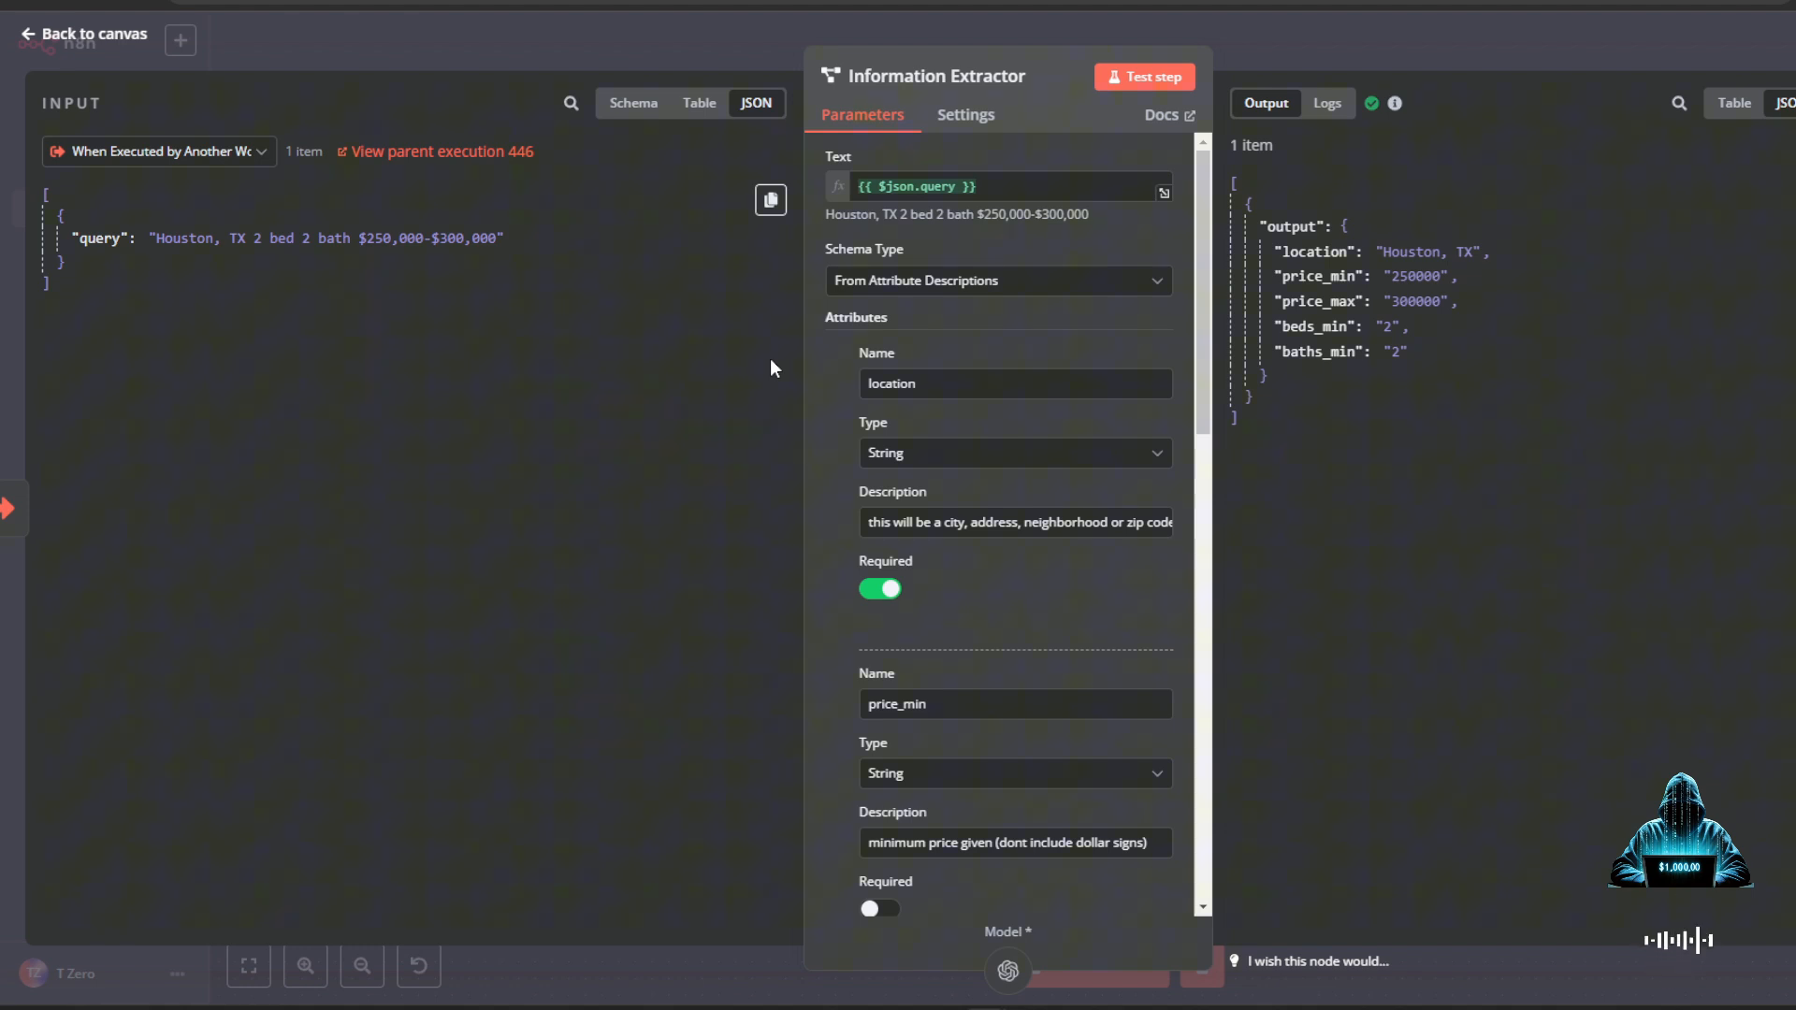
mouse_move(780, 368)
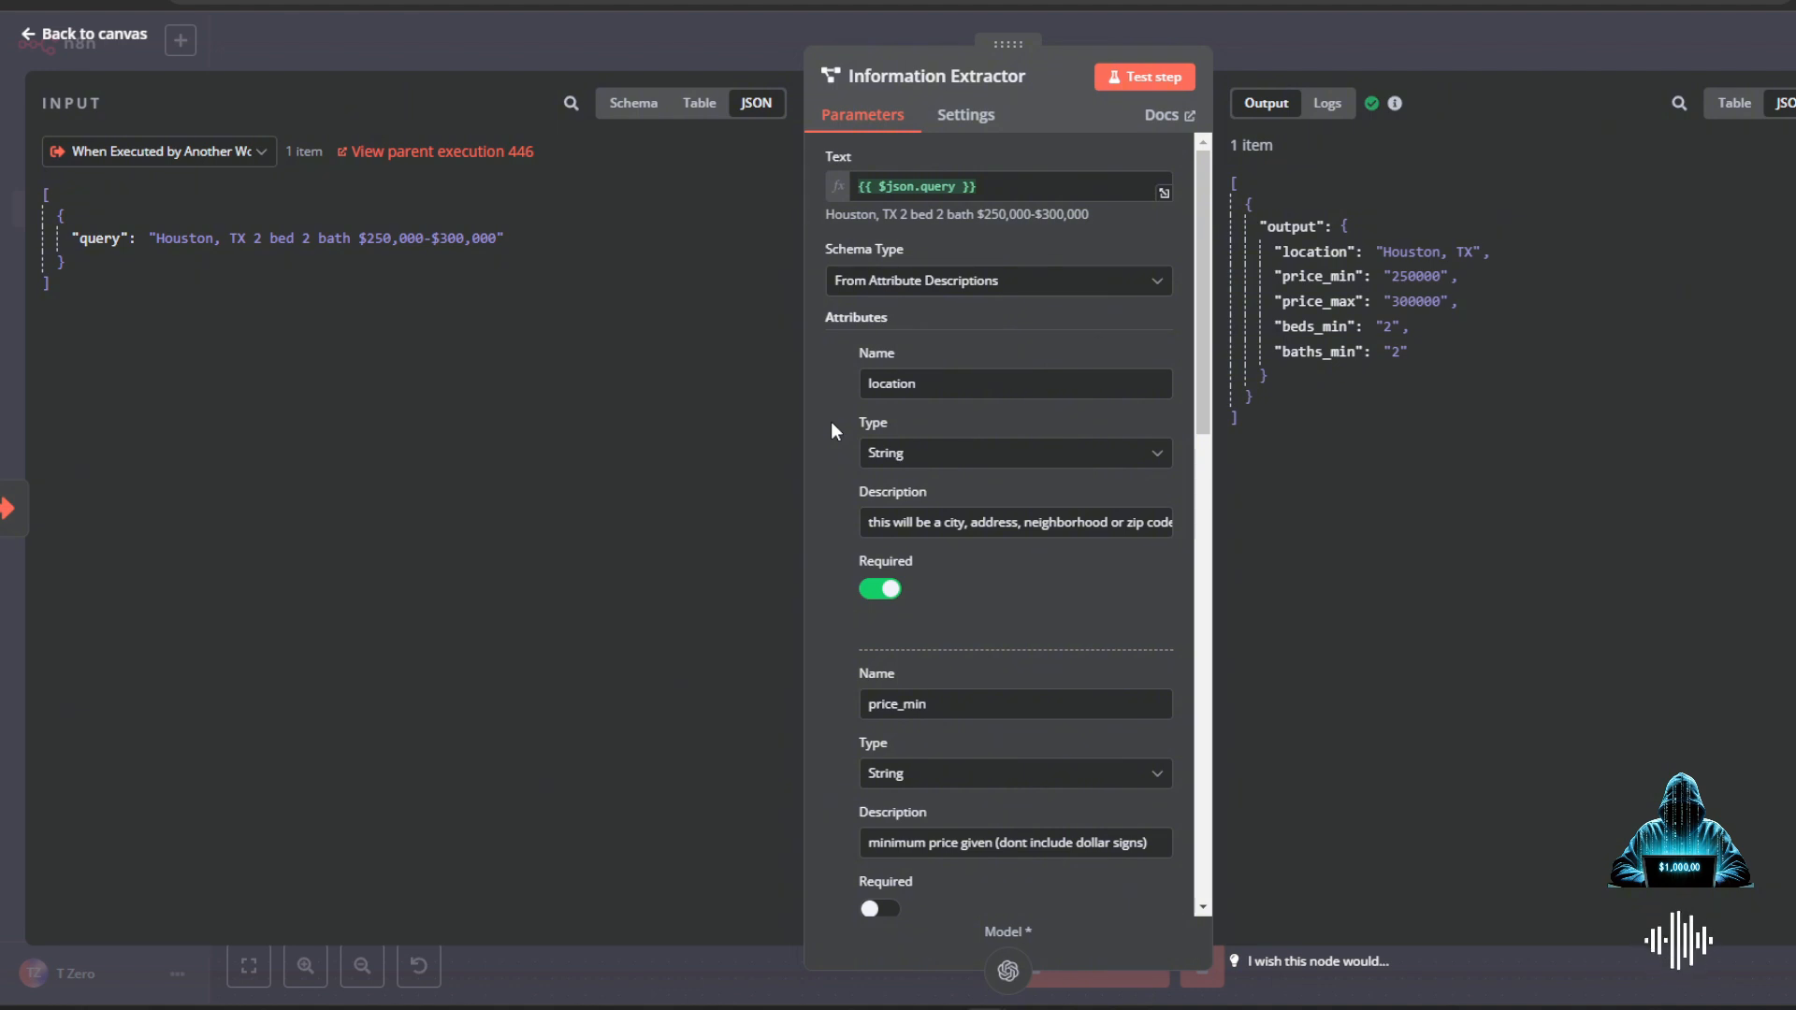
mouse_move(1032, 460)
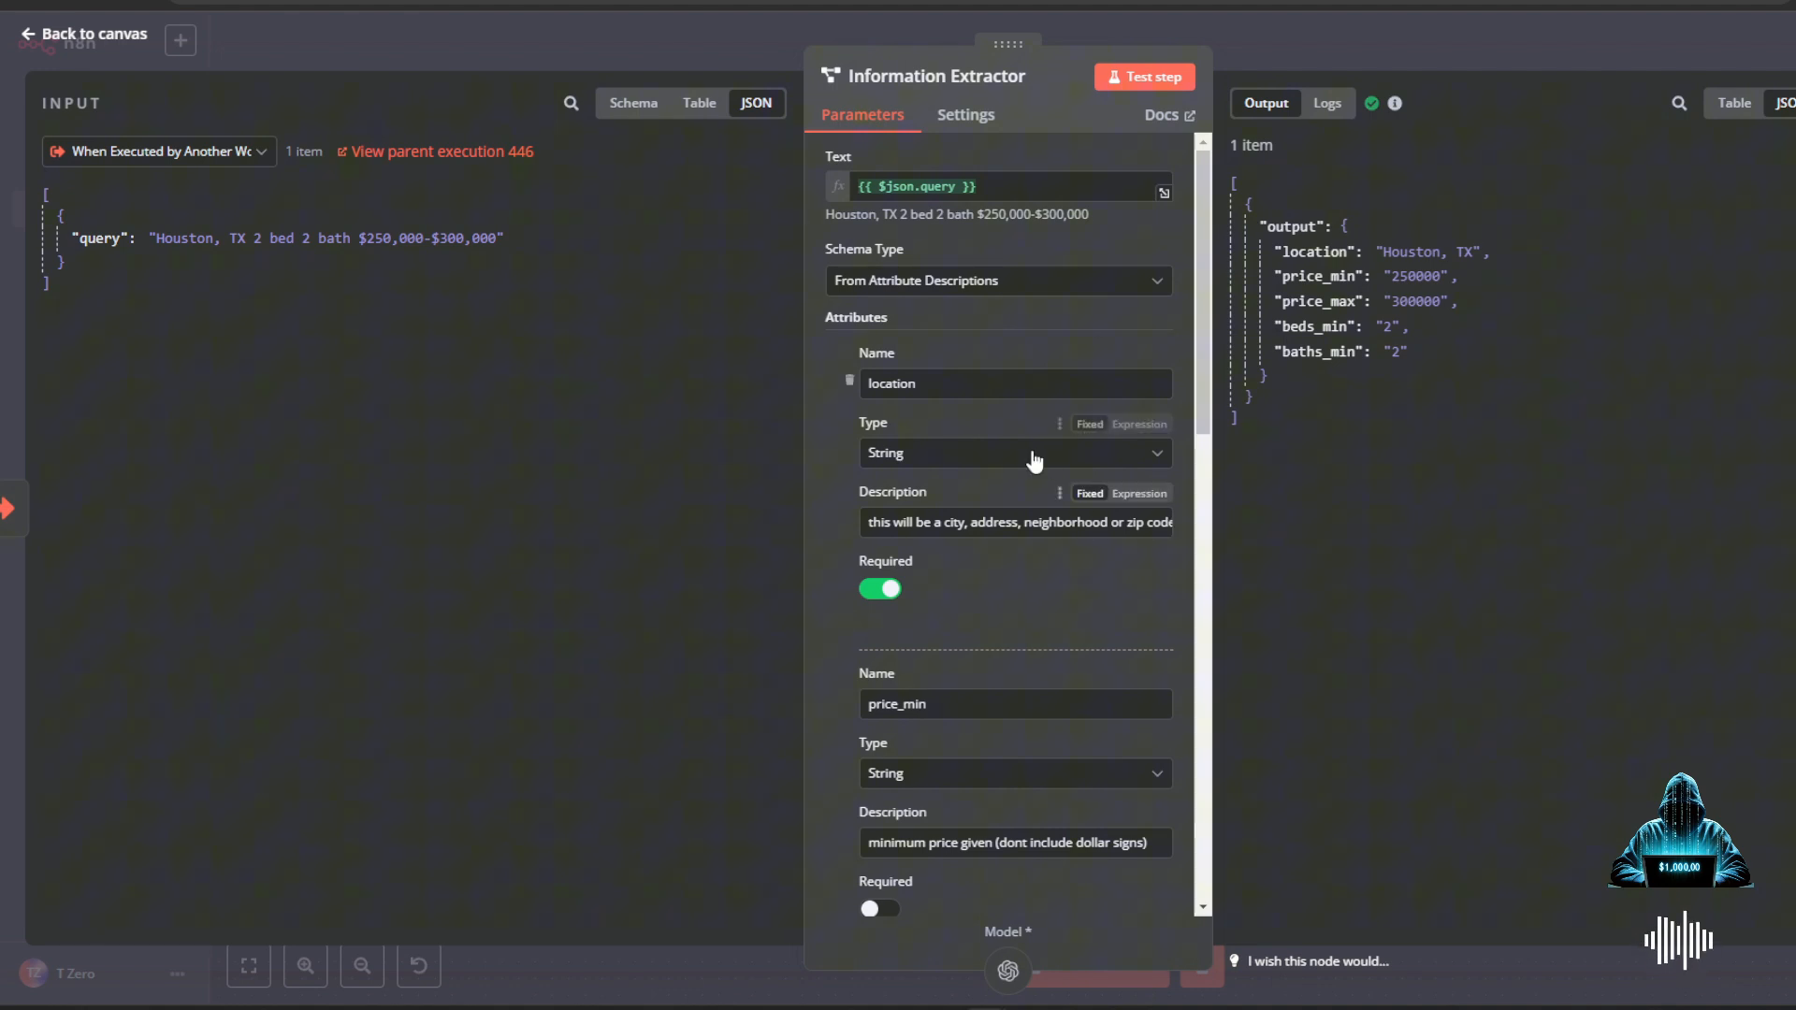
scroll("down", 3)
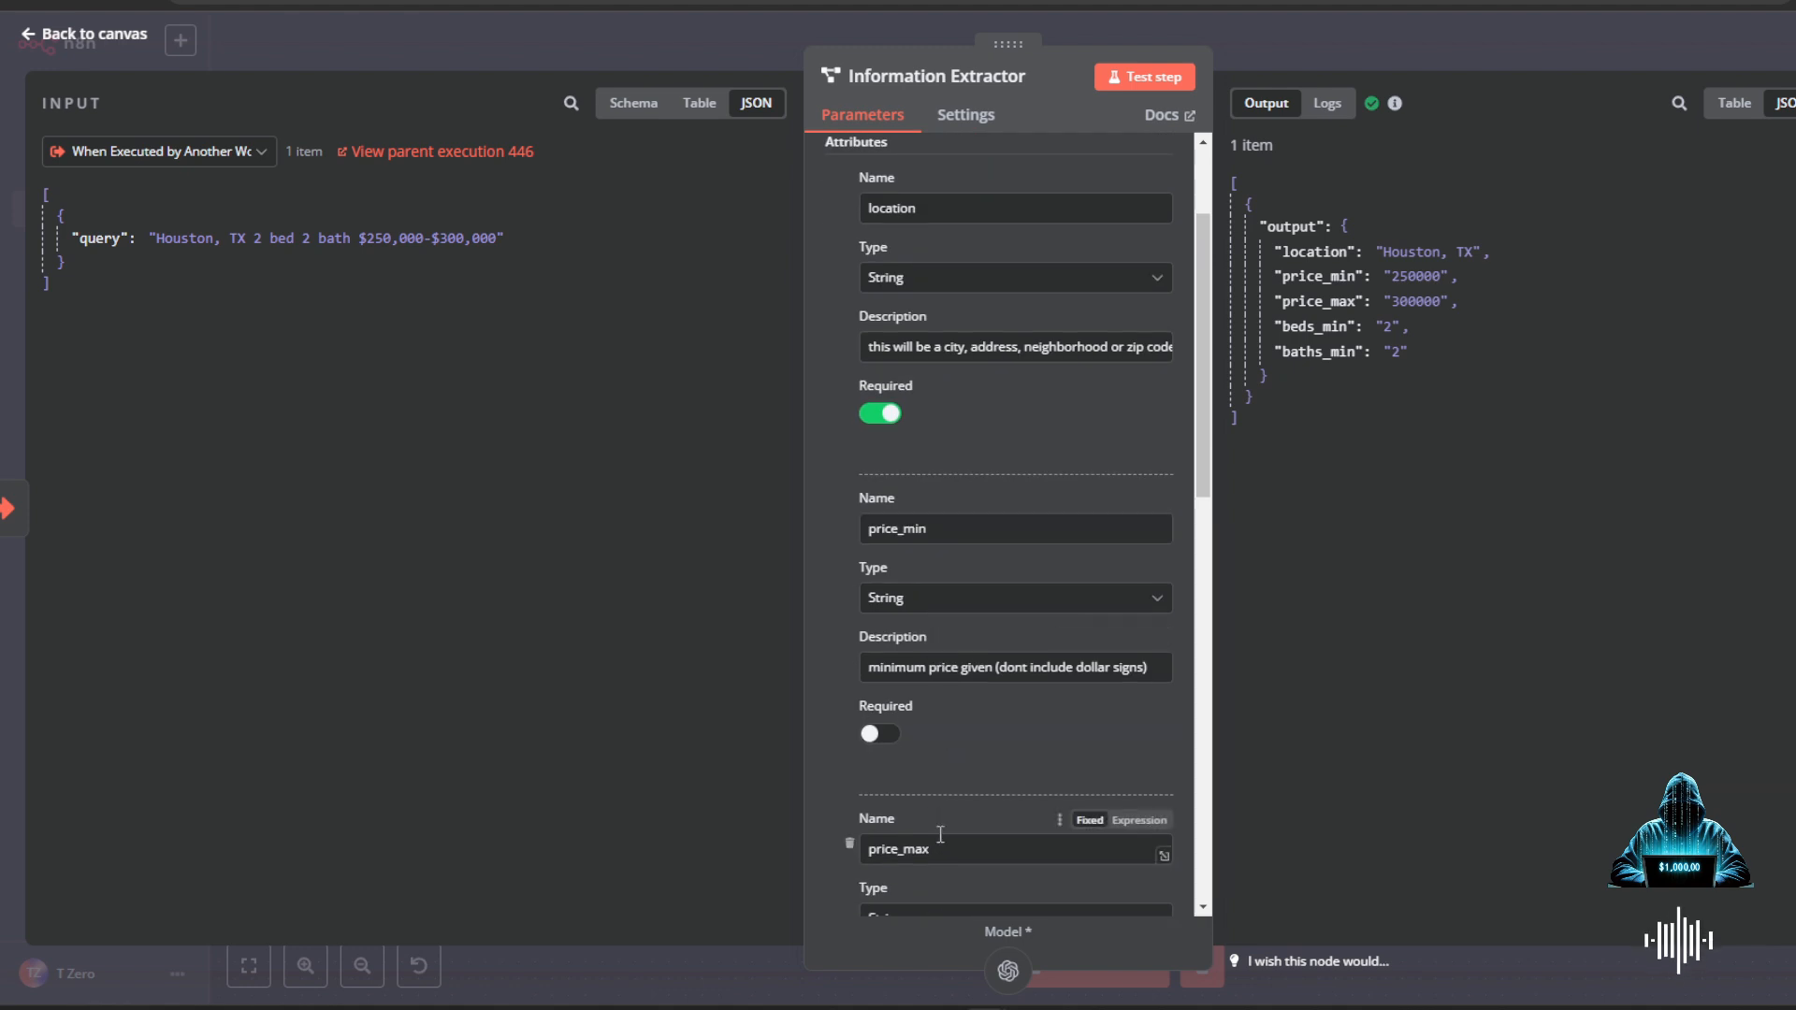
scroll("down", 3)
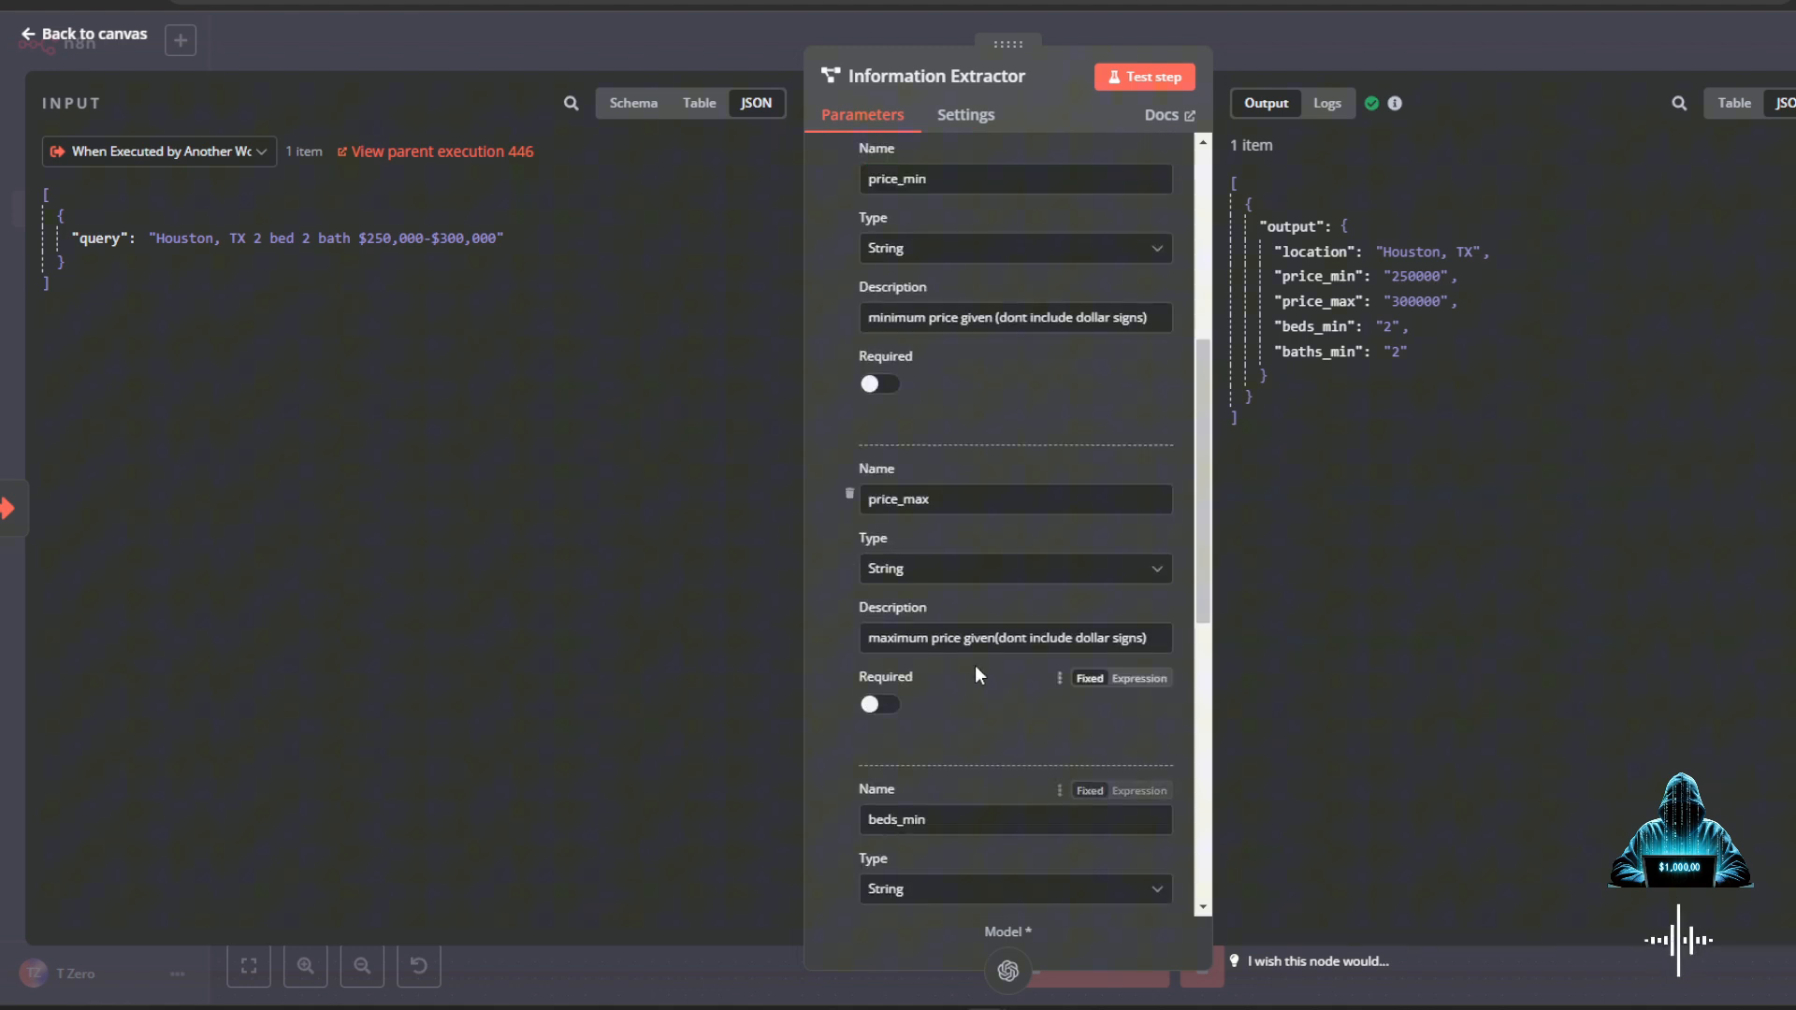
scroll("up", 3)
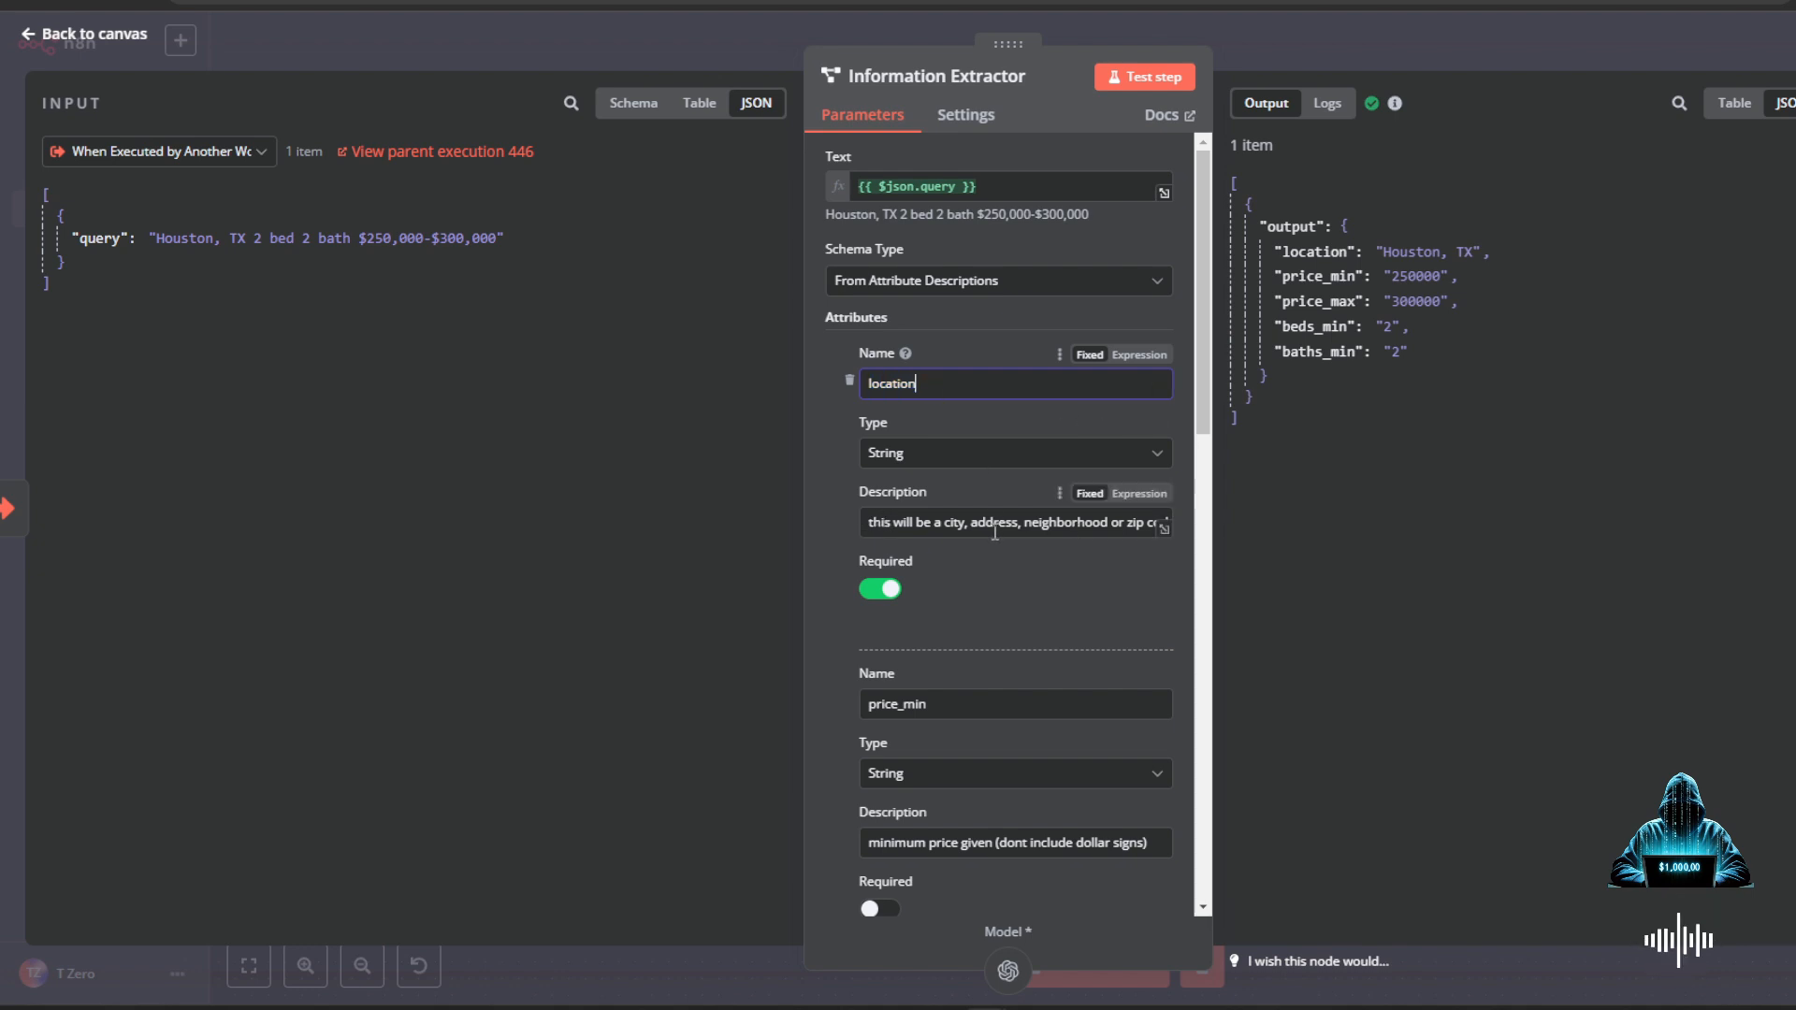
mouse_move(1013, 522)
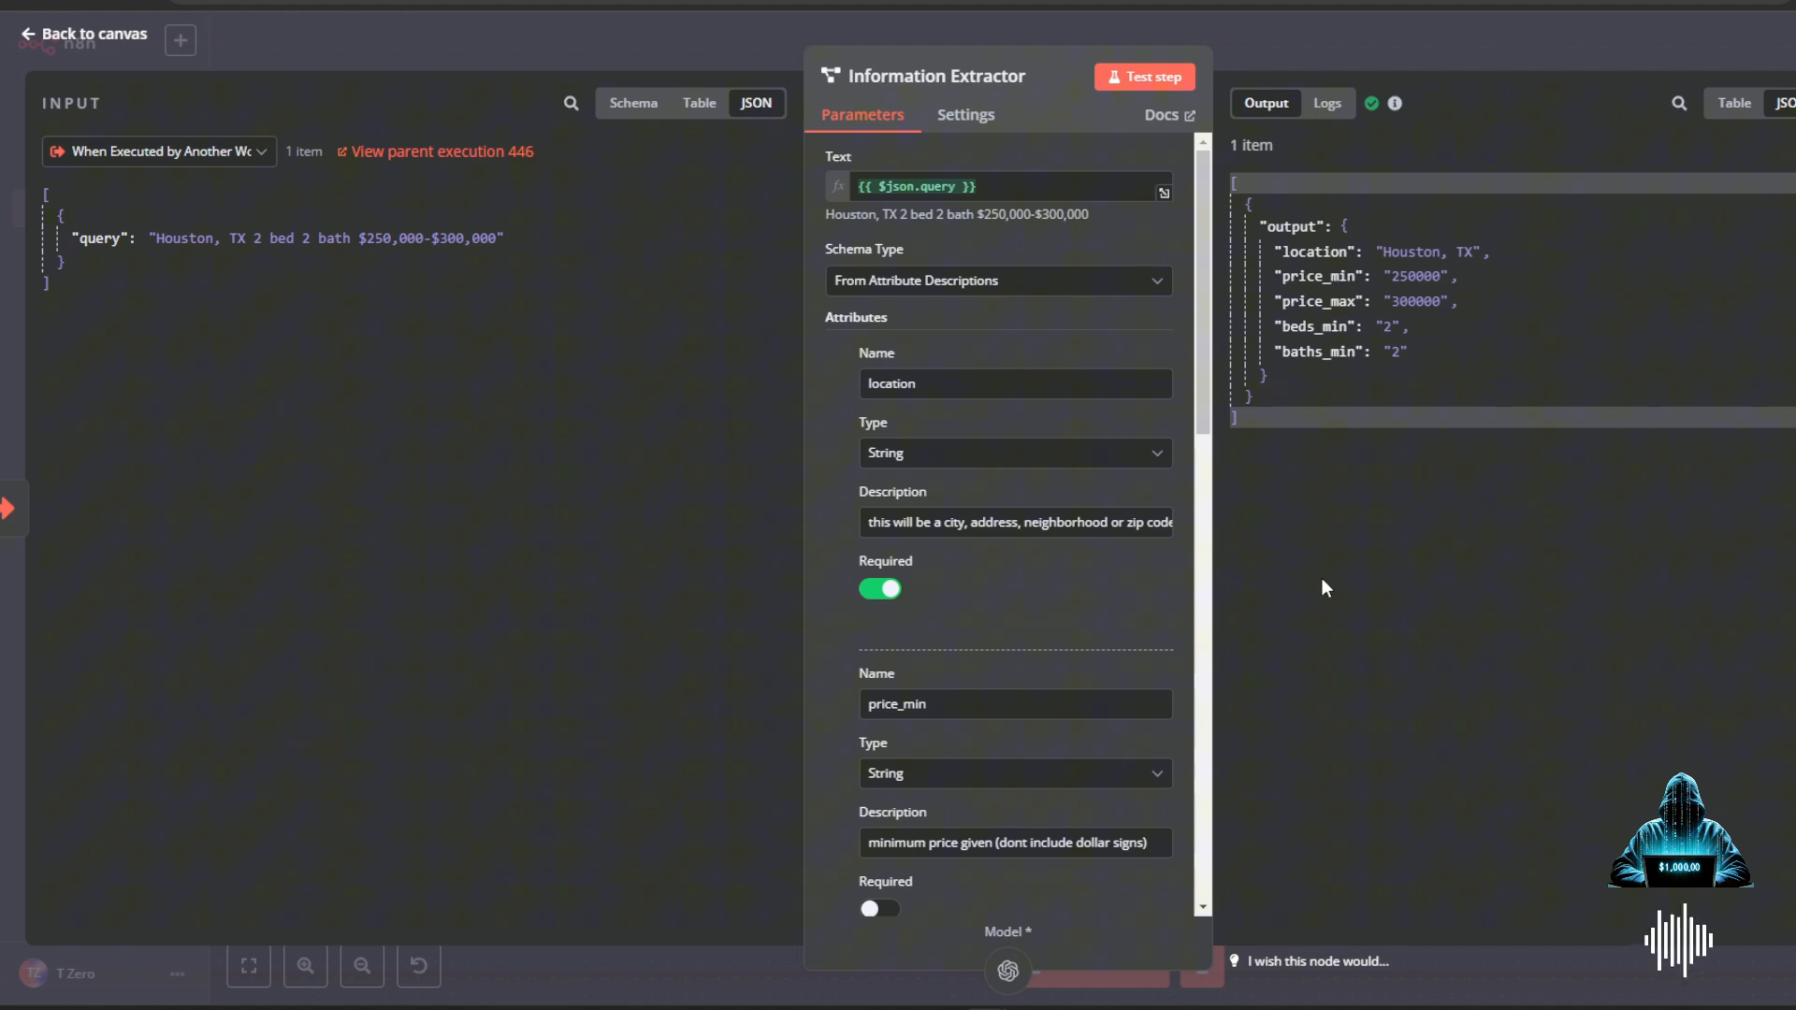
- Review the extractor's System Prompt Template, then leave the node editor
scroll("down", 3)
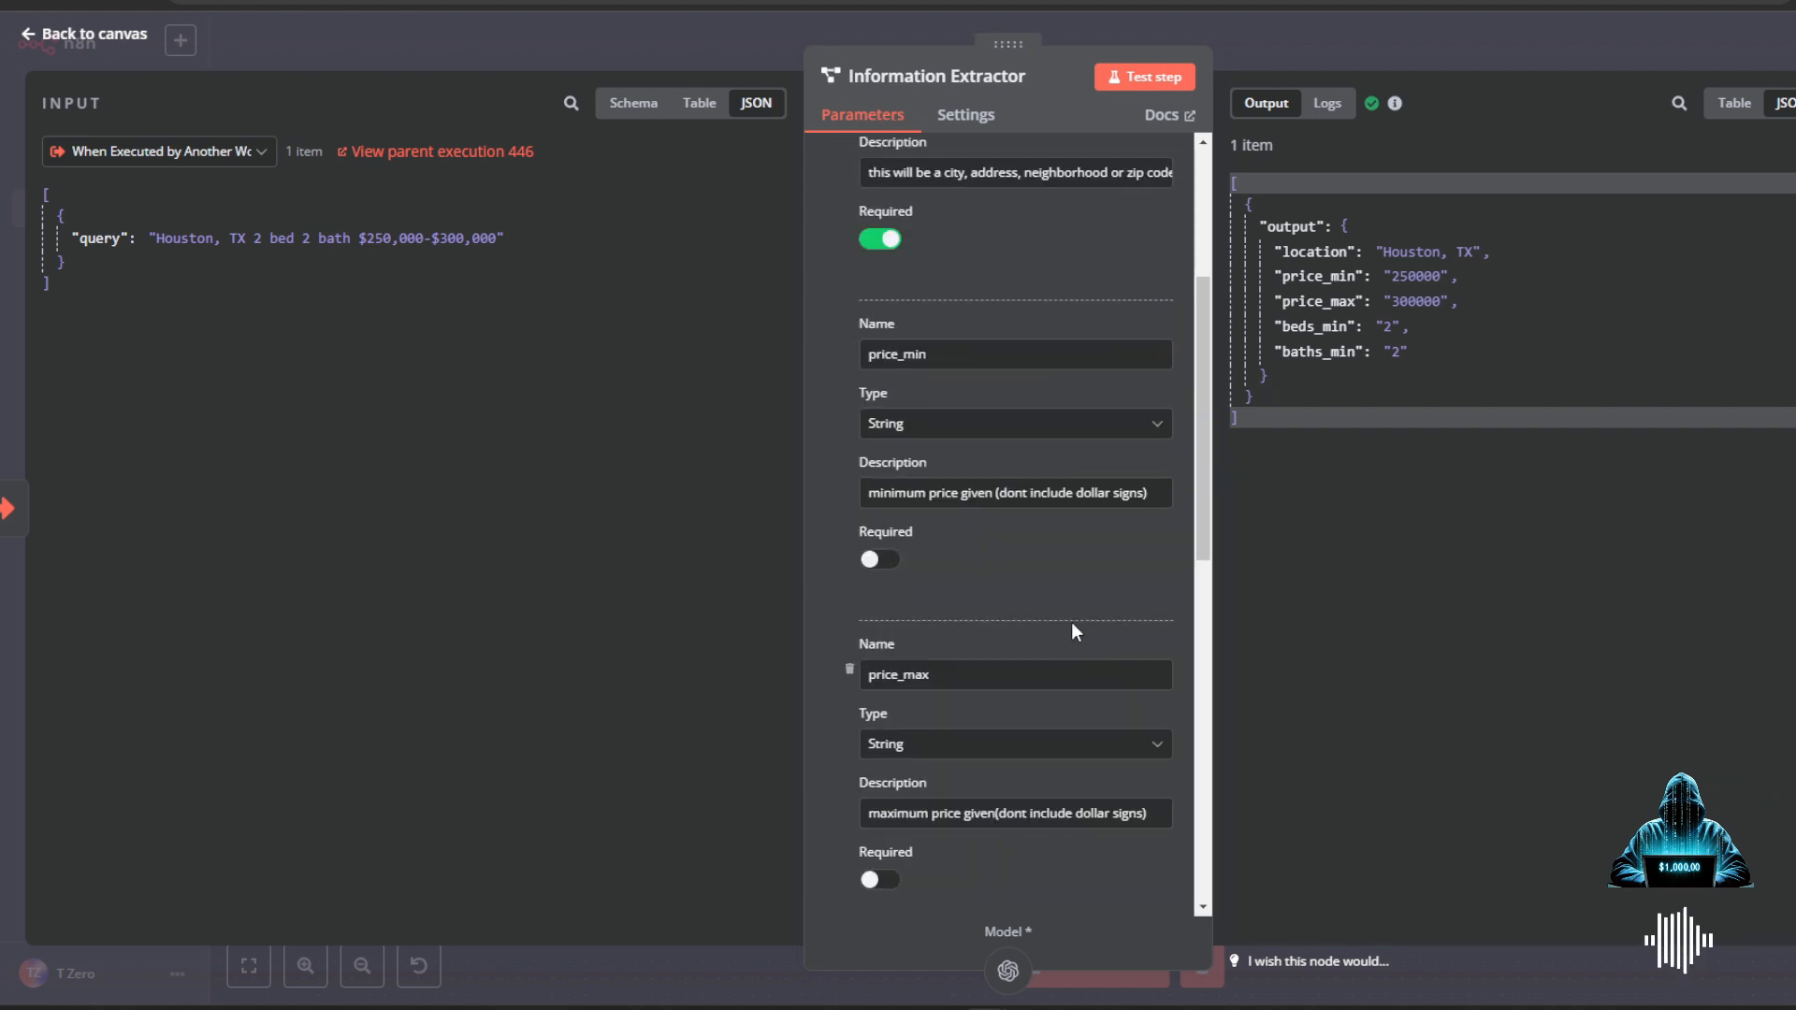
left_click(1014, 493)
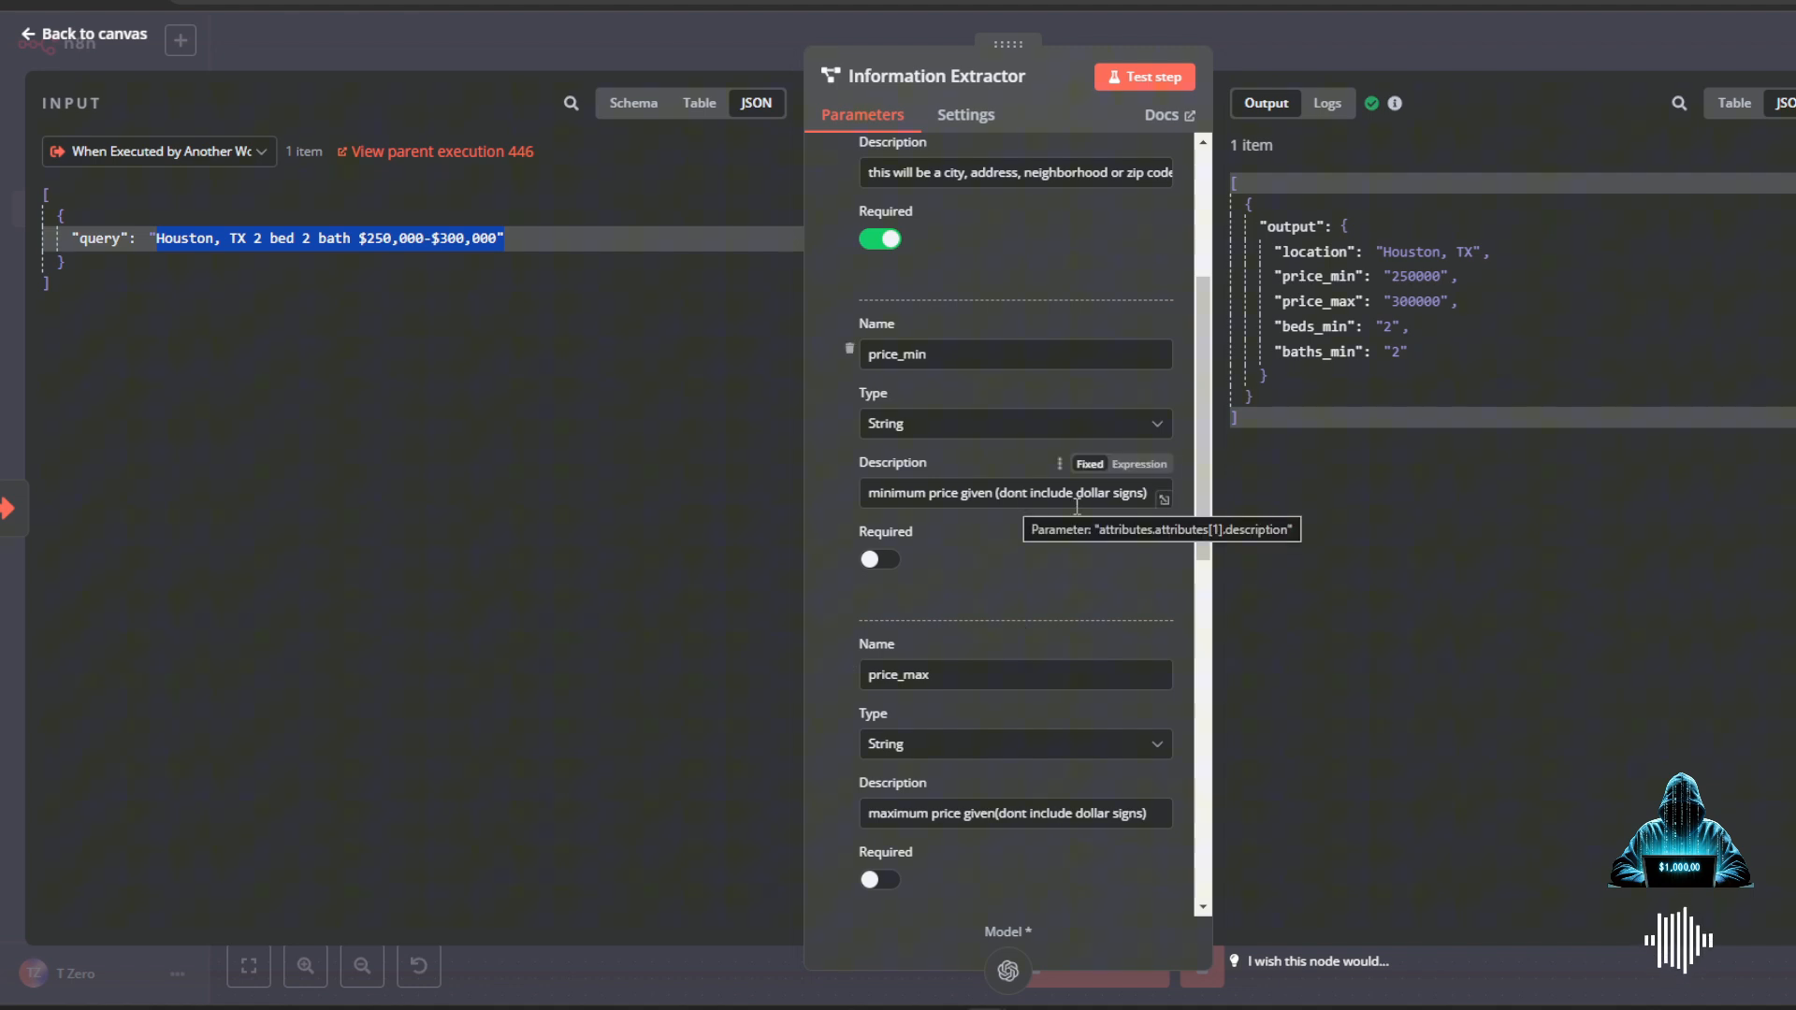
scroll("down", 3)
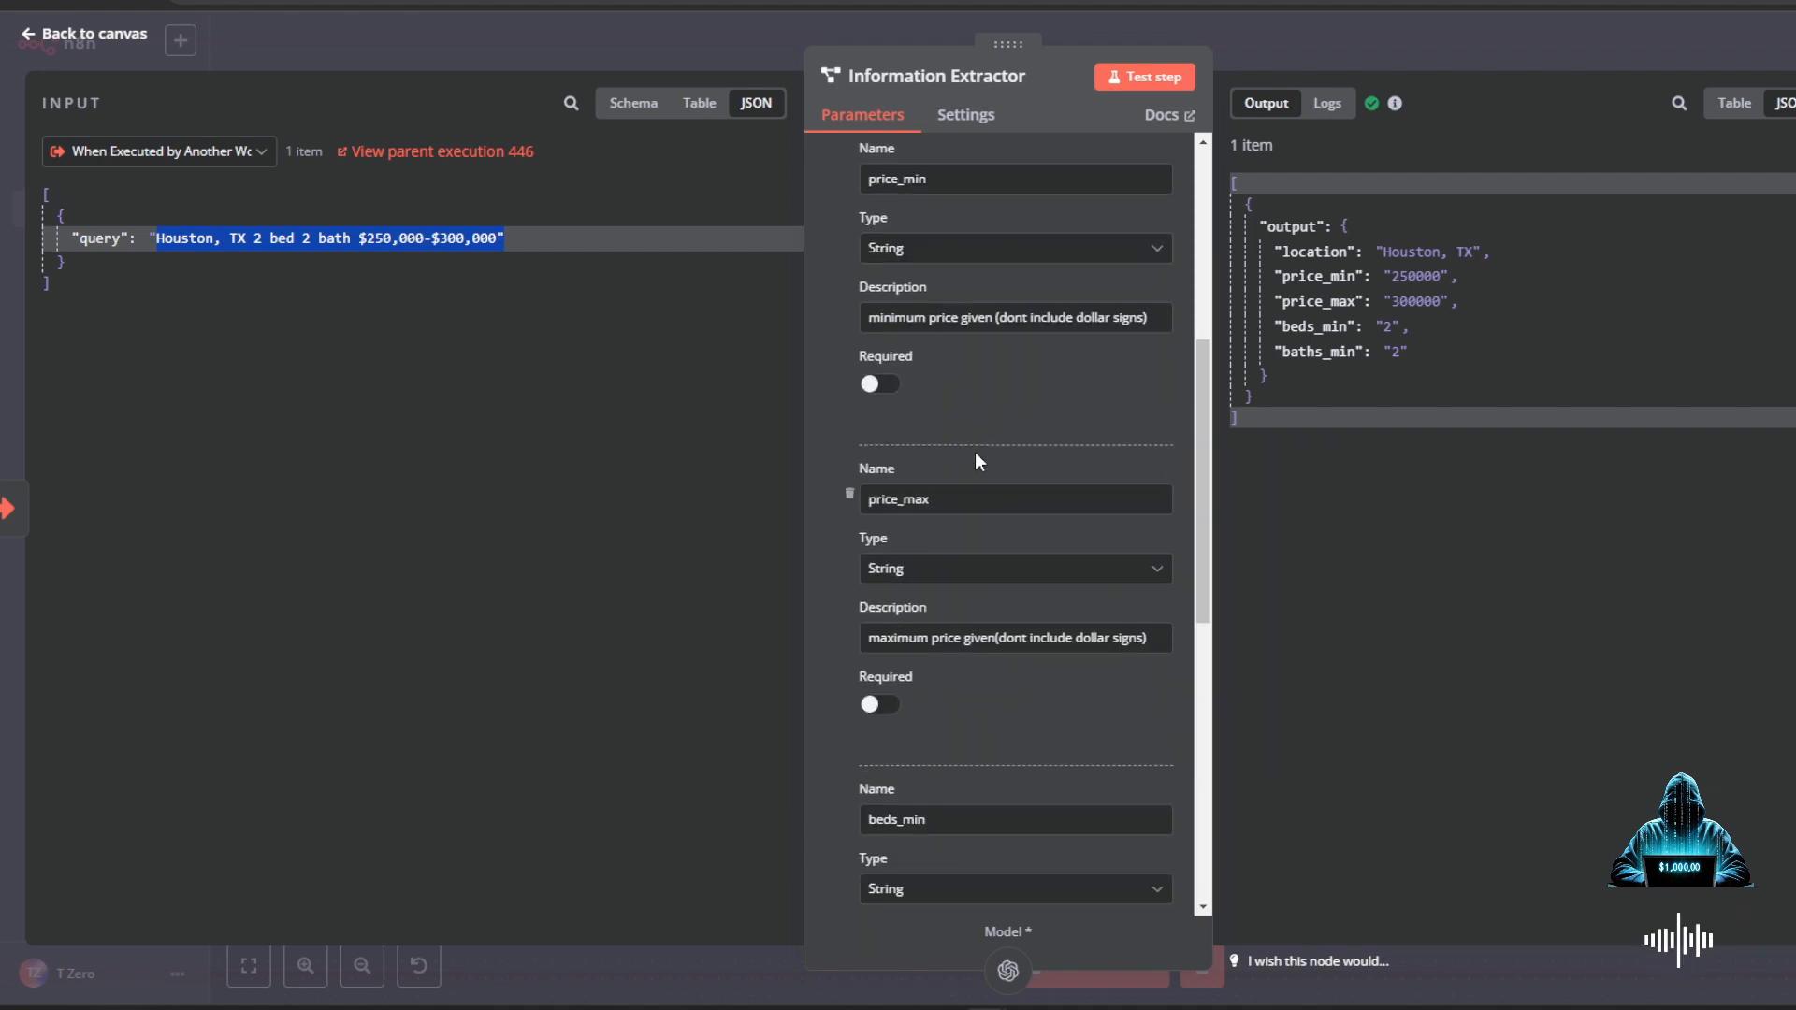
scroll("down", 3)
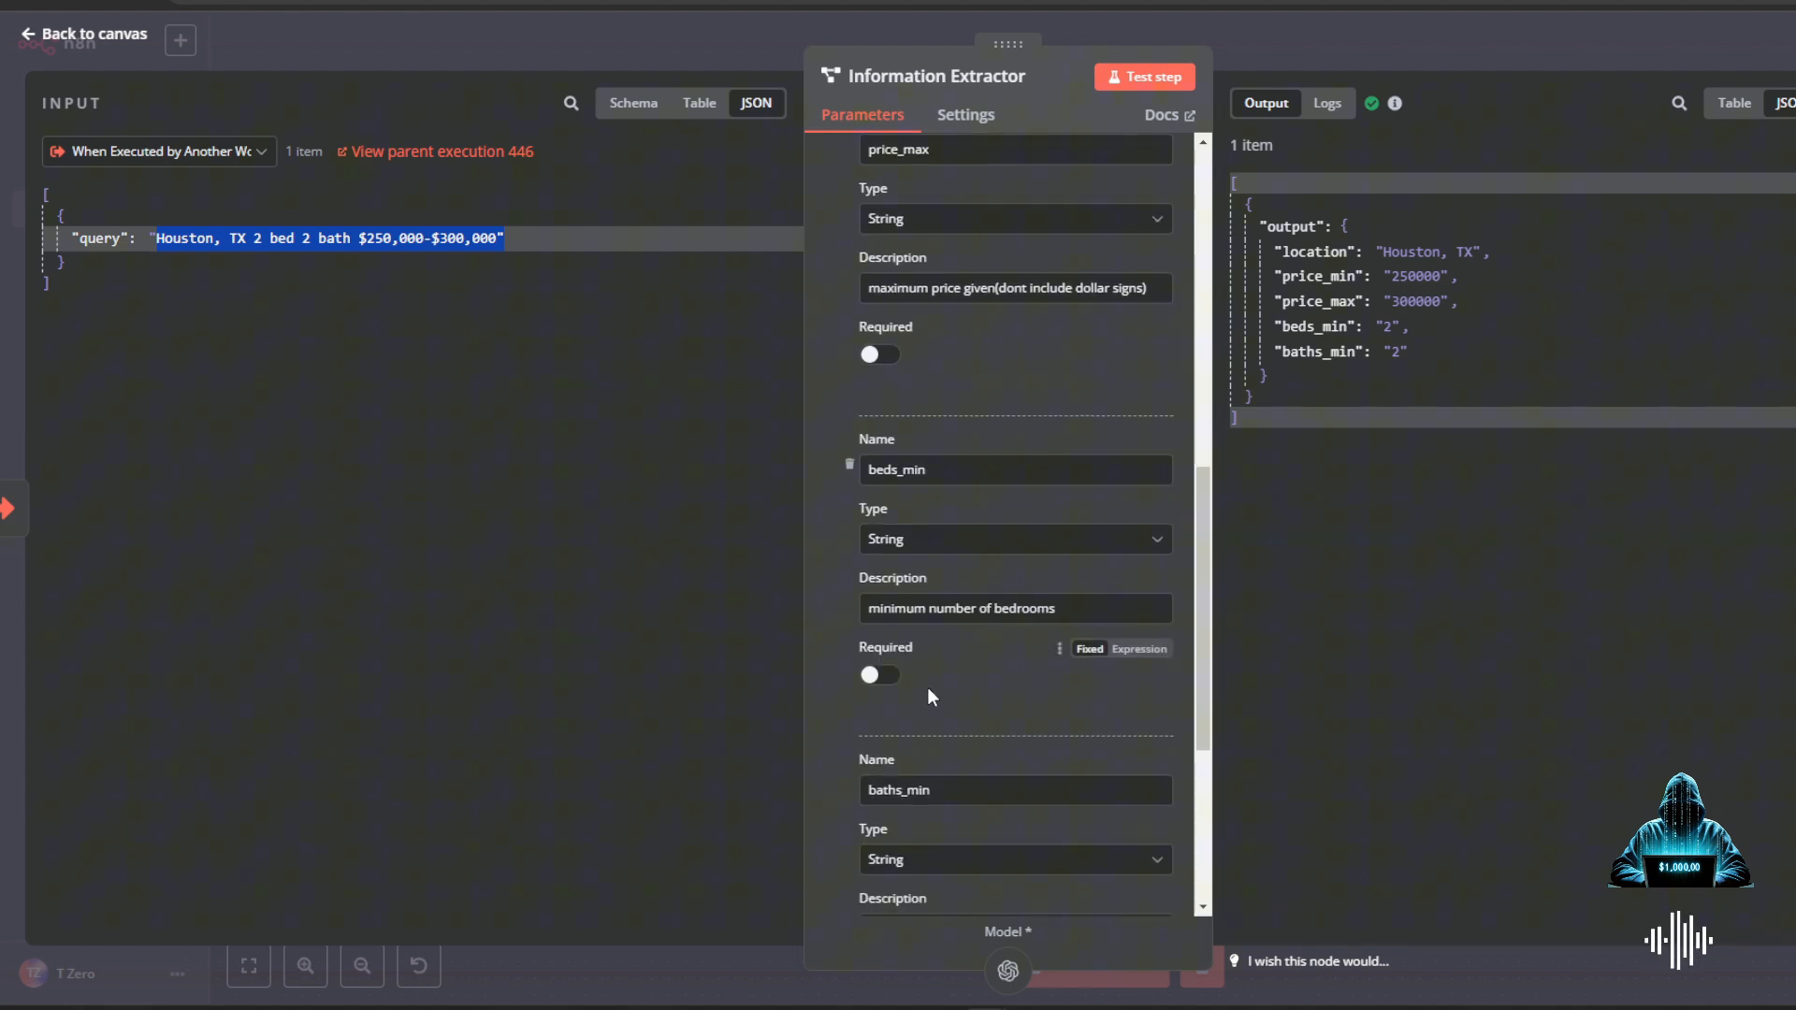
scroll("down", 3)
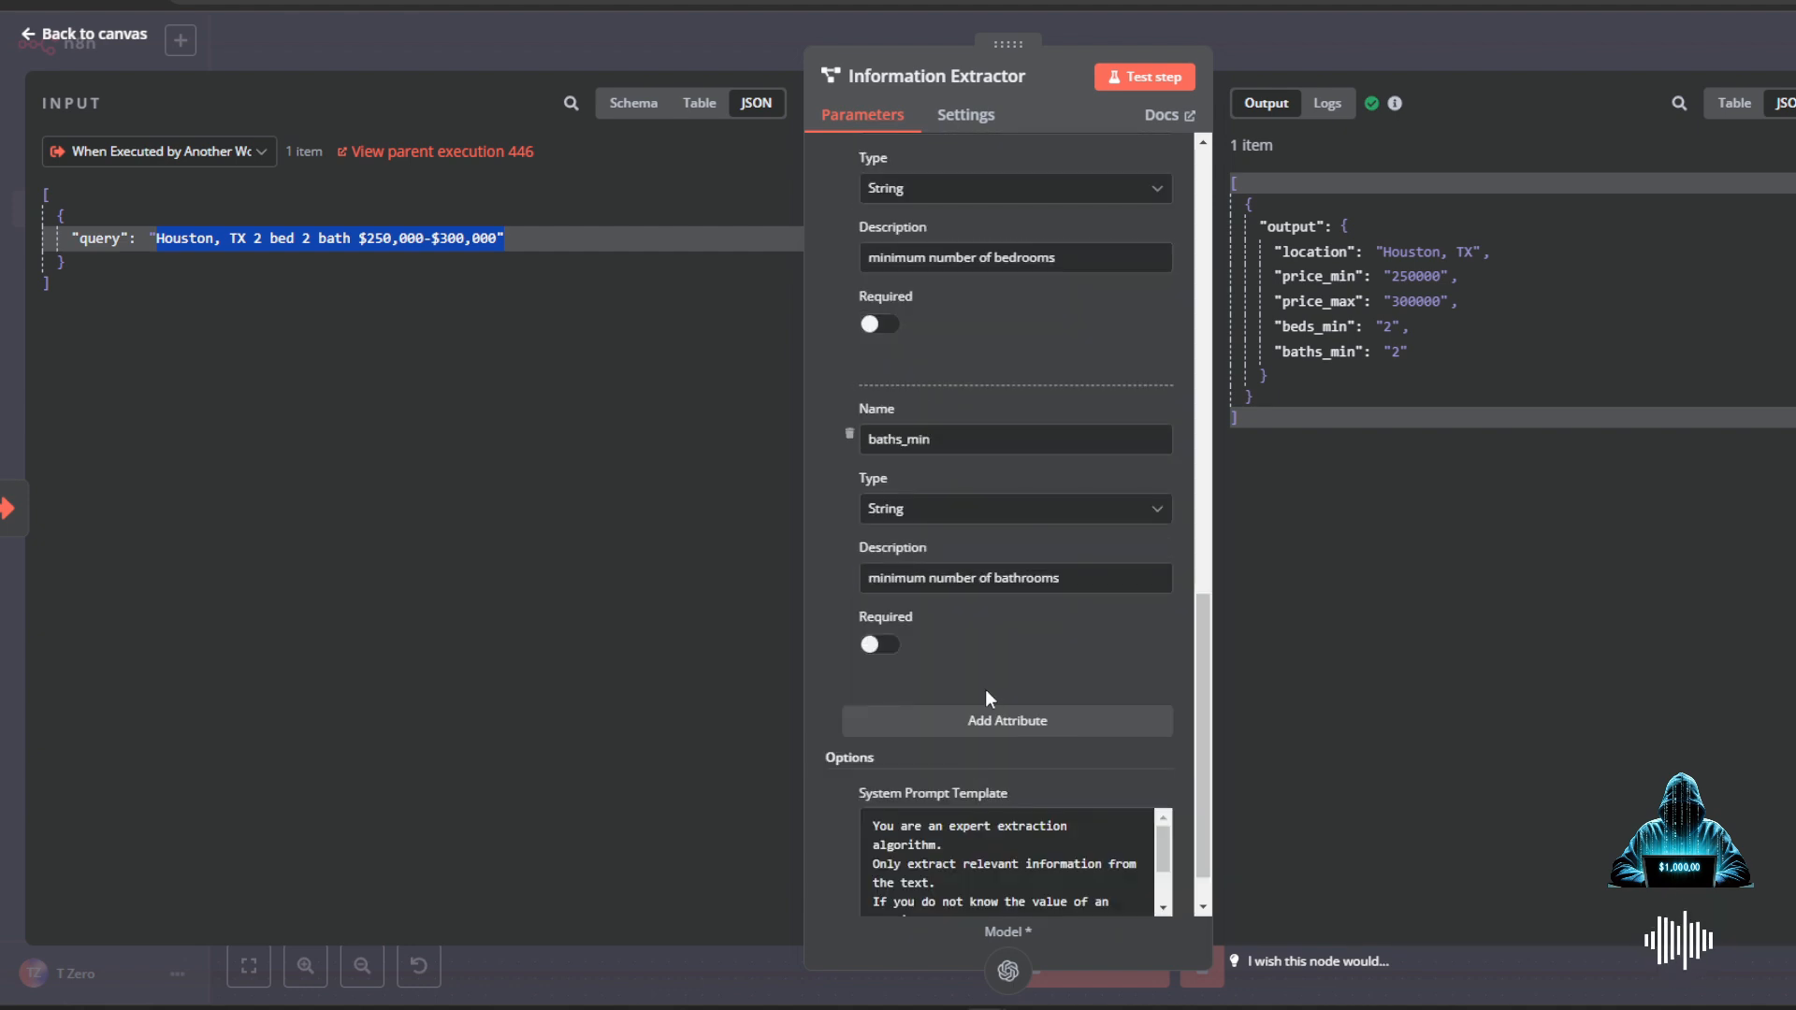
scroll("down", 3)
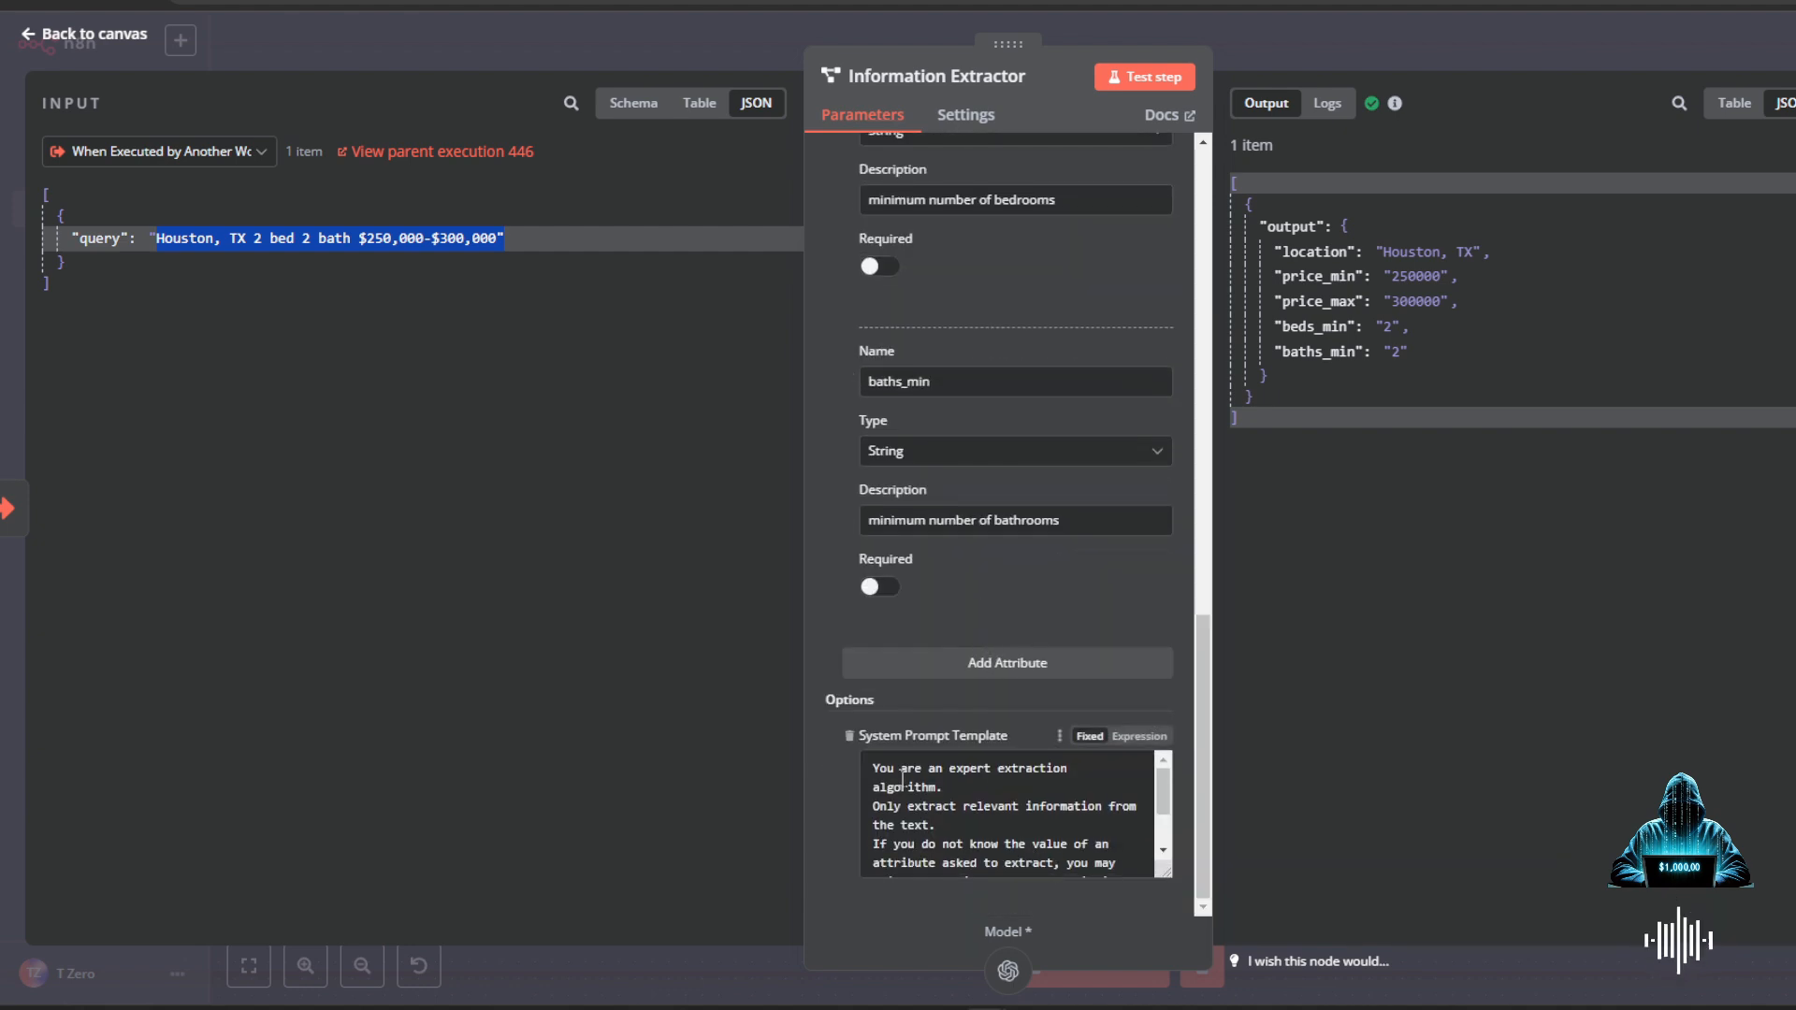
mouse_move(995, 785)
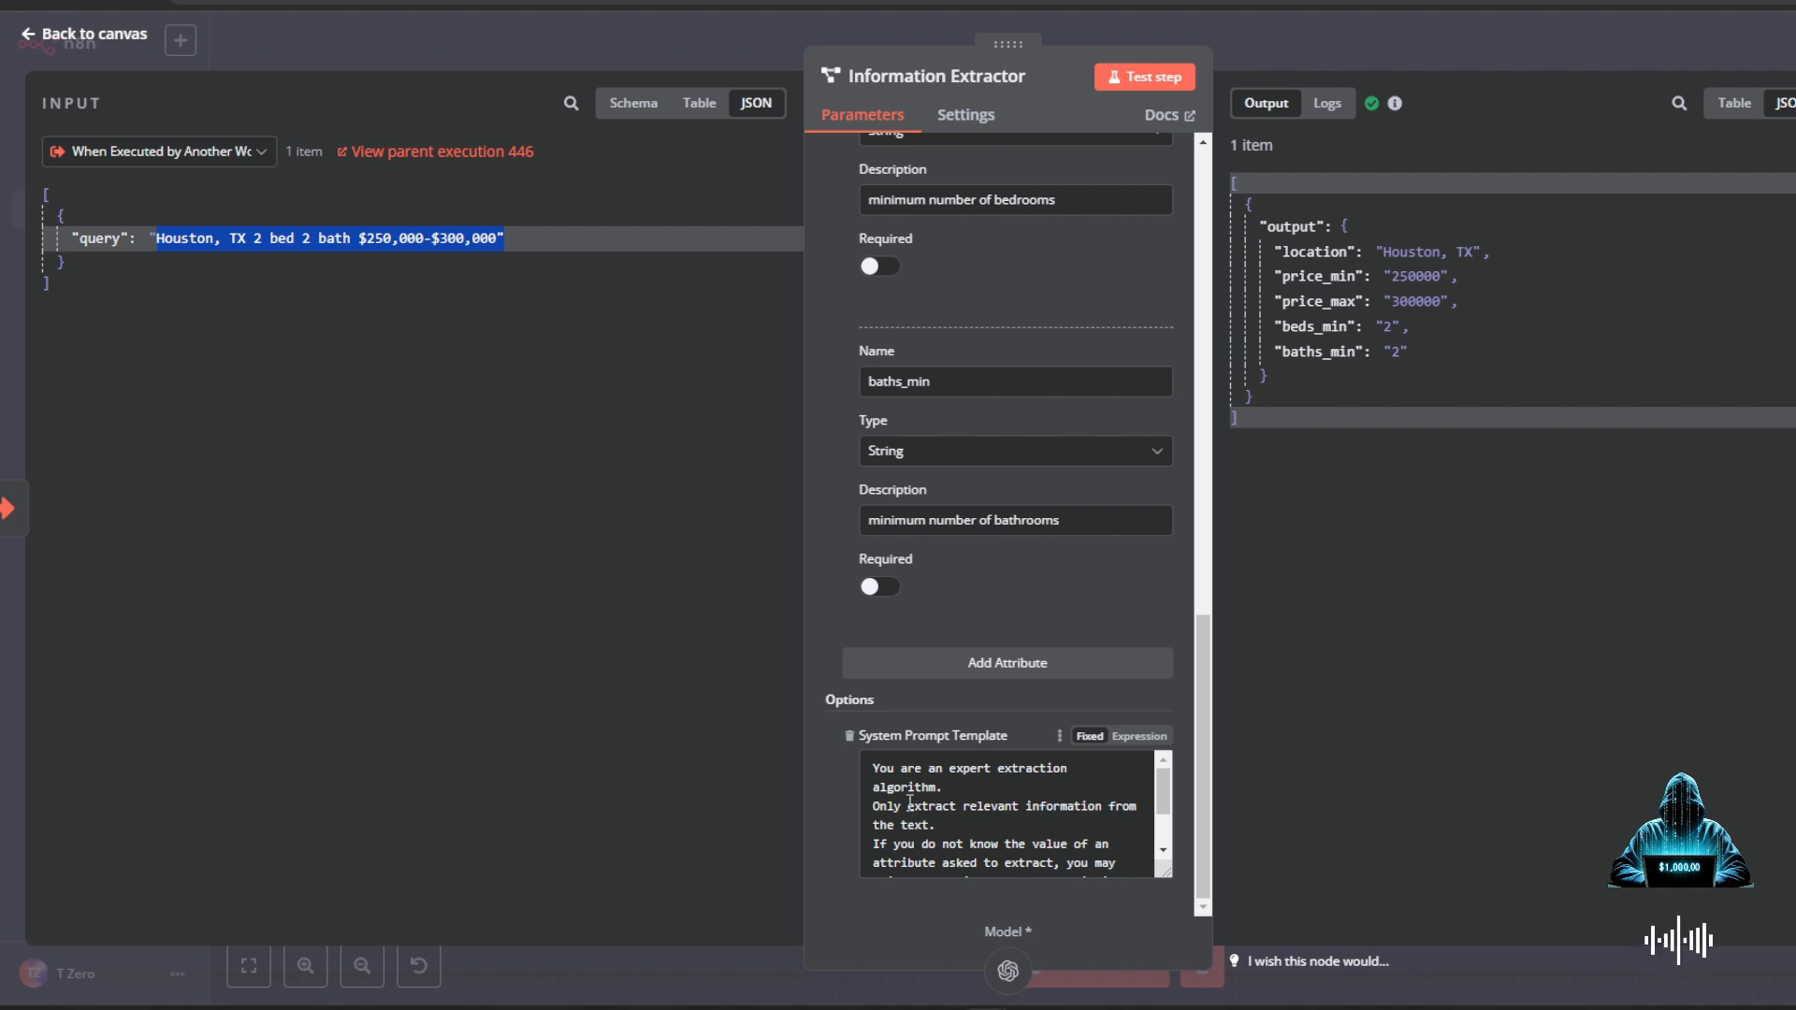
scroll("down", 3)
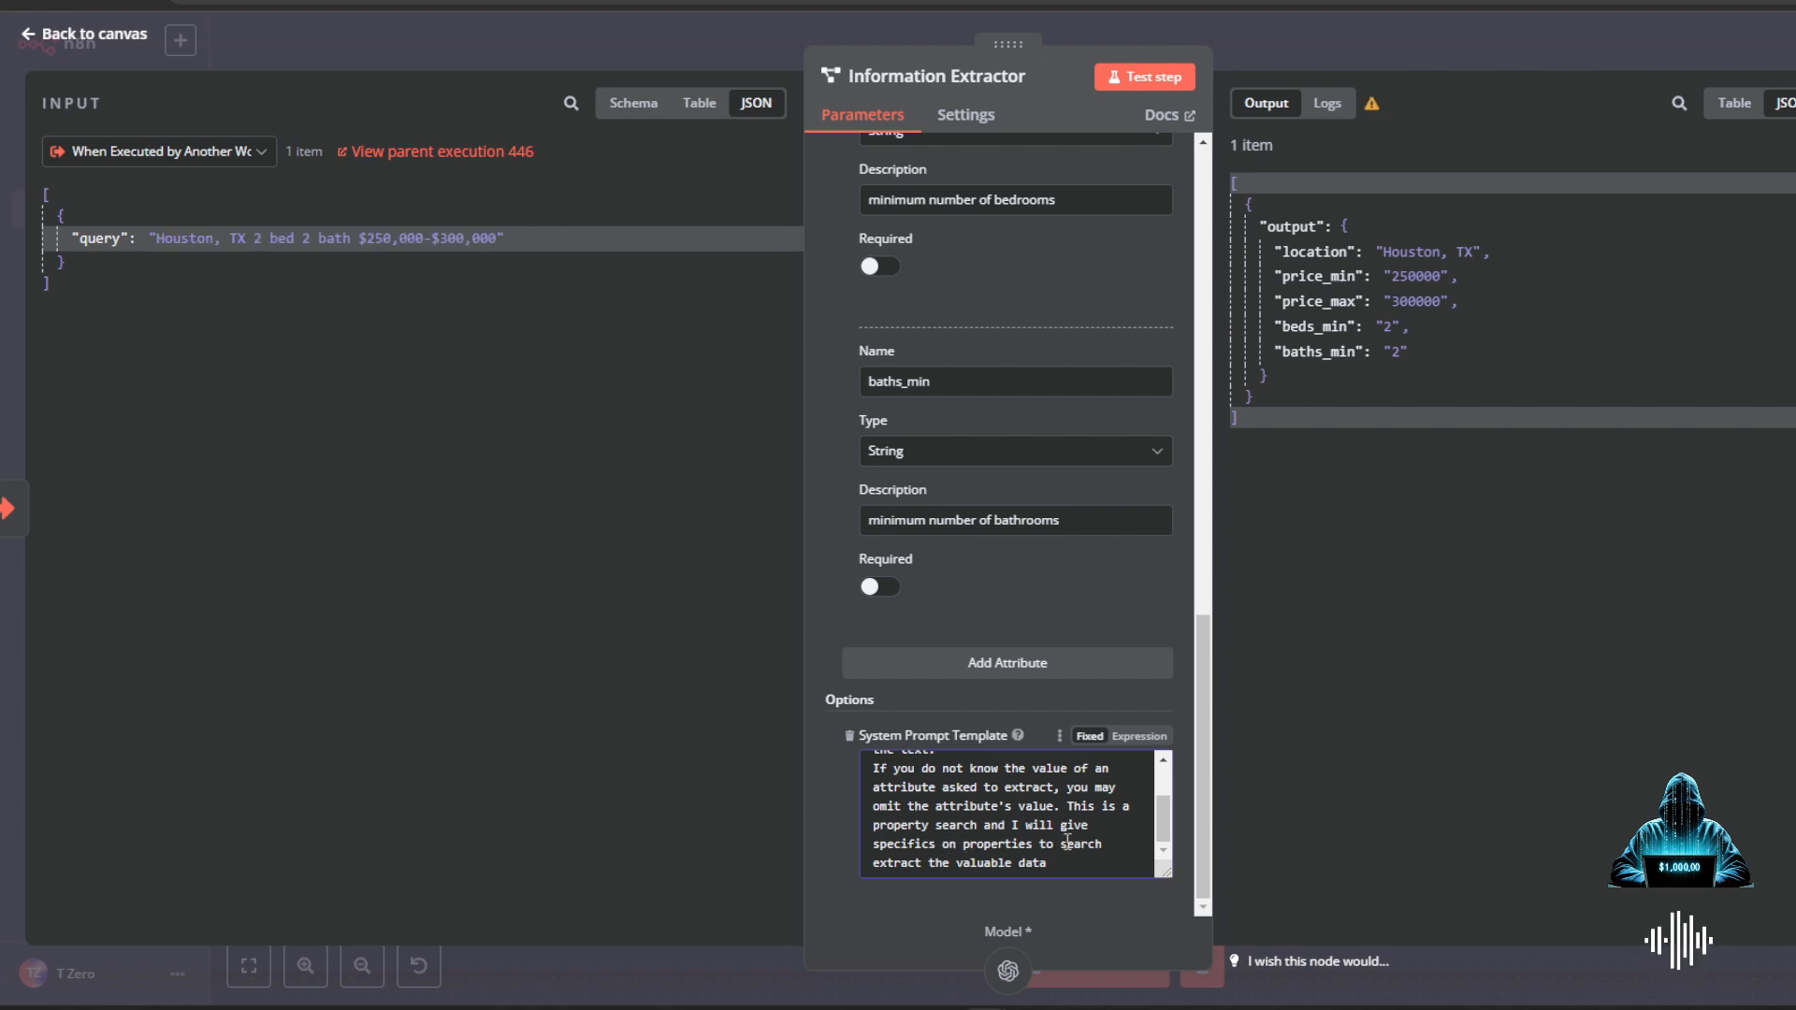
left_click(94, 34)
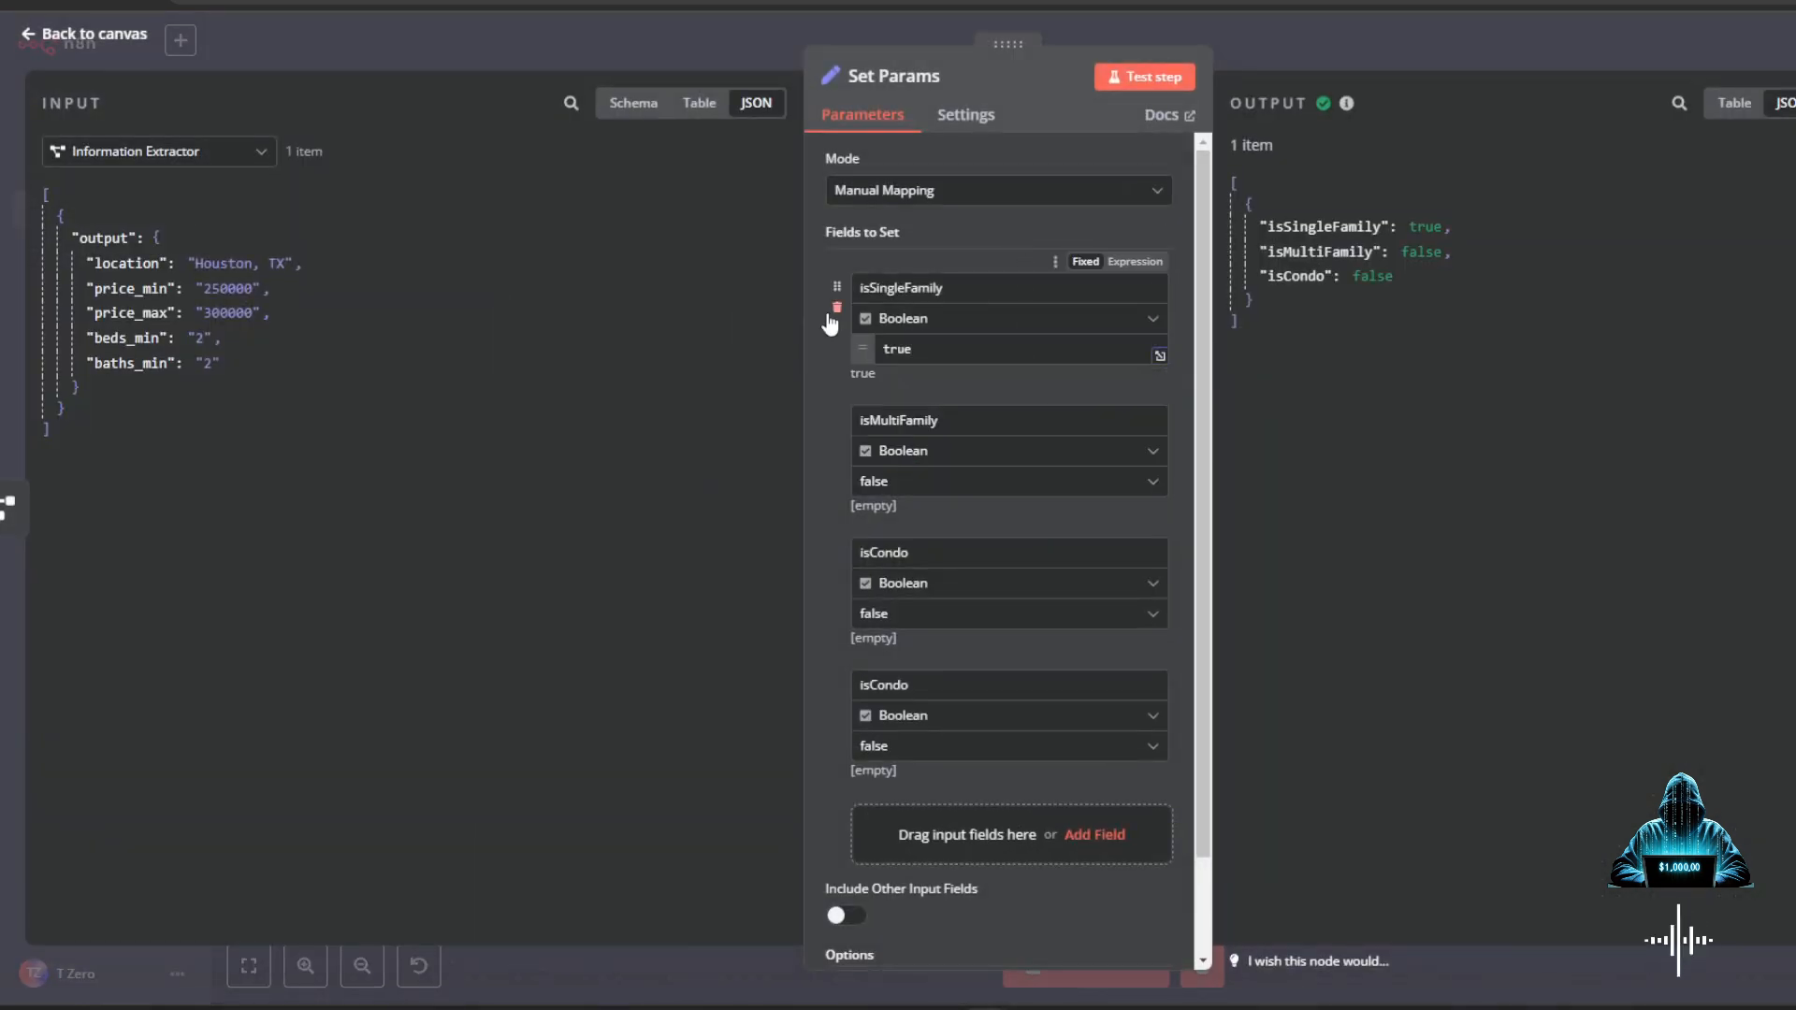
mouse_move(944, 399)
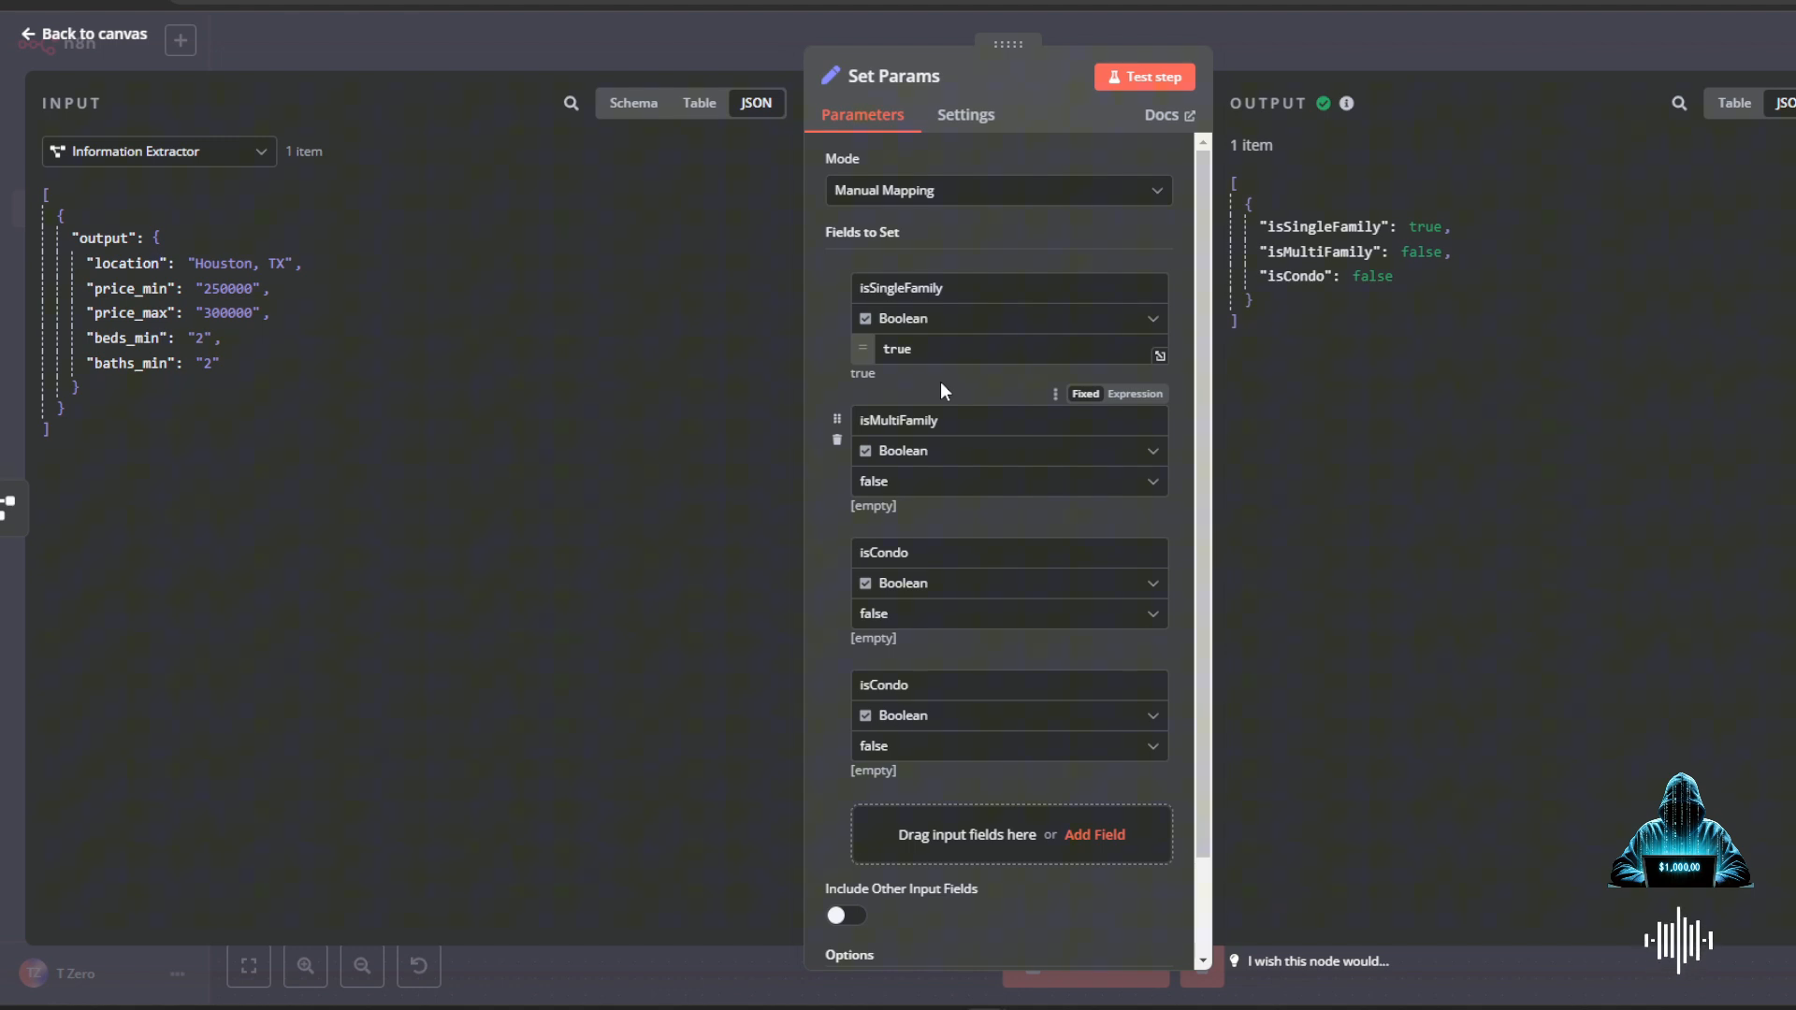
mouse_move(971, 495)
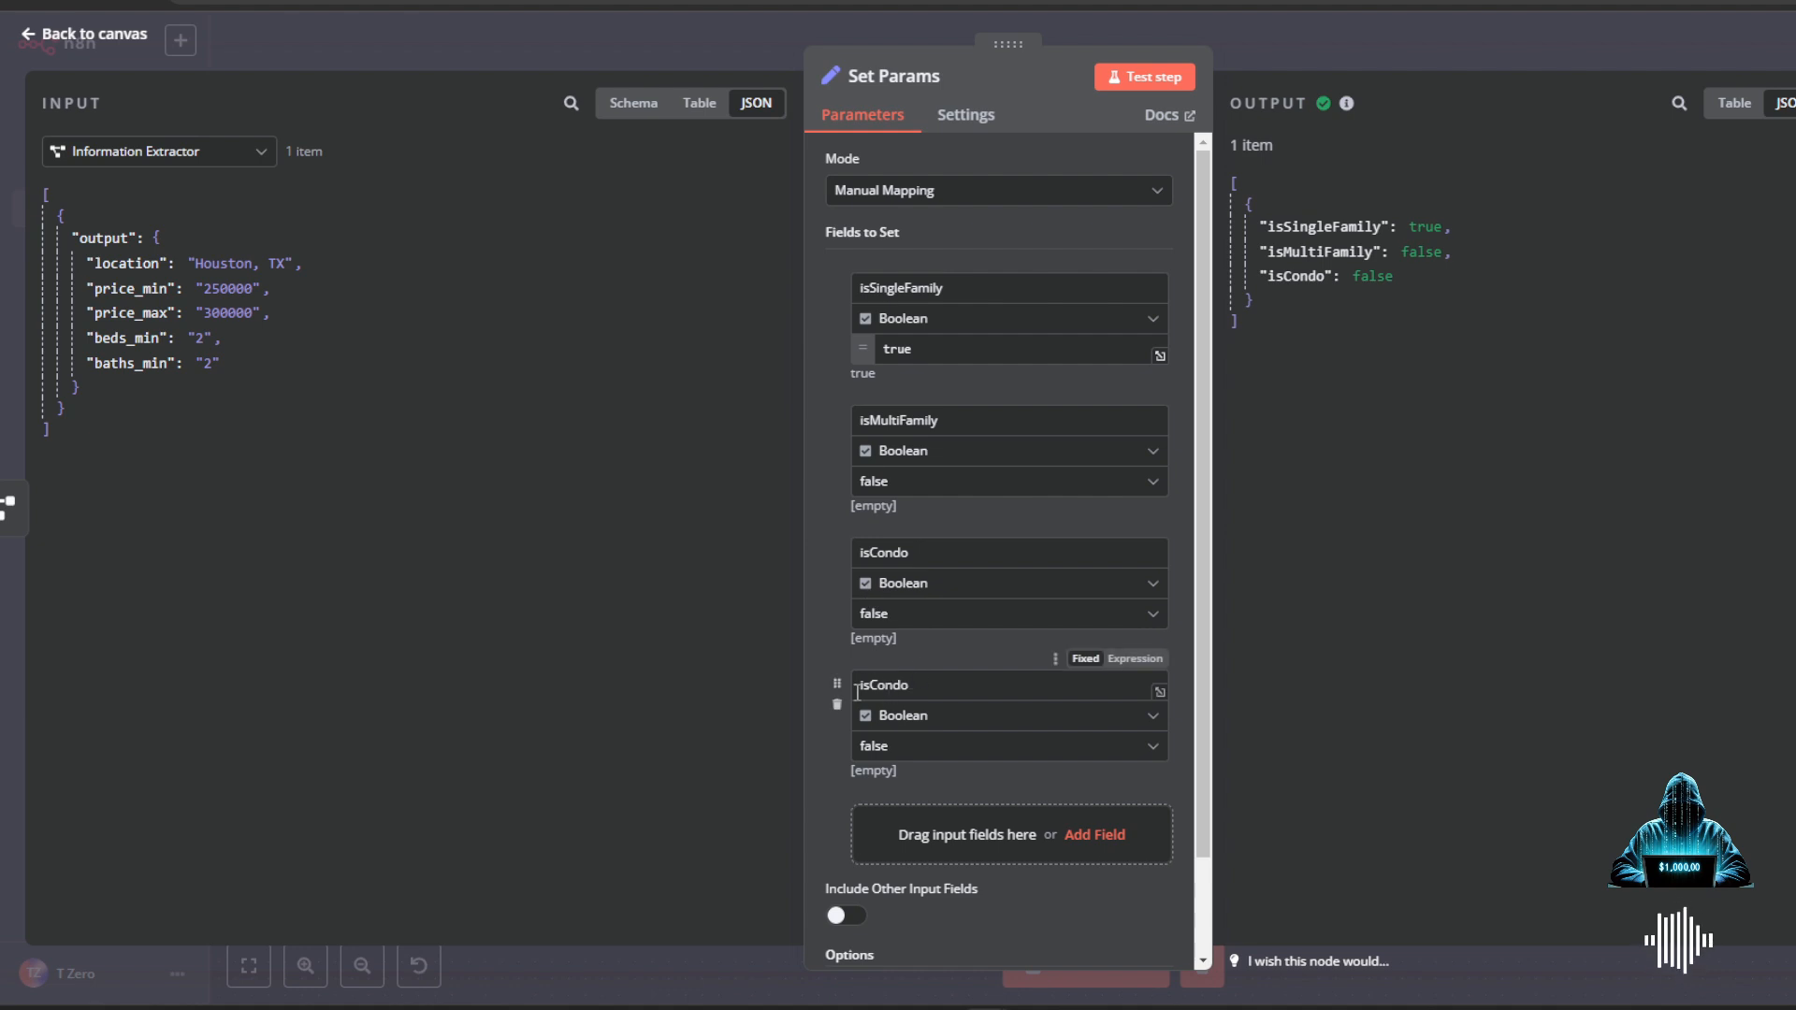
- Delete the duplicated isCondo field from Set Params and return to the canvas
left_click(836, 704)
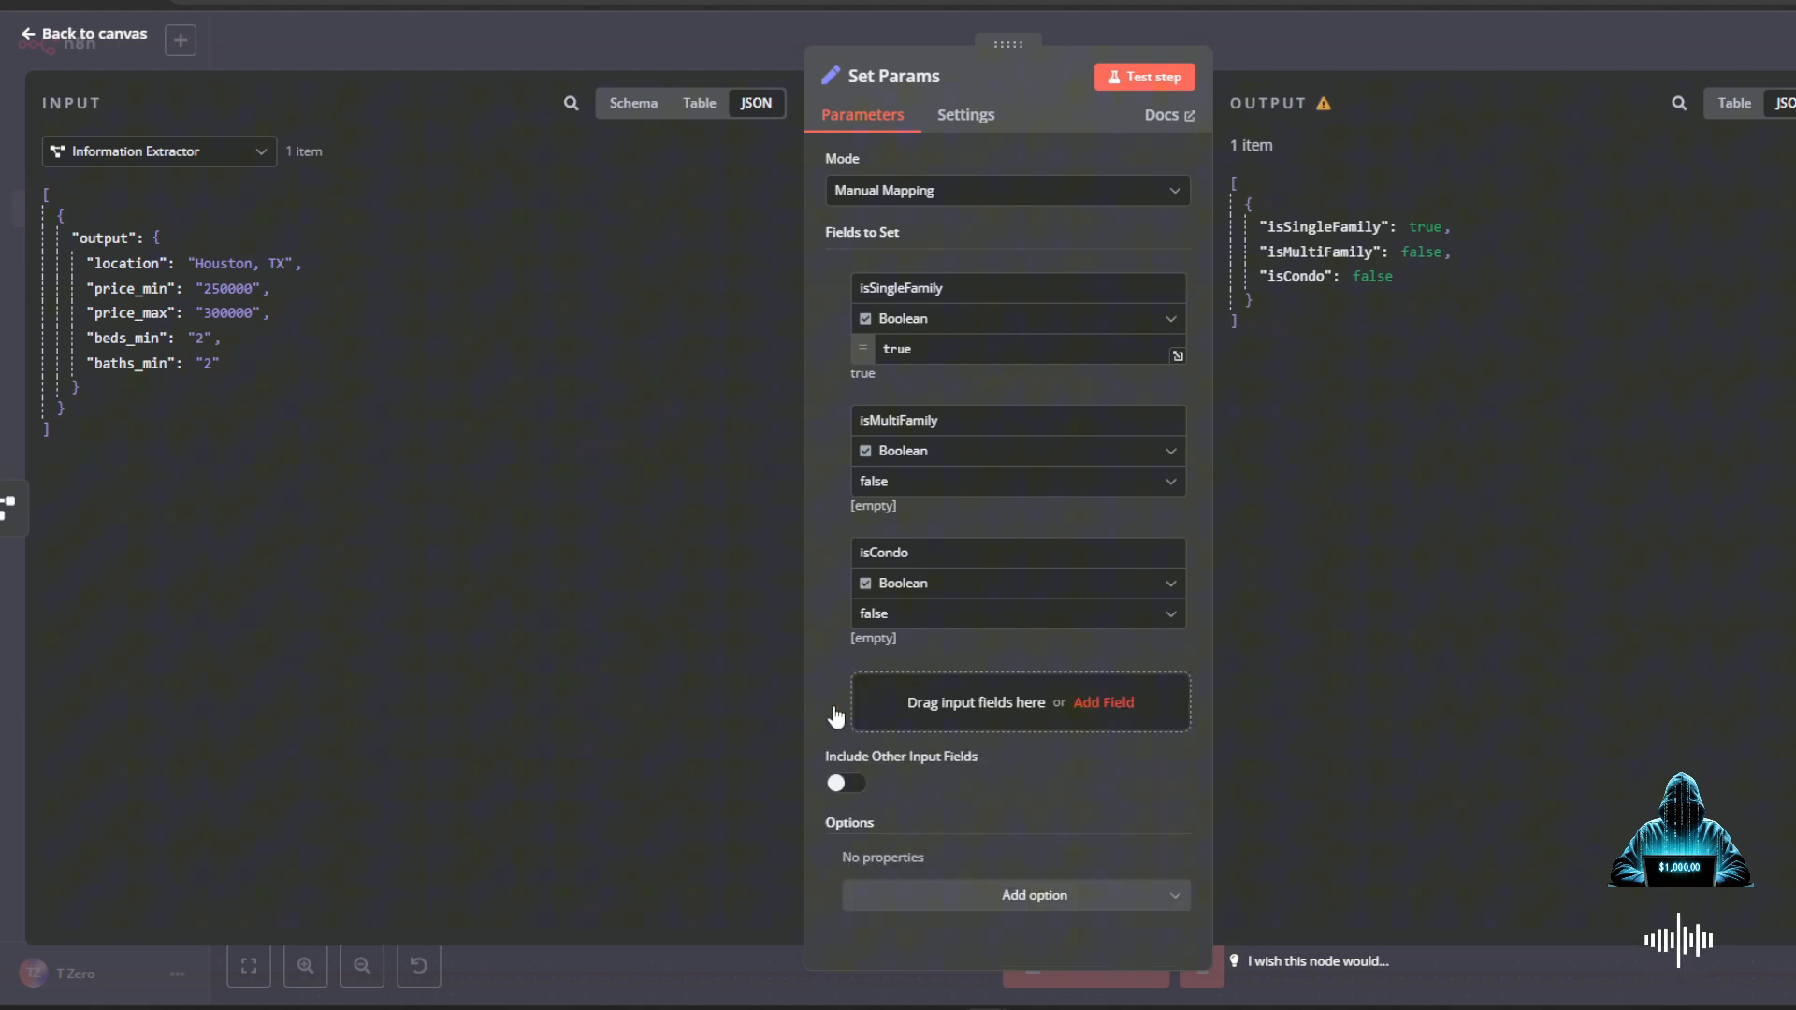
mouse_move(956, 528)
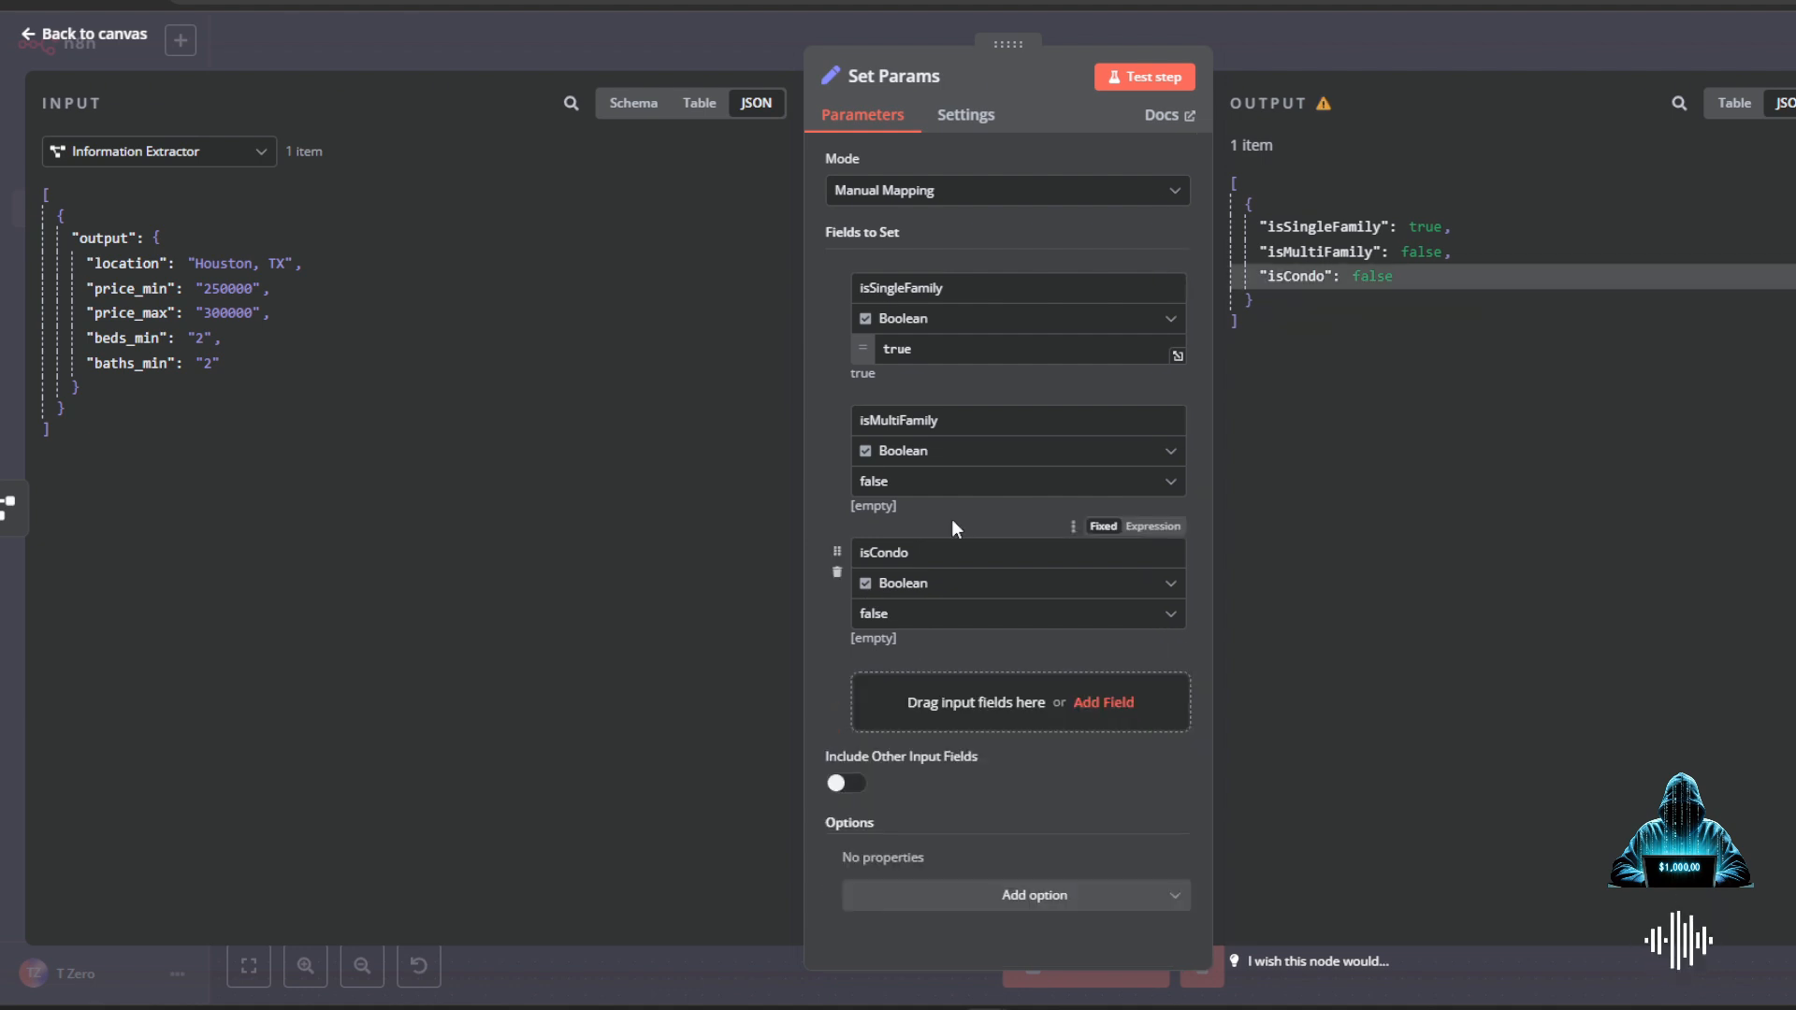
mouse_move(1369, 54)
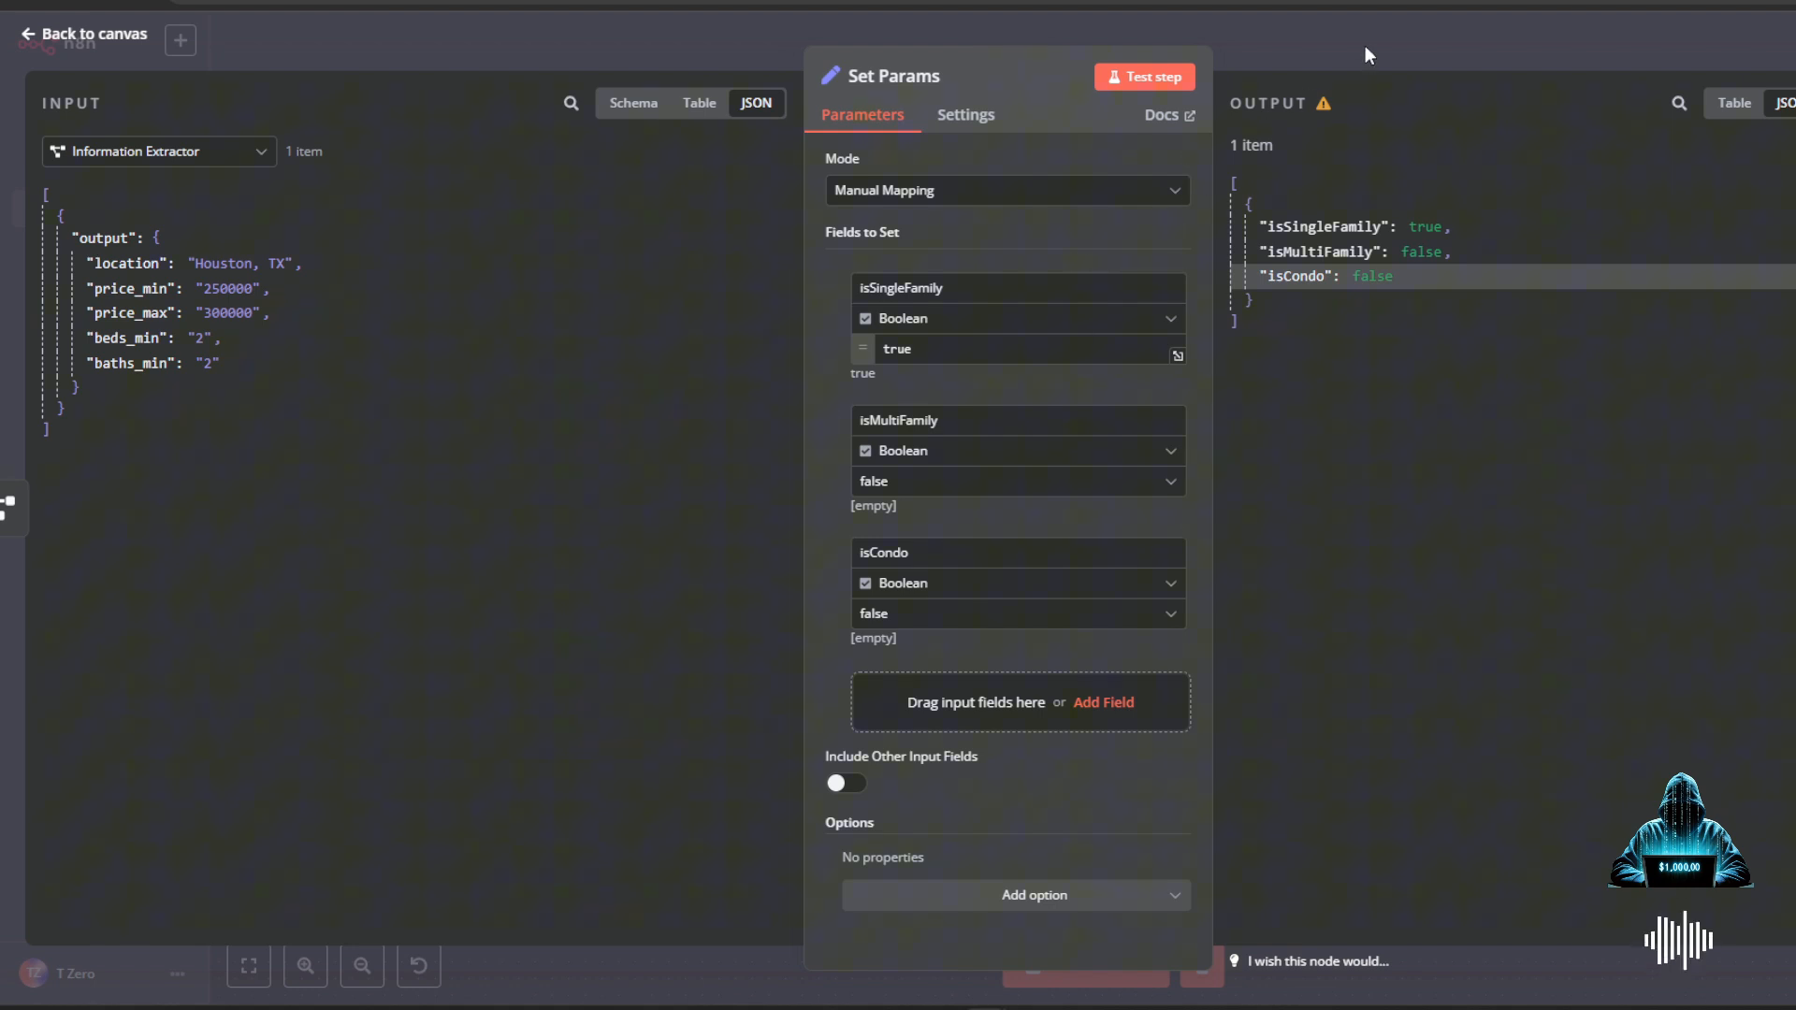
left_click(82, 34)
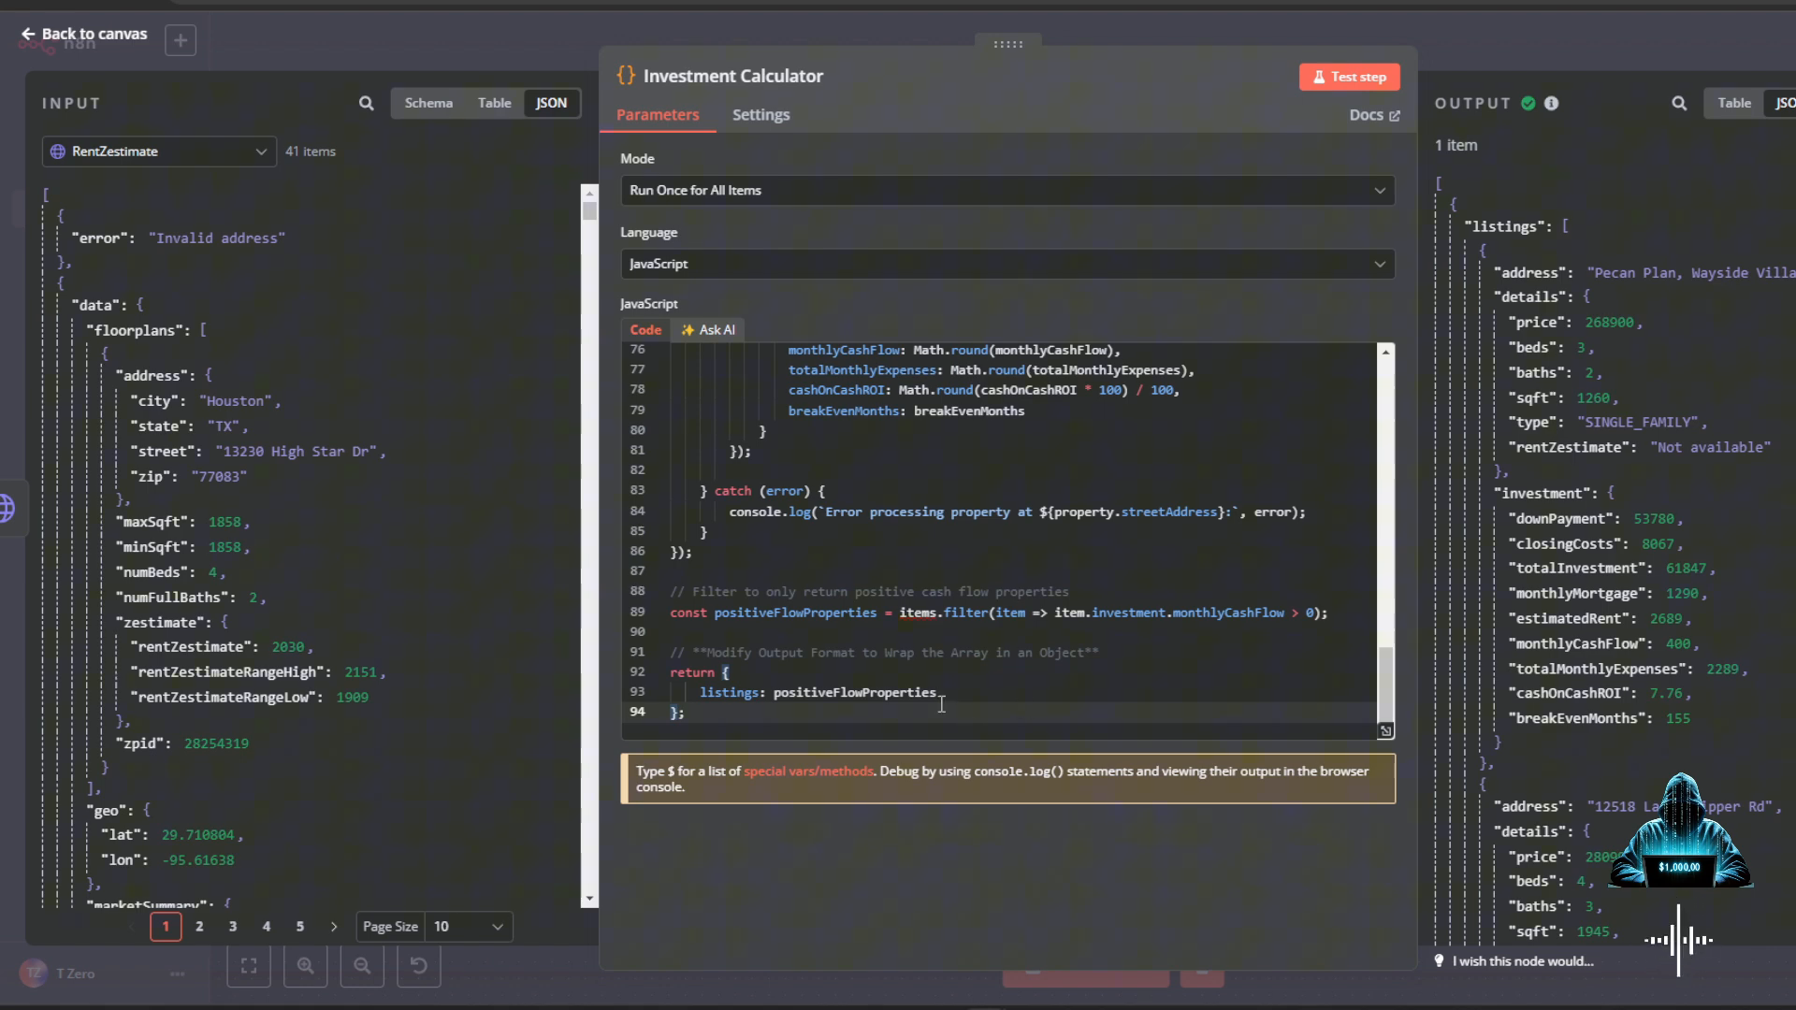
- Leave the Investment Calculator editor for the property_search canvas overview
left_click(82, 34)
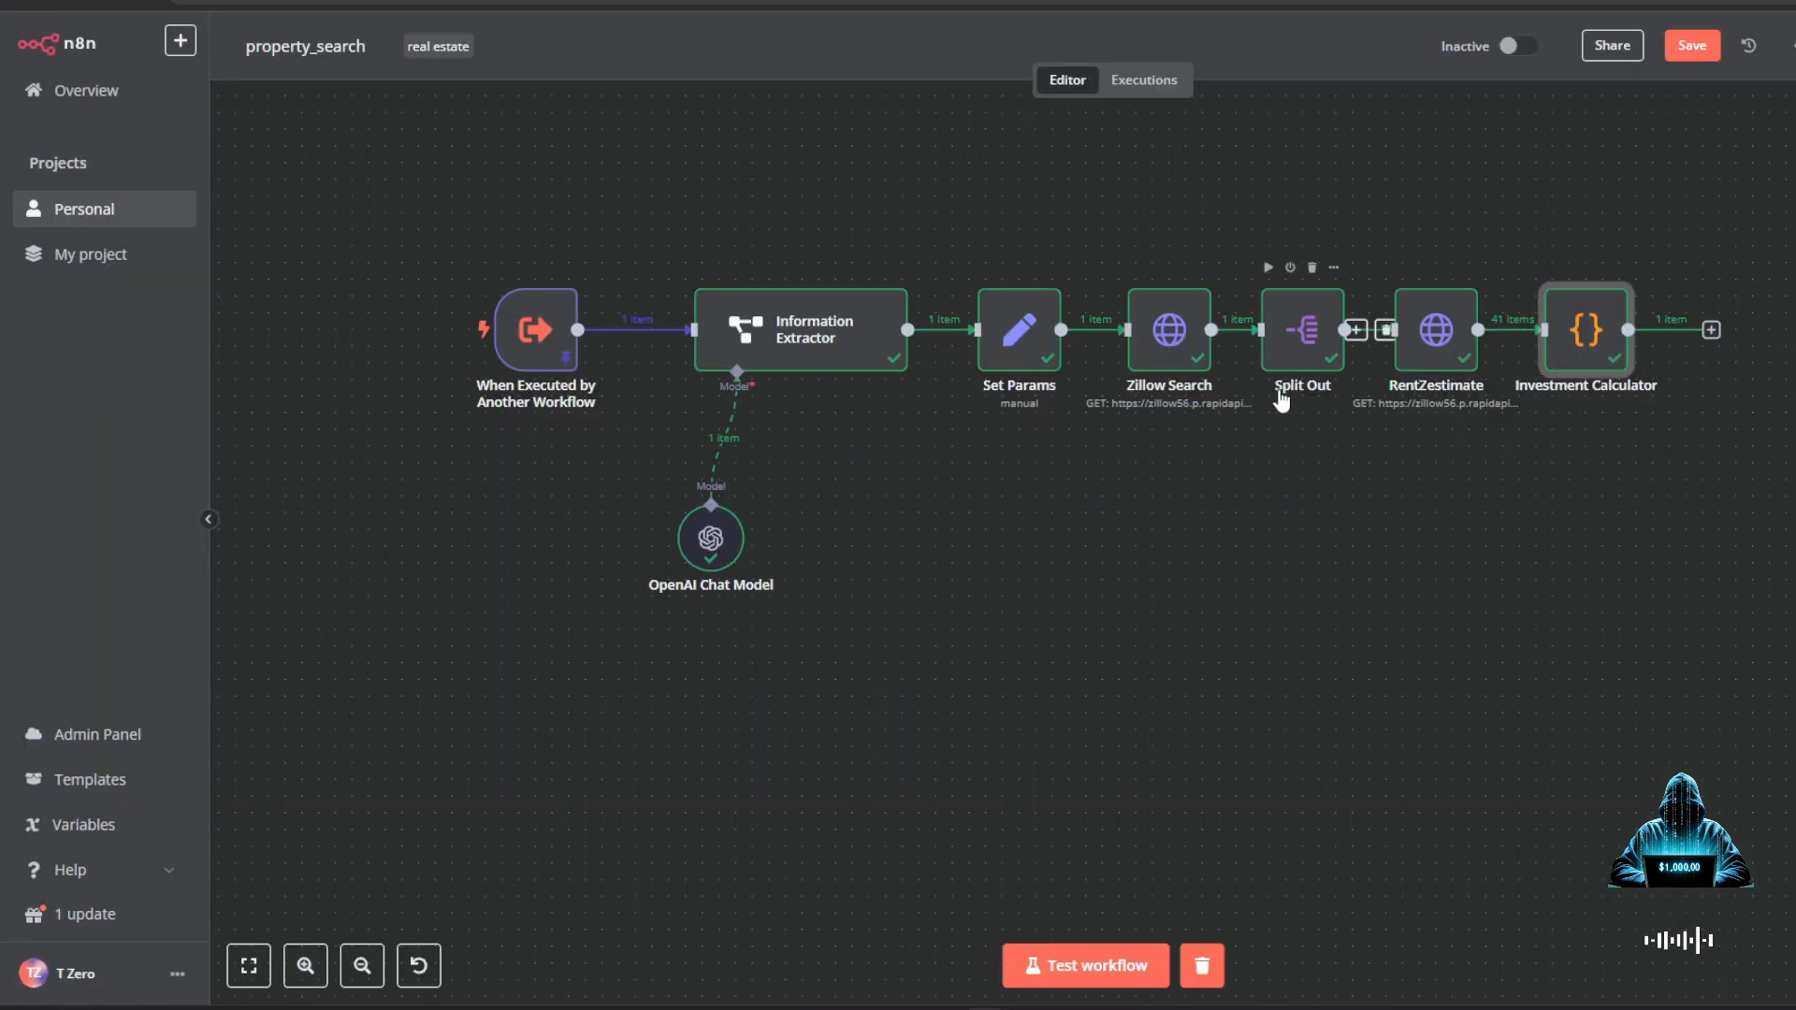
mouse_move(1423, 361)
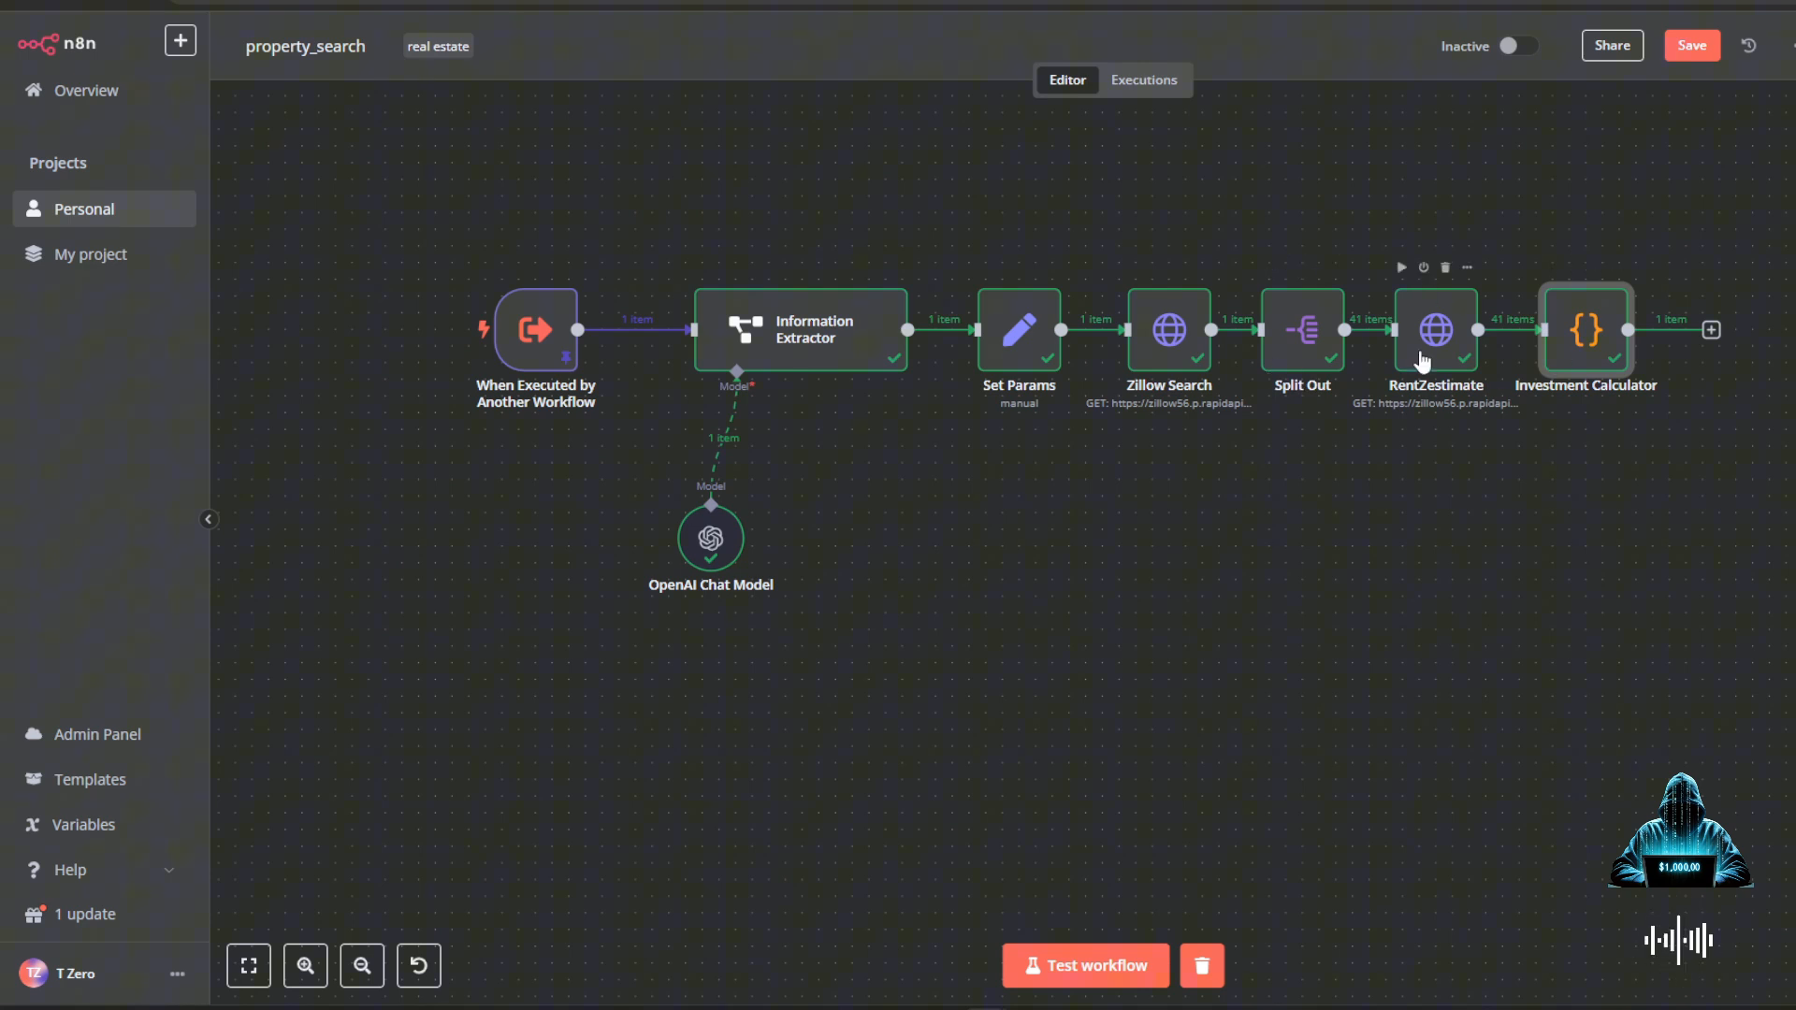
mouse_move(1397, 393)
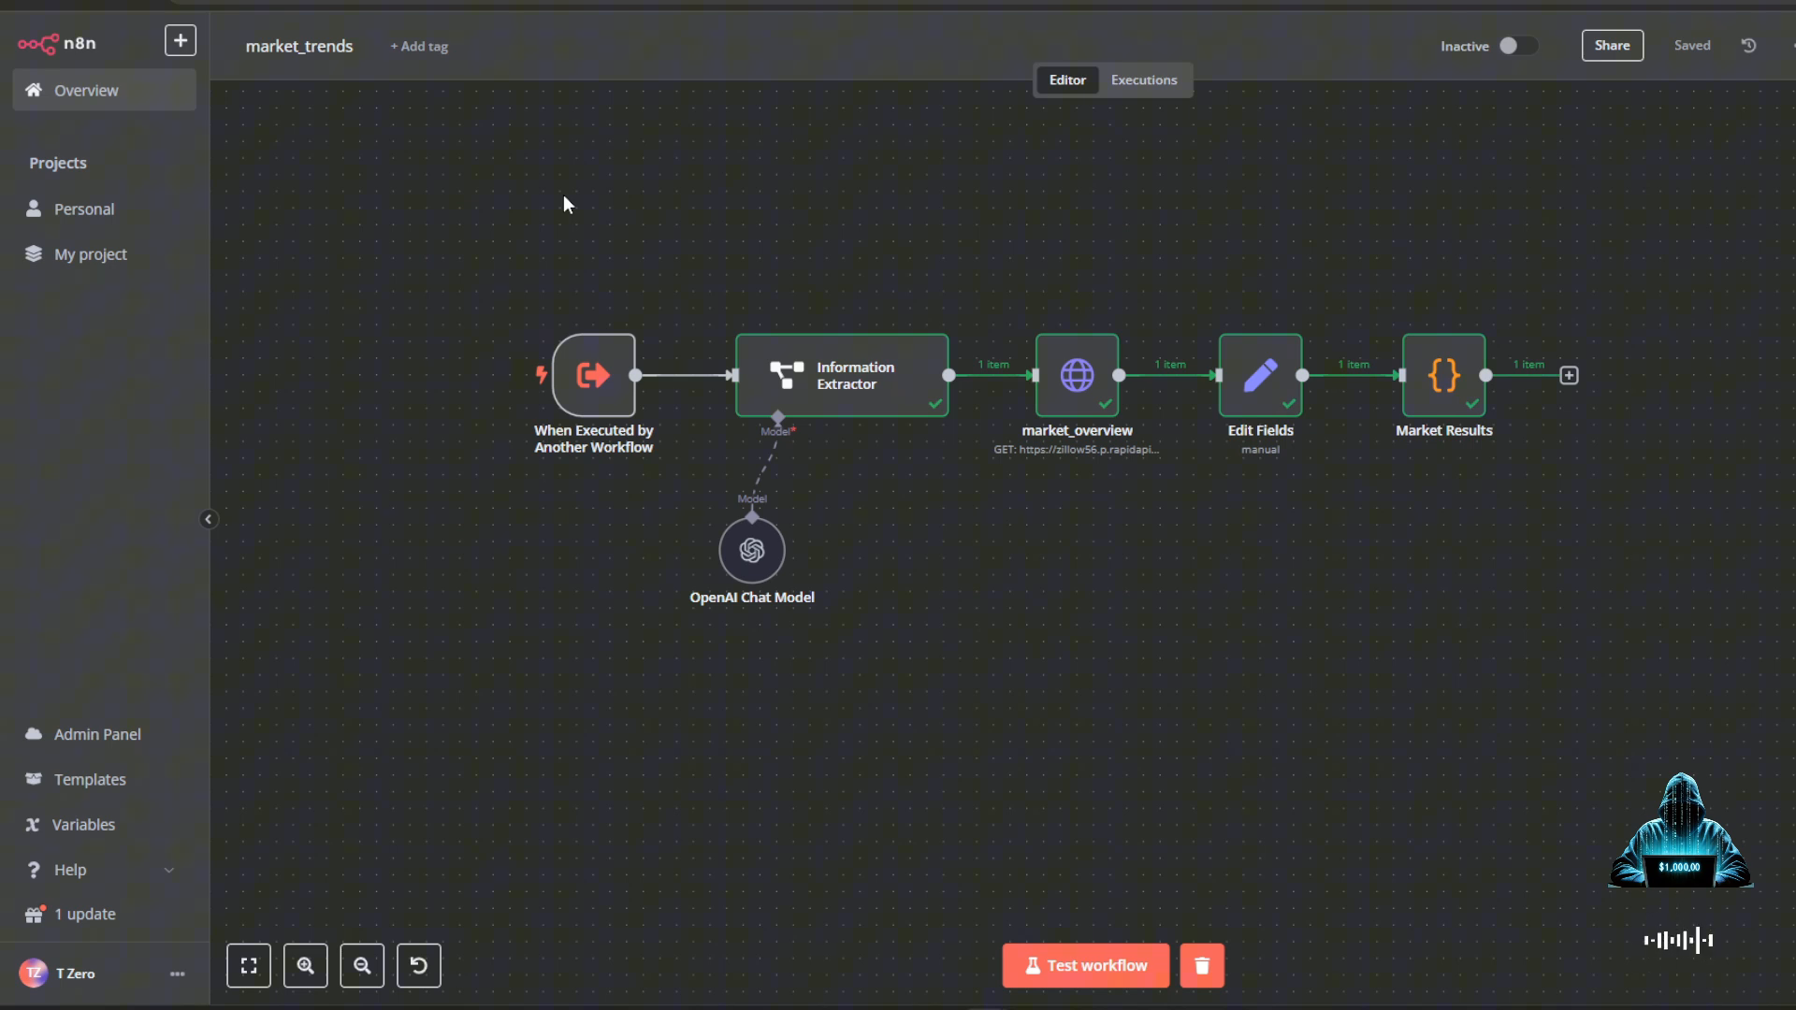
mouse_move(456, 293)
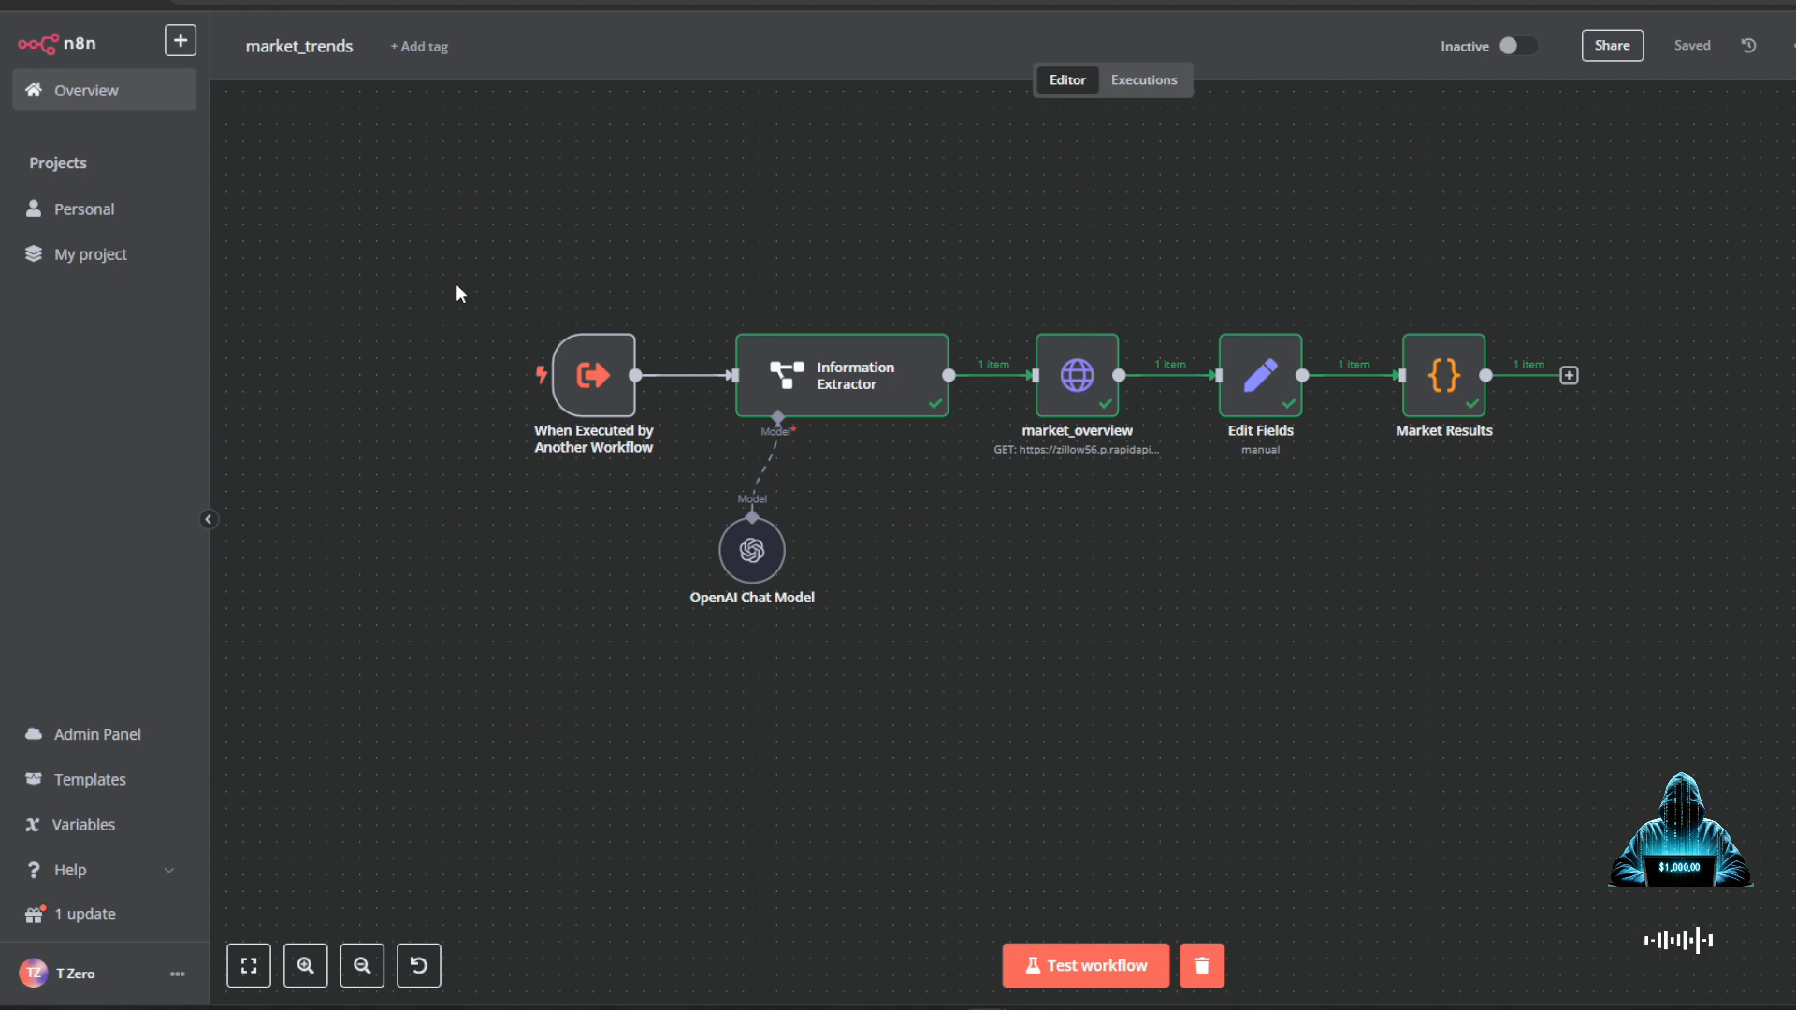
mouse_move(490, 240)
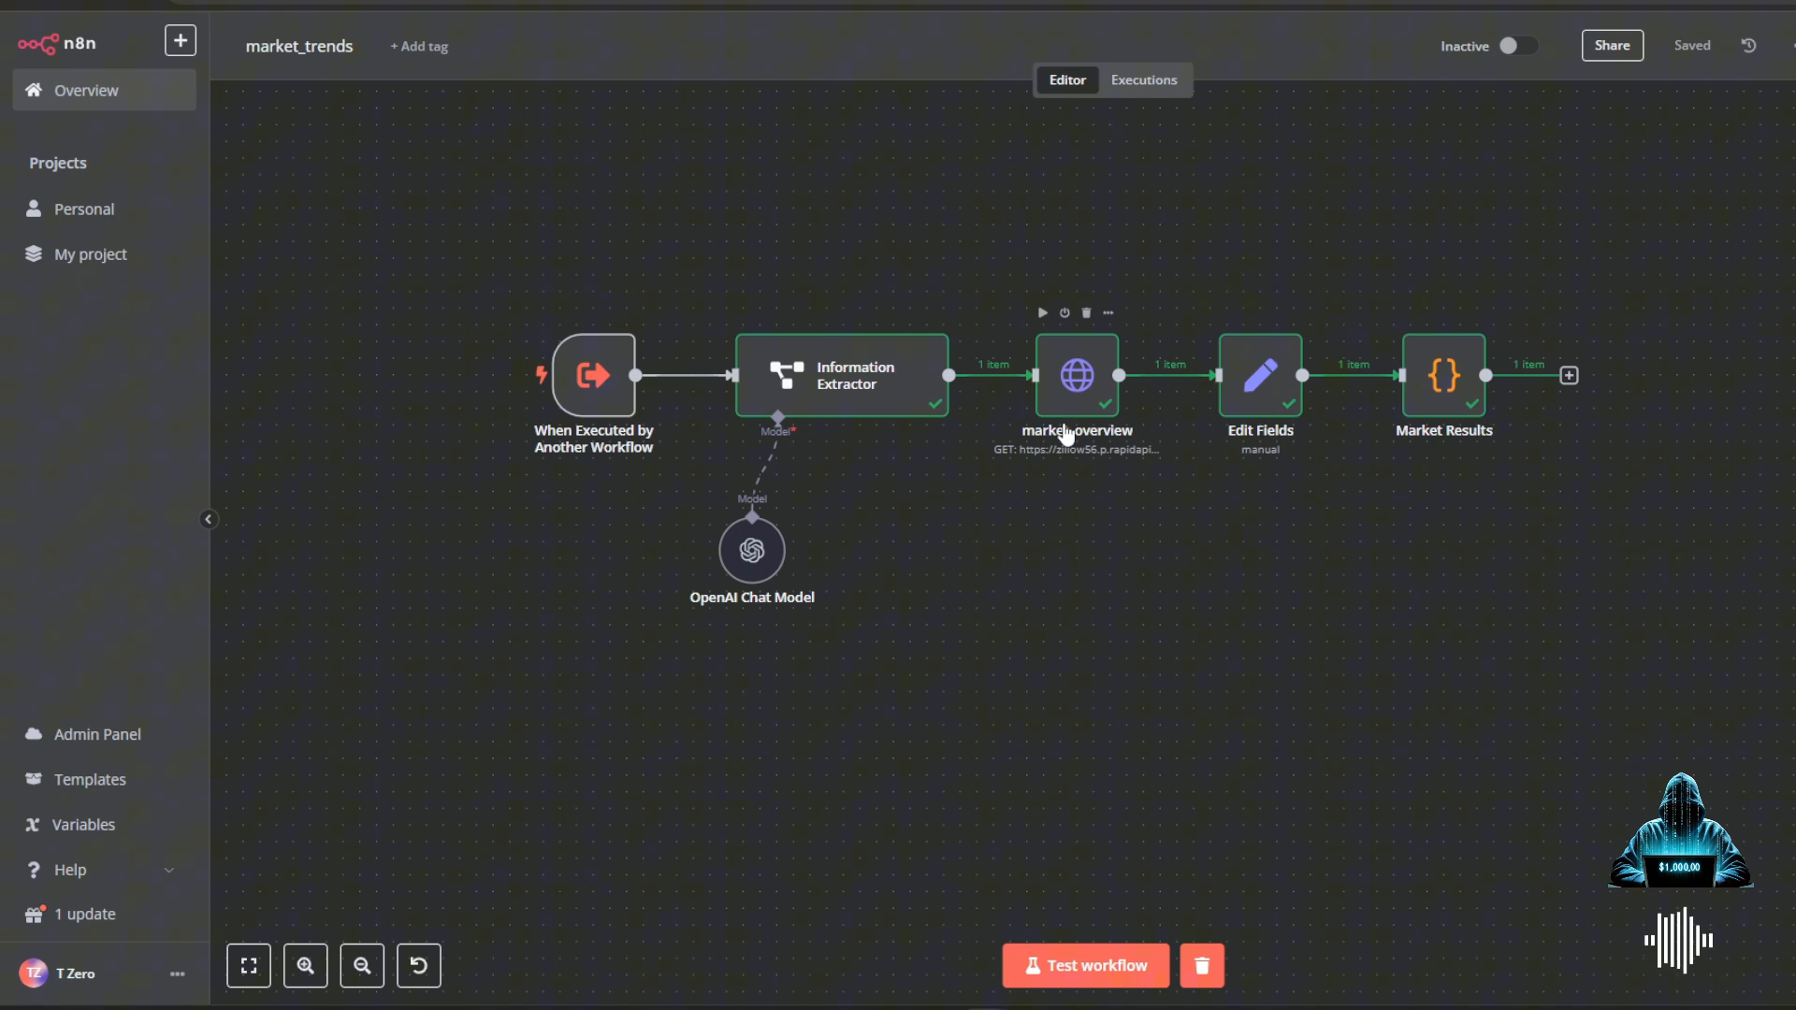
mouse_move(1072, 443)
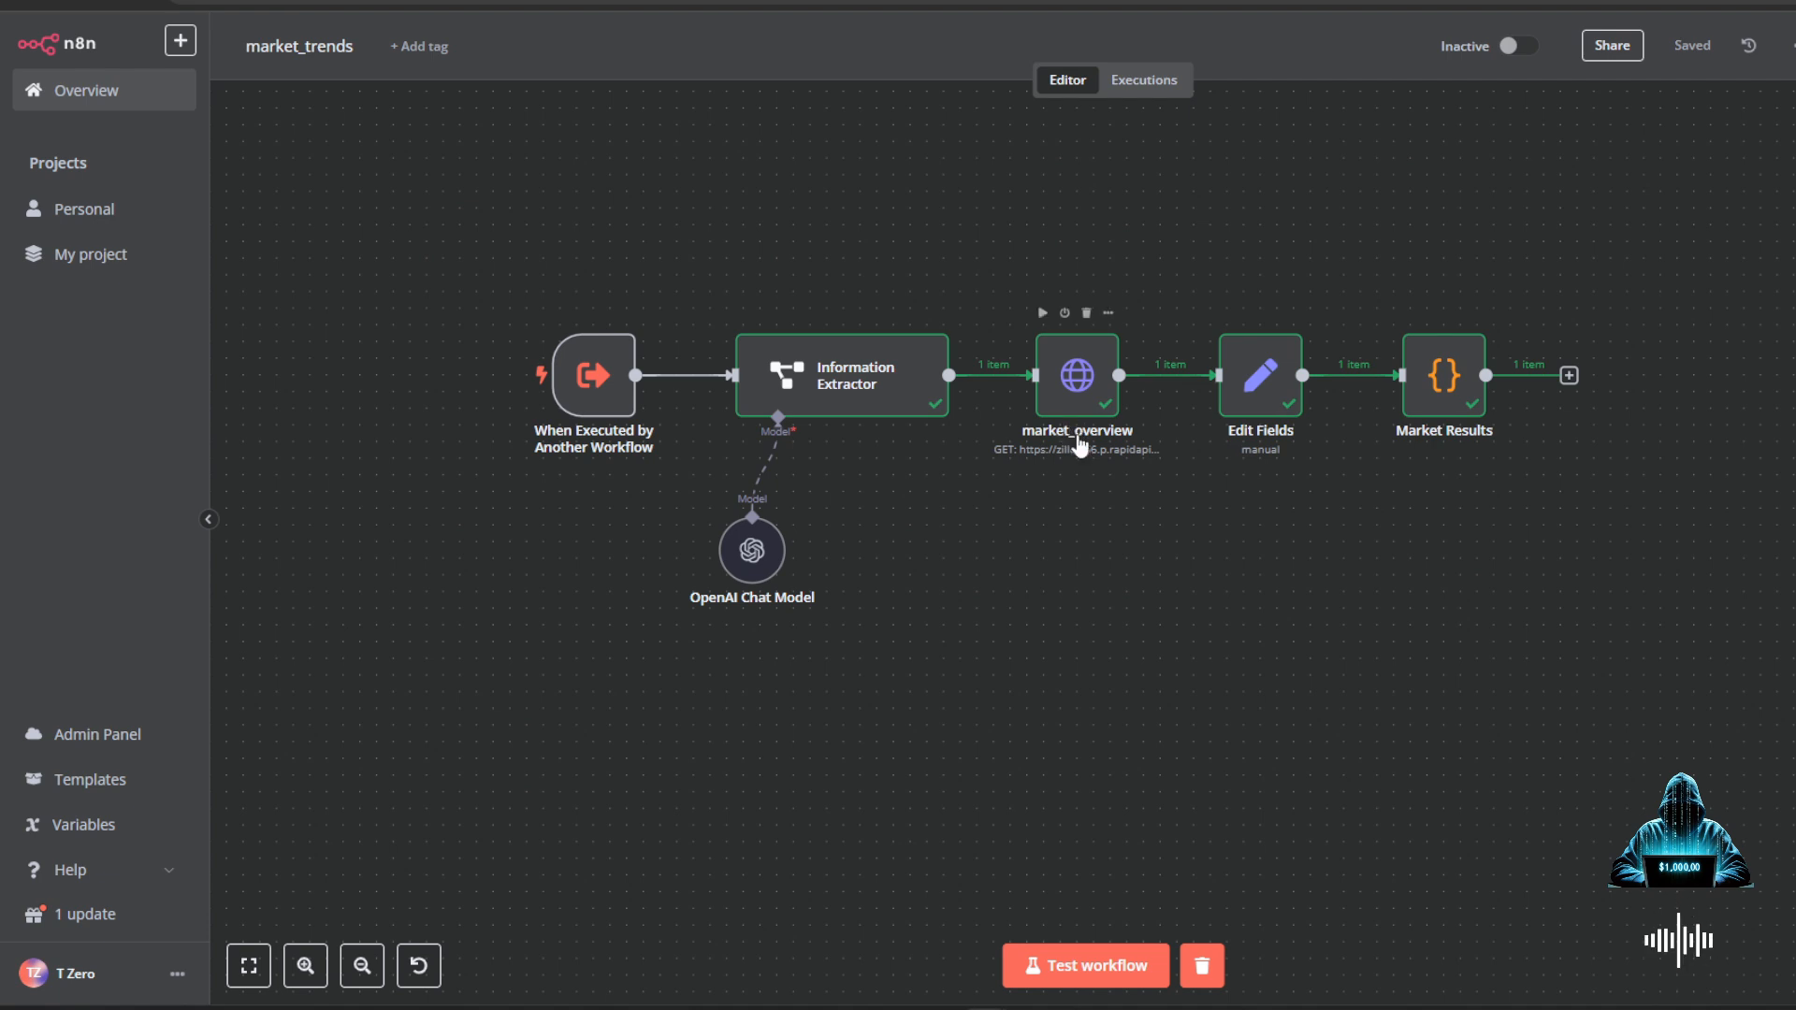
mouse_move(1269, 404)
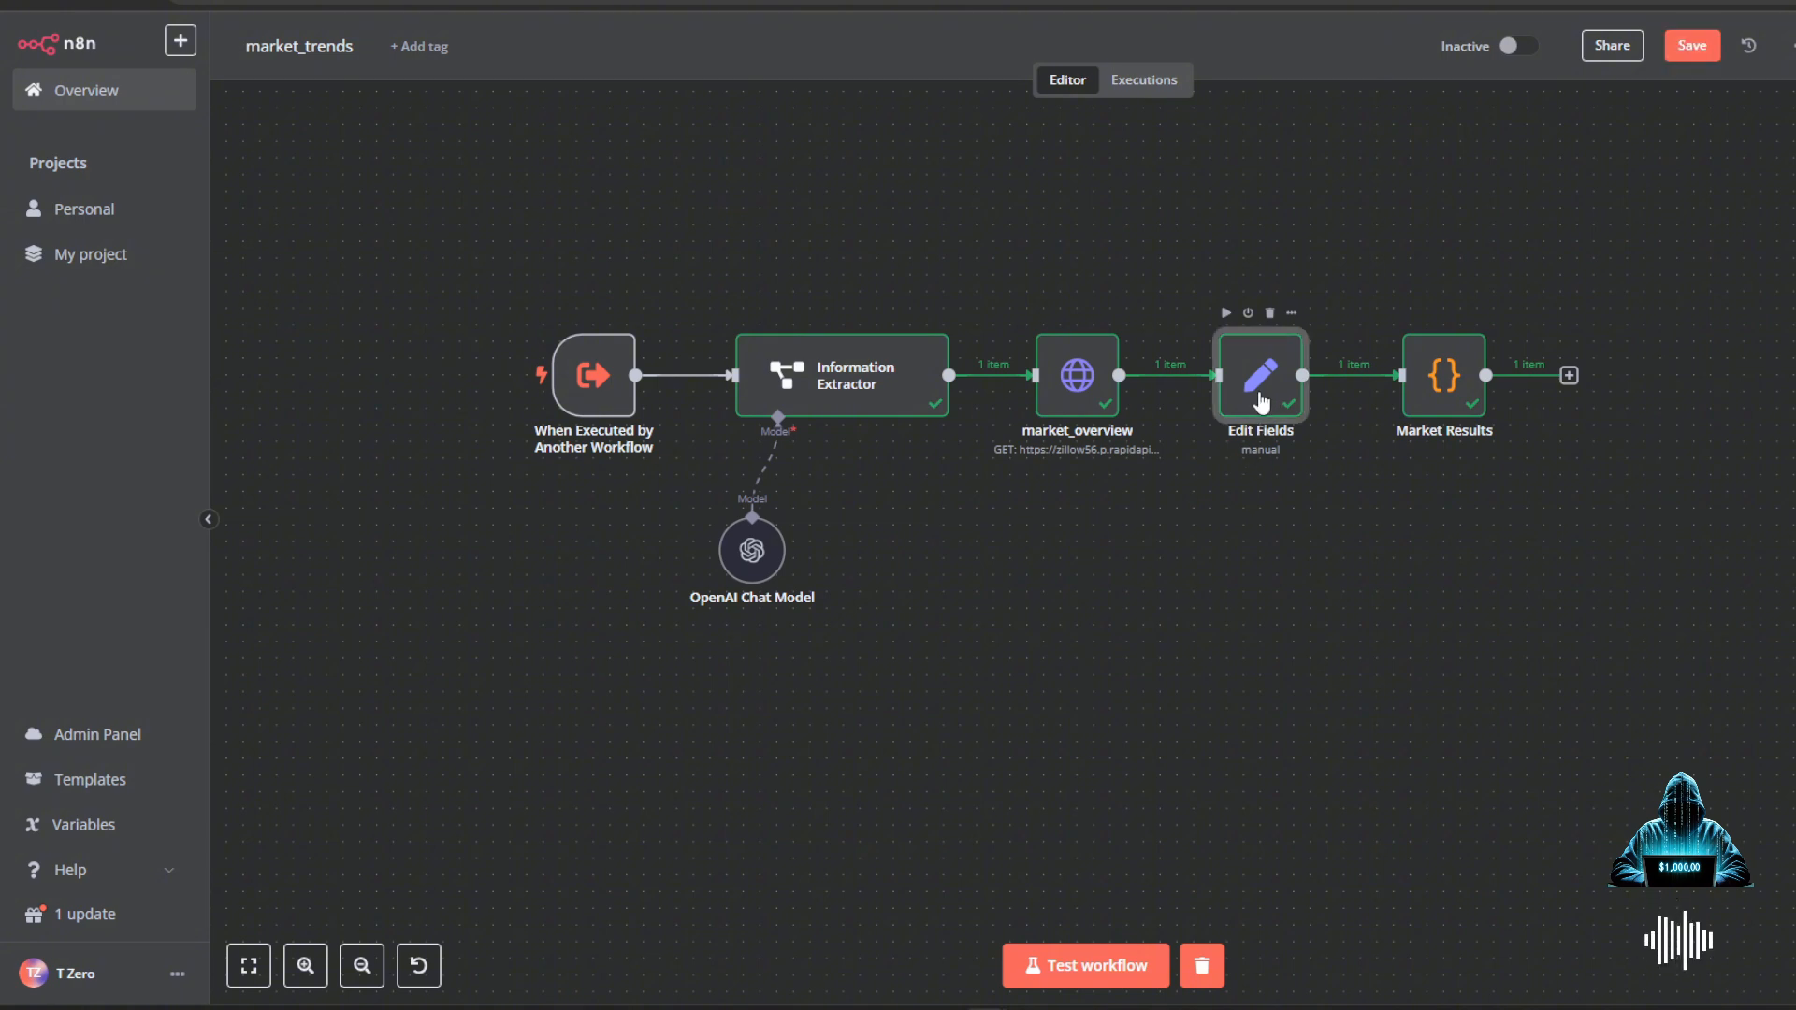
double_click(1259, 374)
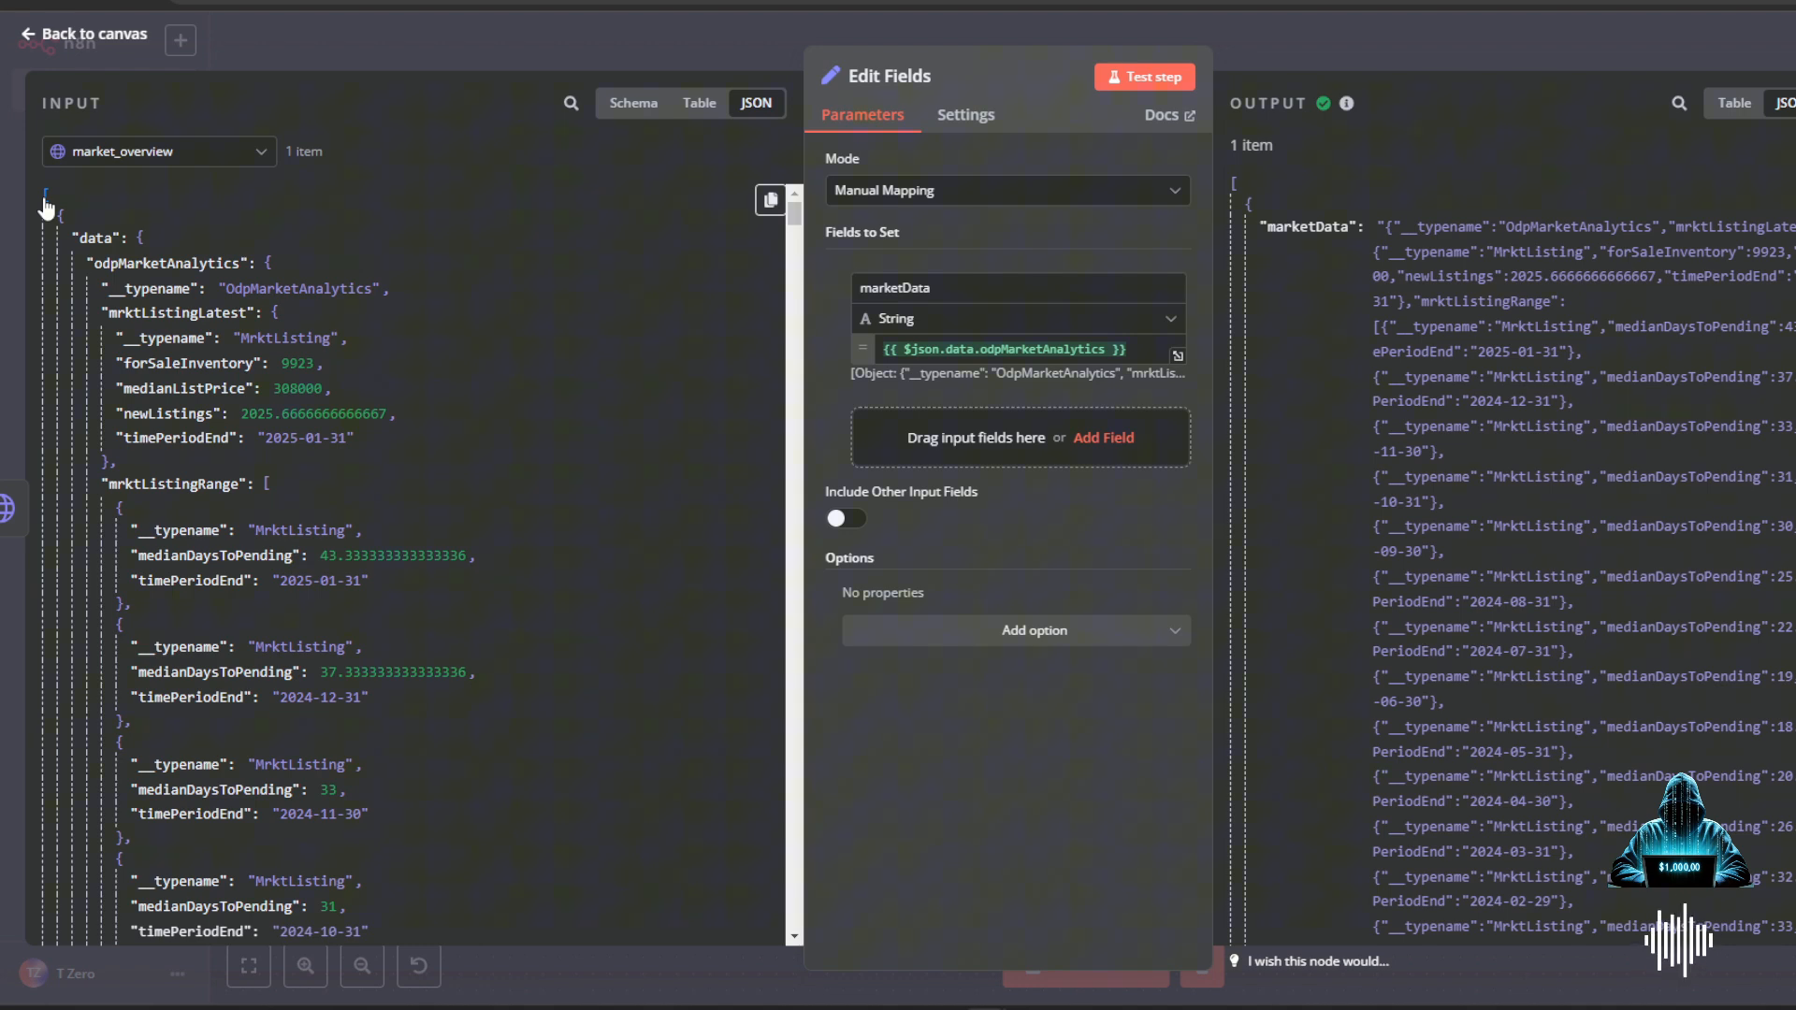
mouse_move(1249, 68)
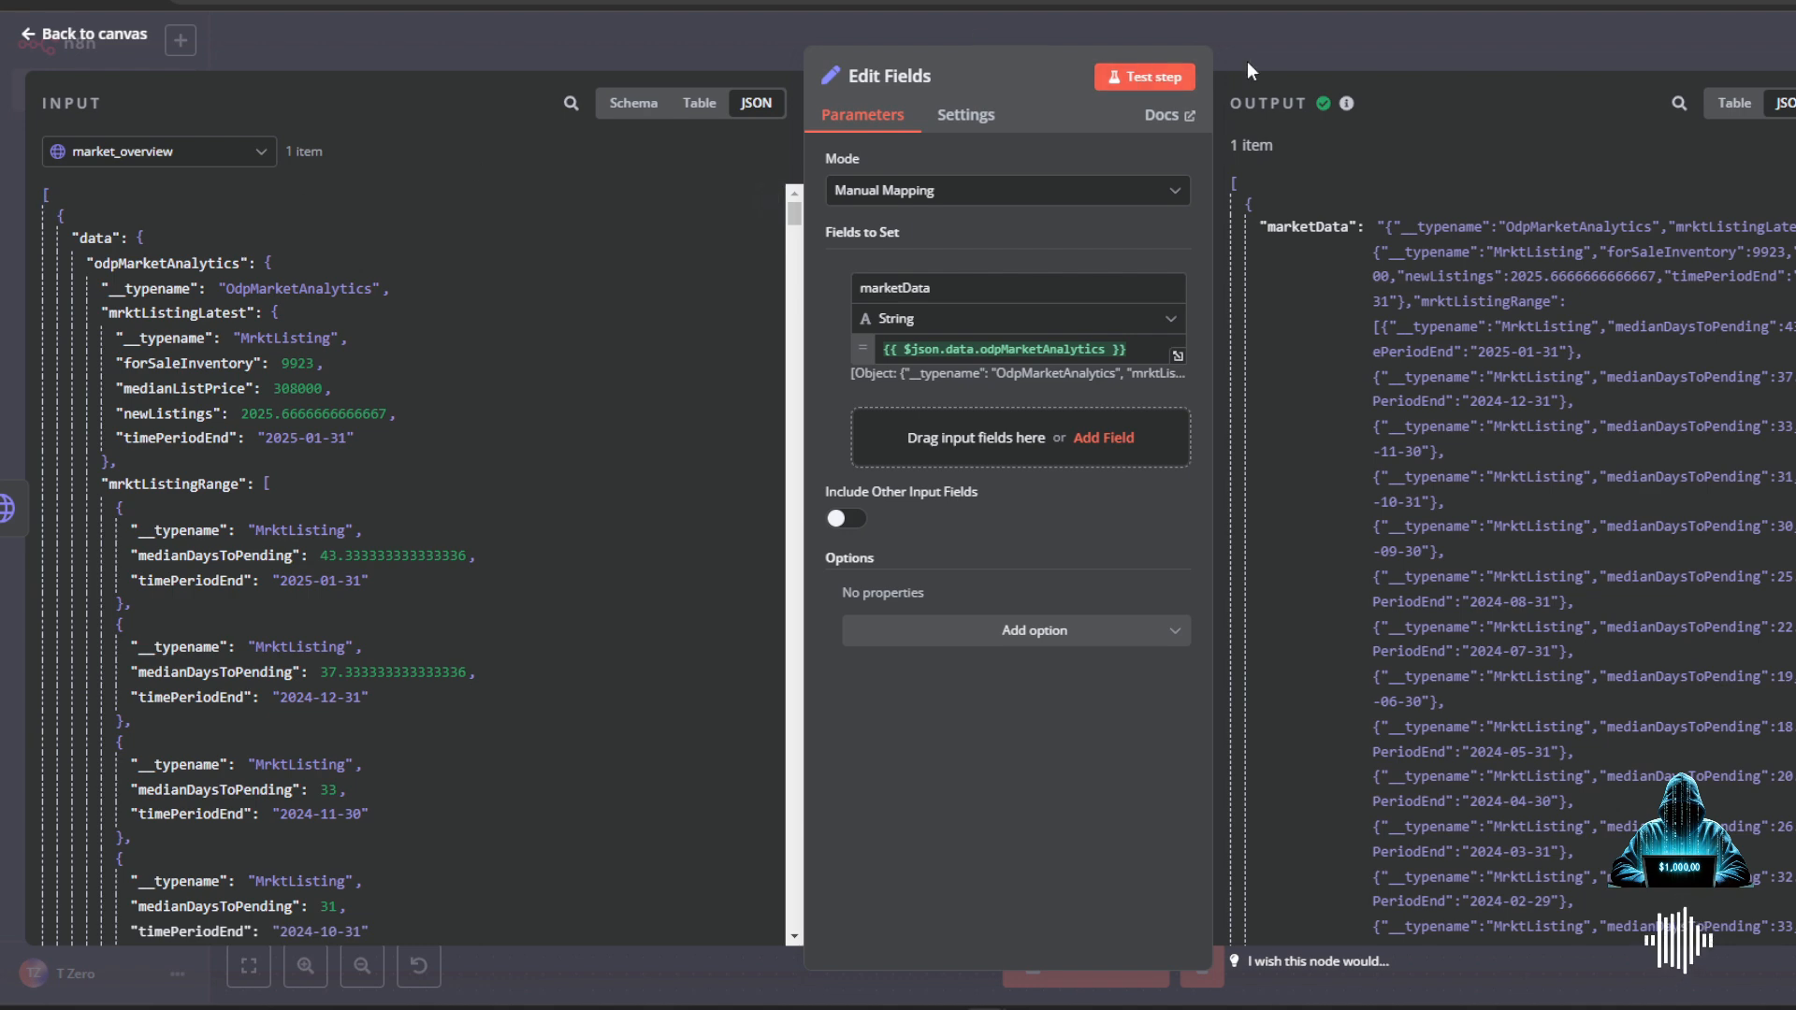
left_click(82, 34)
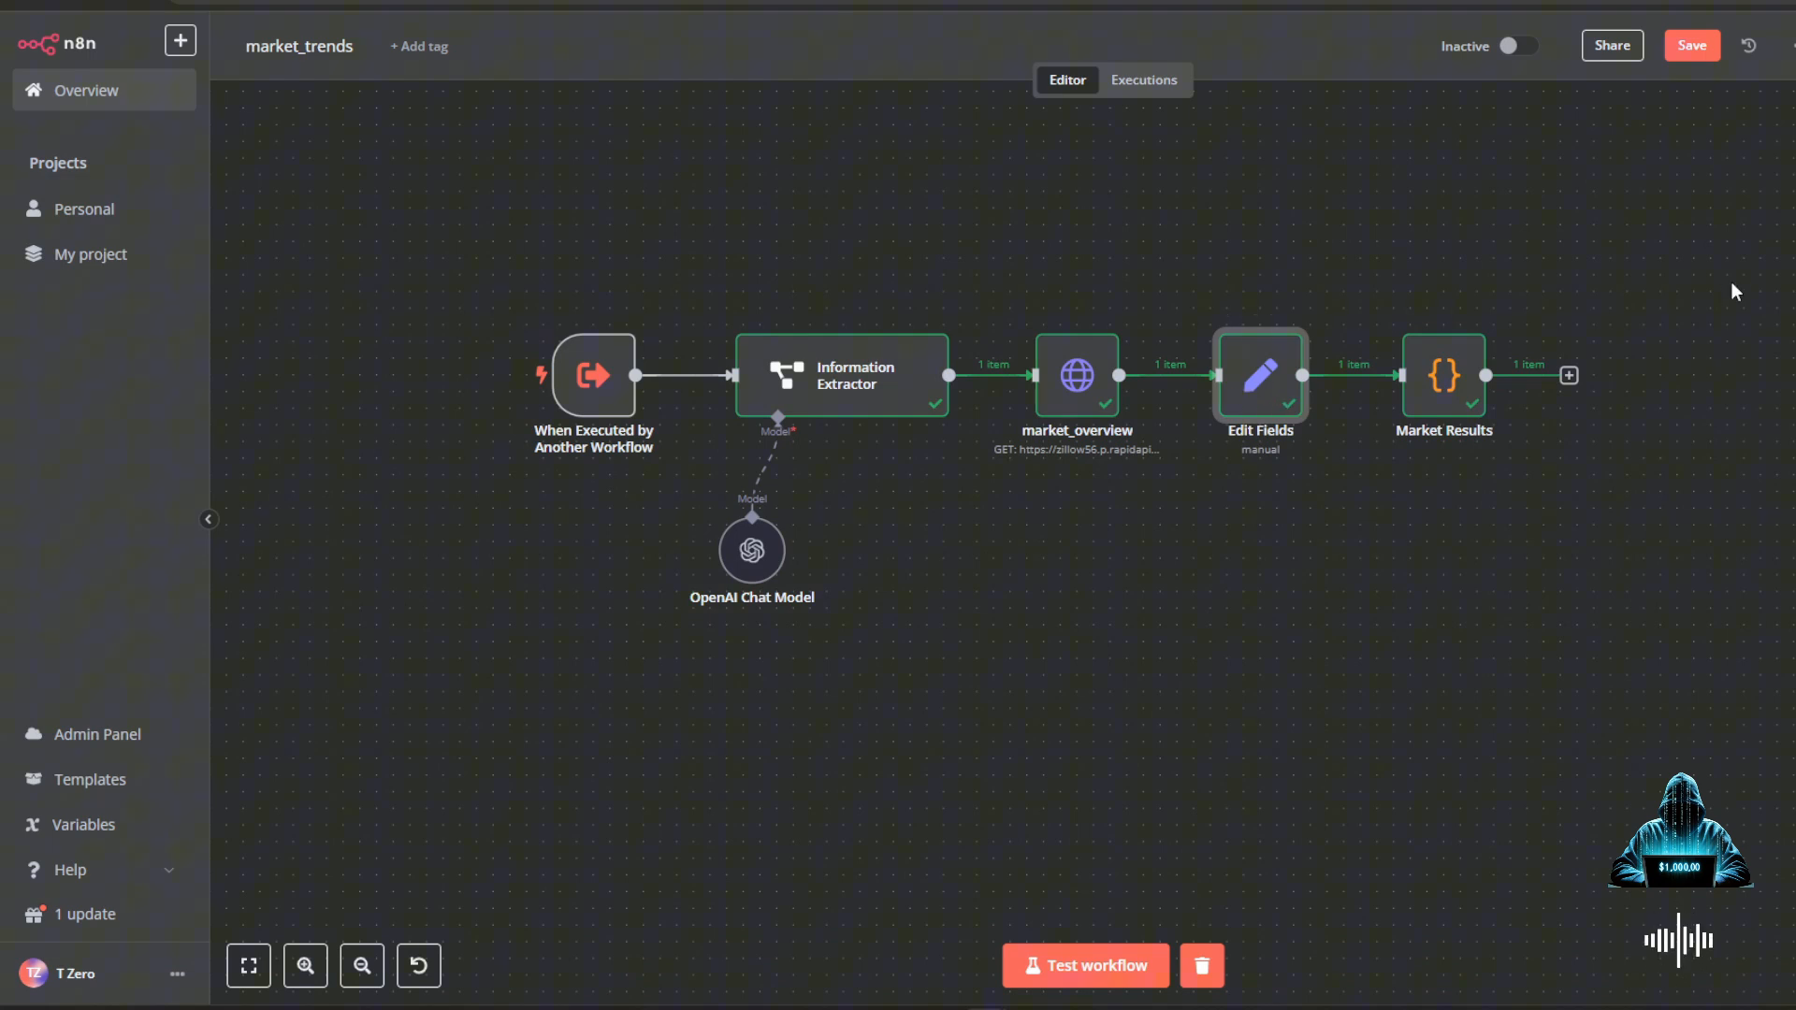
mouse_move(1440, 378)
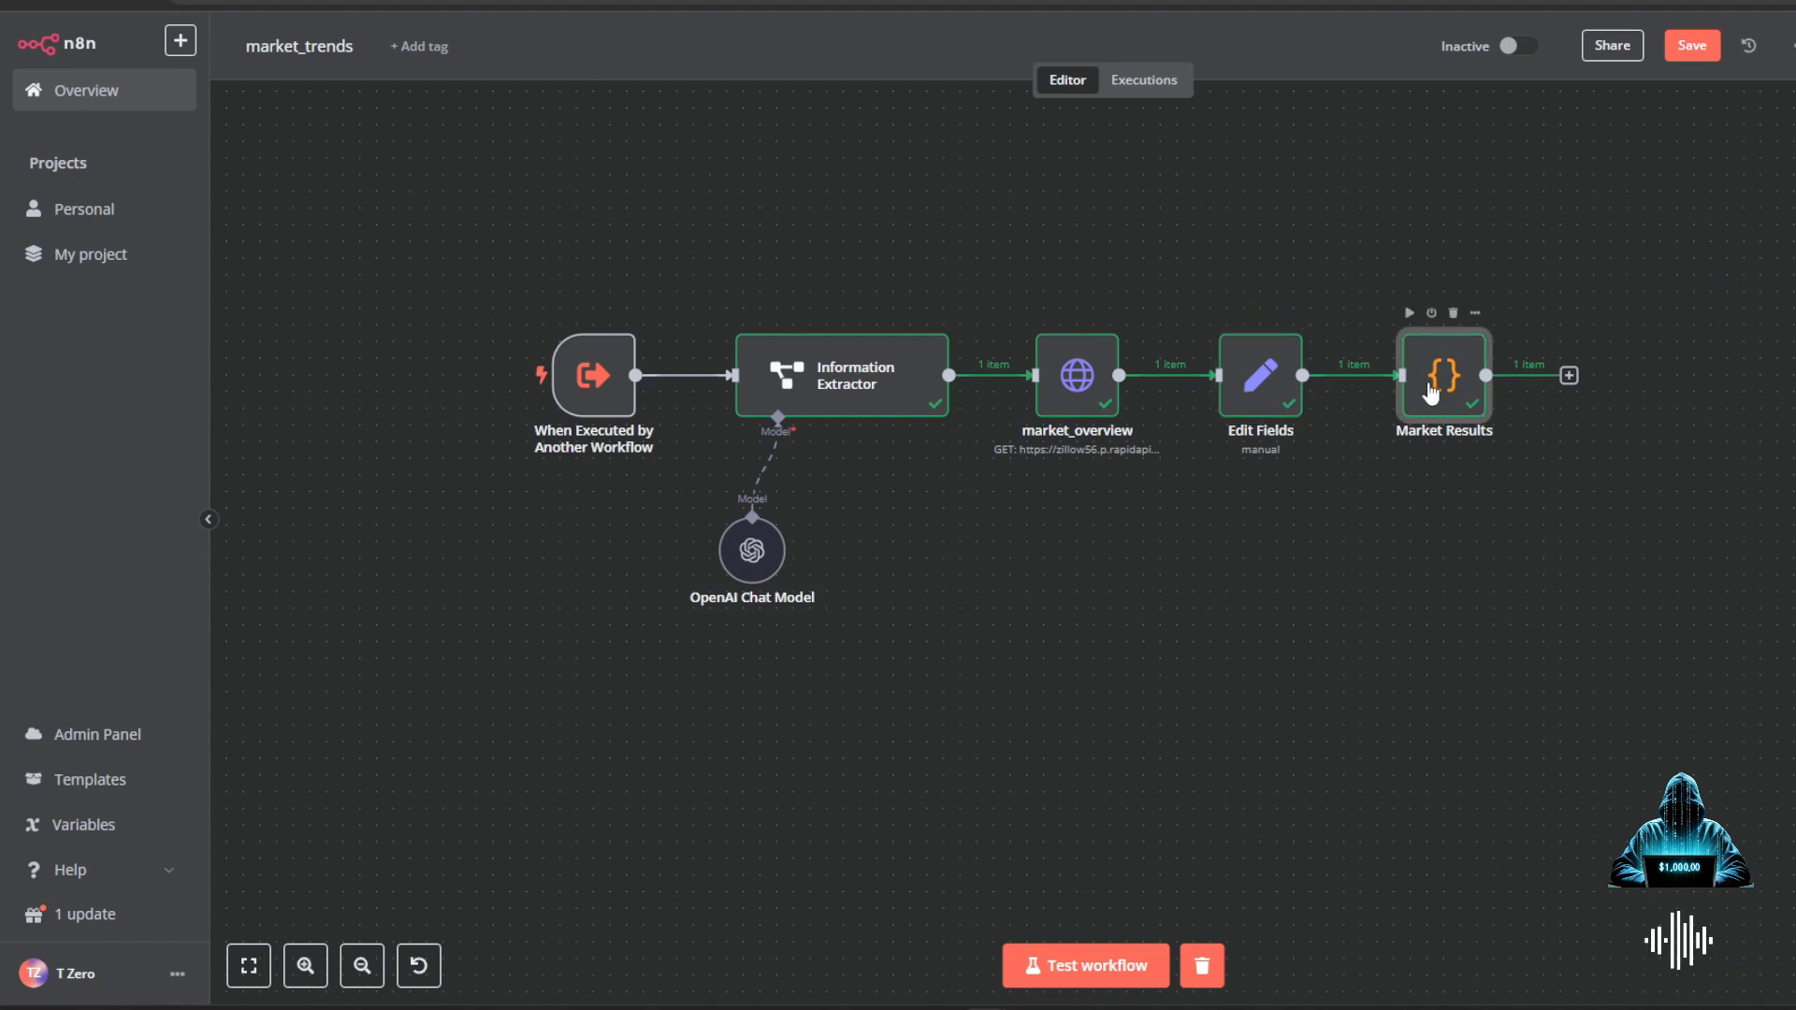
- Open the Market Results code node and show its marketAnalysis output as a table
double_click(1443, 374)
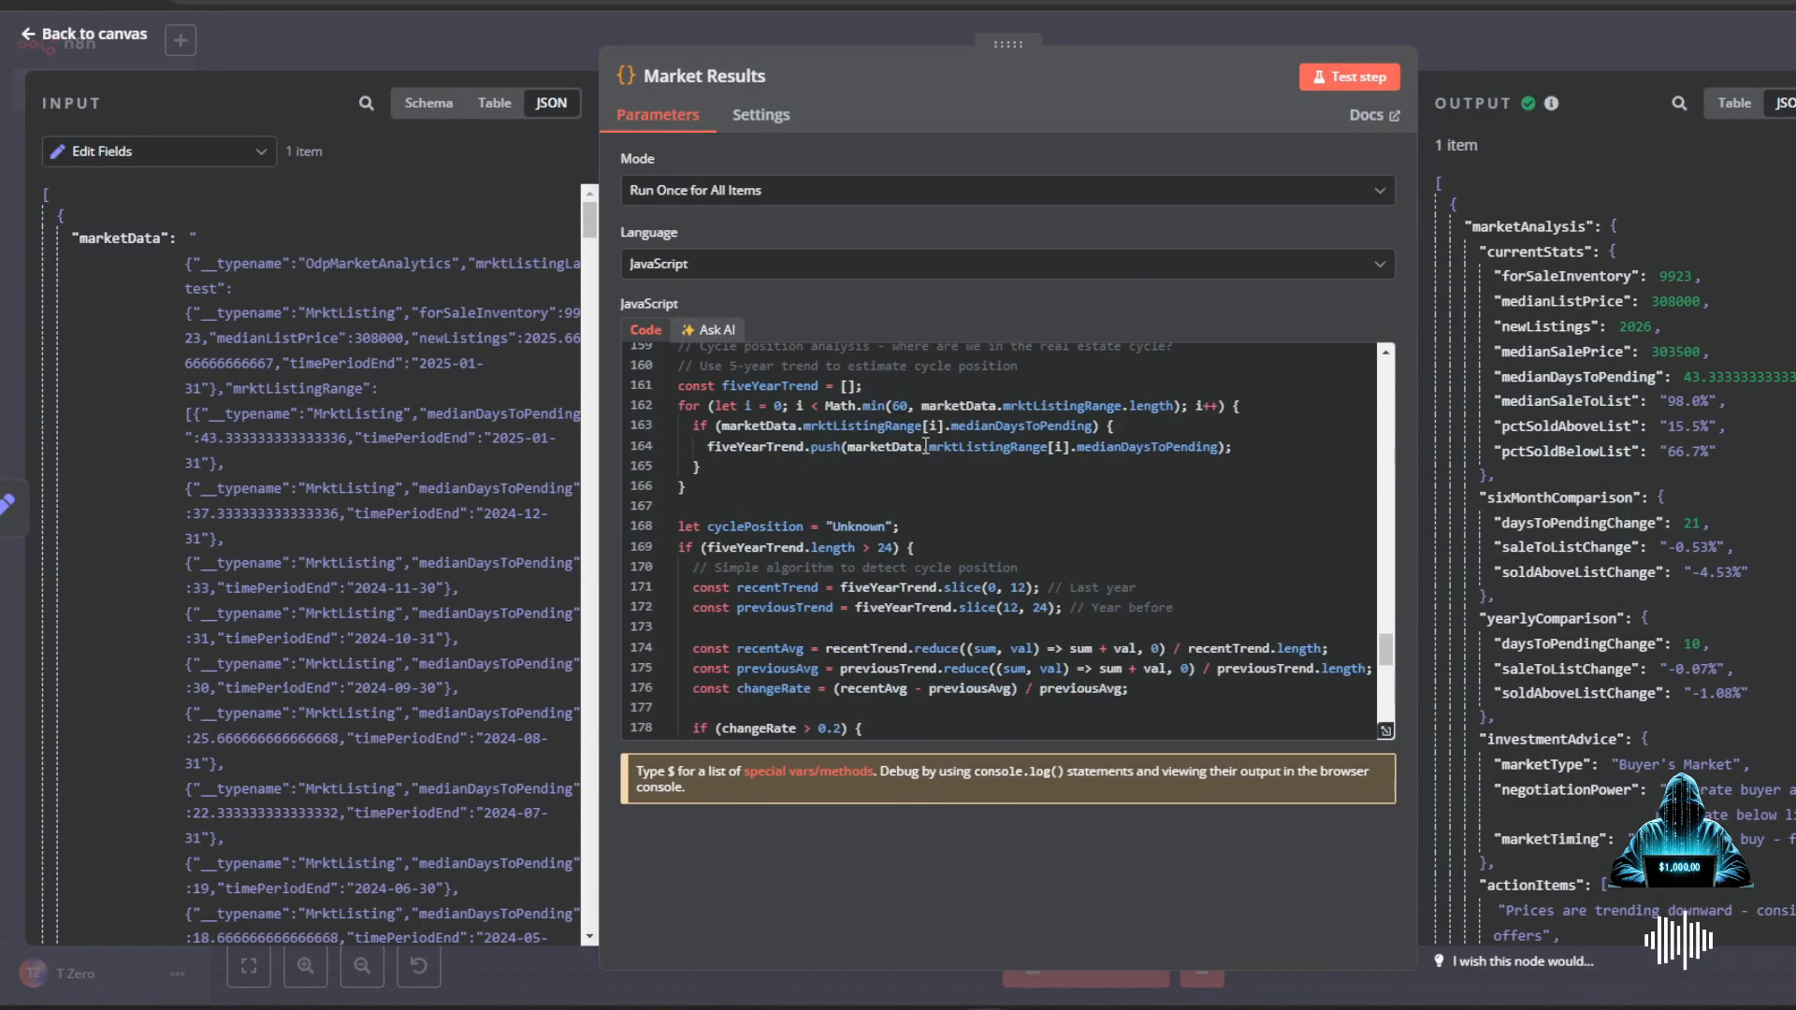
scroll("up", 3)
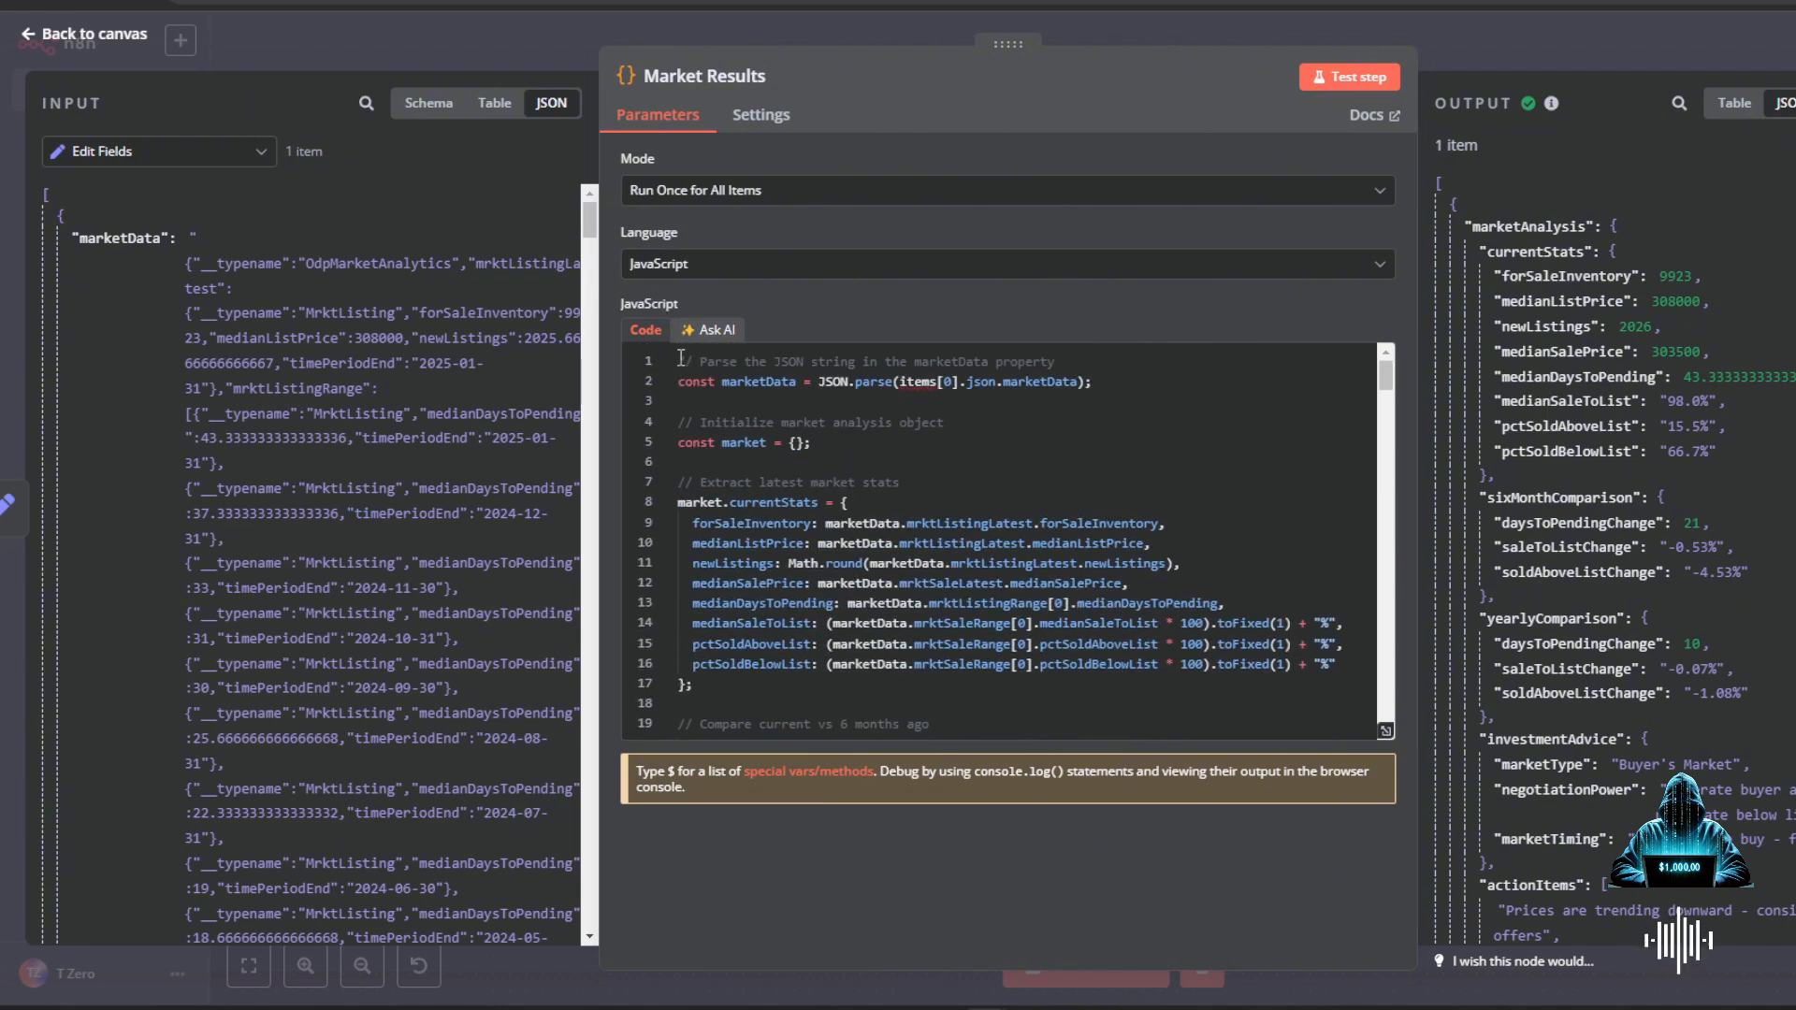
mouse_move(946, 473)
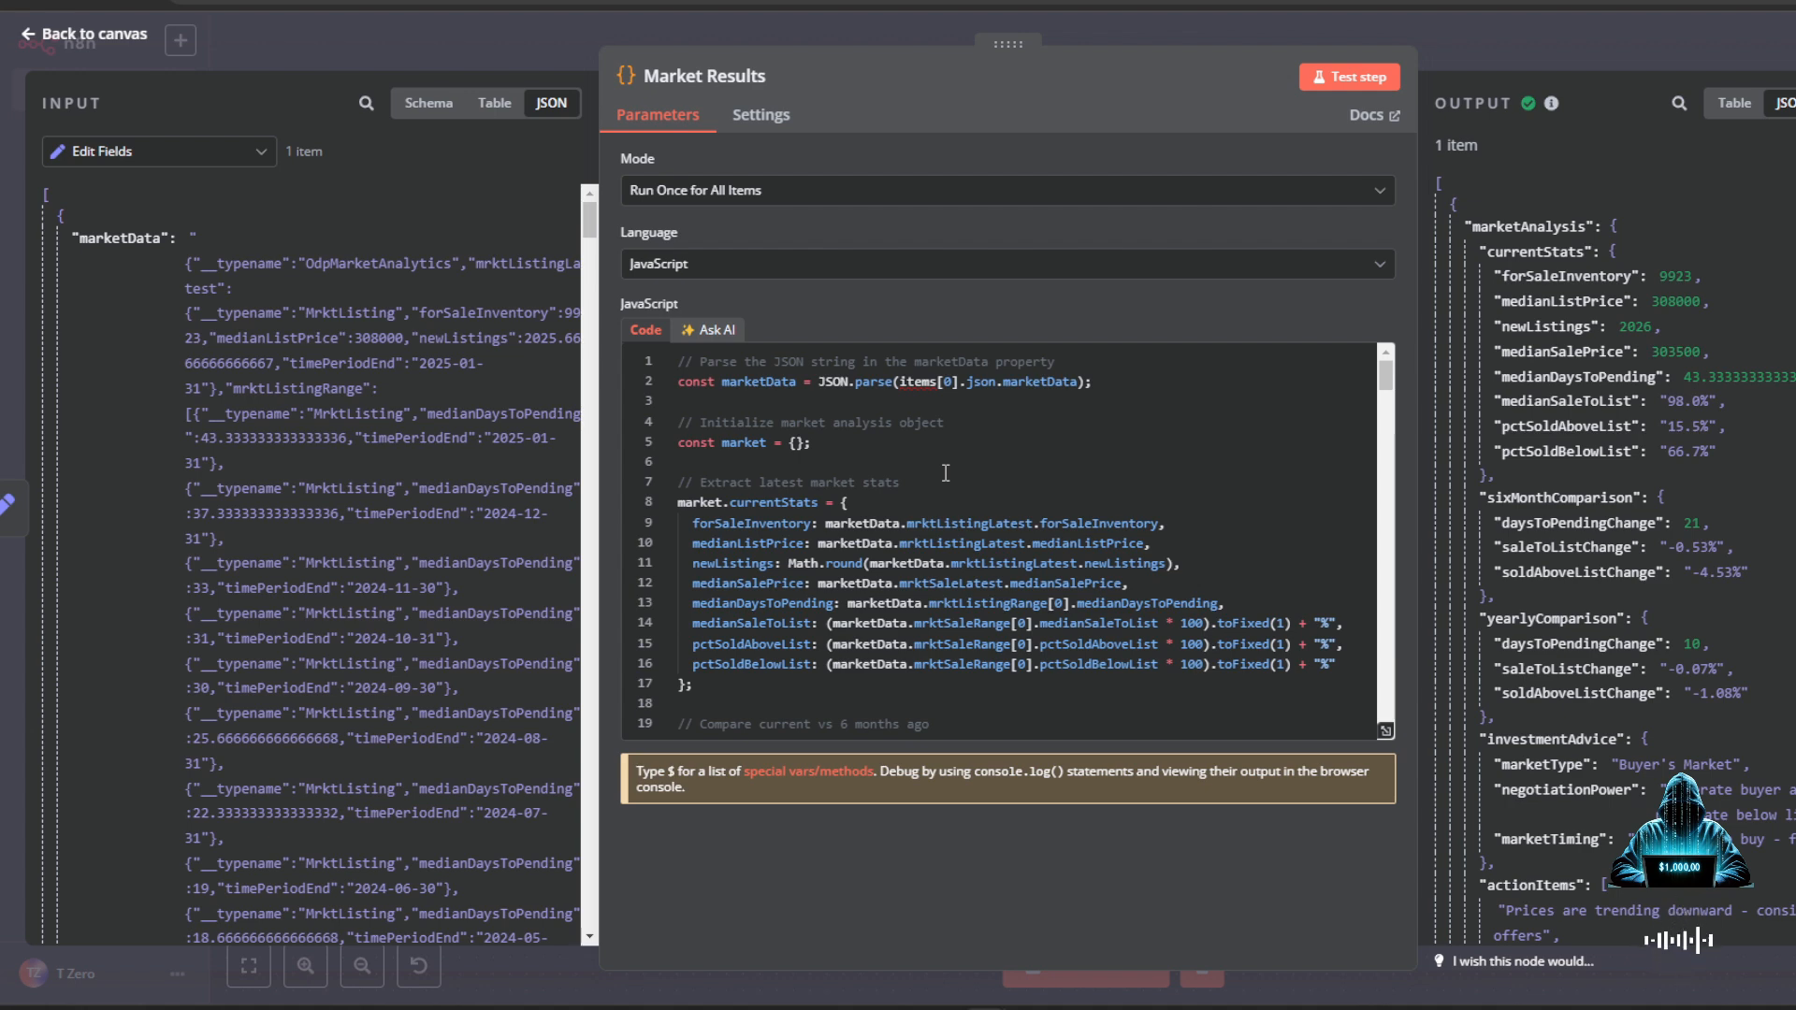
left_click(1733, 103)
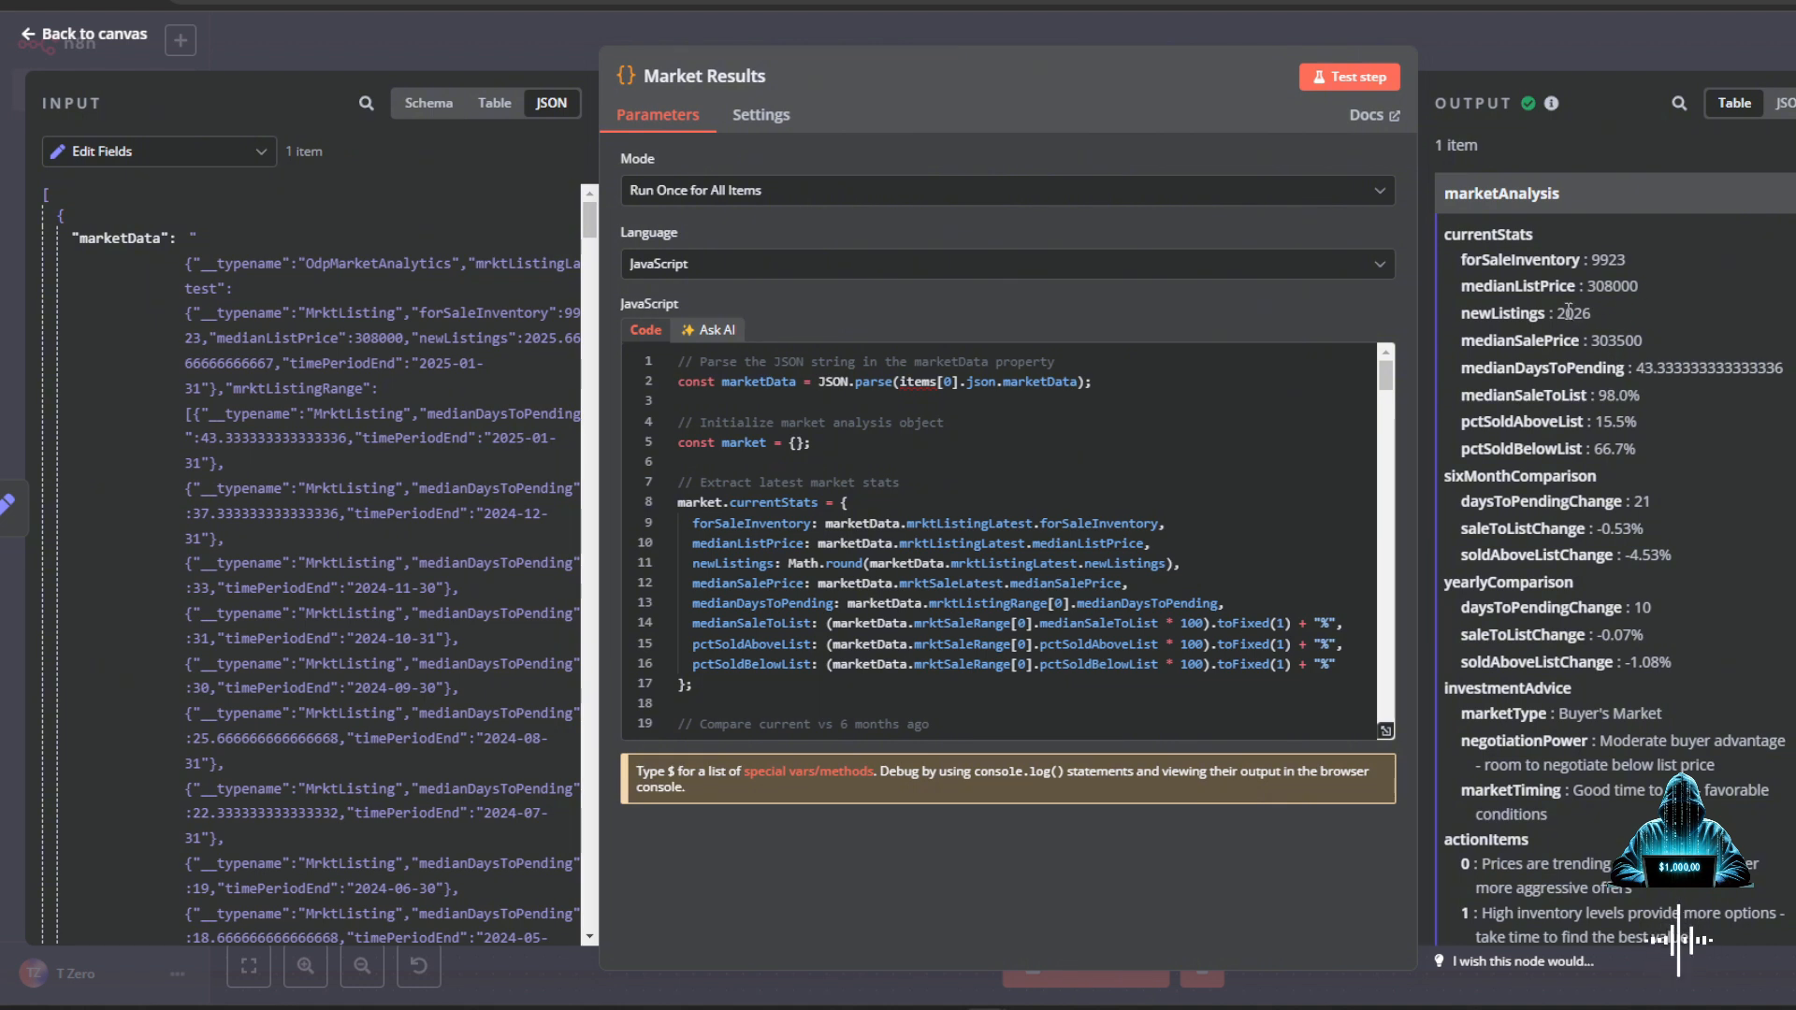
mouse_move(1695, 388)
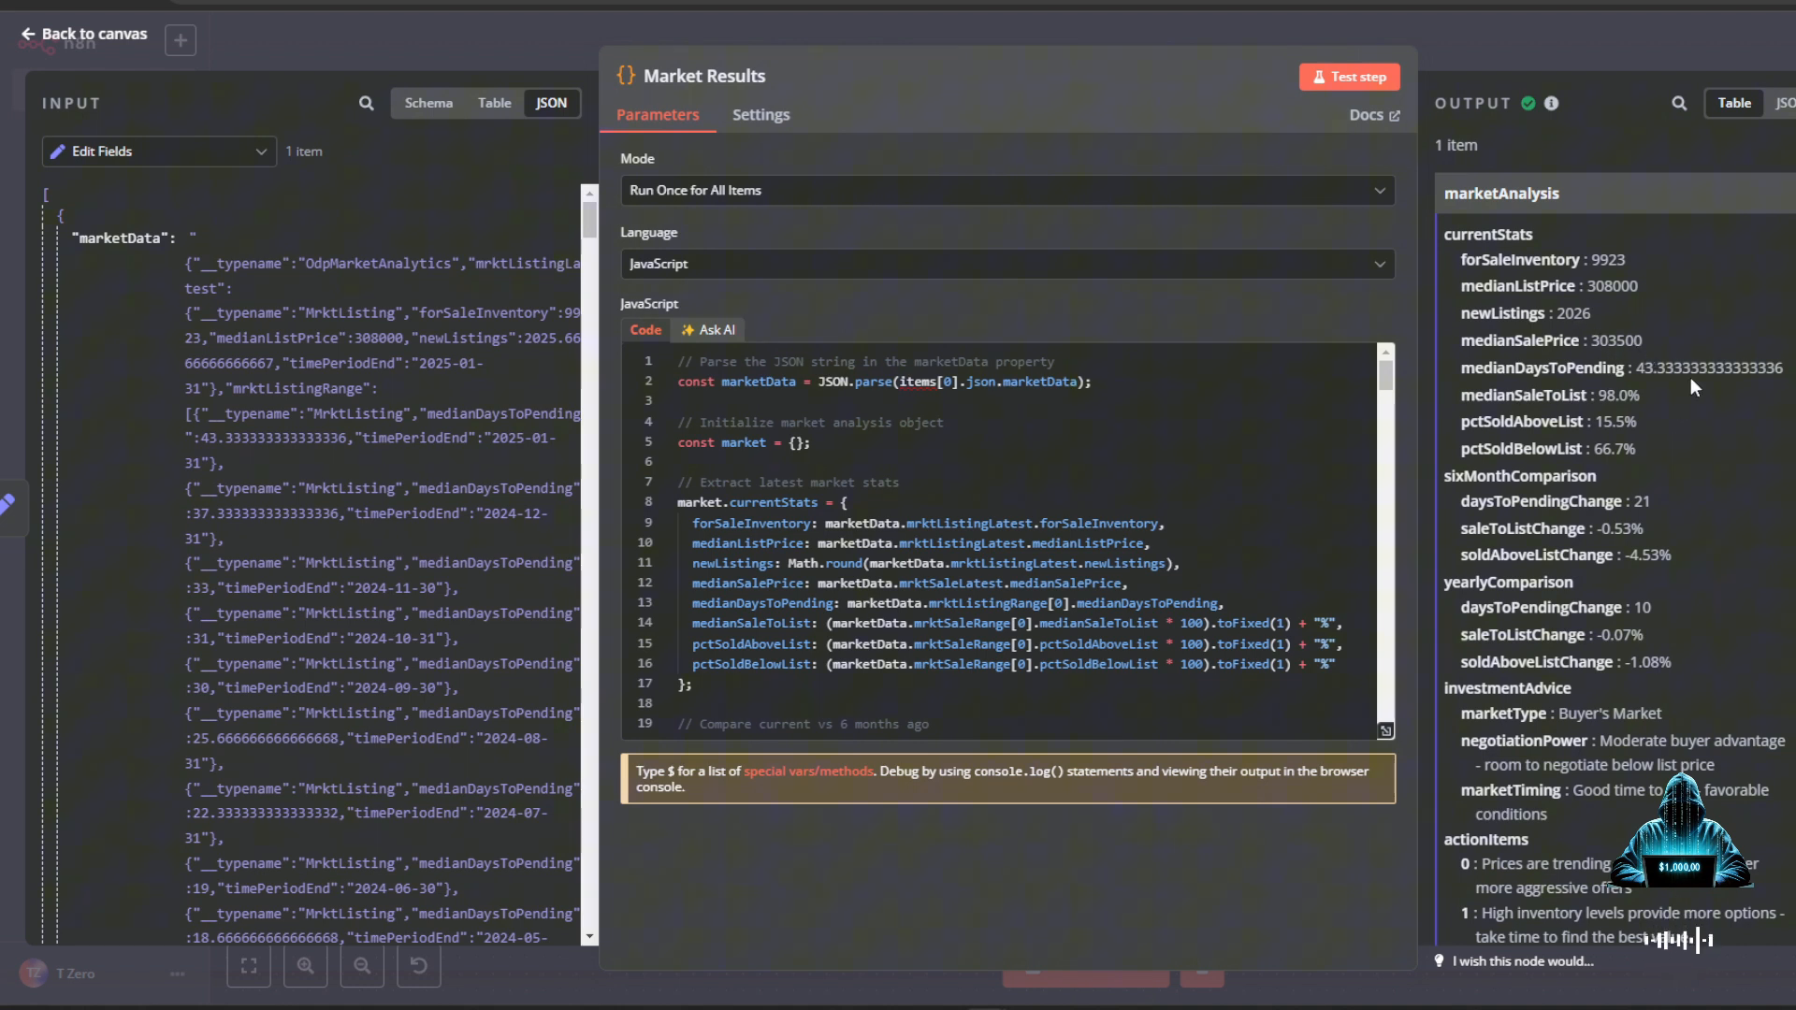
scroll("down", 3)
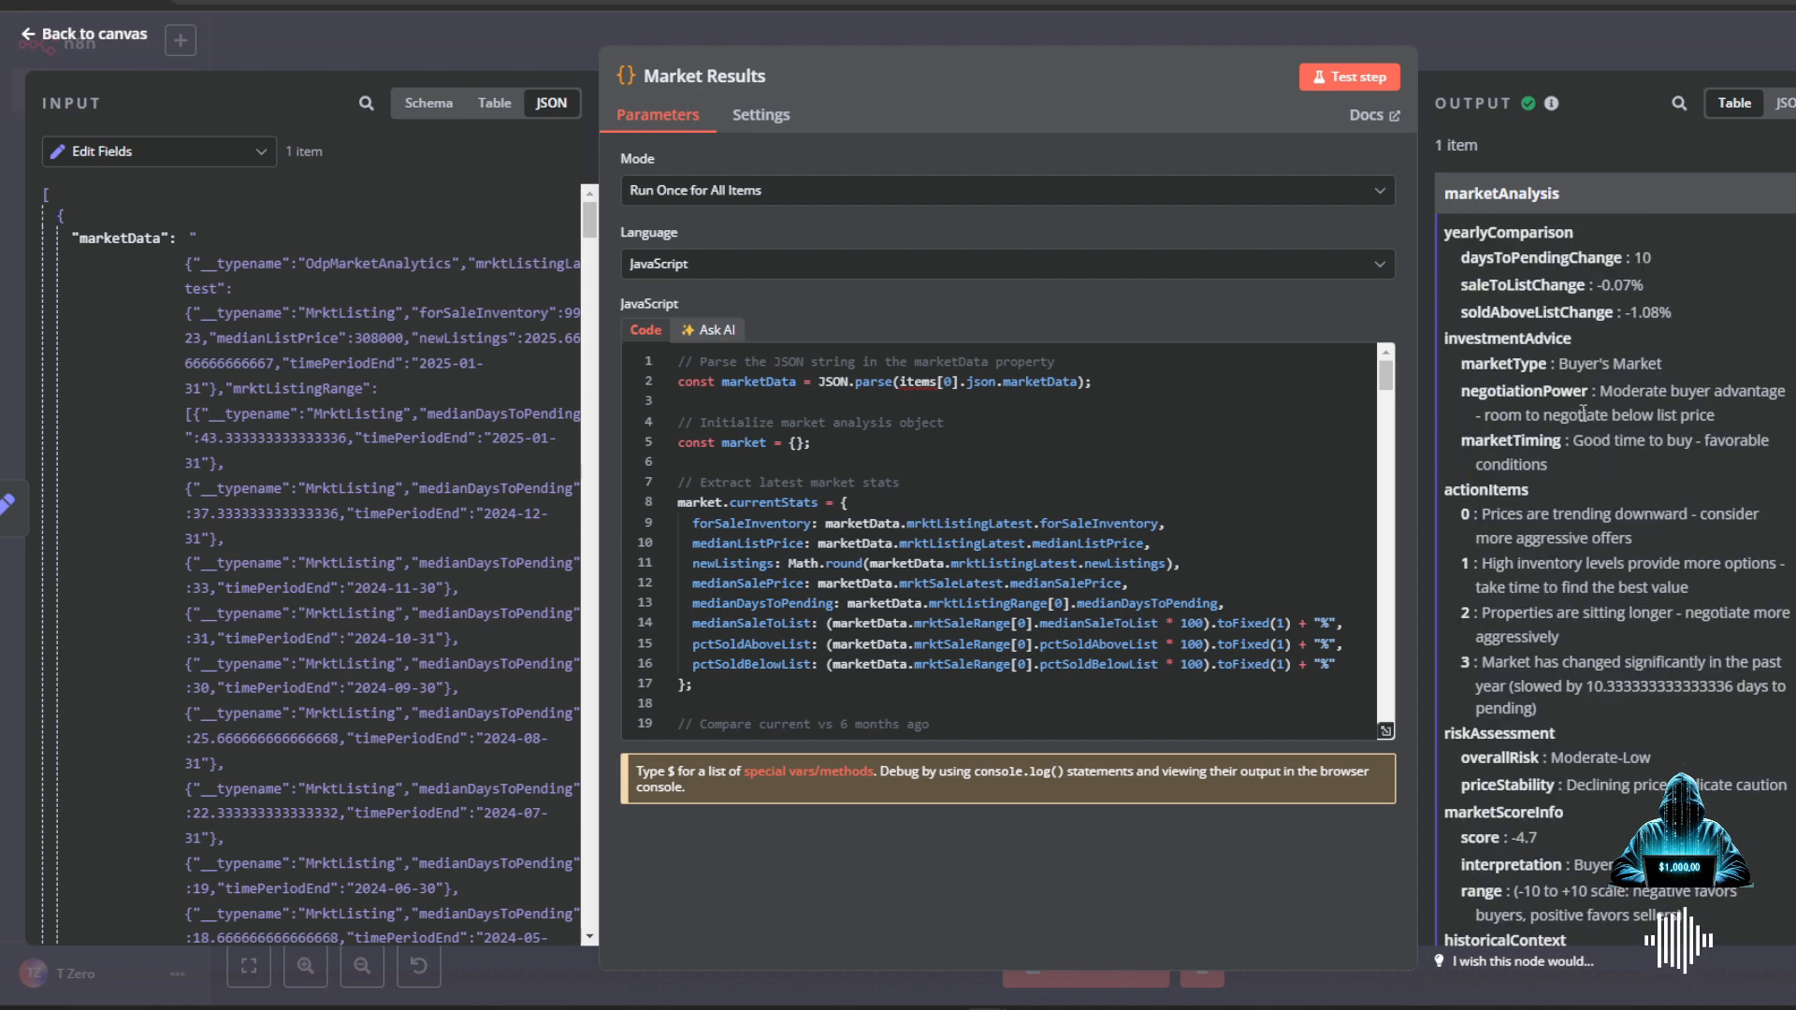
- Expand the JavaScript editor and scroll through the full market-analysis code
double_click(1523, 391)
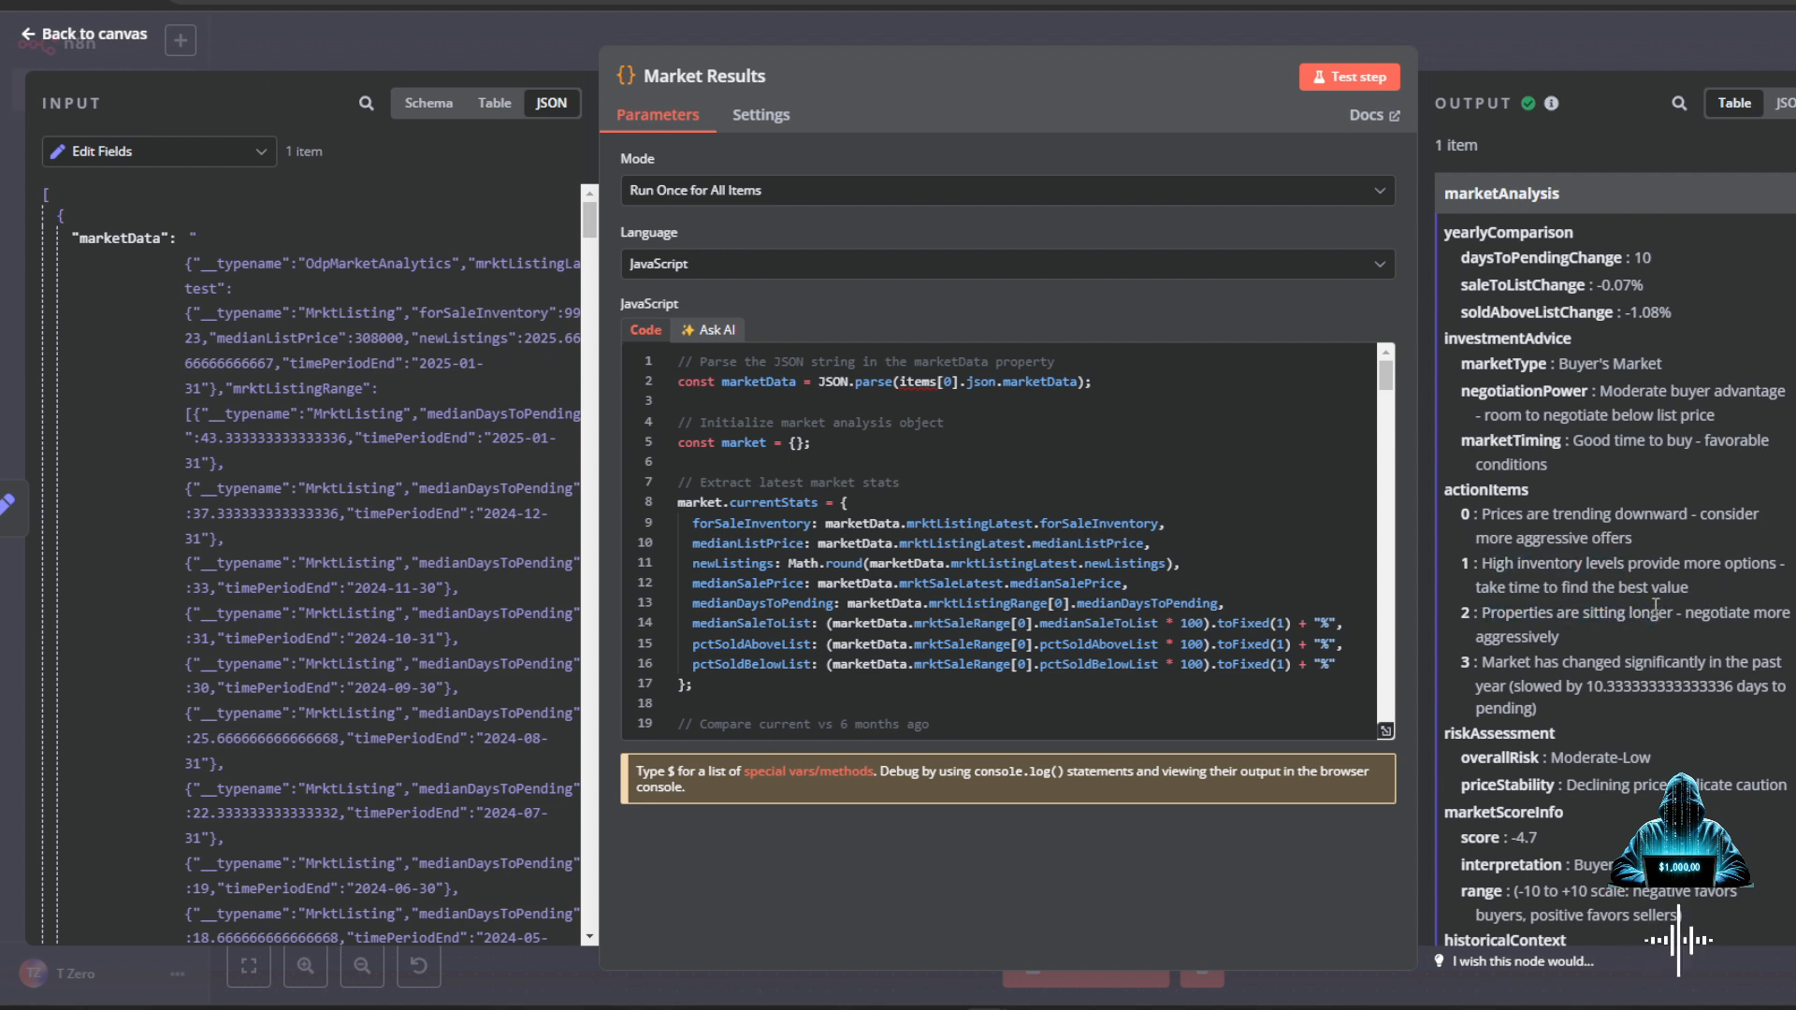
scroll("down", 3)
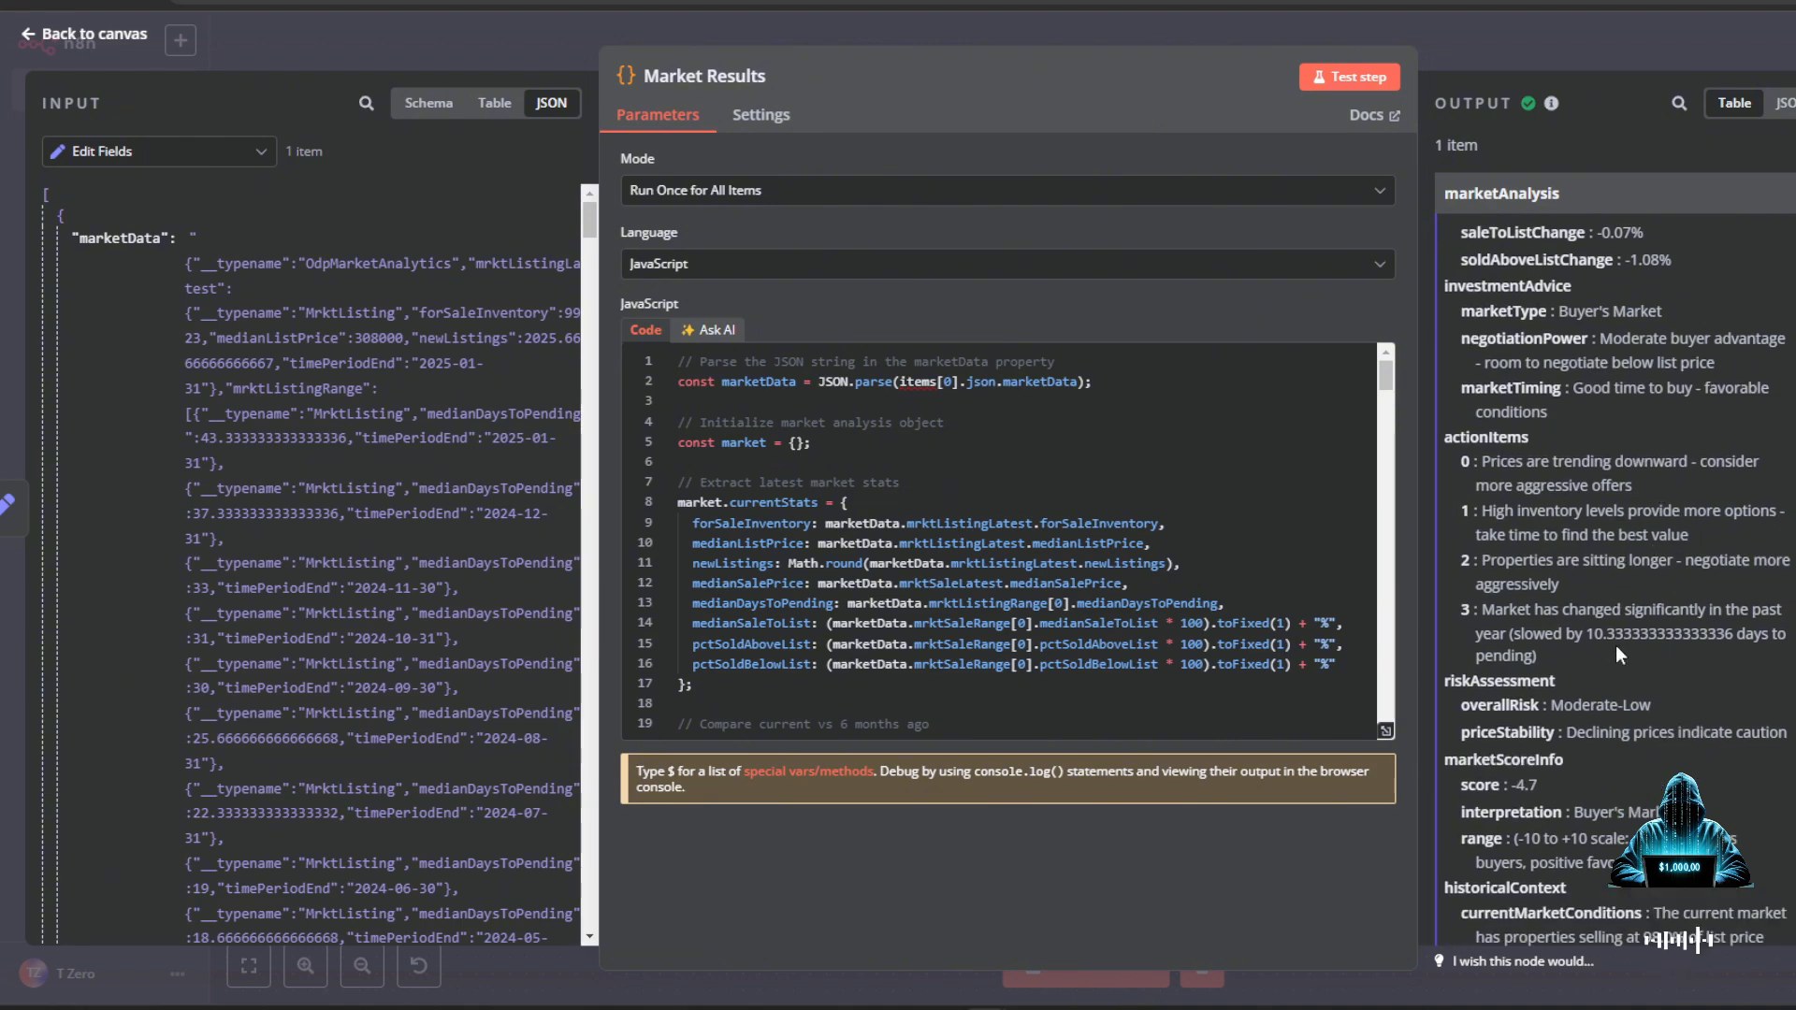
scroll("down", 3)
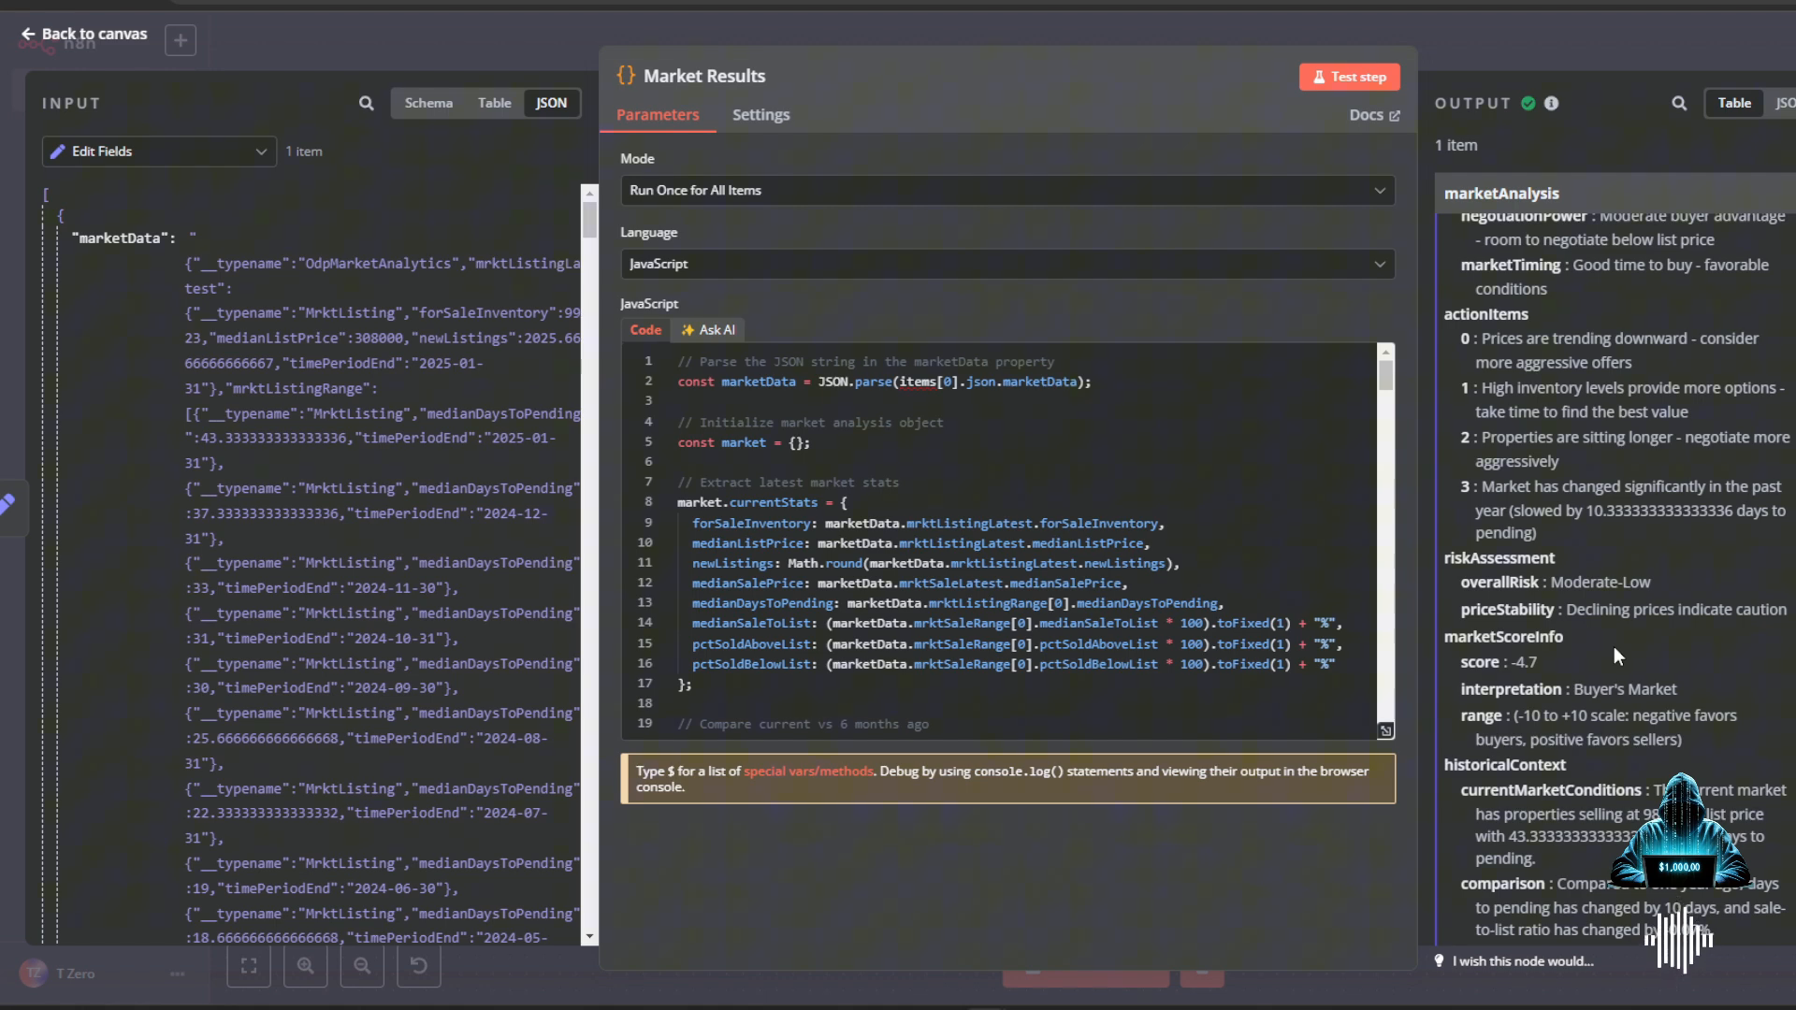
scroll("down", 3)
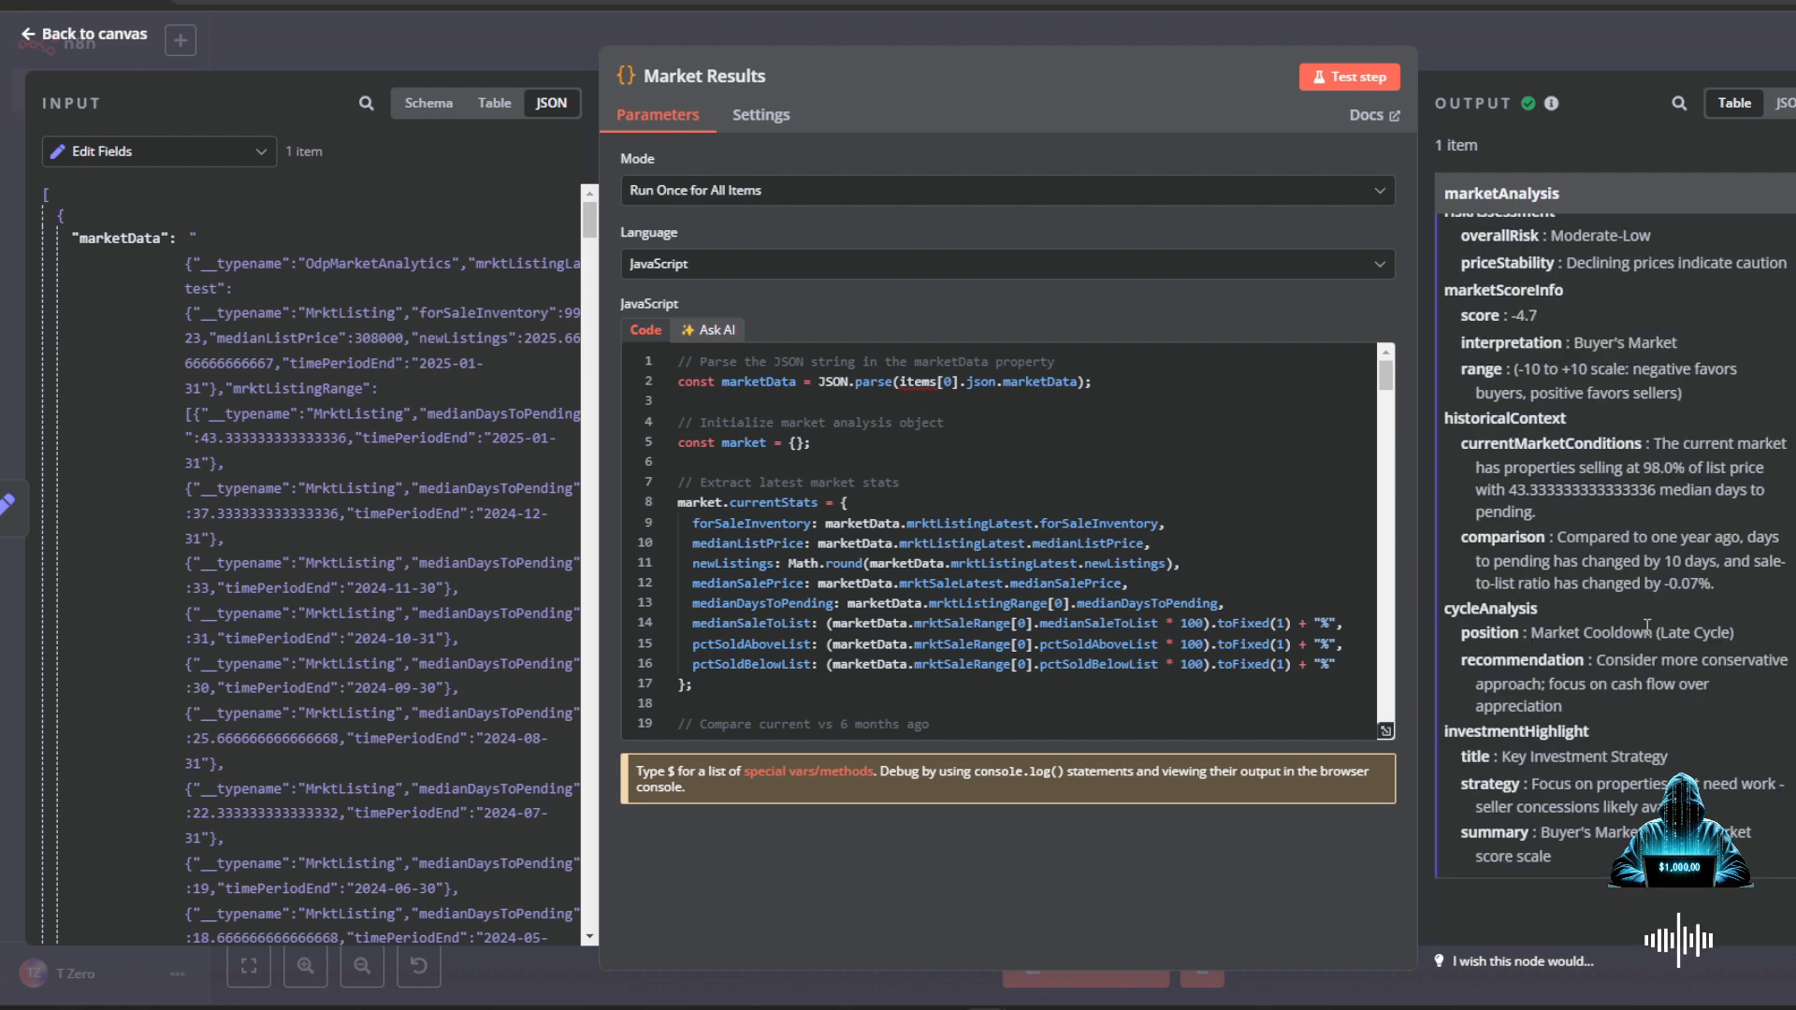
mouse_move(1563, 607)
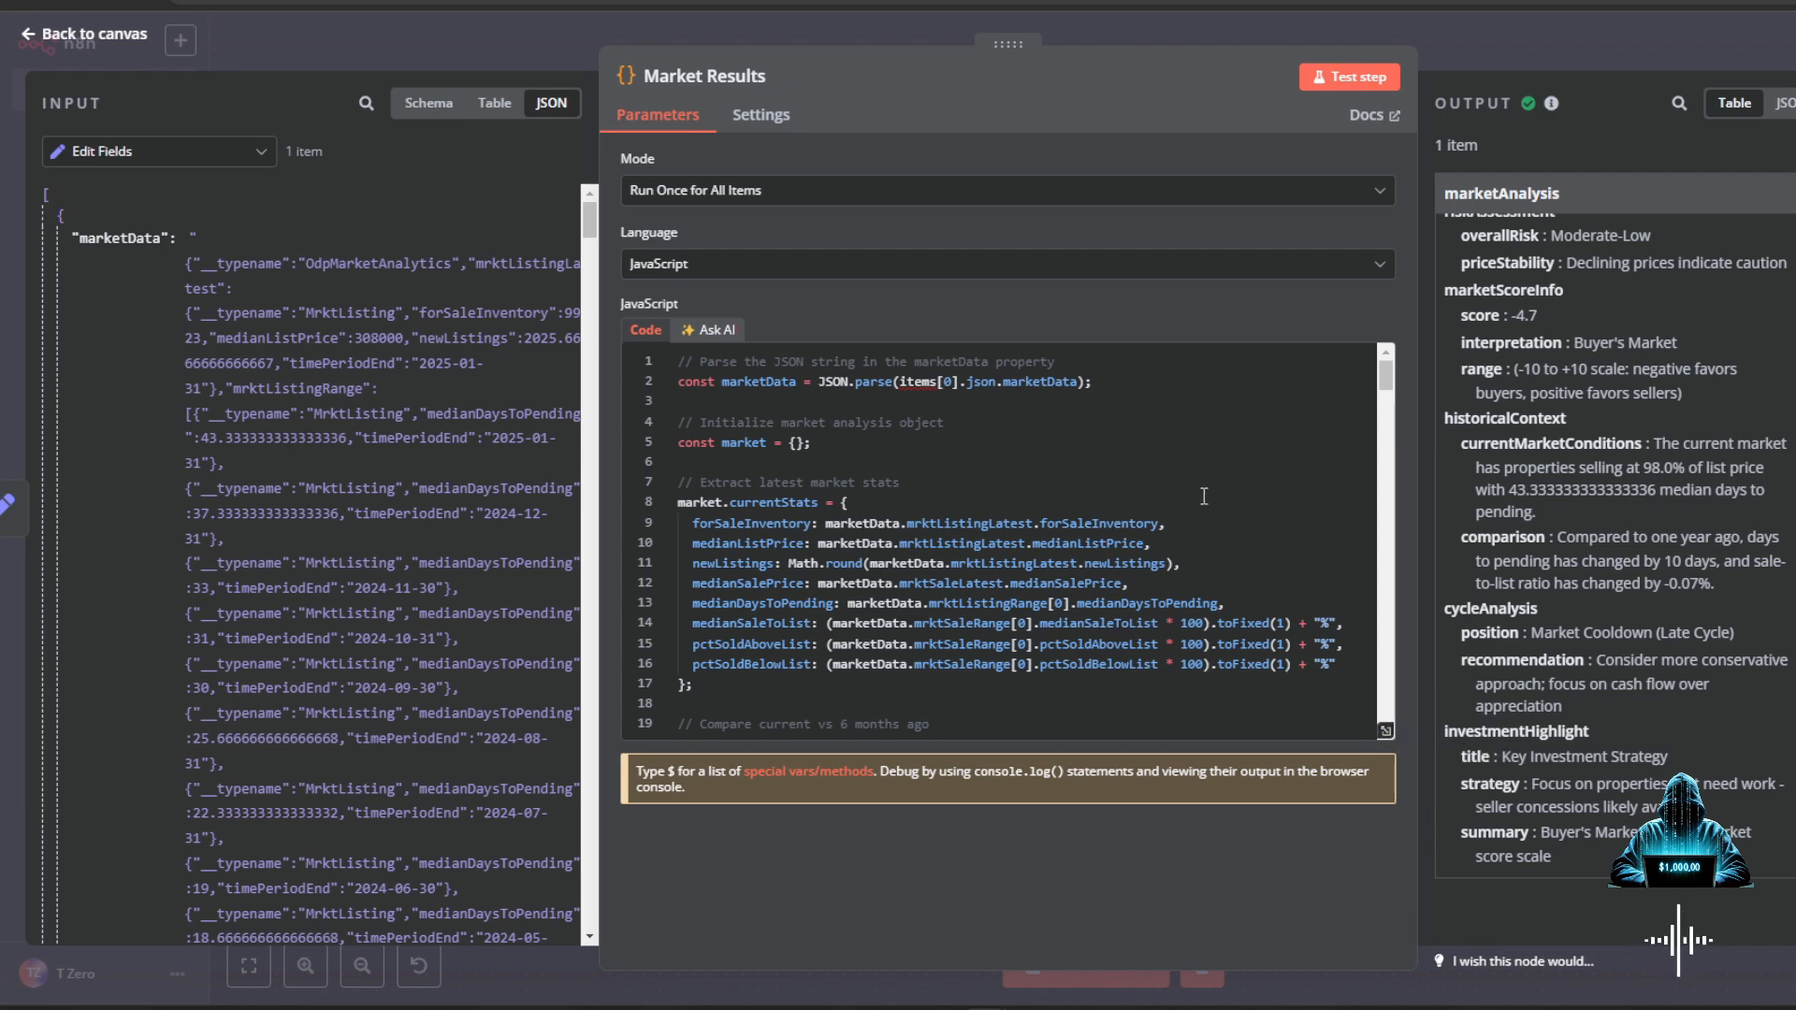
scroll("down", 3)
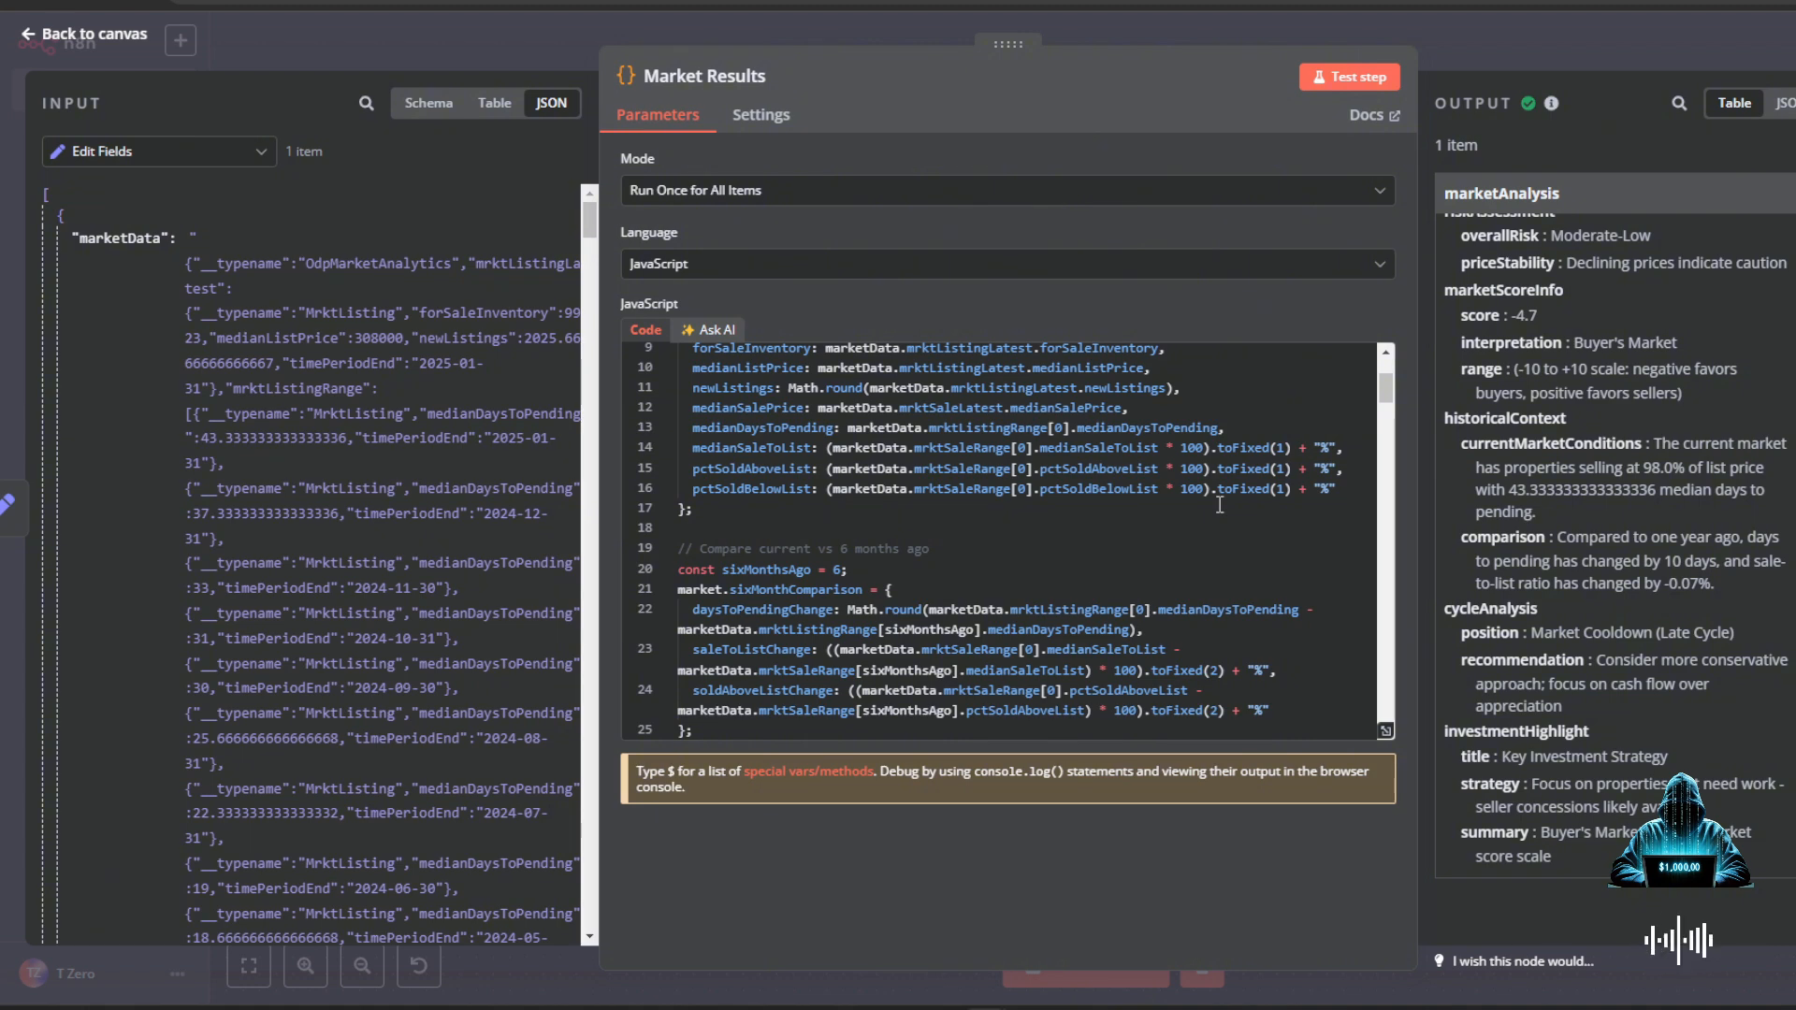
scroll("down", 3)
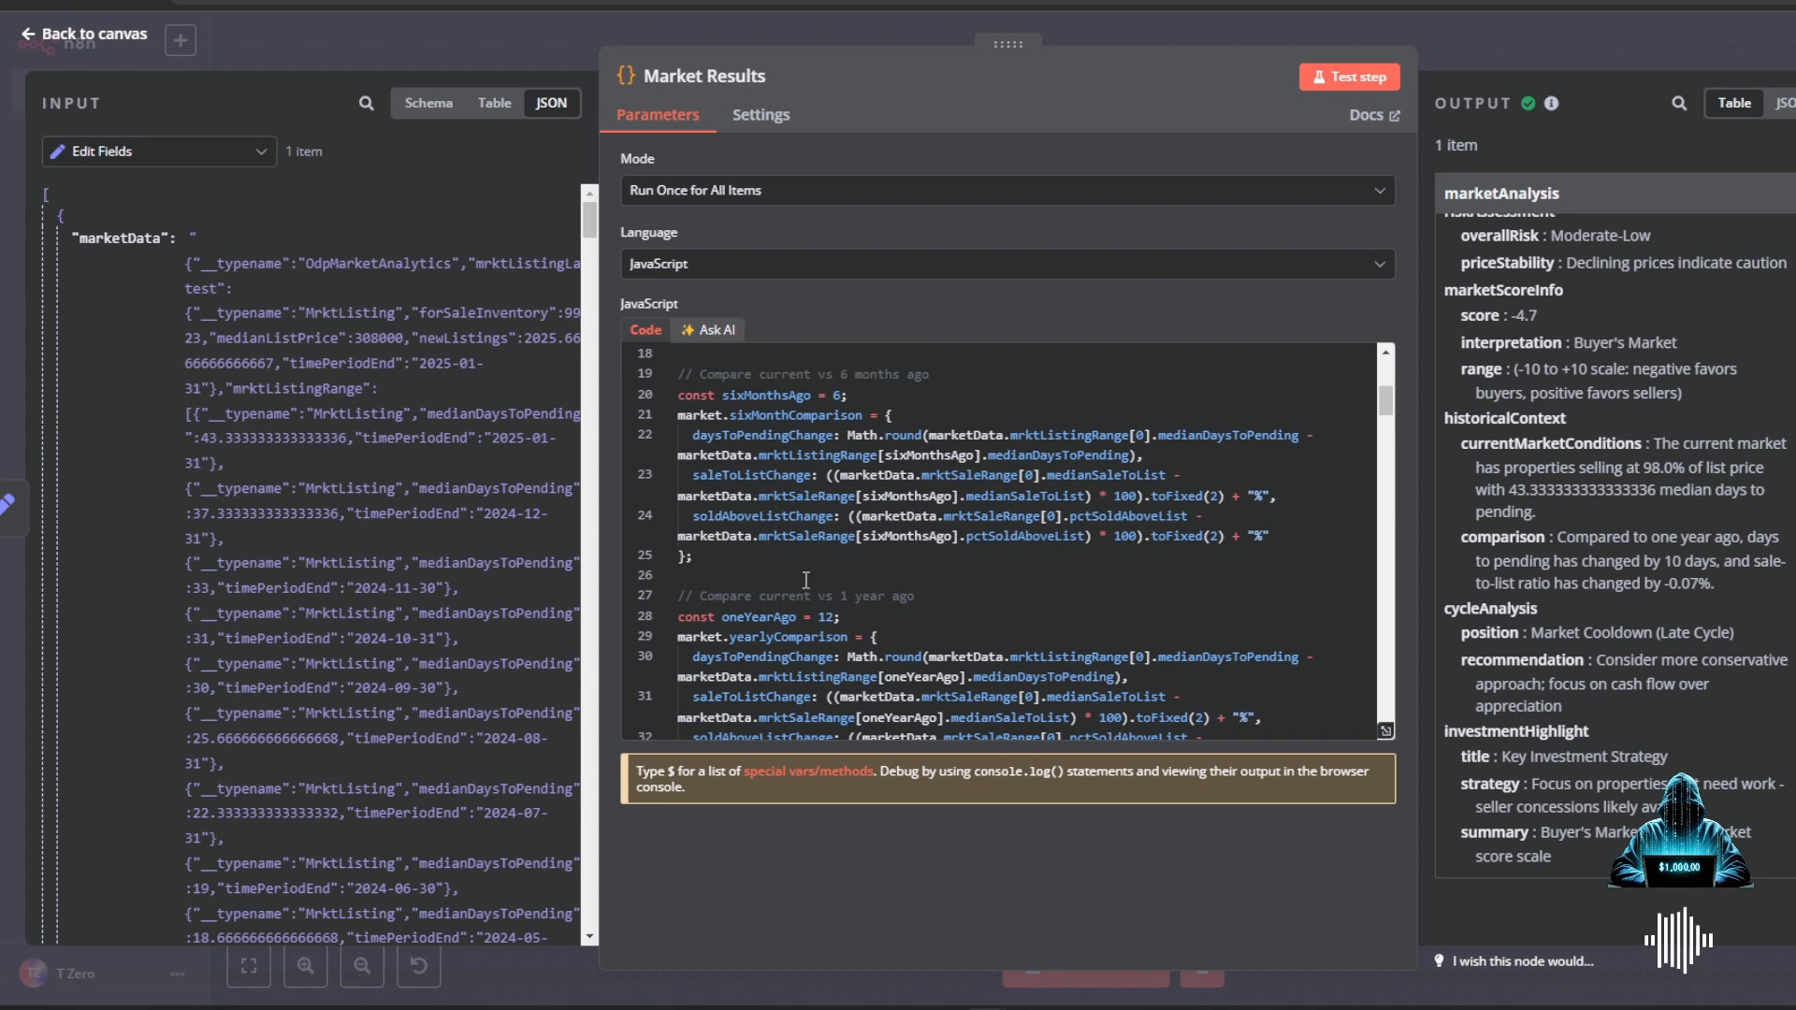
scroll("down", 3)
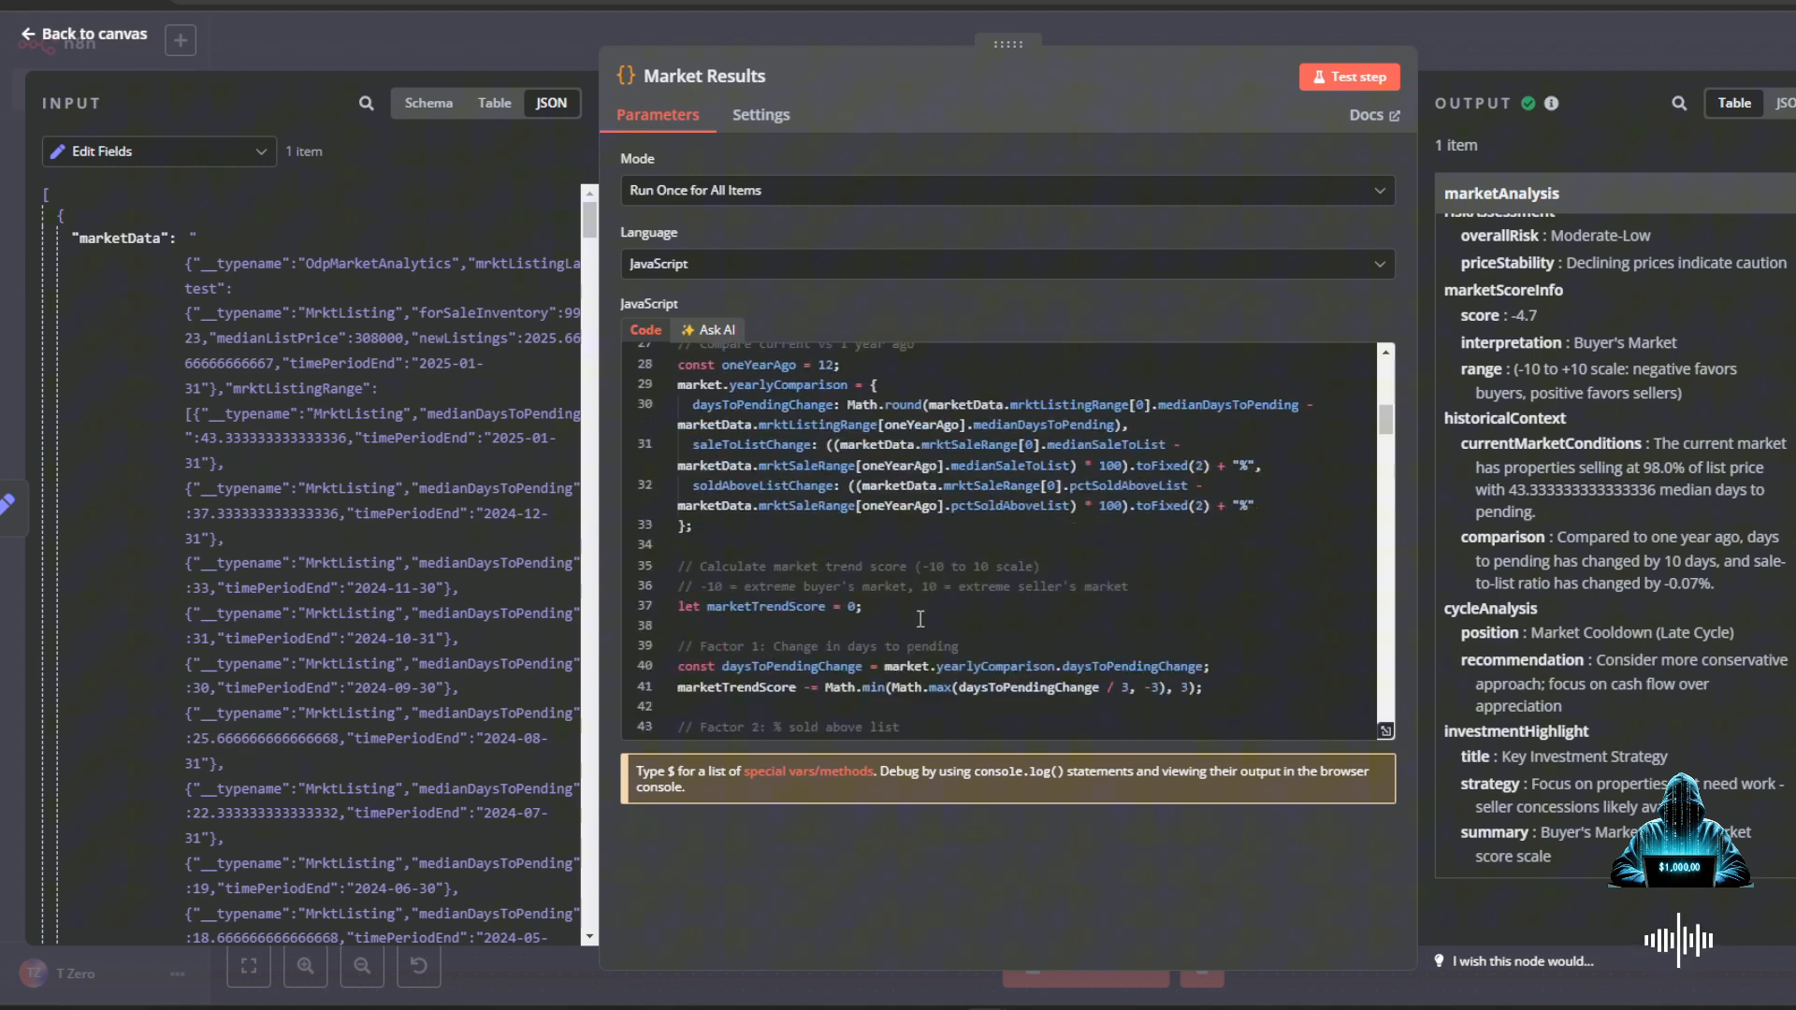
scroll("down", 3)
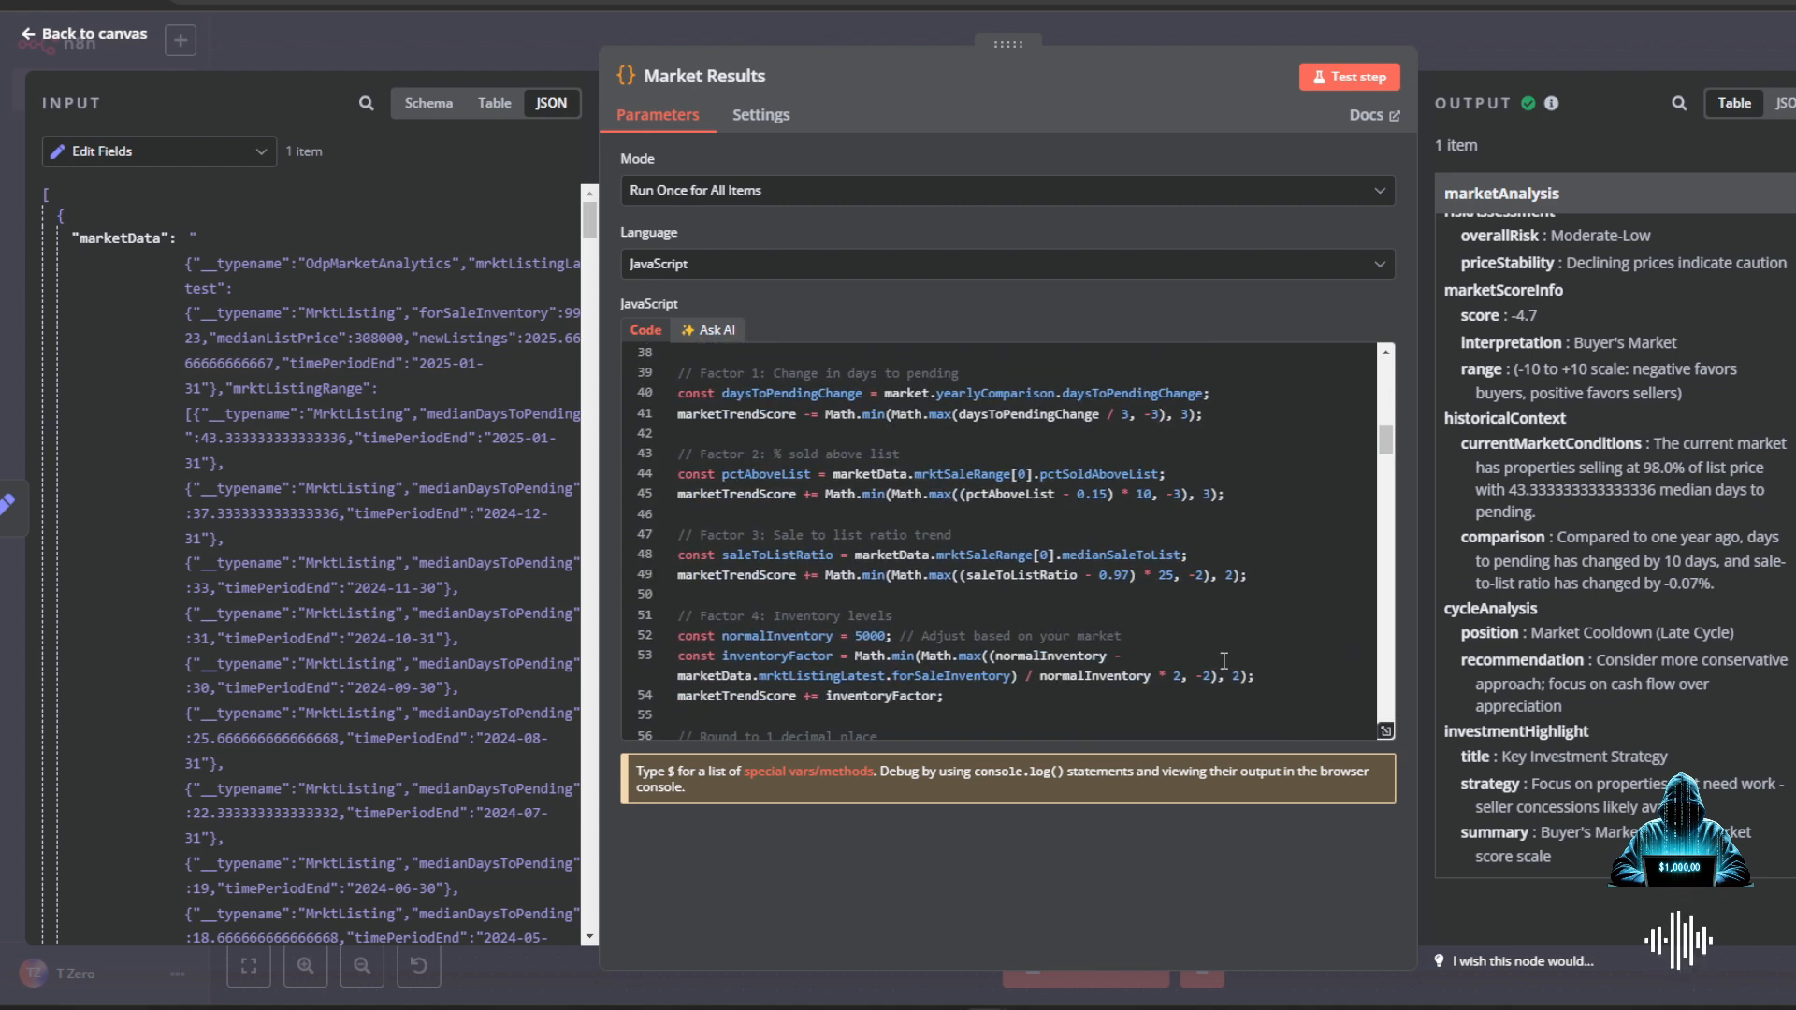
scroll("down", 3)
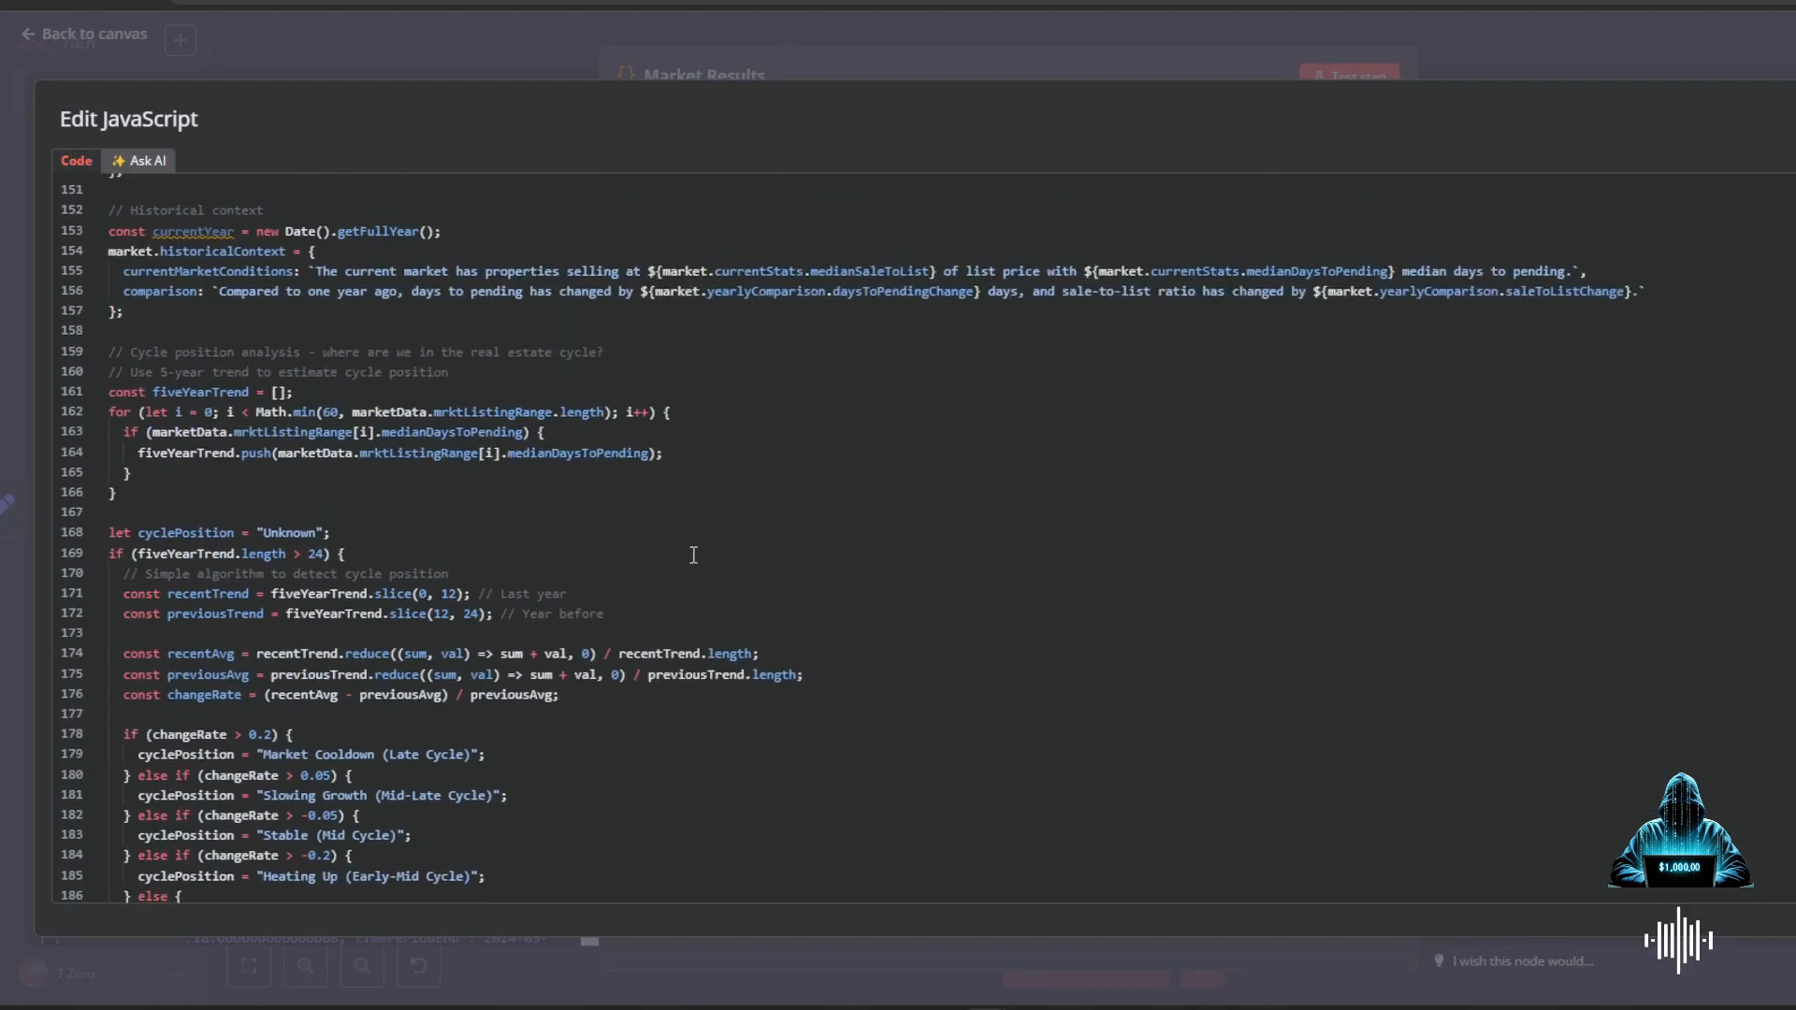
- Scroll back to the top of the Market Results JavaScript
scroll("up", 3)
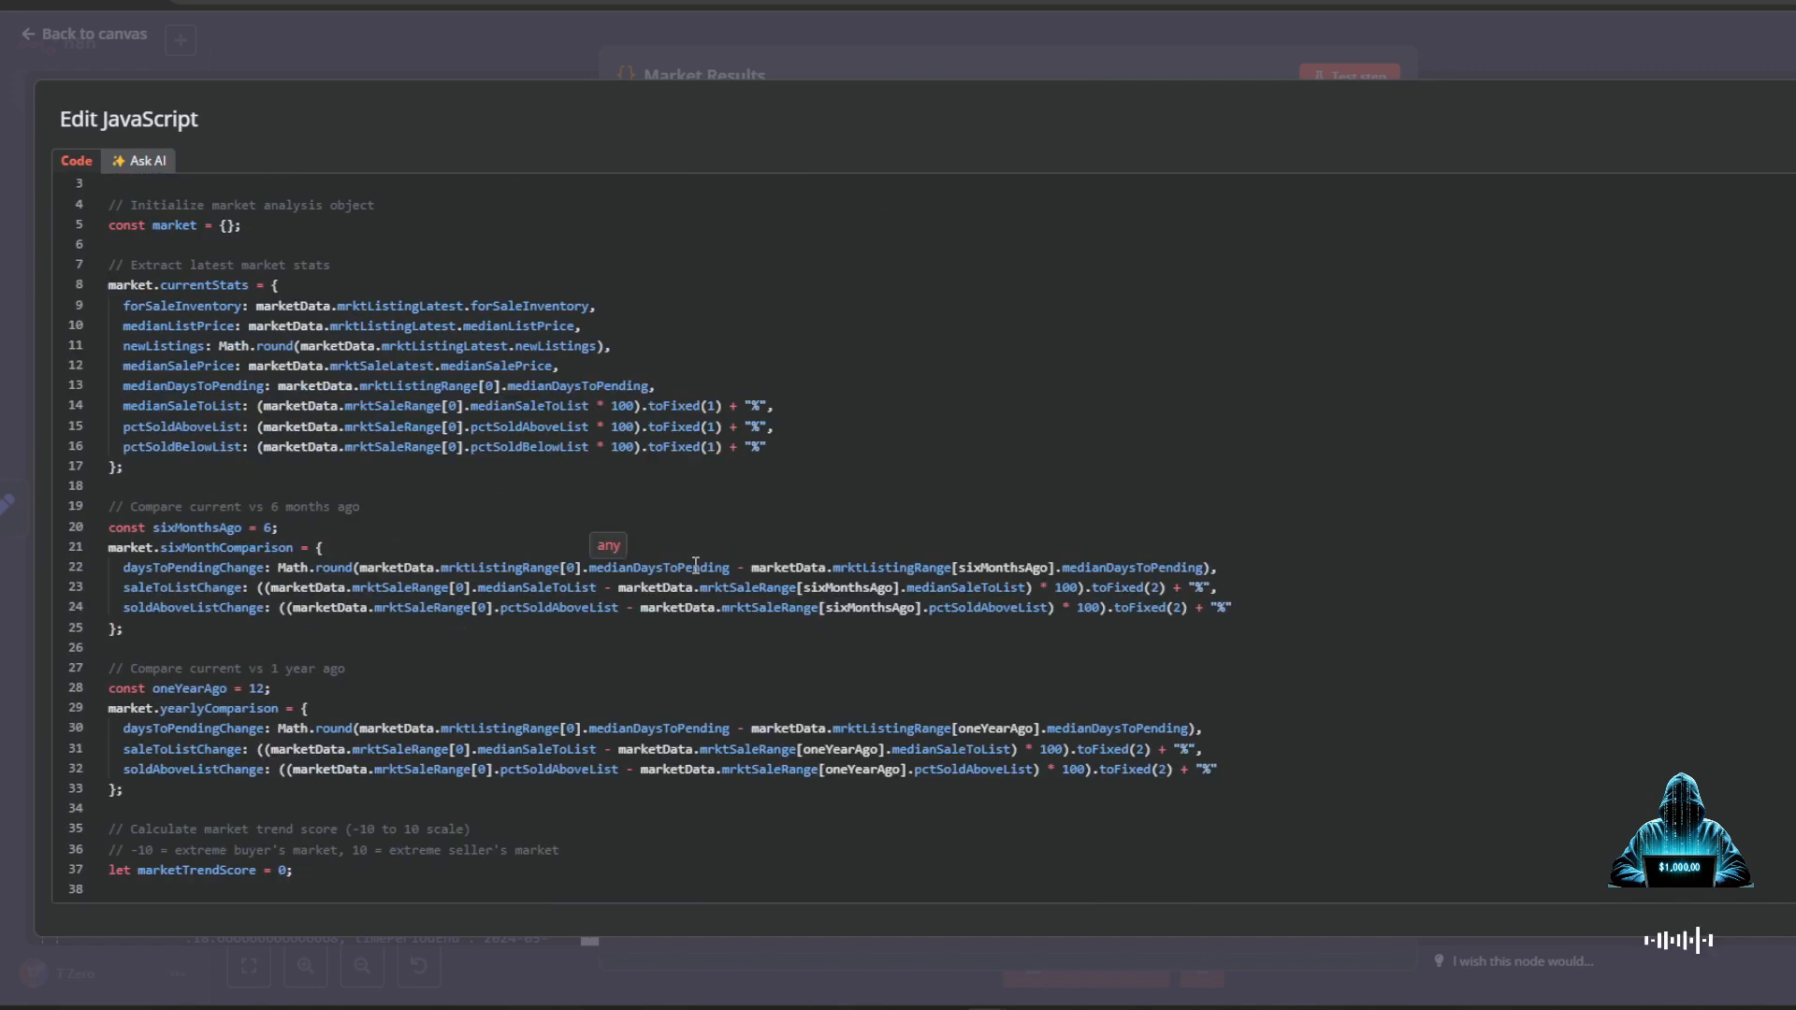
scroll("up", 3)
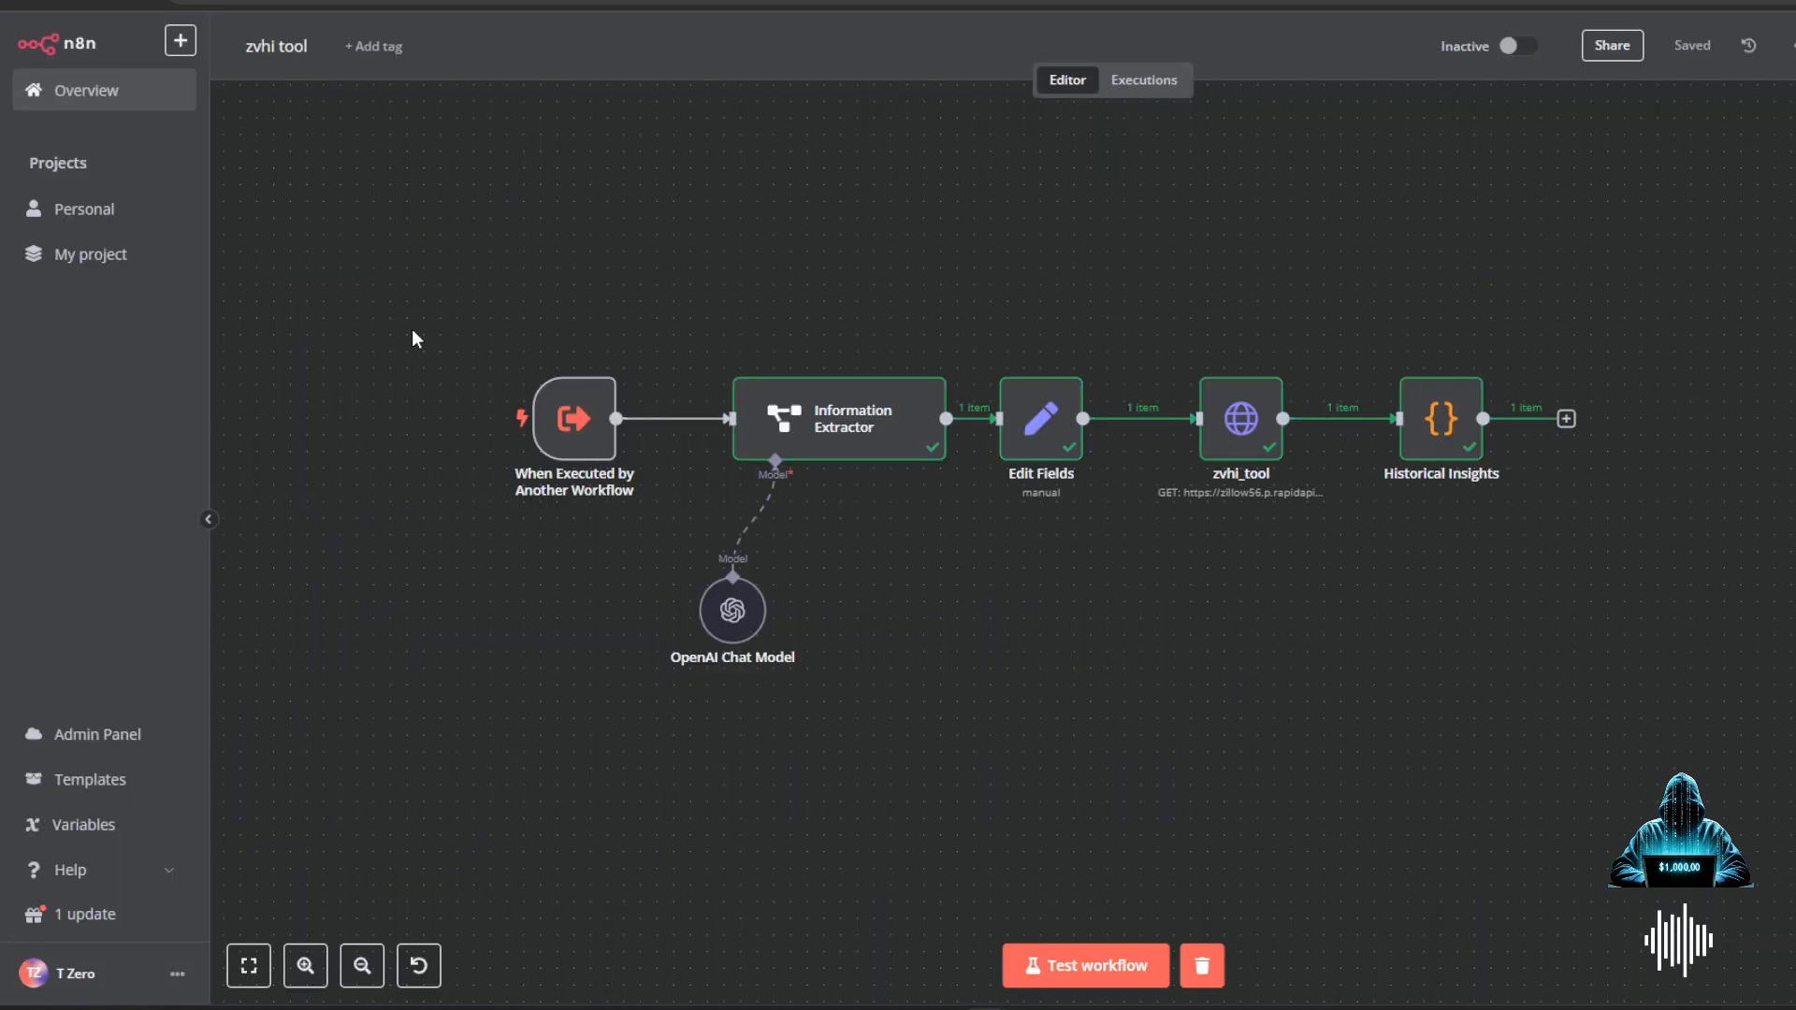
mouse_move(543, 299)
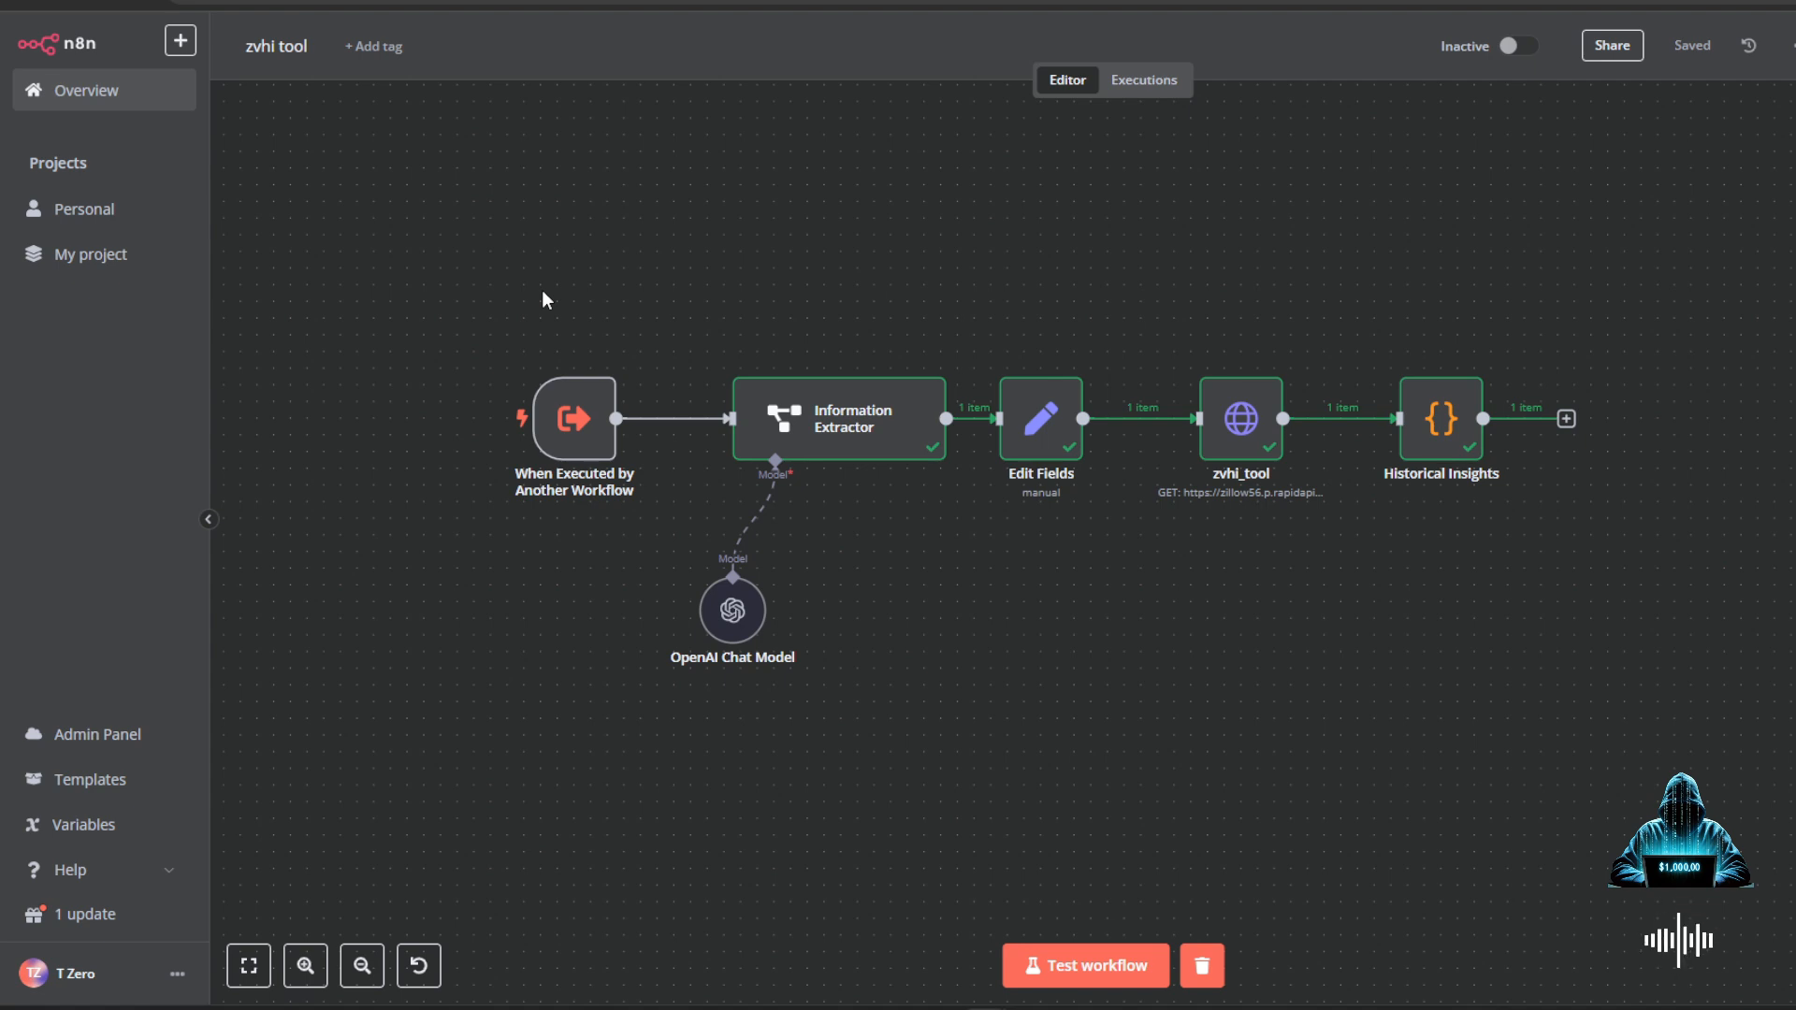
mouse_move(481, 290)
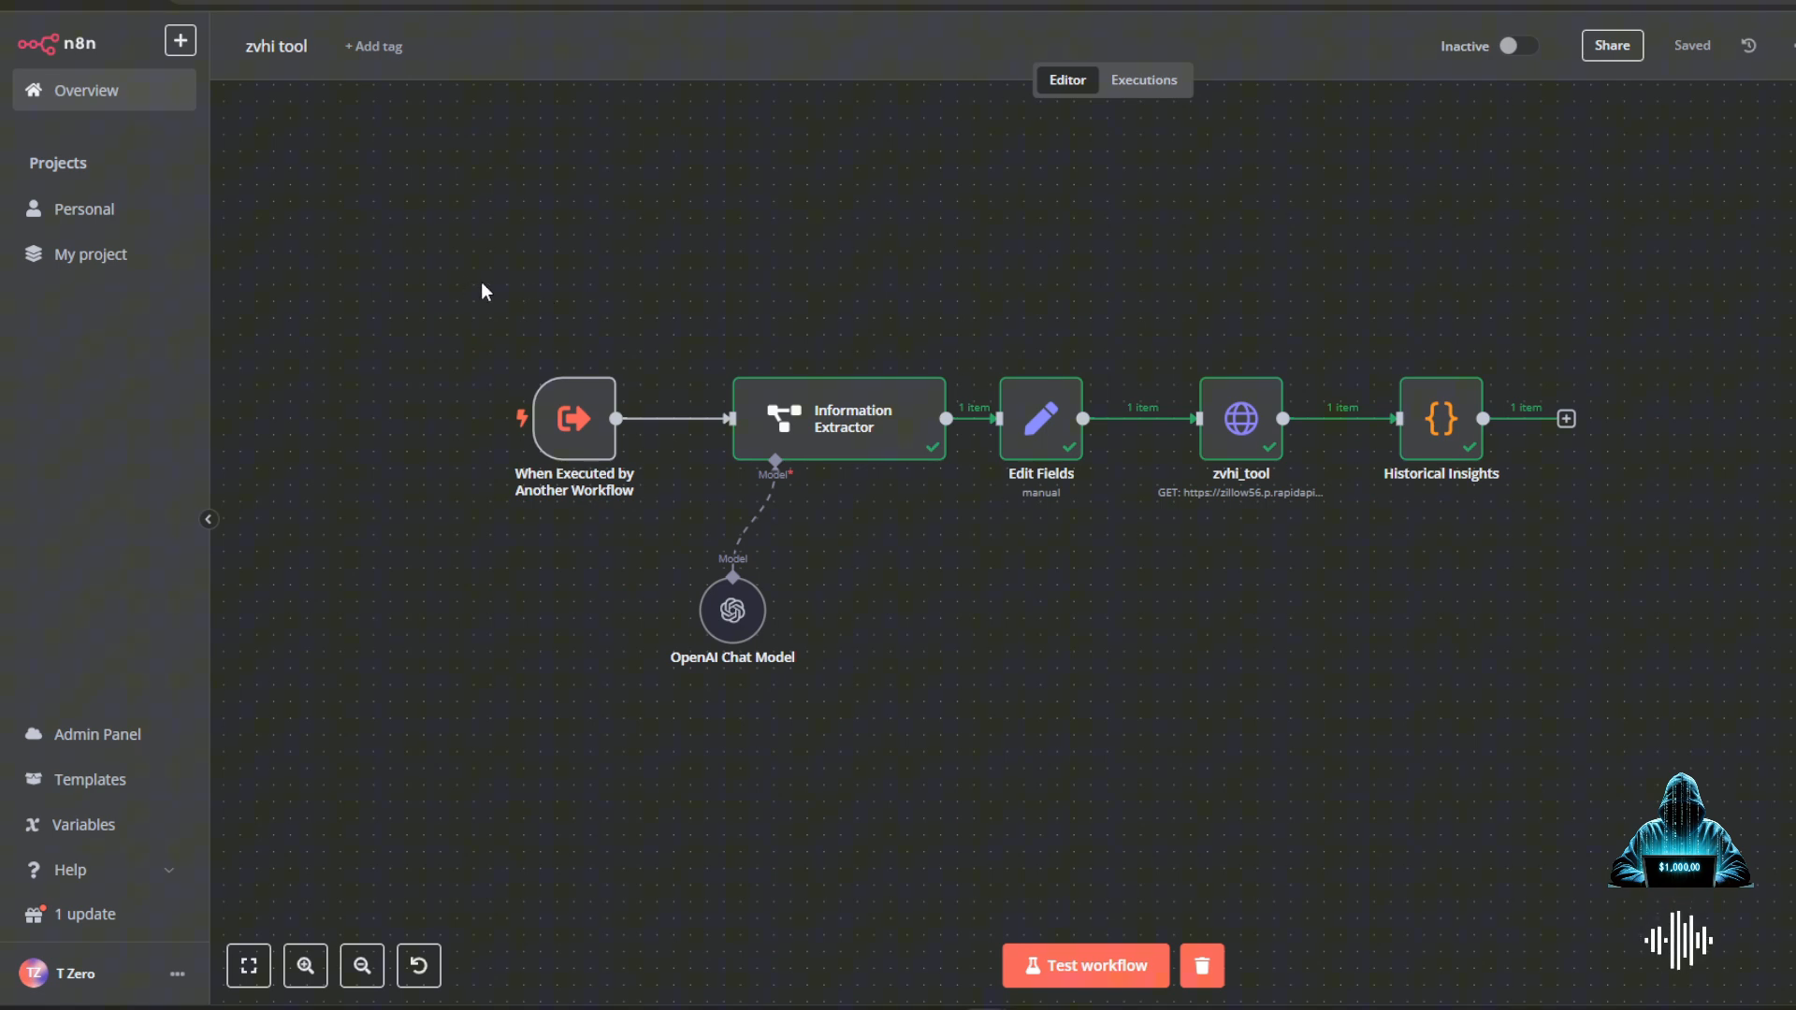
mouse_move(553, 575)
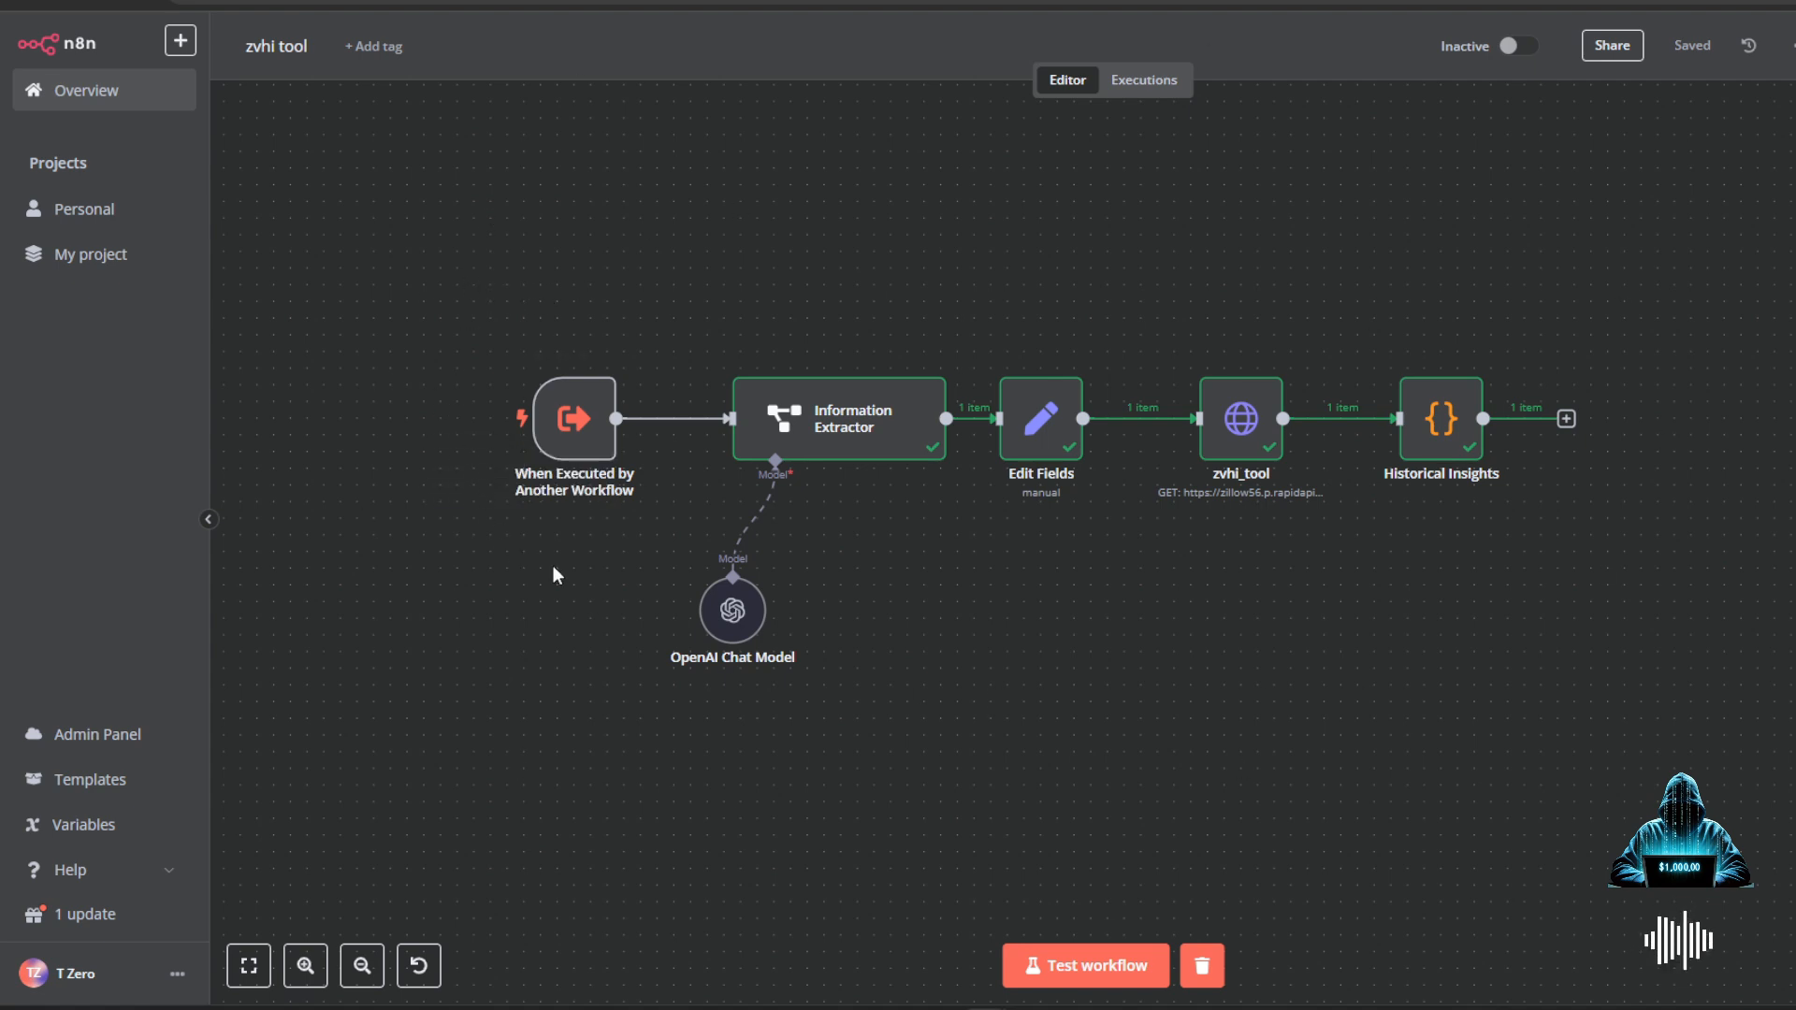
mouse_move(1265, 458)
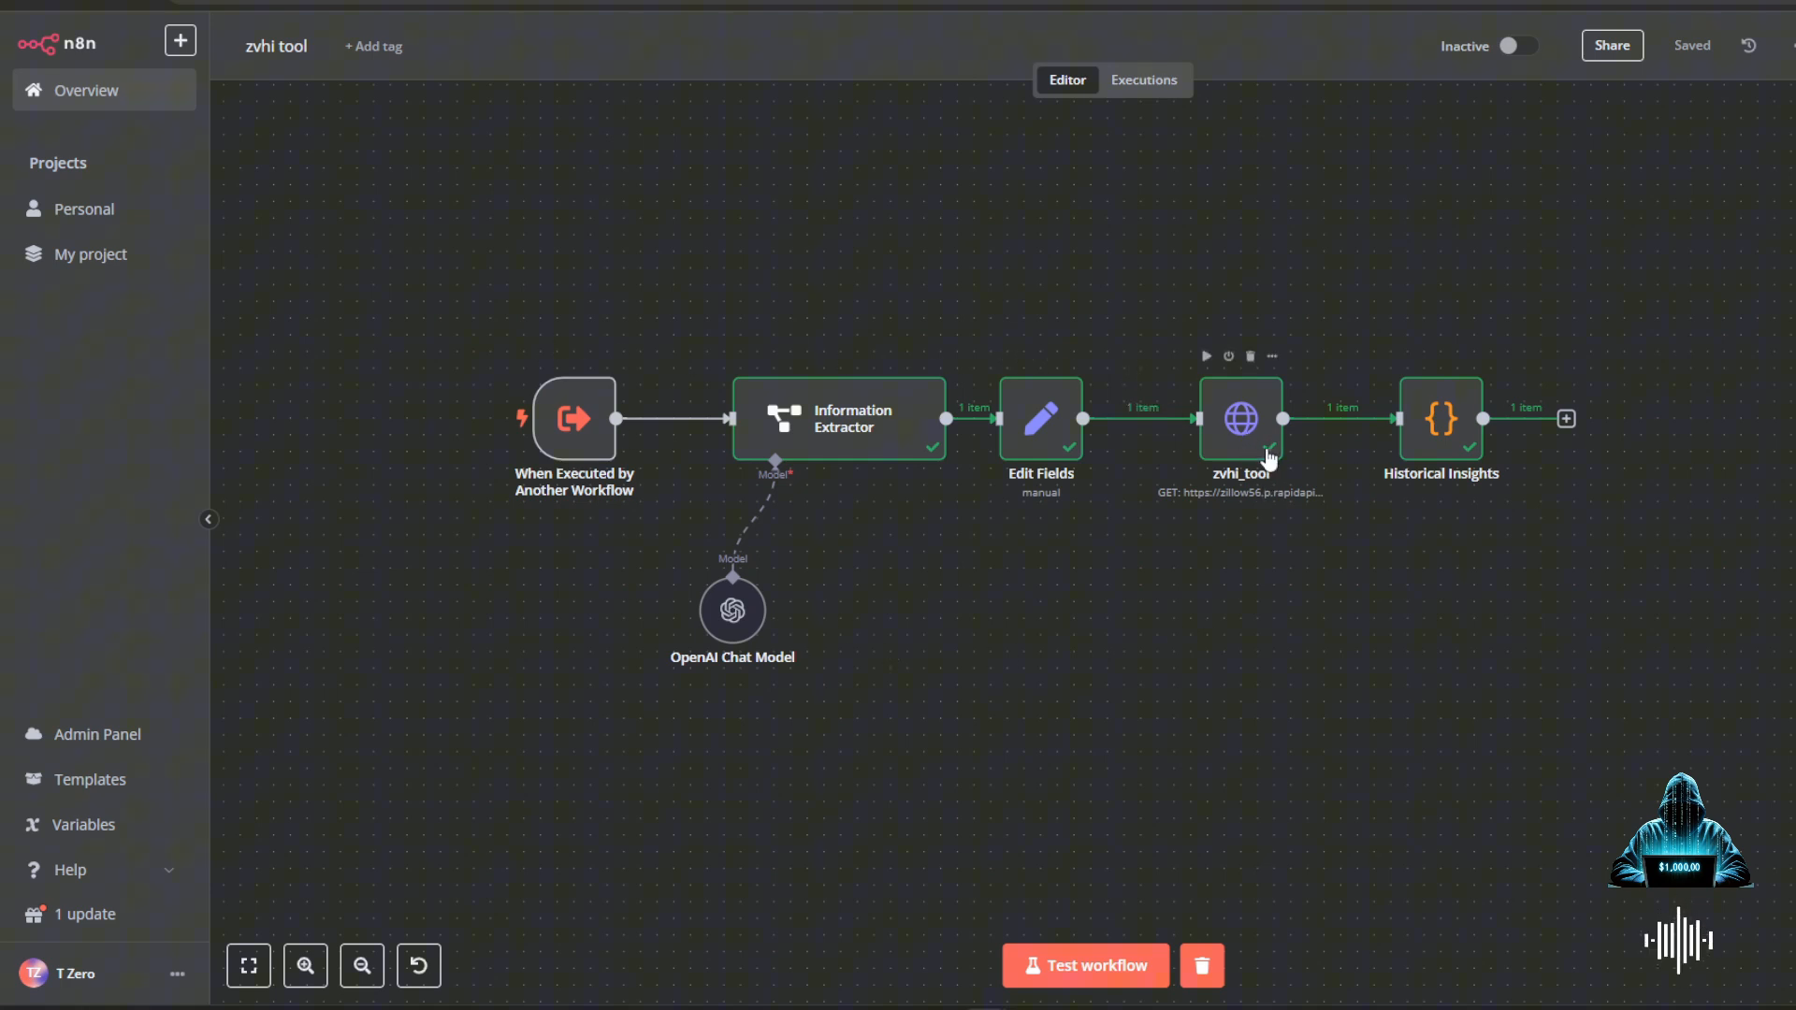
mouse_move(1306, 459)
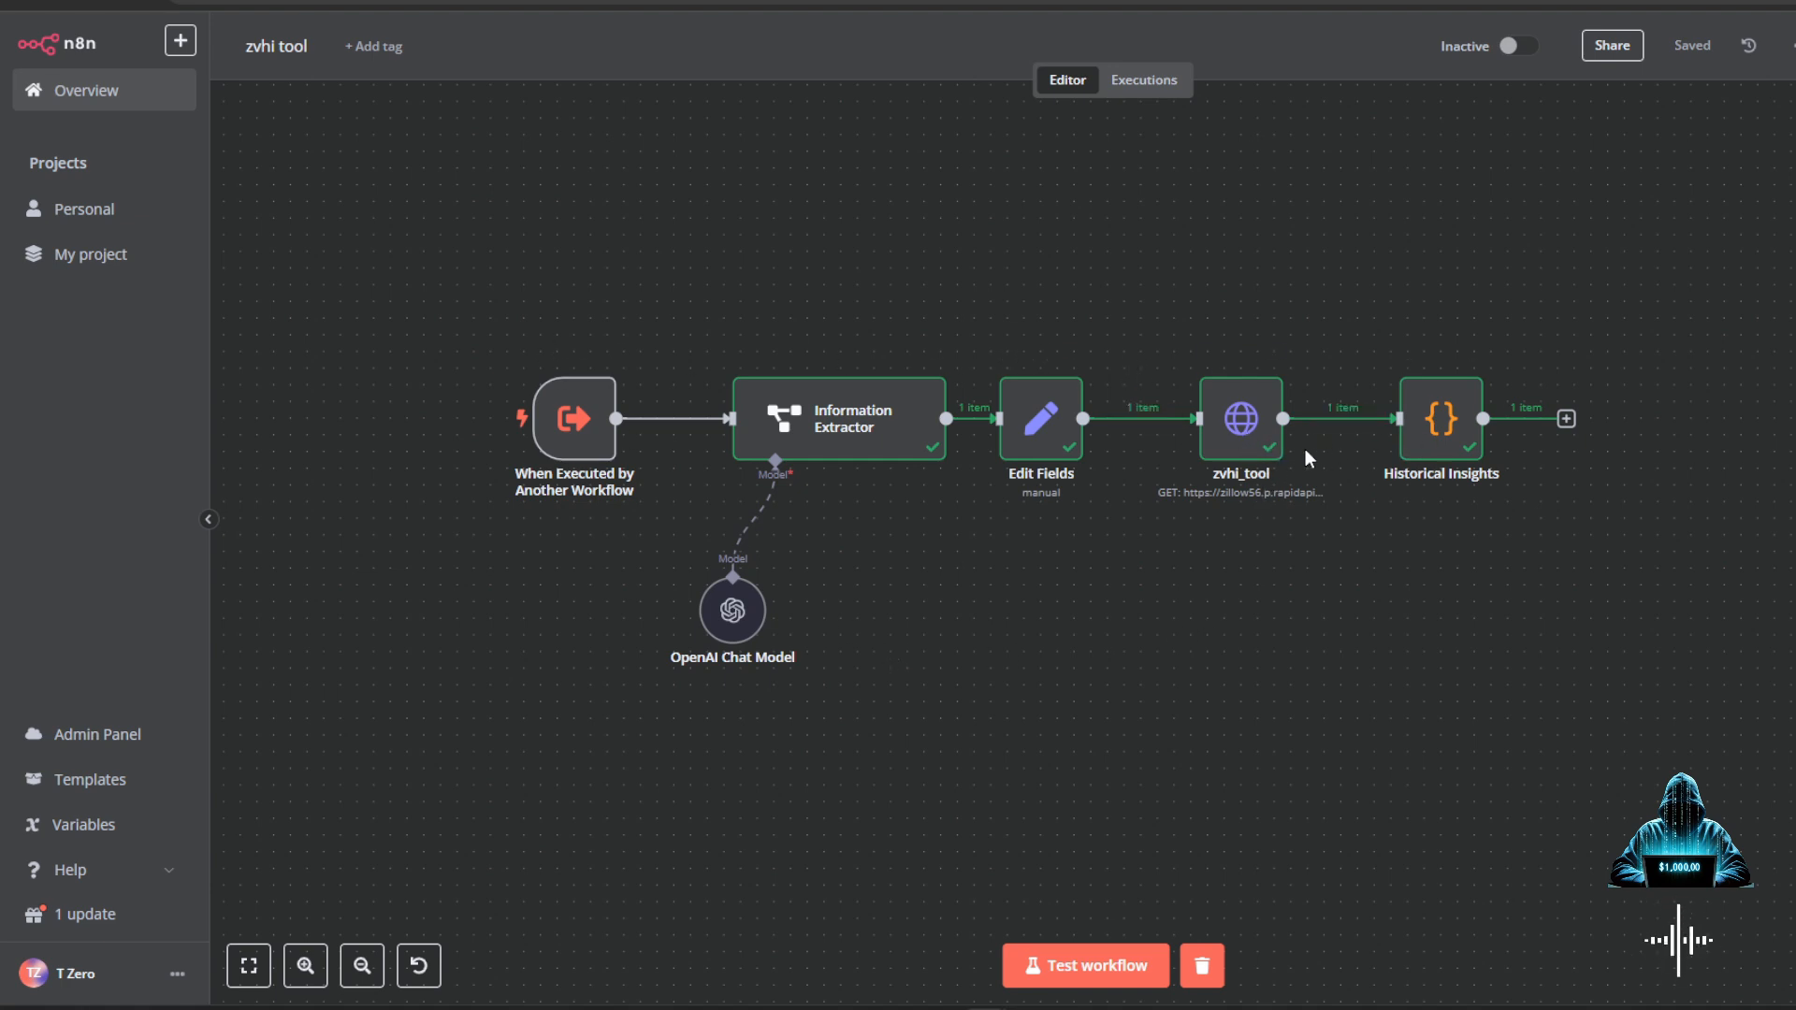
mouse_move(1225, 487)
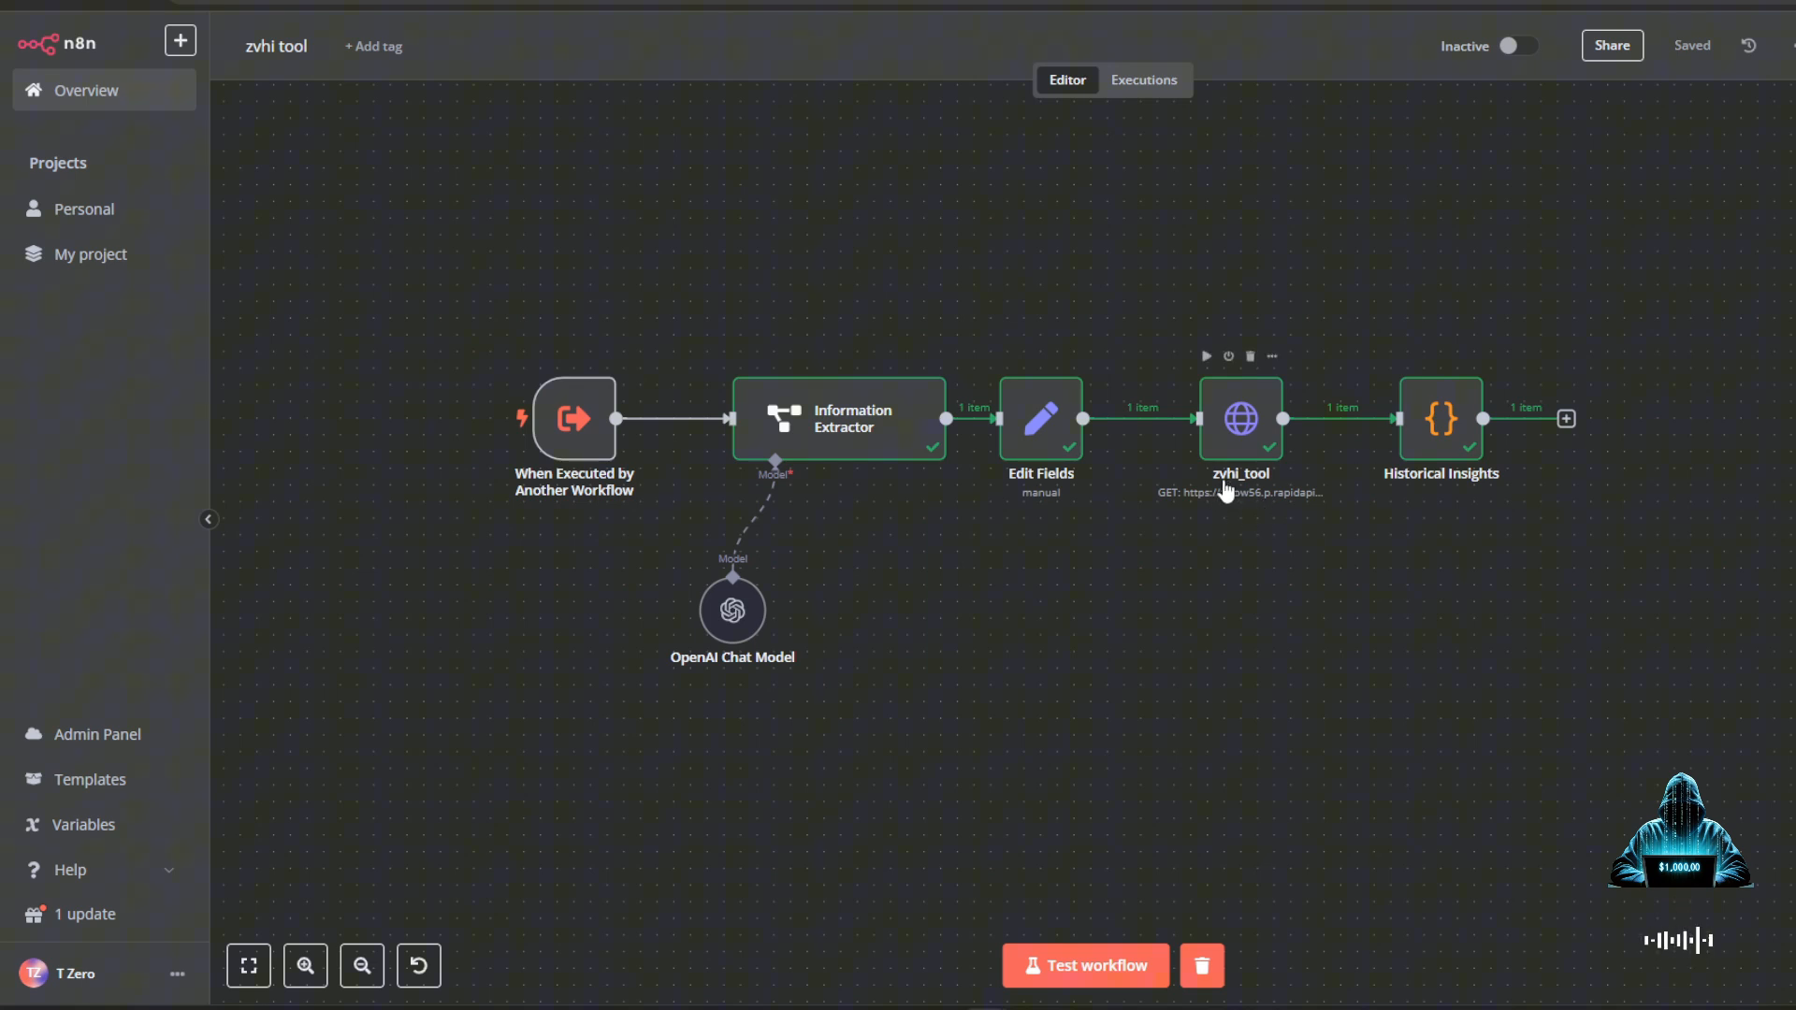
mouse_move(1280, 467)
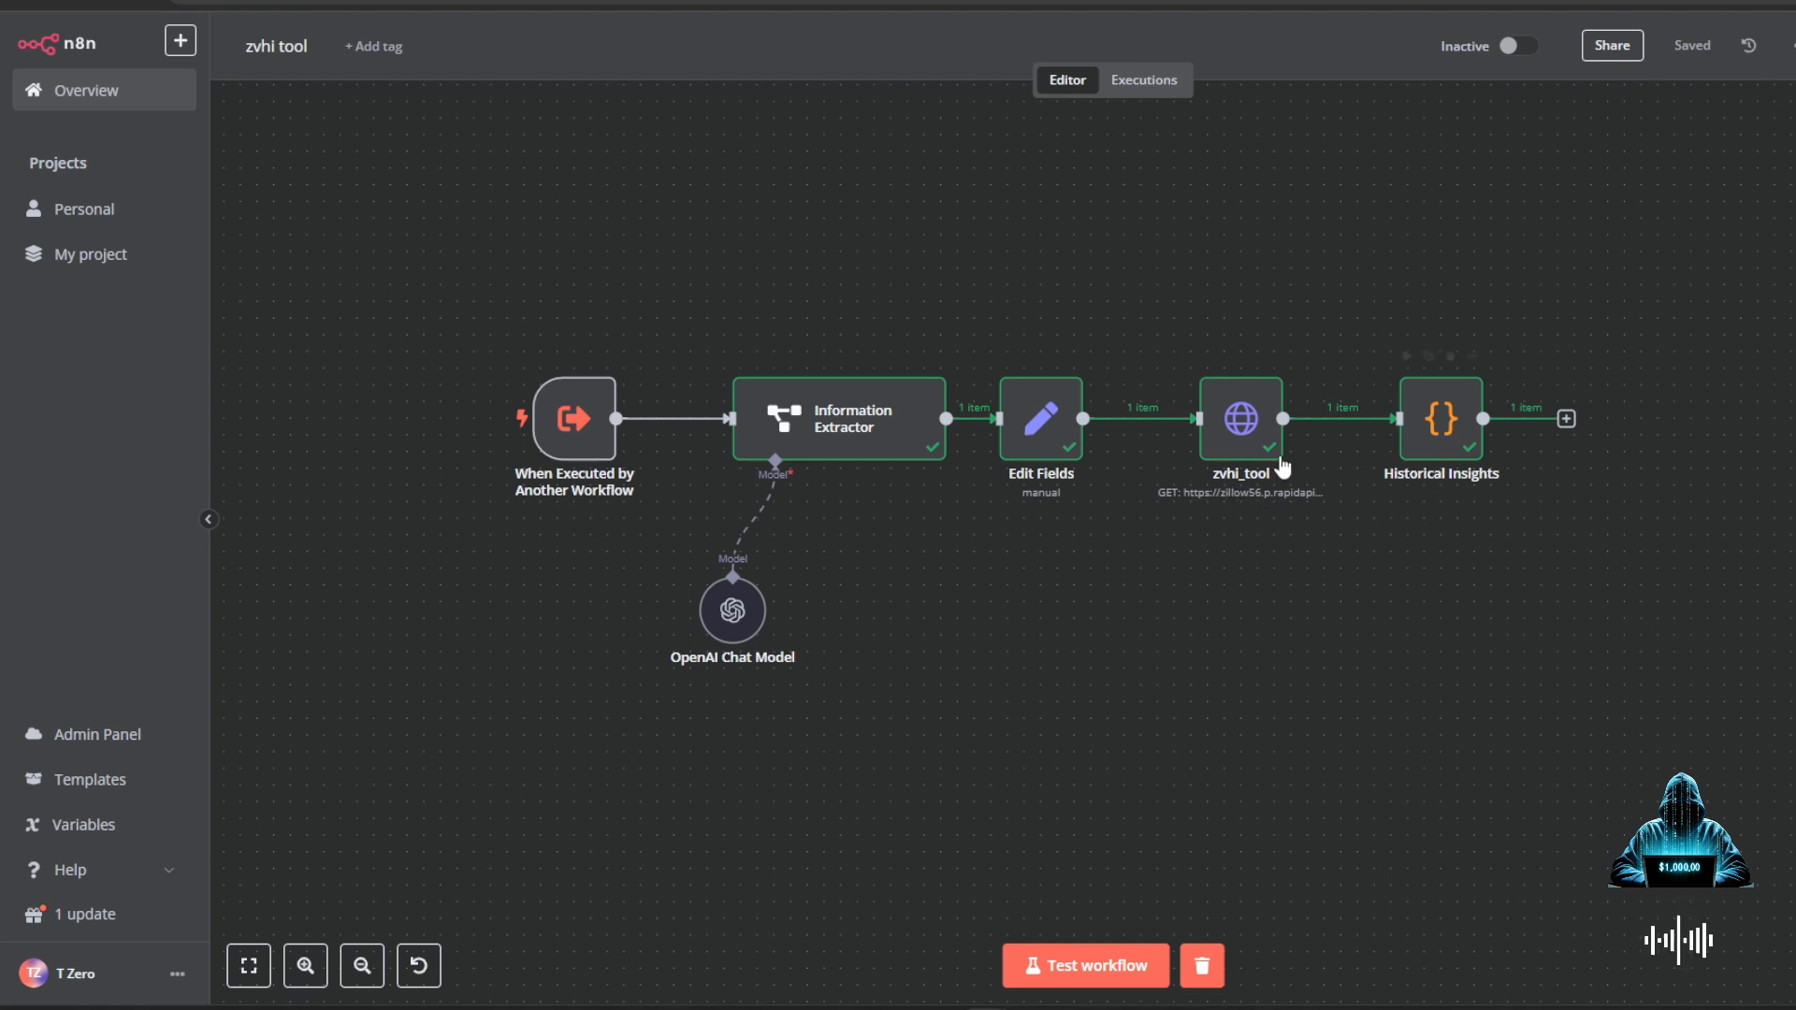
mouse_move(1237, 481)
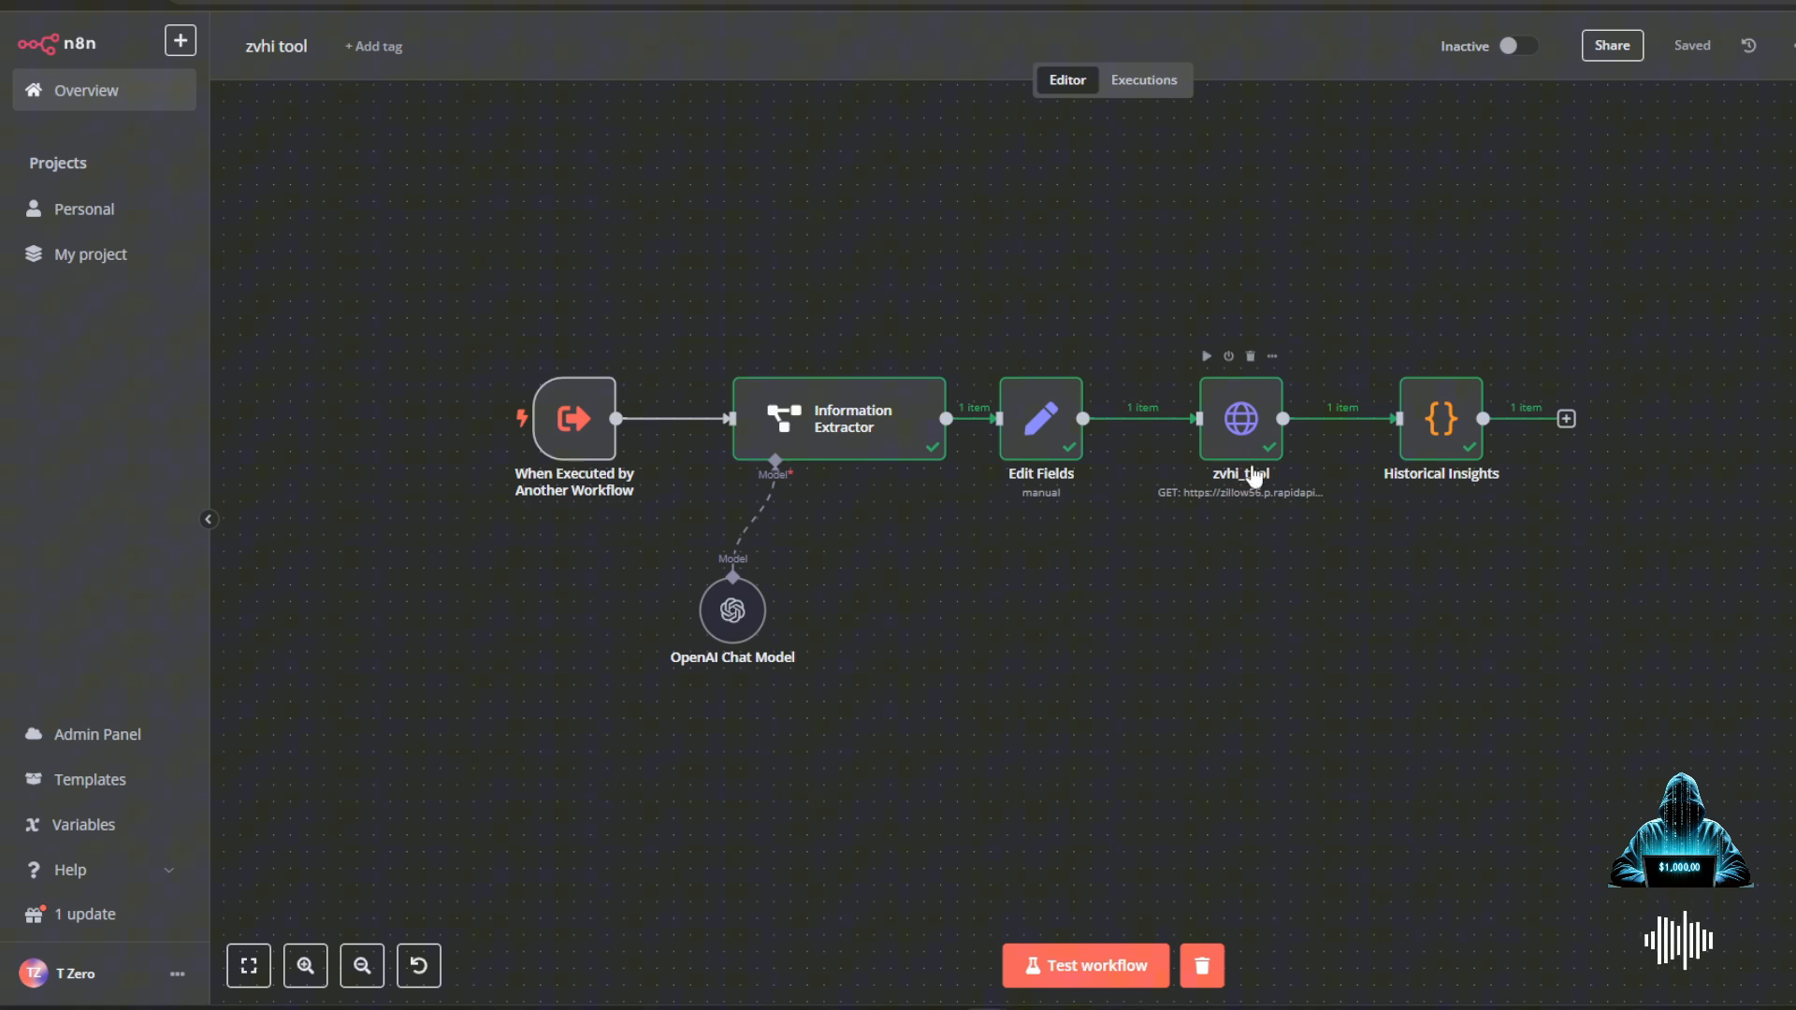
mouse_move(1442, 440)
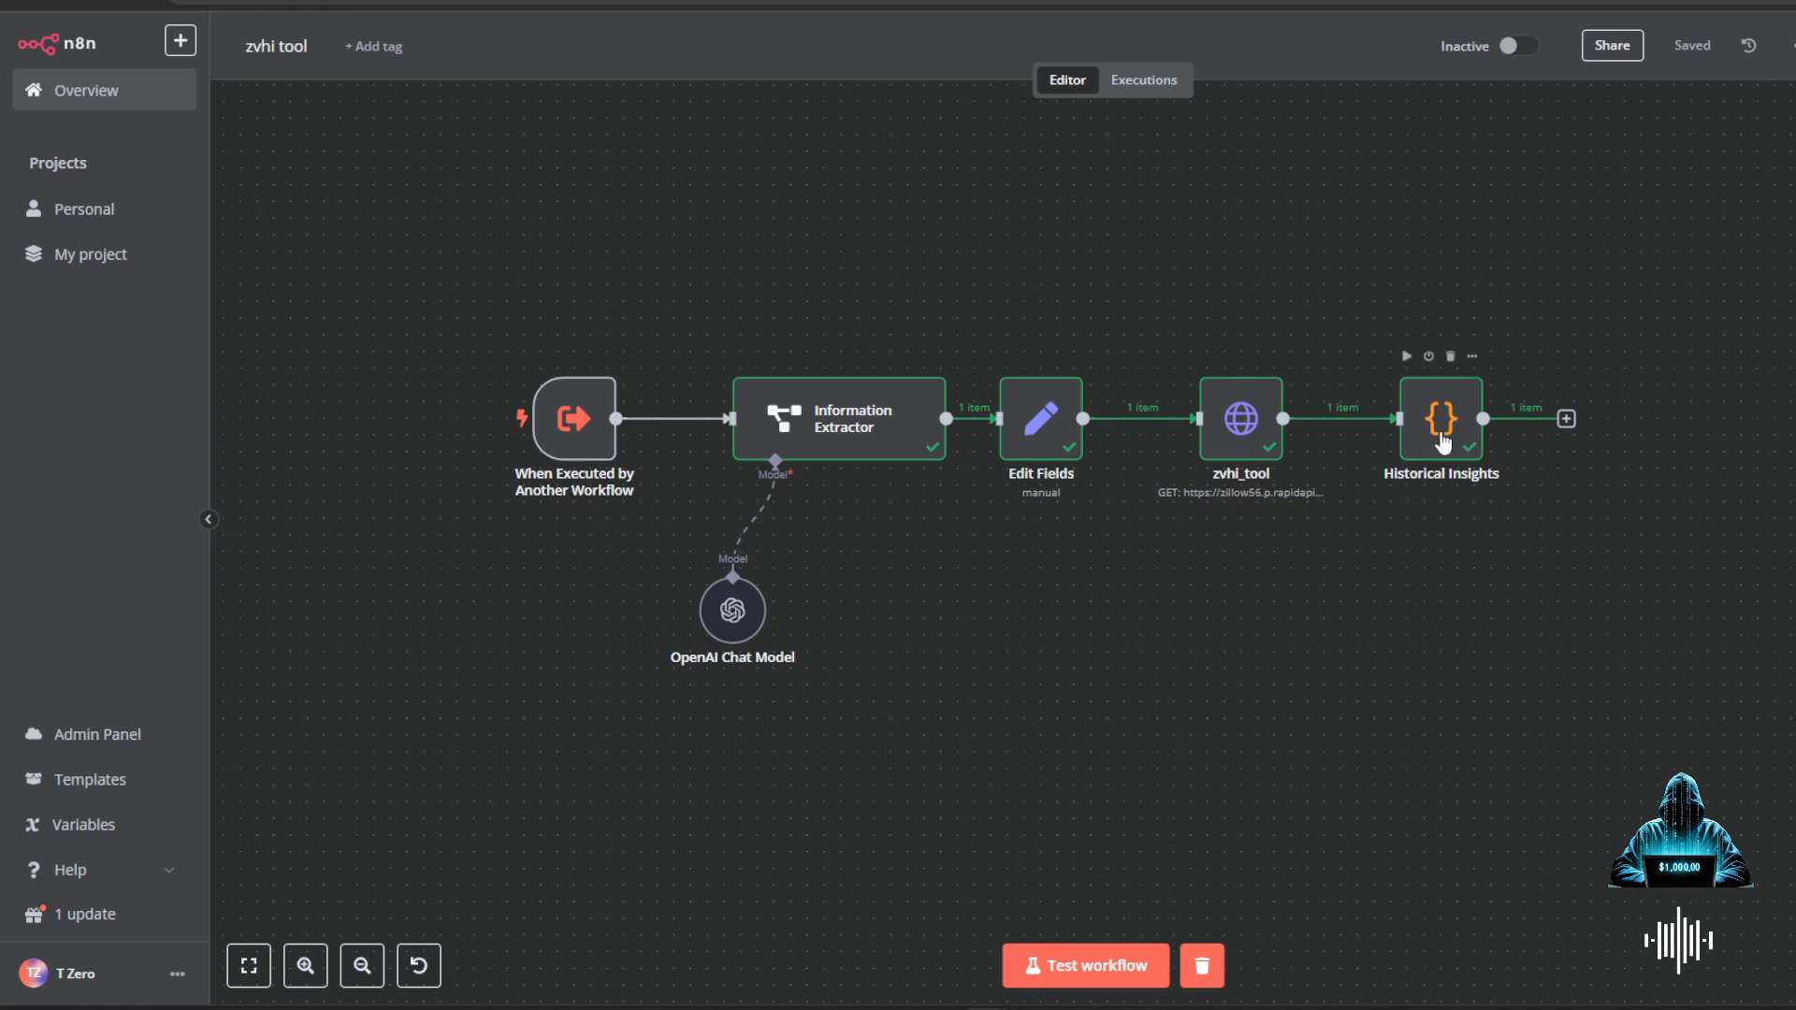
mouse_move(1332, 494)
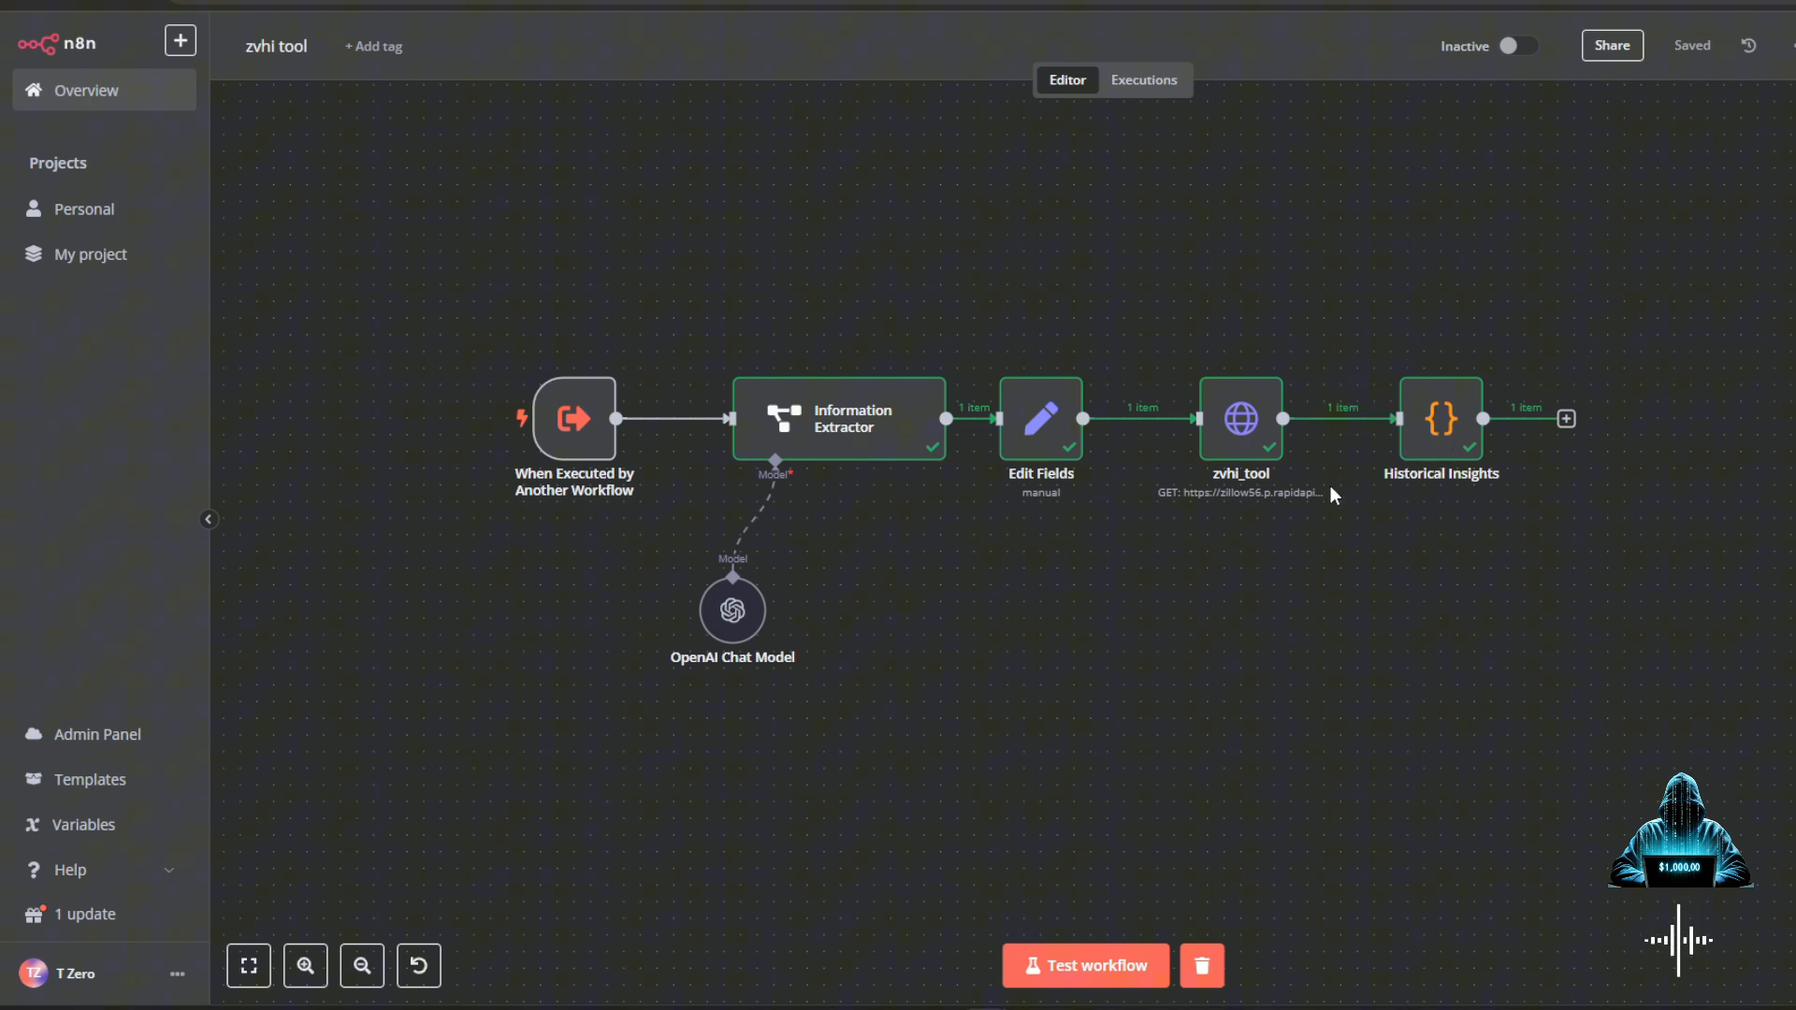
mouse_move(1369, 429)
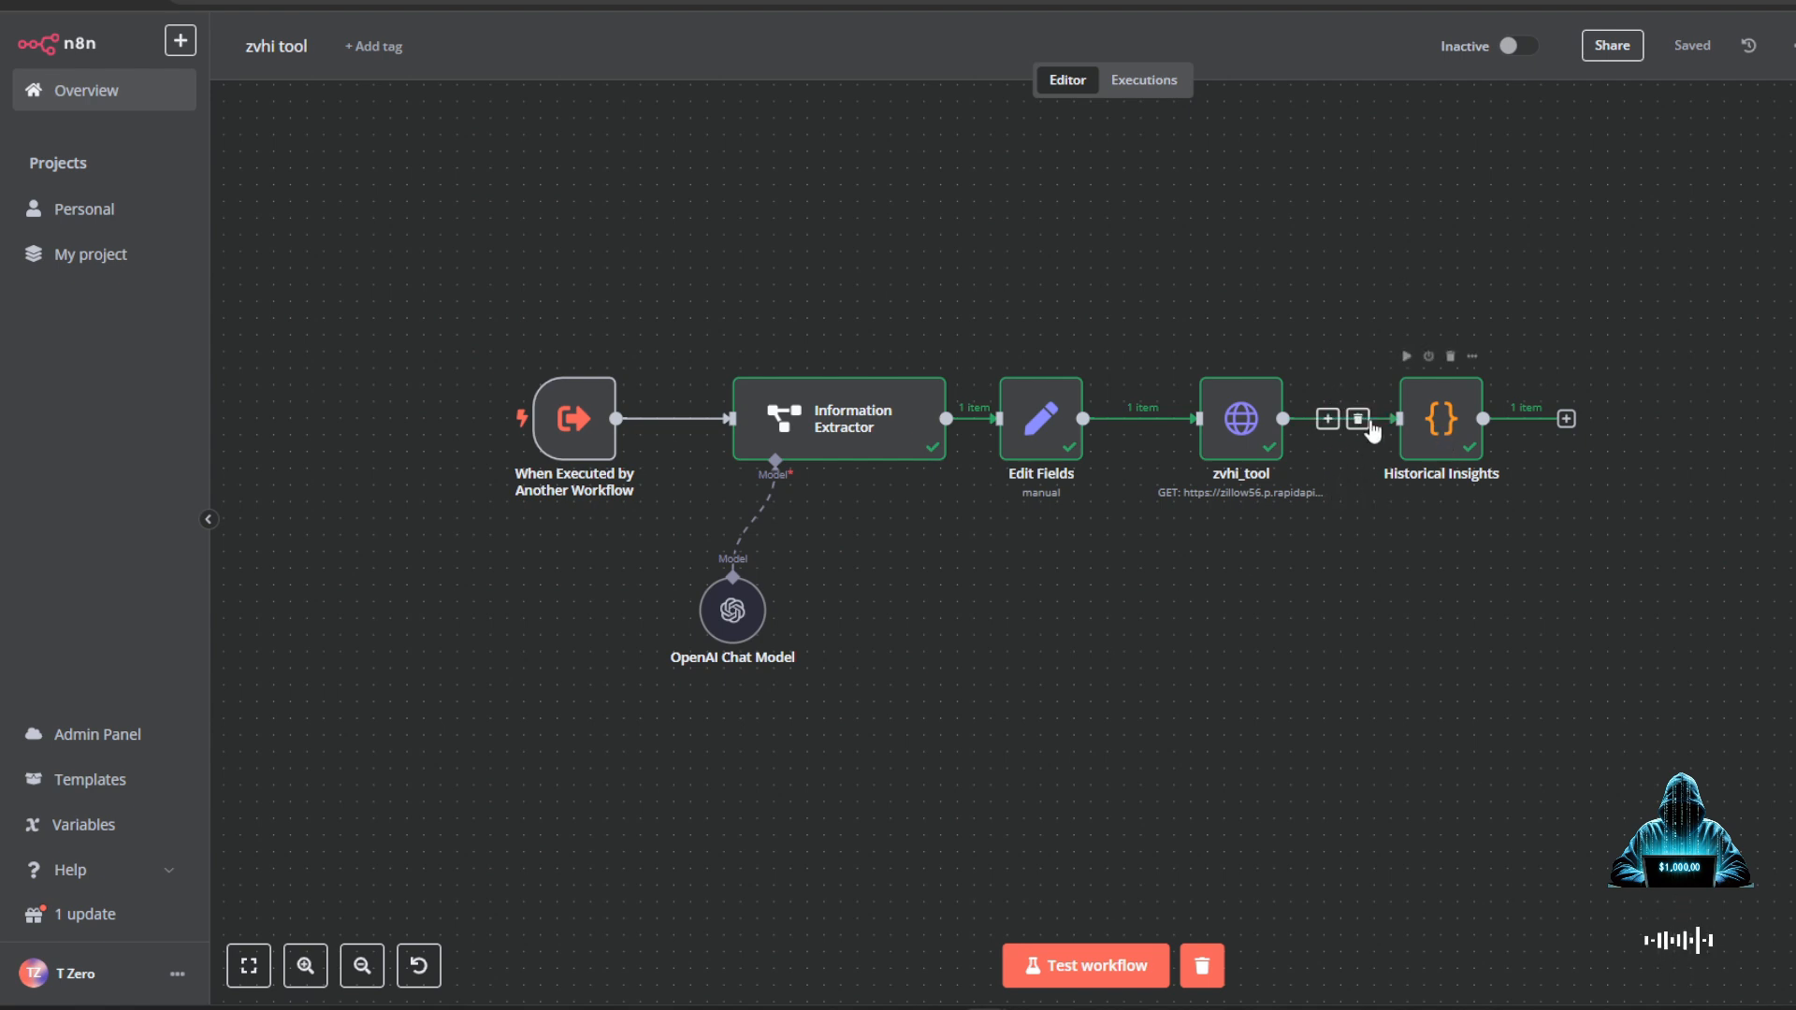
mouse_move(1348, 468)
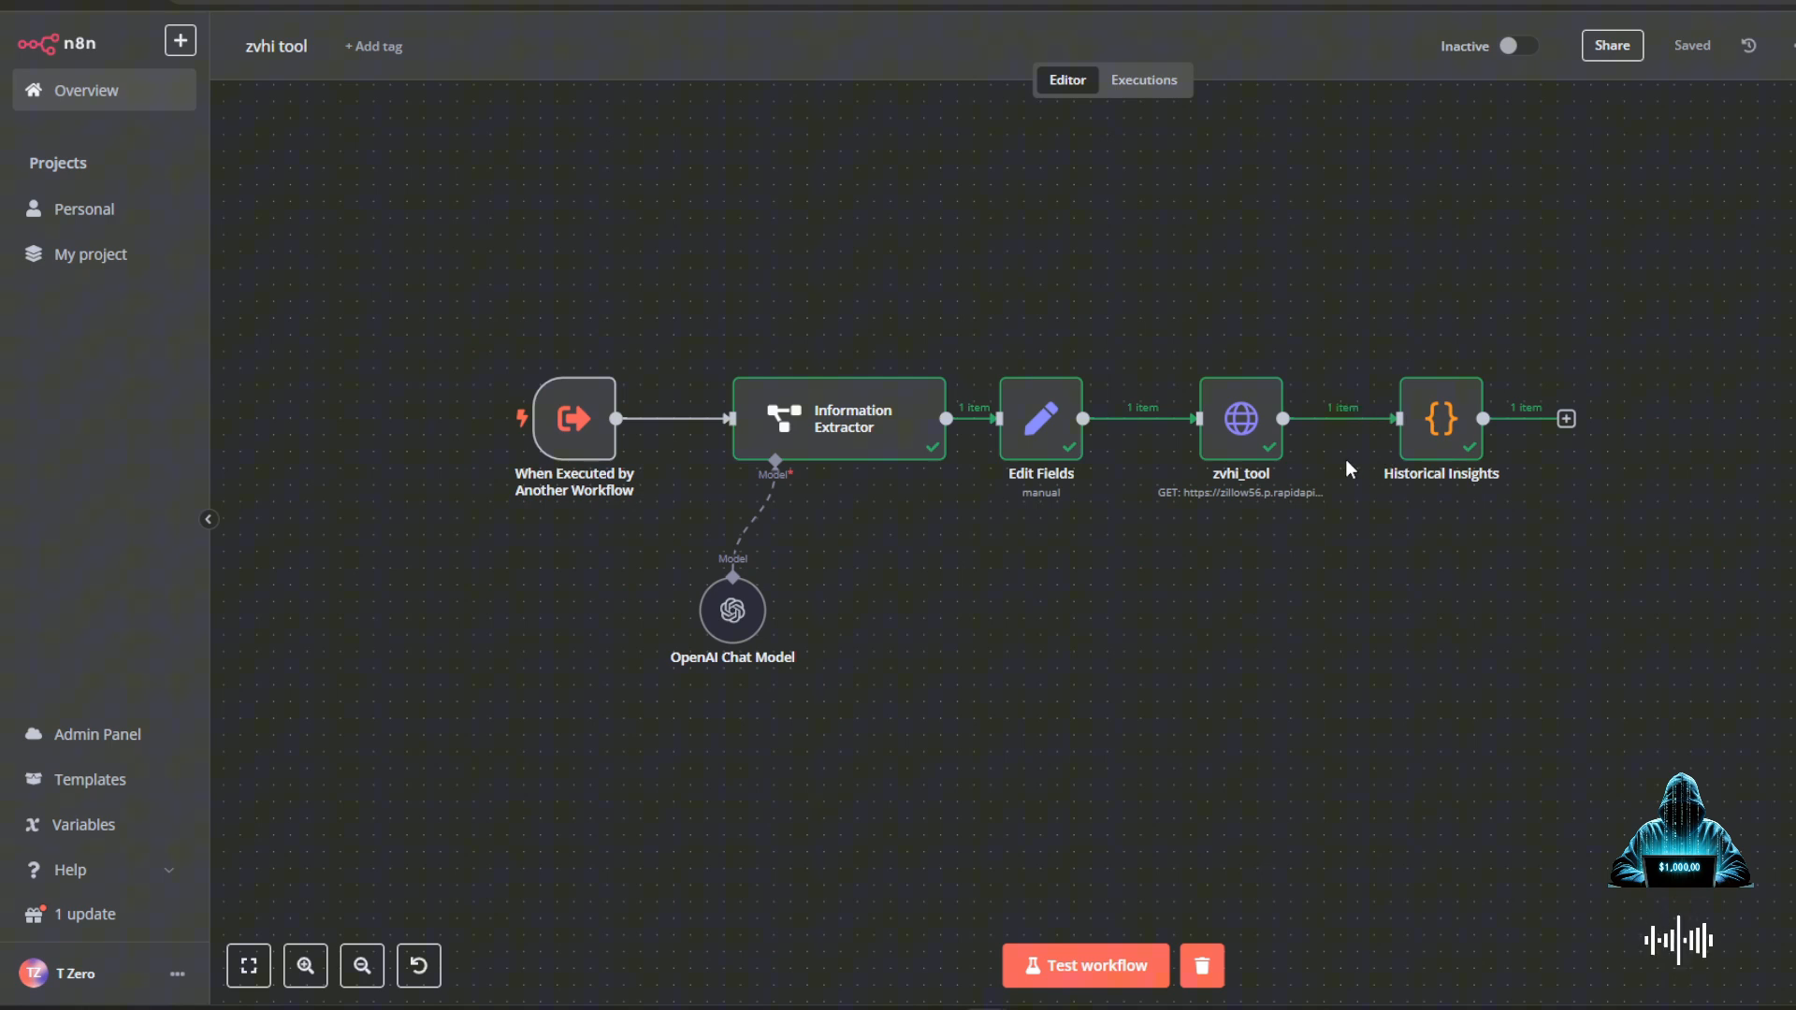
mouse_move(1459, 455)
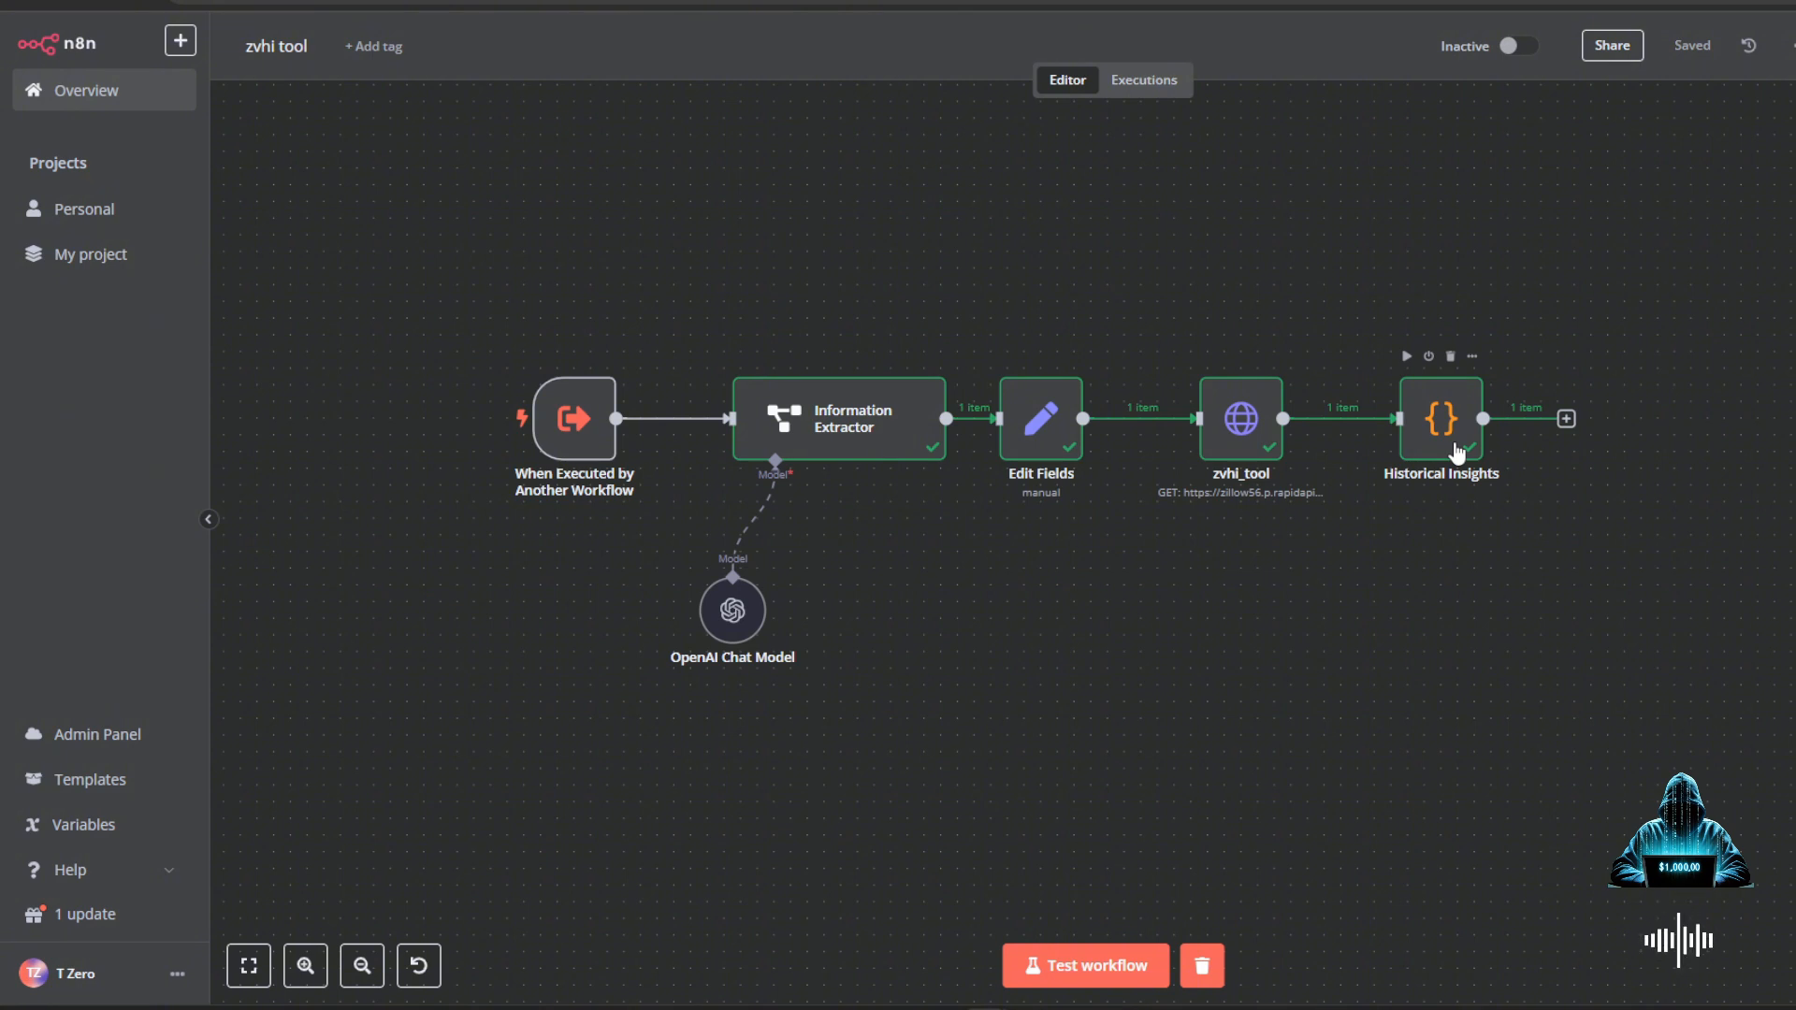
mouse_move(1318, 449)
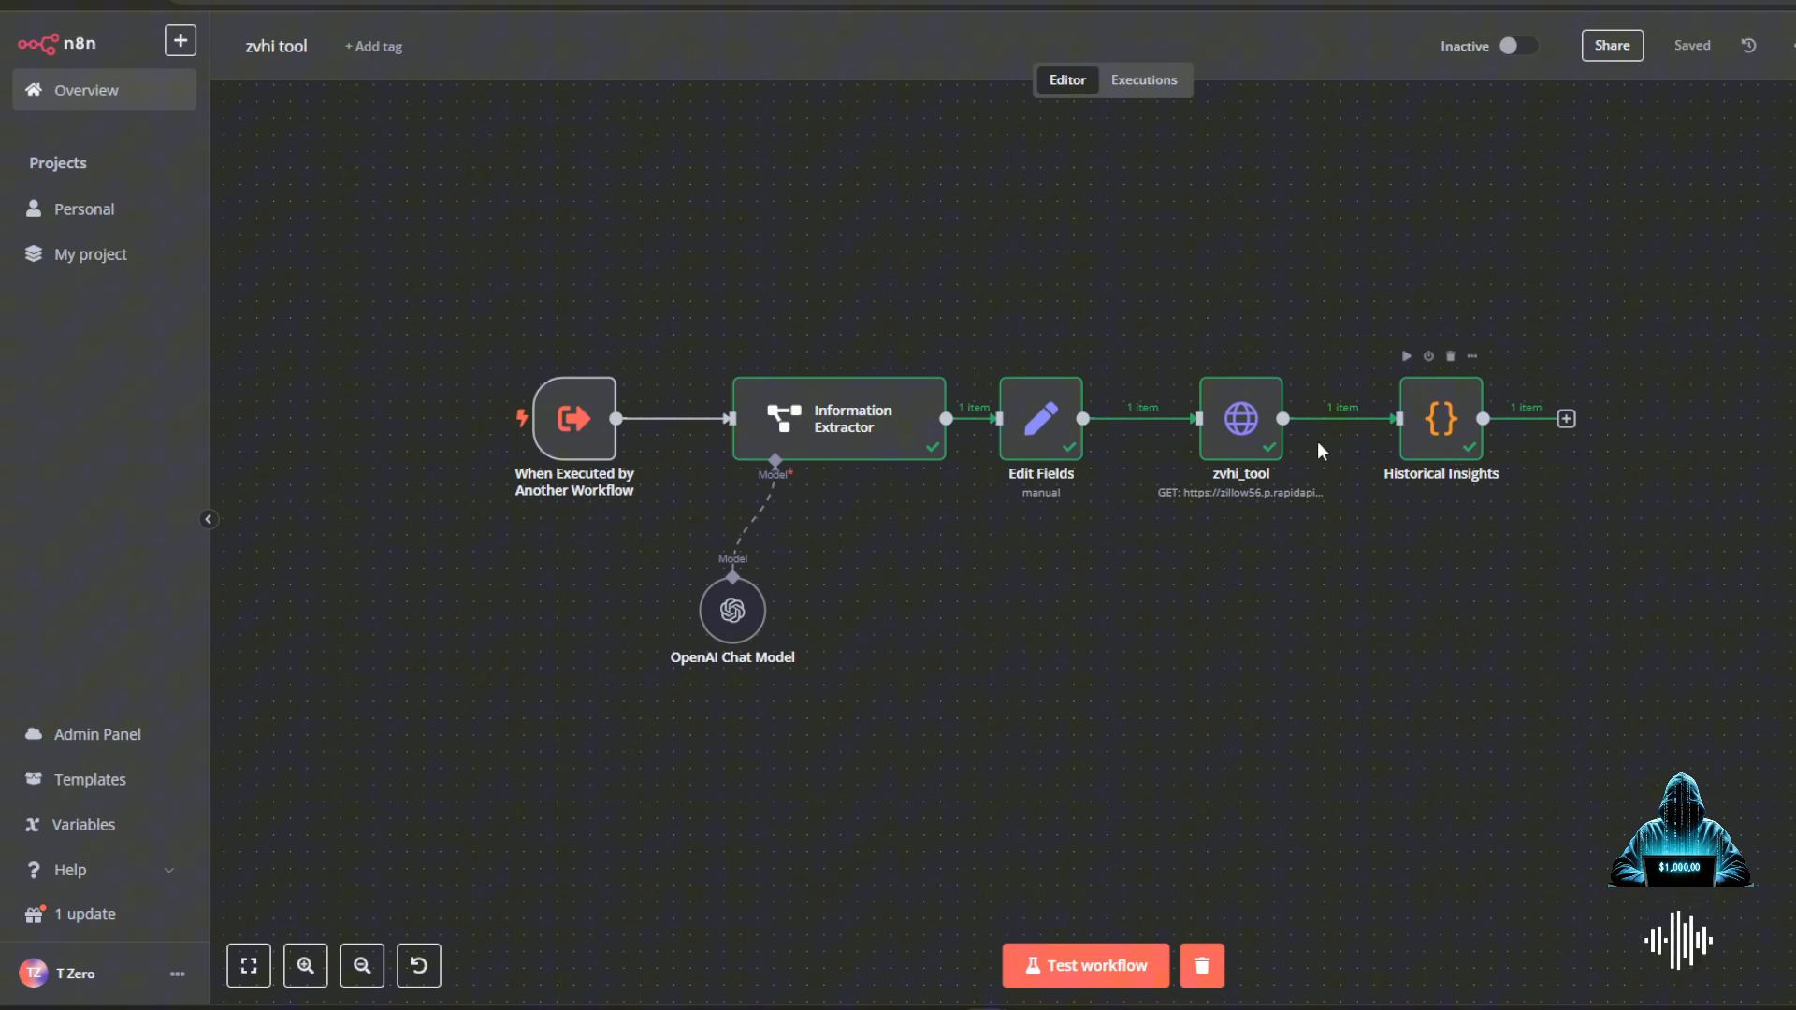
- Inspect the zvhi_tool HTTP request's Houston input and zhviRange output as JSON
double_click(1240, 418)
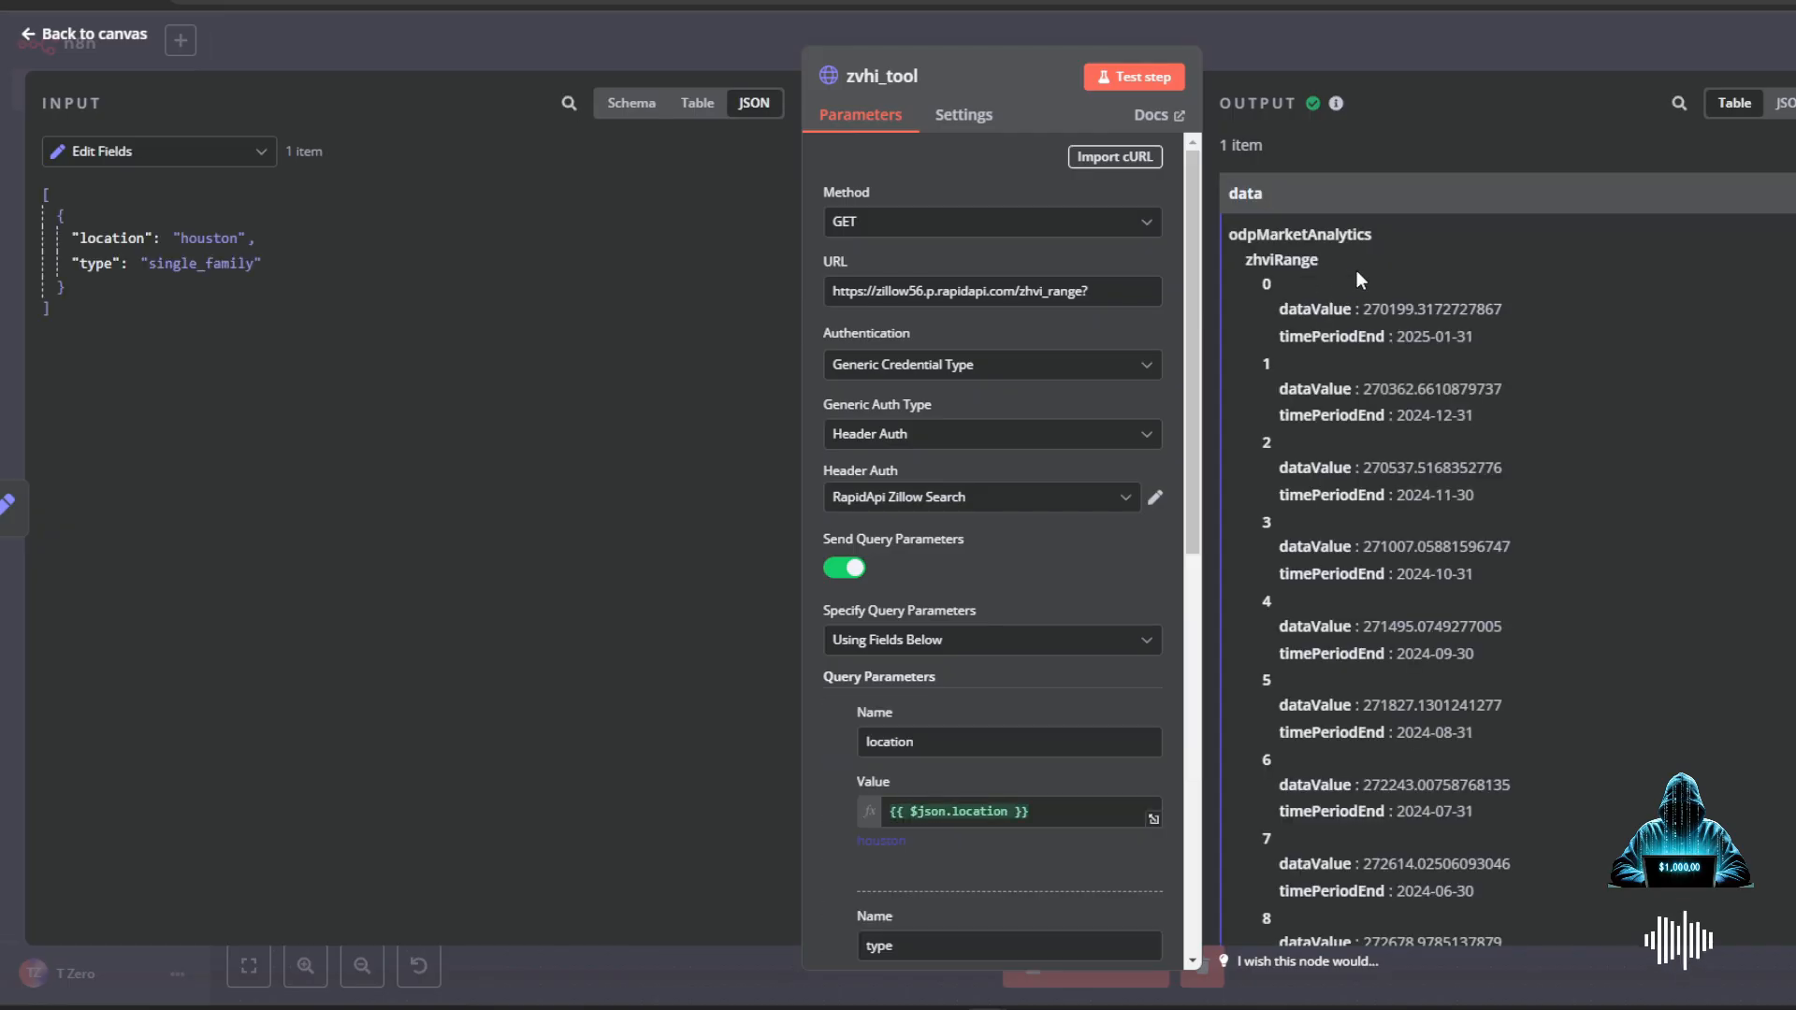
left_click(1785, 103)
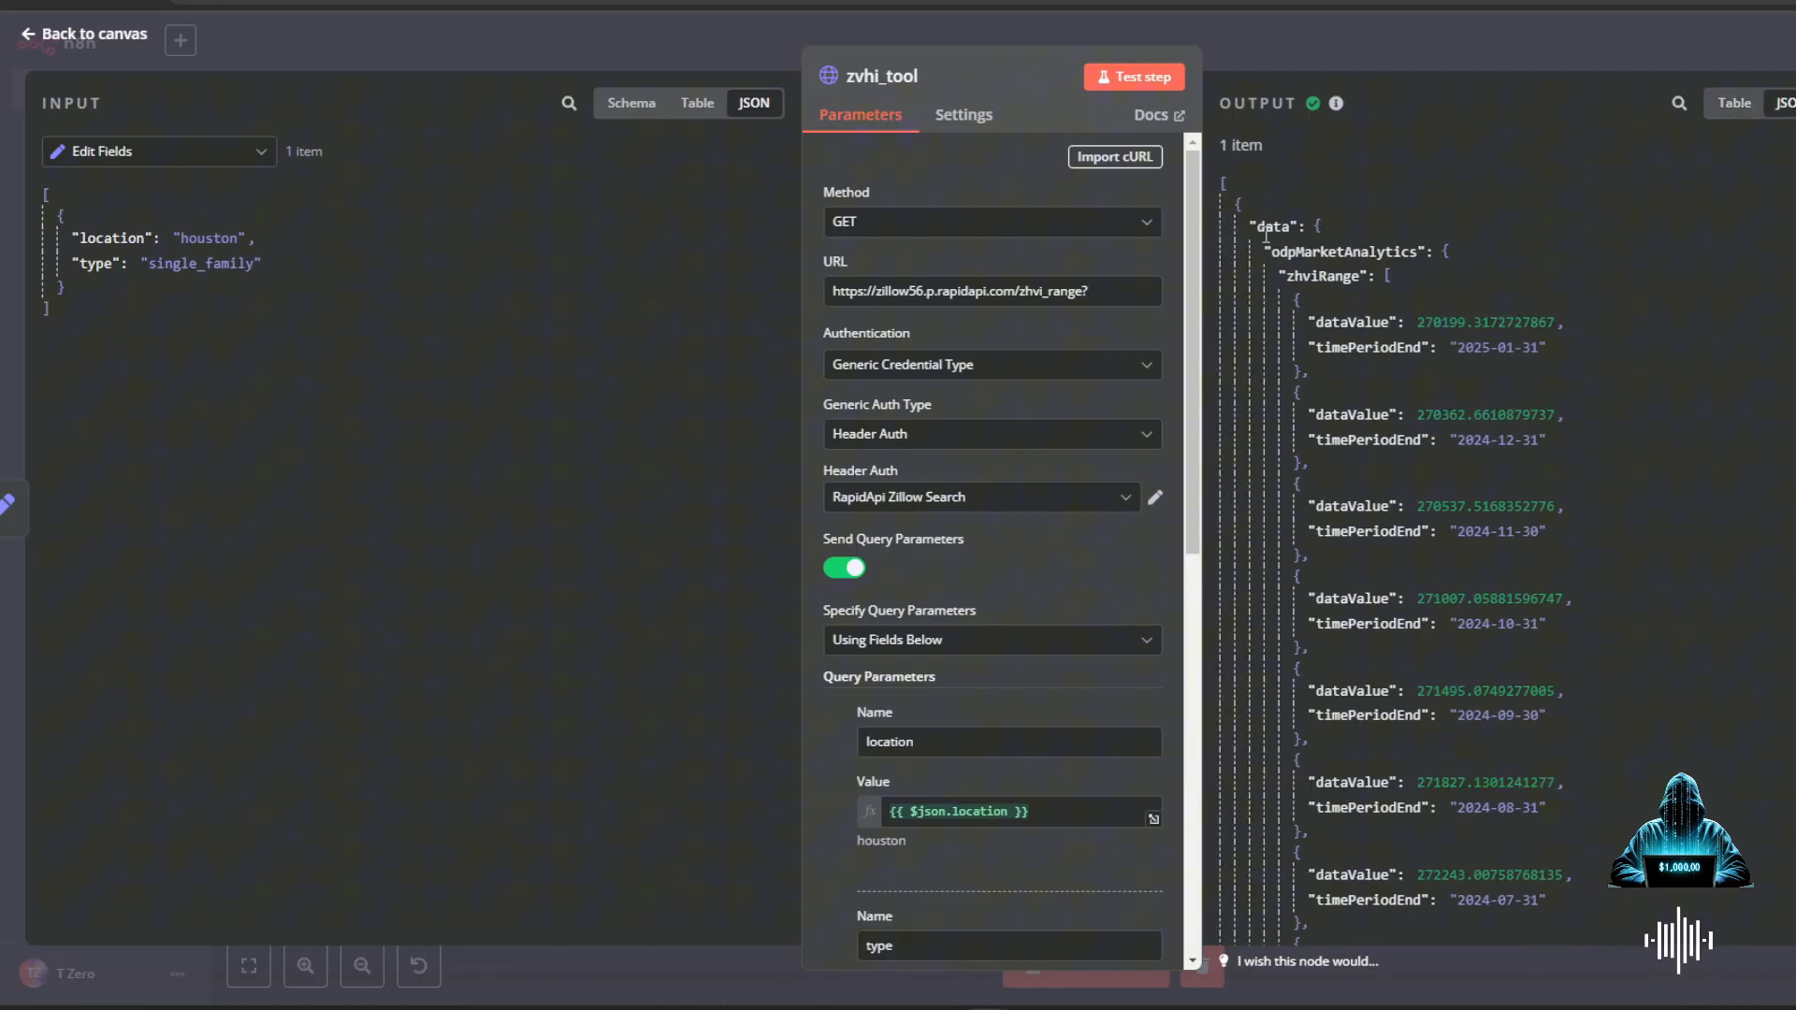
mouse_move(1306, 259)
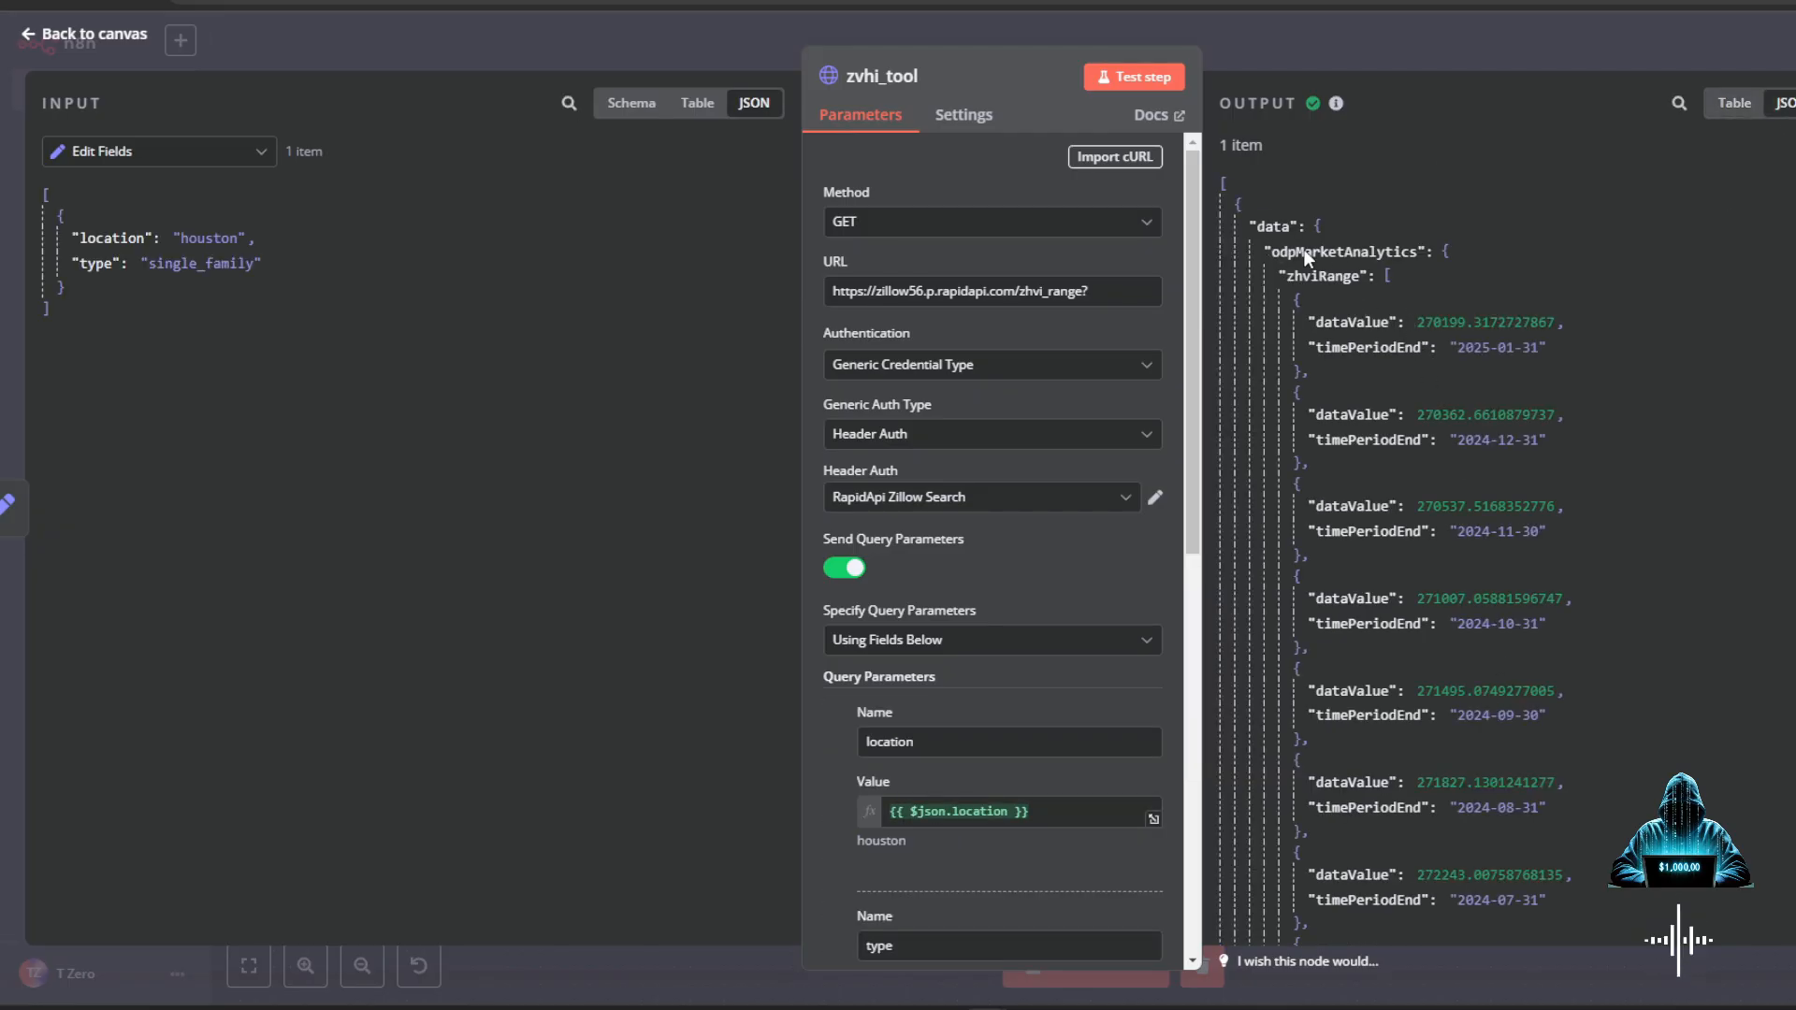
double_click(1425, 347)
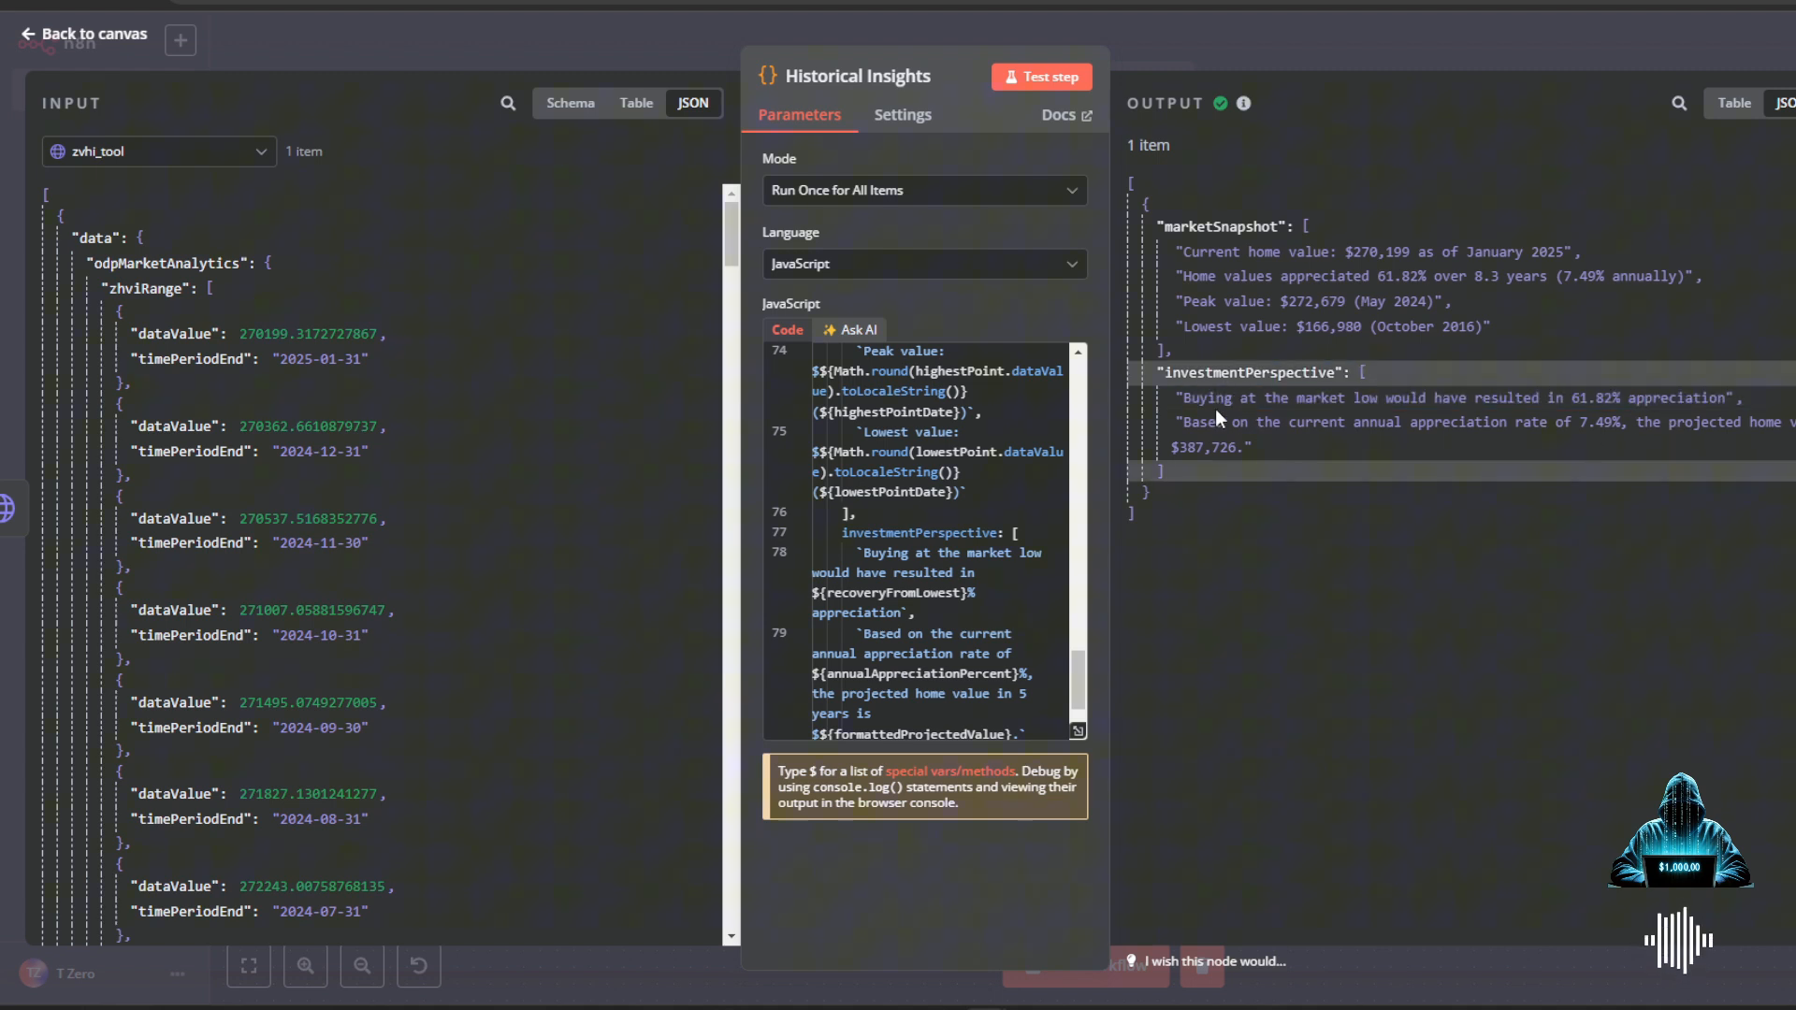
mouse_move(1515, 418)
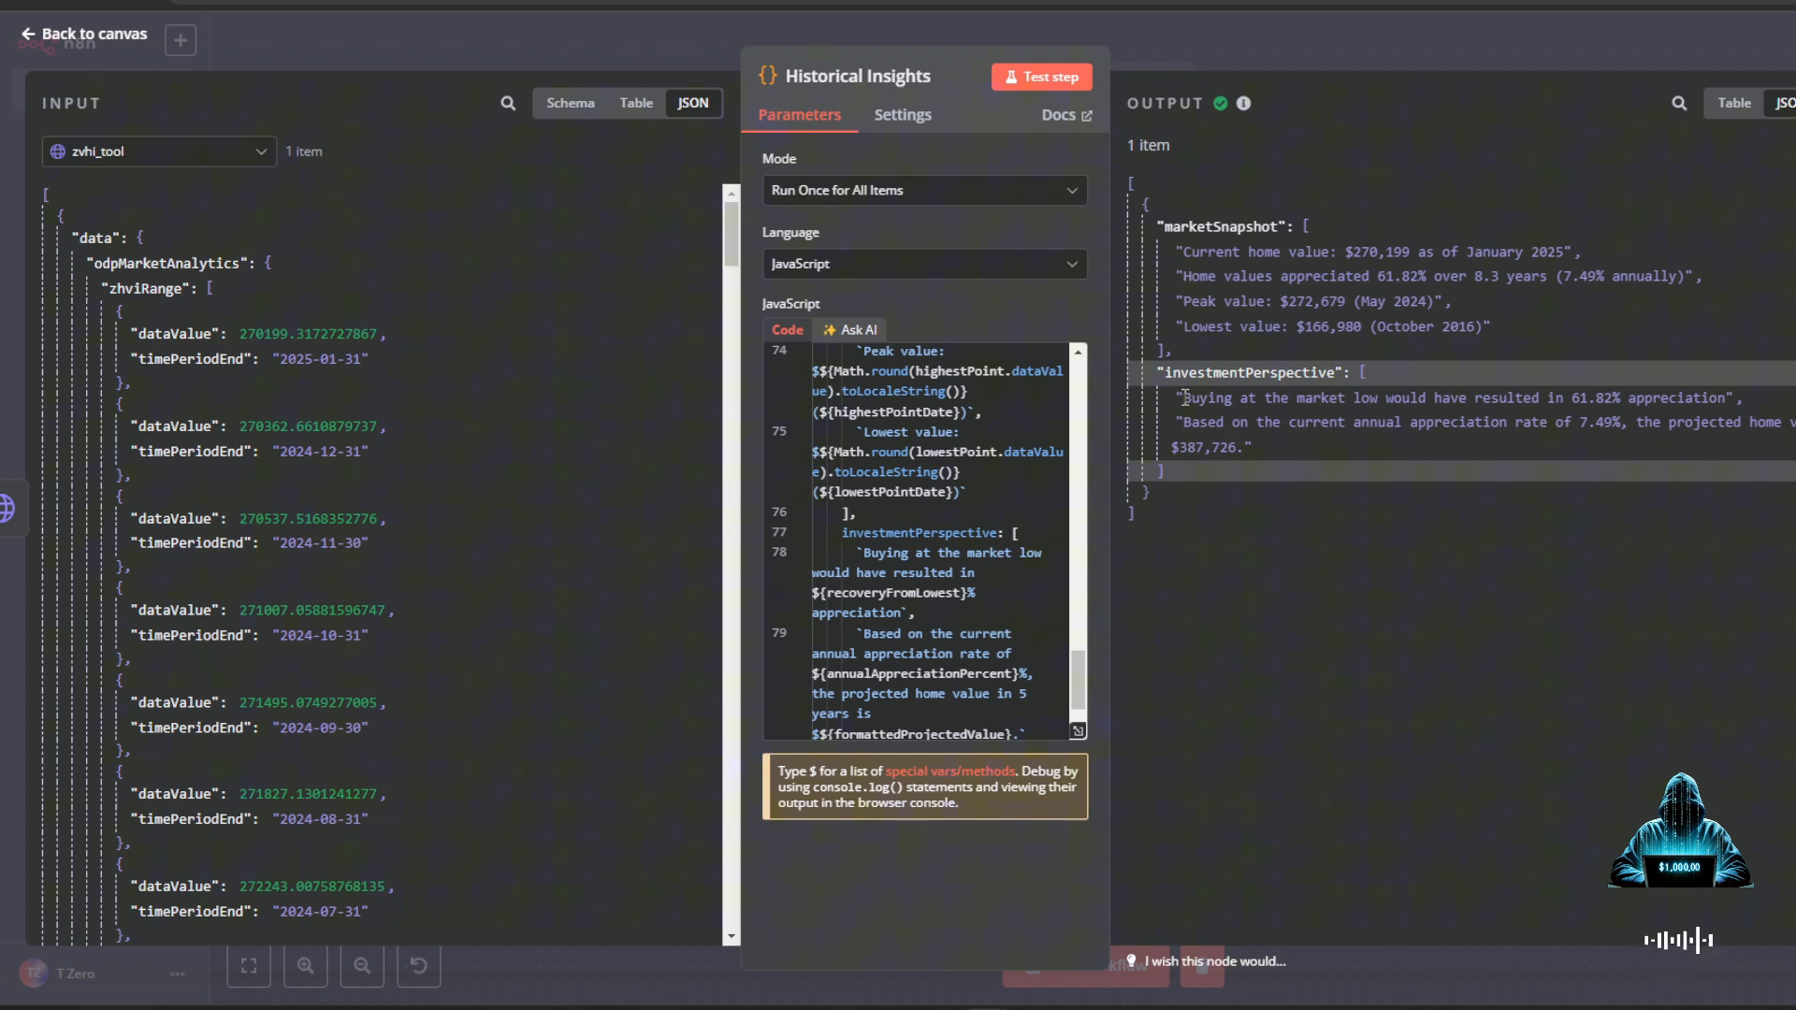
mouse_move(1217, 584)
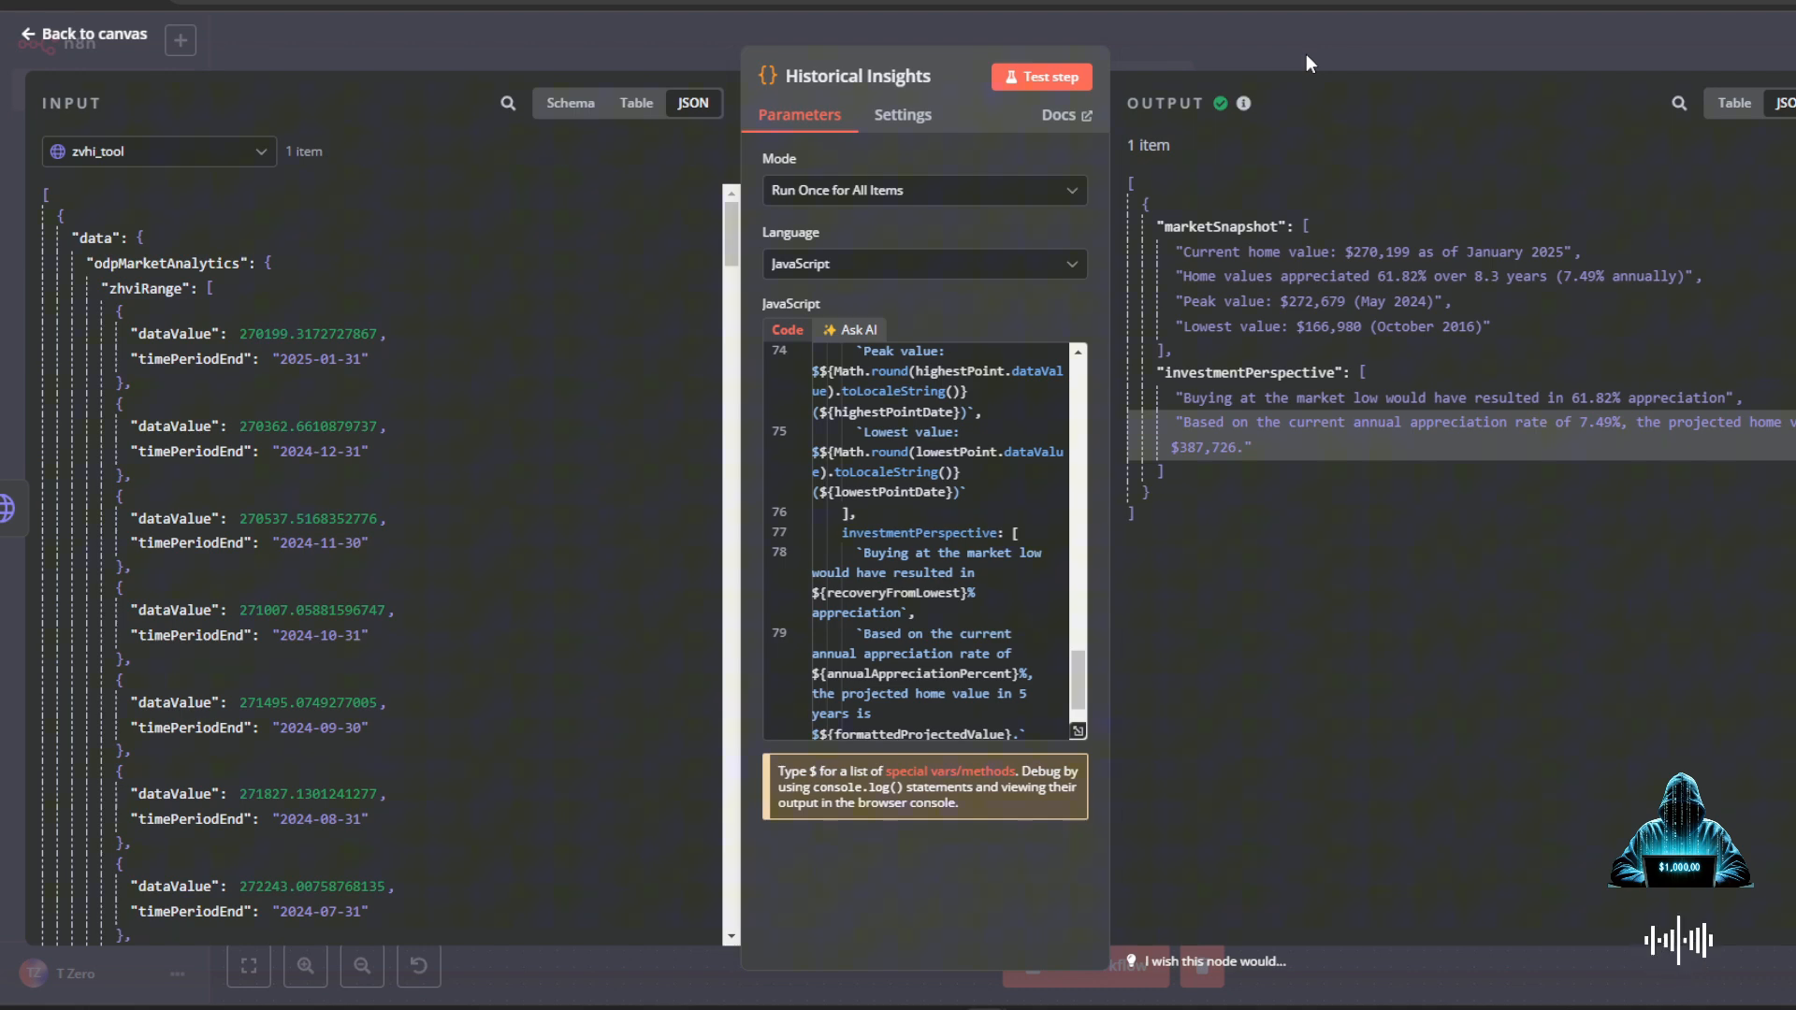
- Close the Historical Insights node and return to the combined workflow canvas
left_click(83, 34)
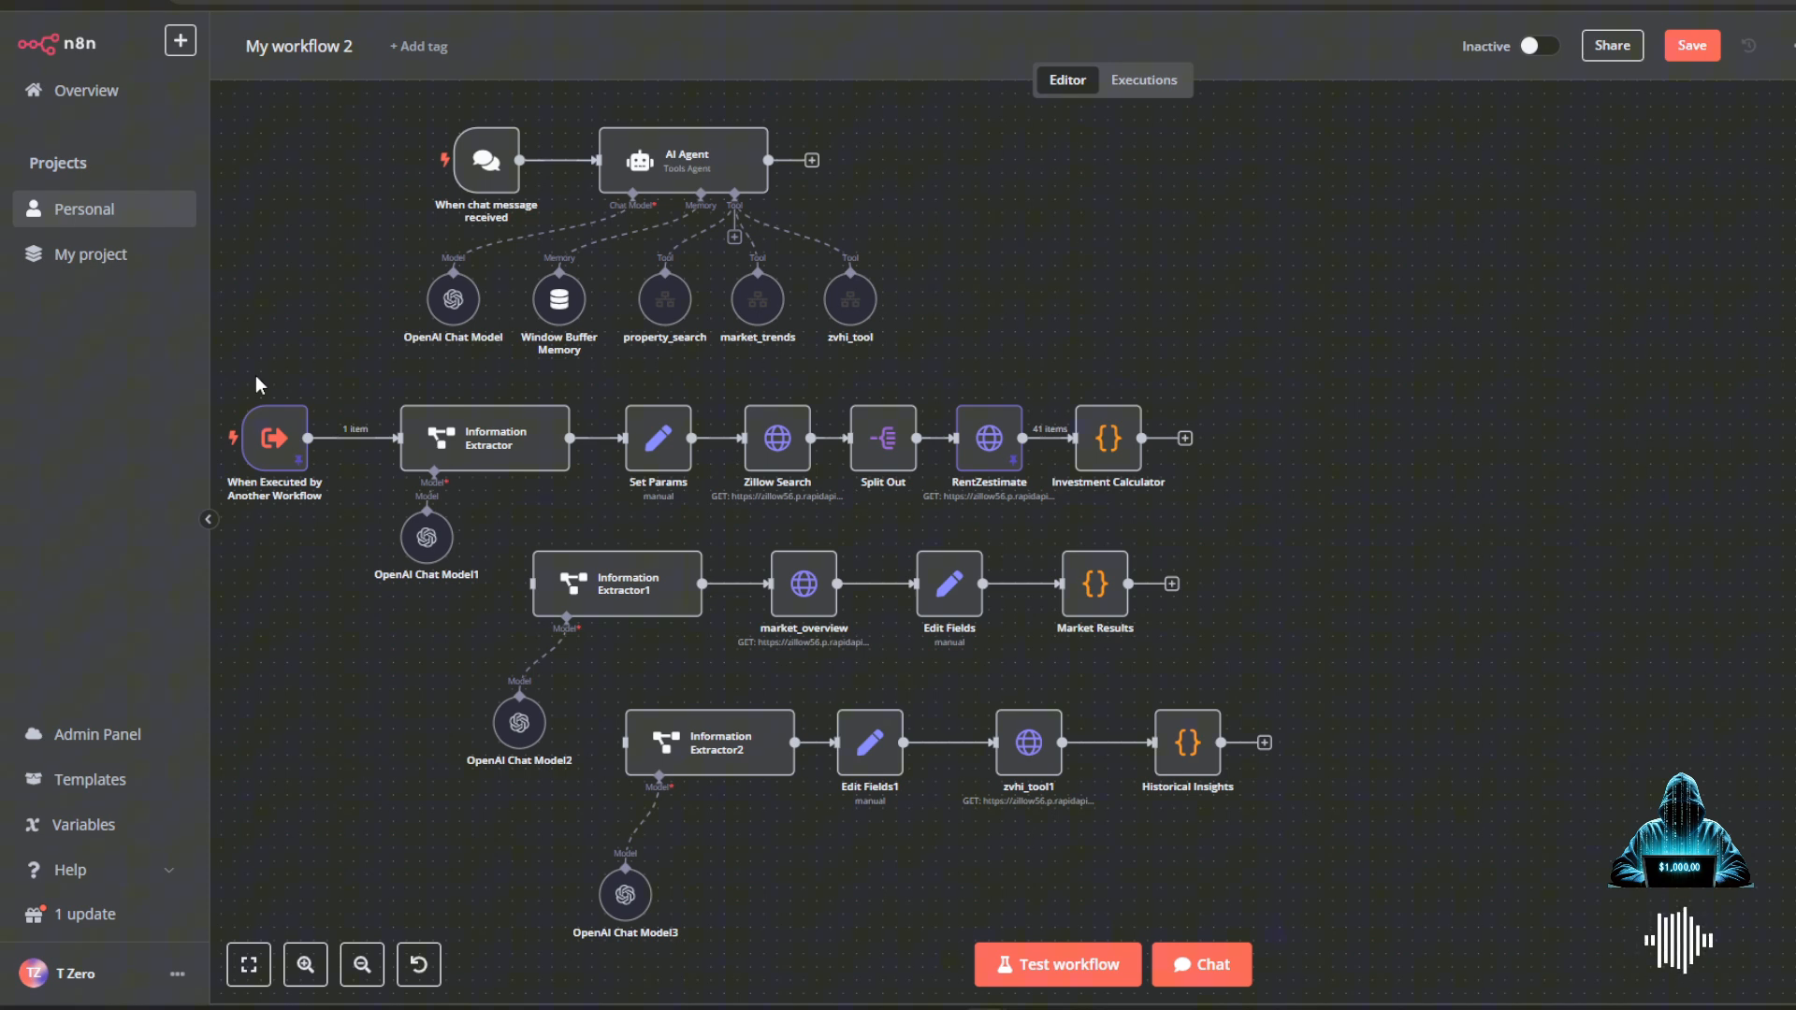
mouse_move(925, 509)
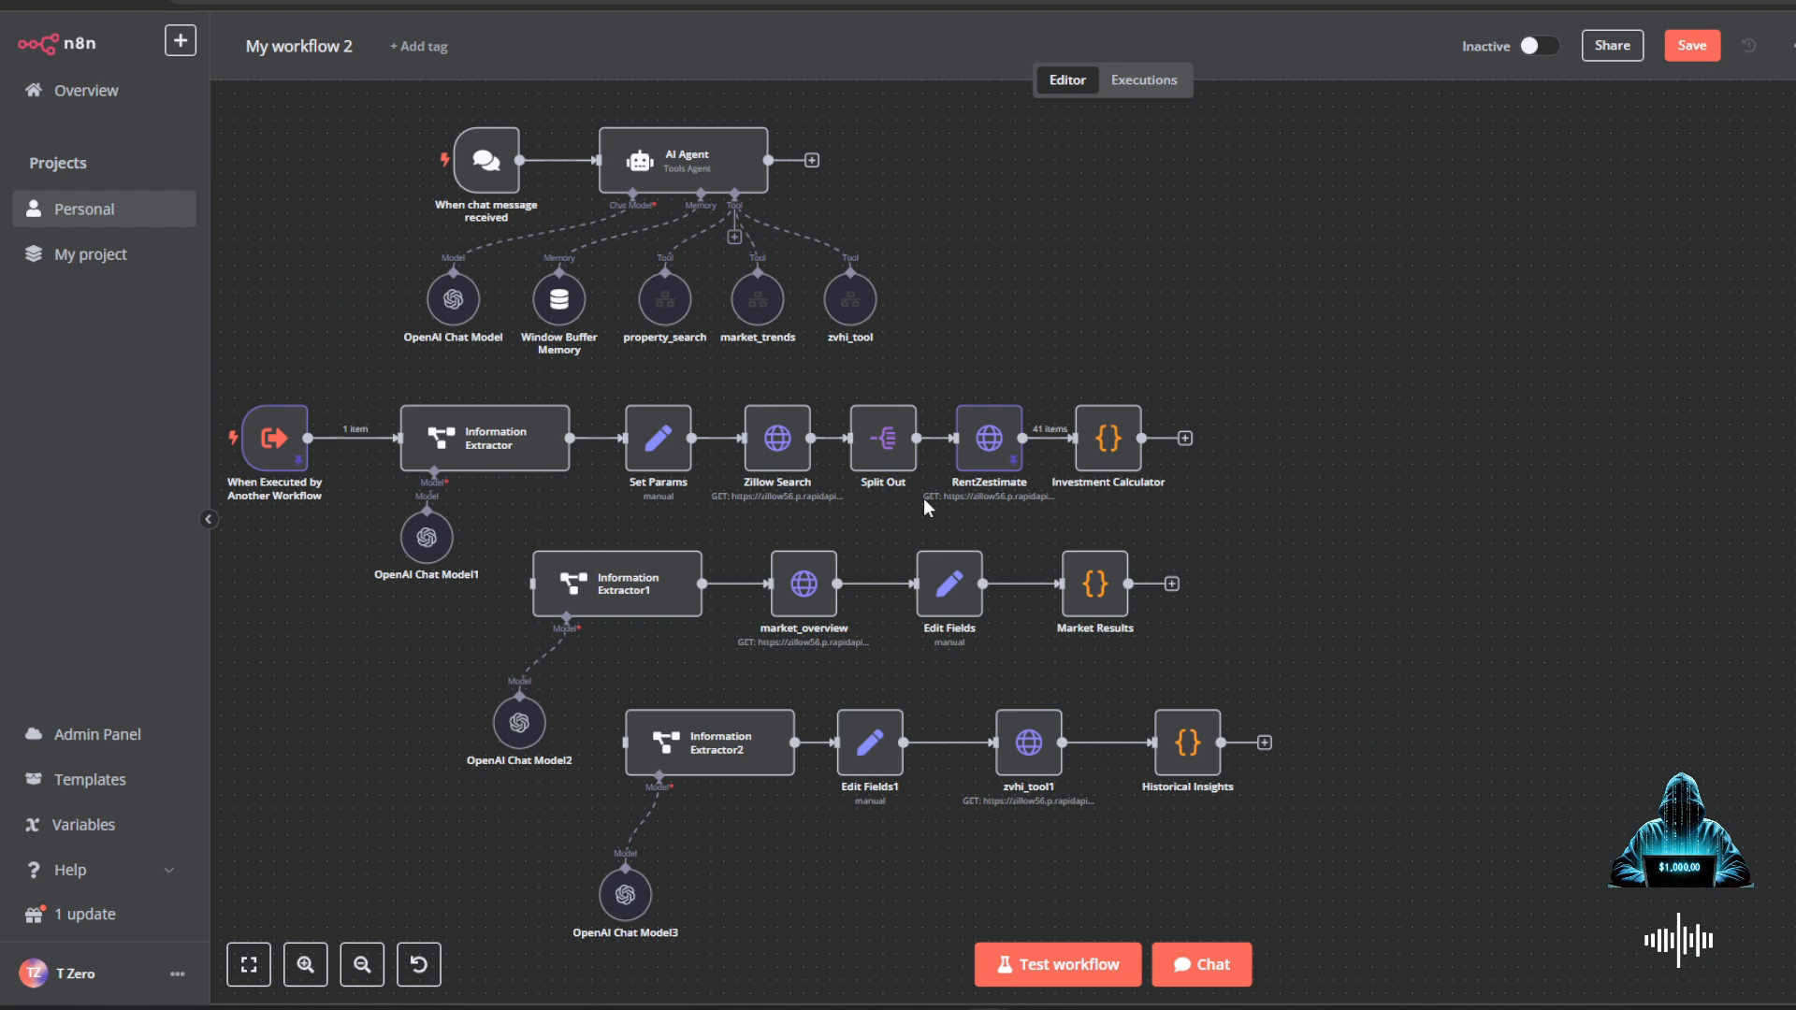
mouse_move(1288, 483)
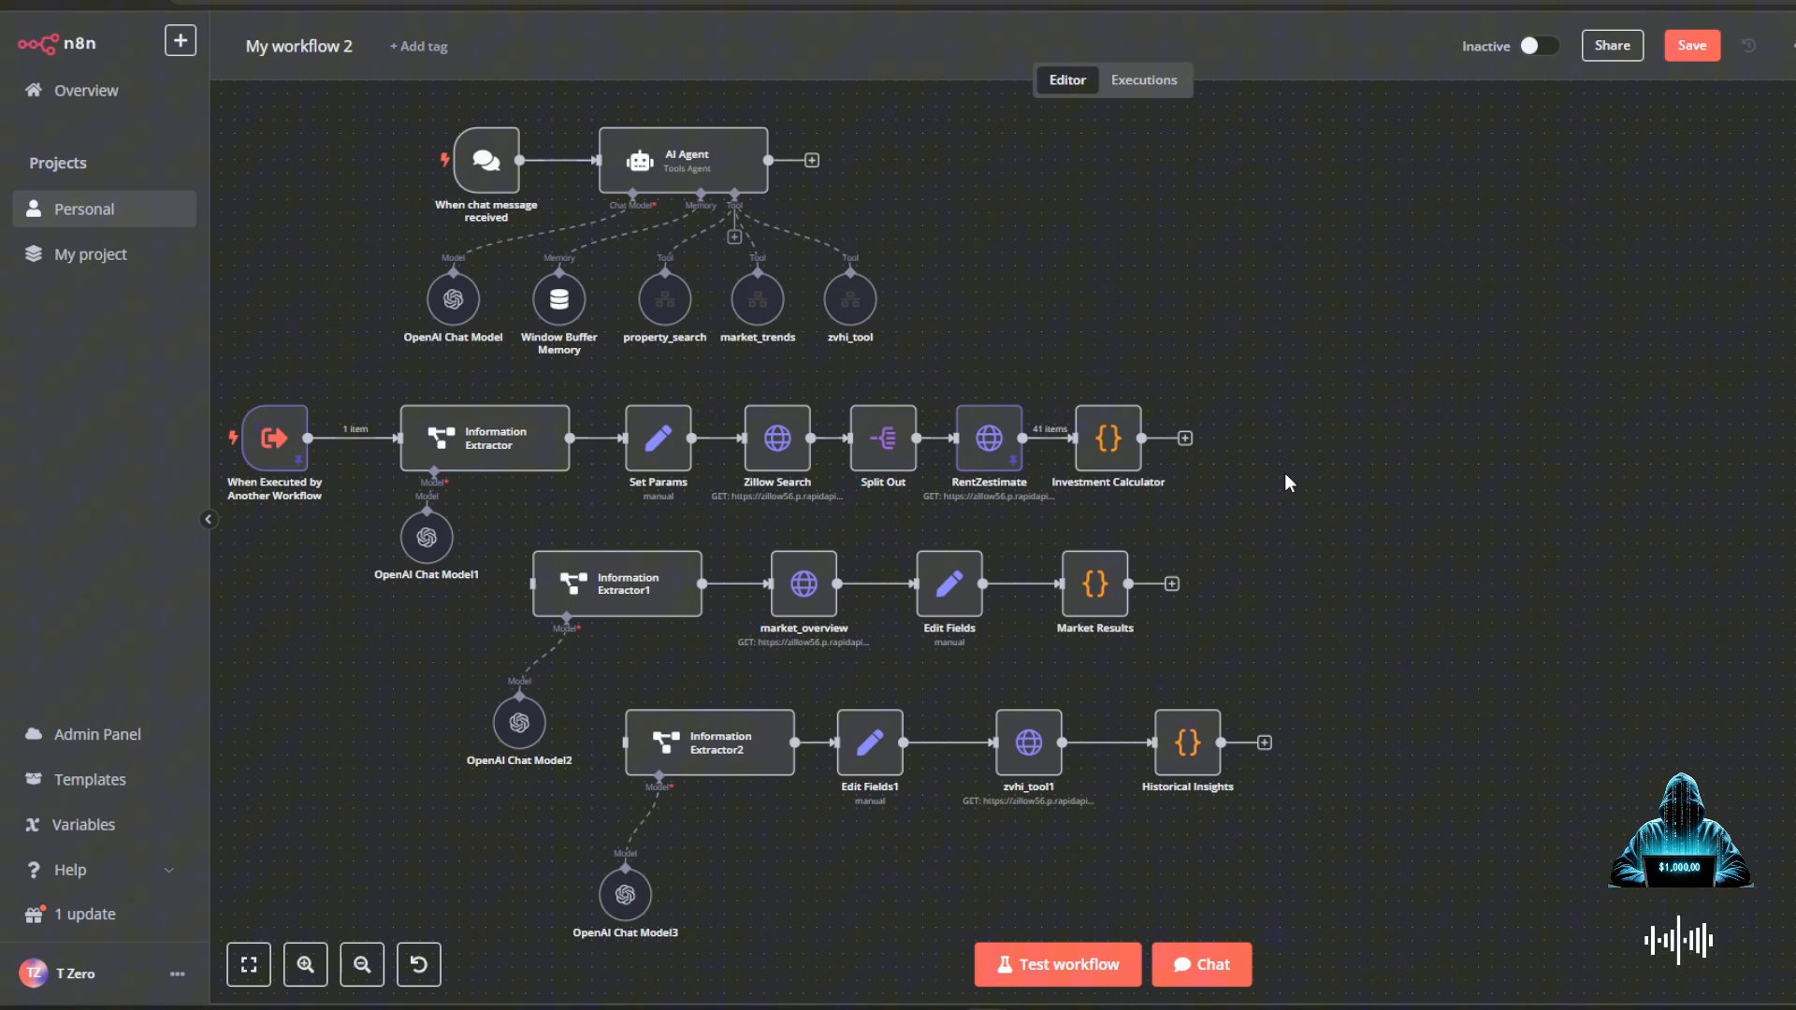
mouse_move(419, 141)
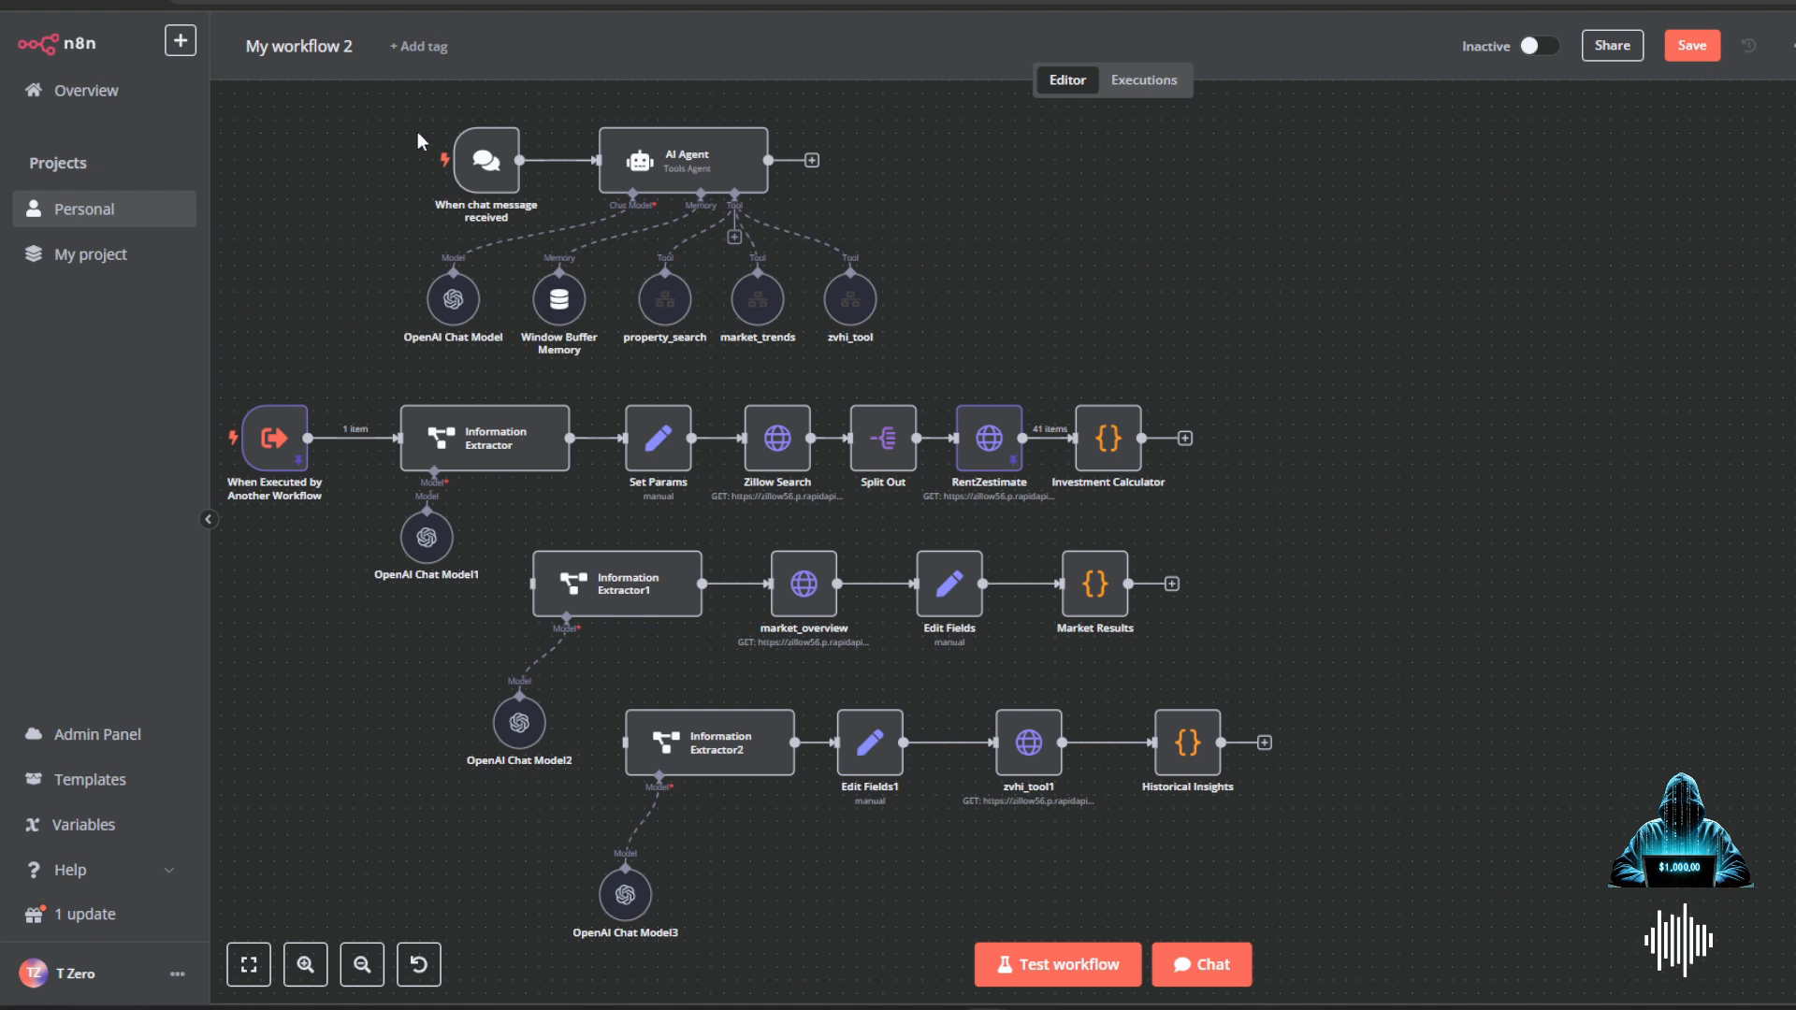
mouse_move(1151, 182)
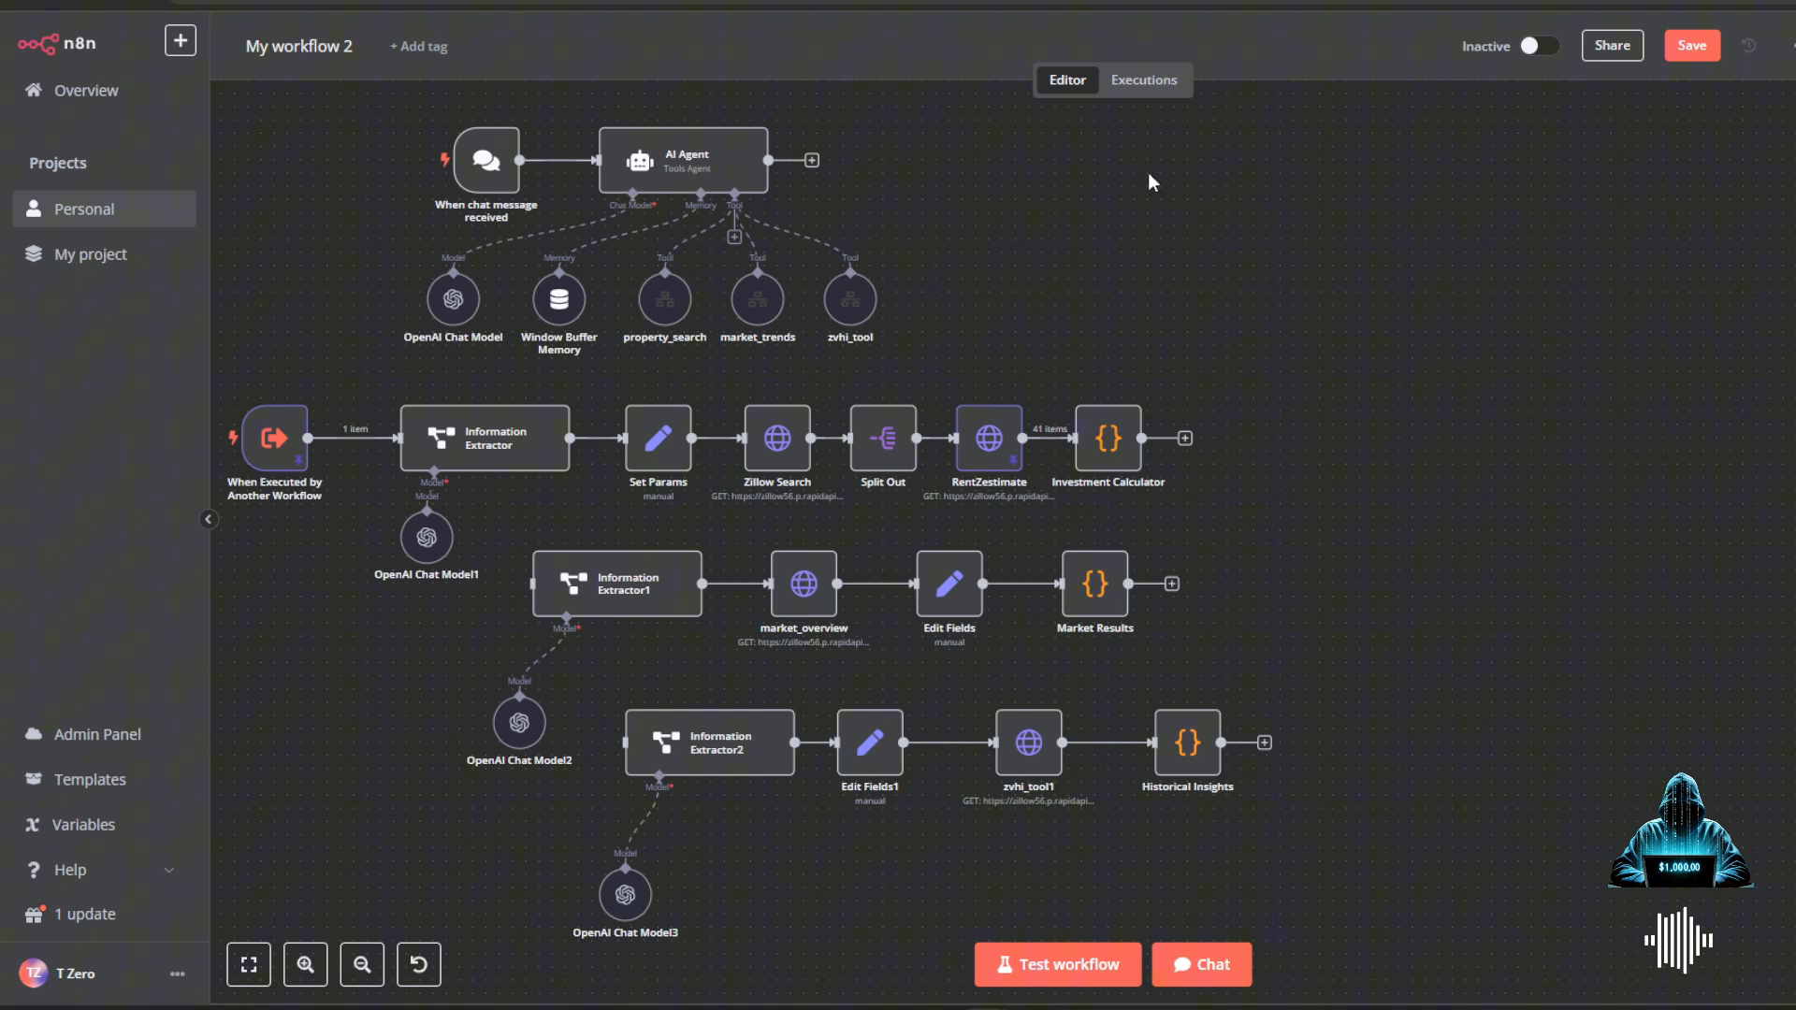